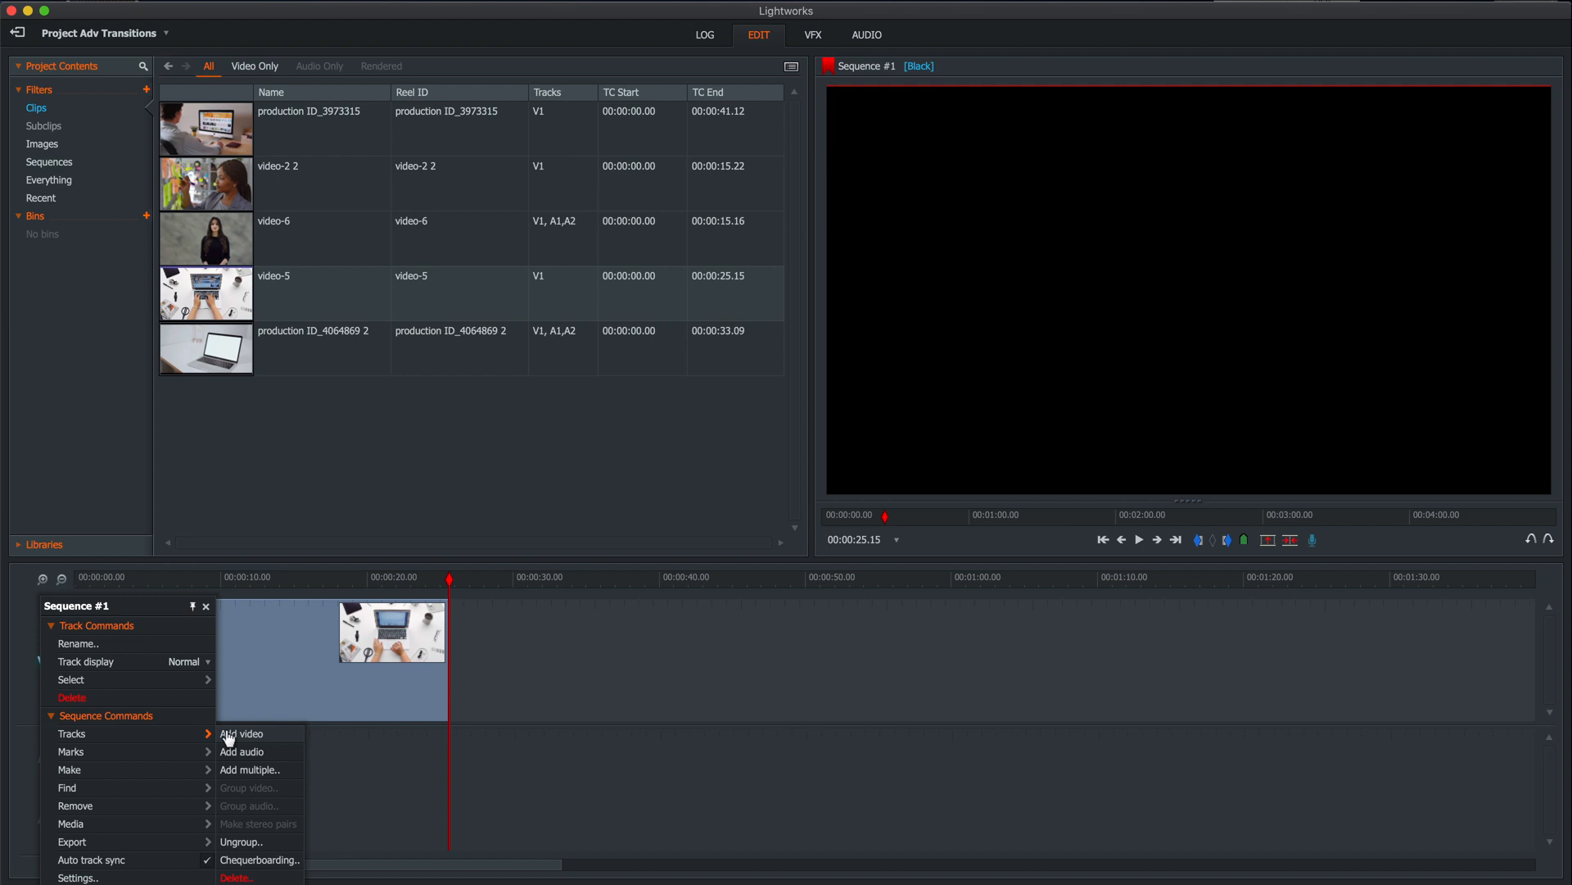
Add a second video track and arrange video-2 2 on V1 above video-5 on V2.
{"action": "left_click", "coordinate": [242, 734]}
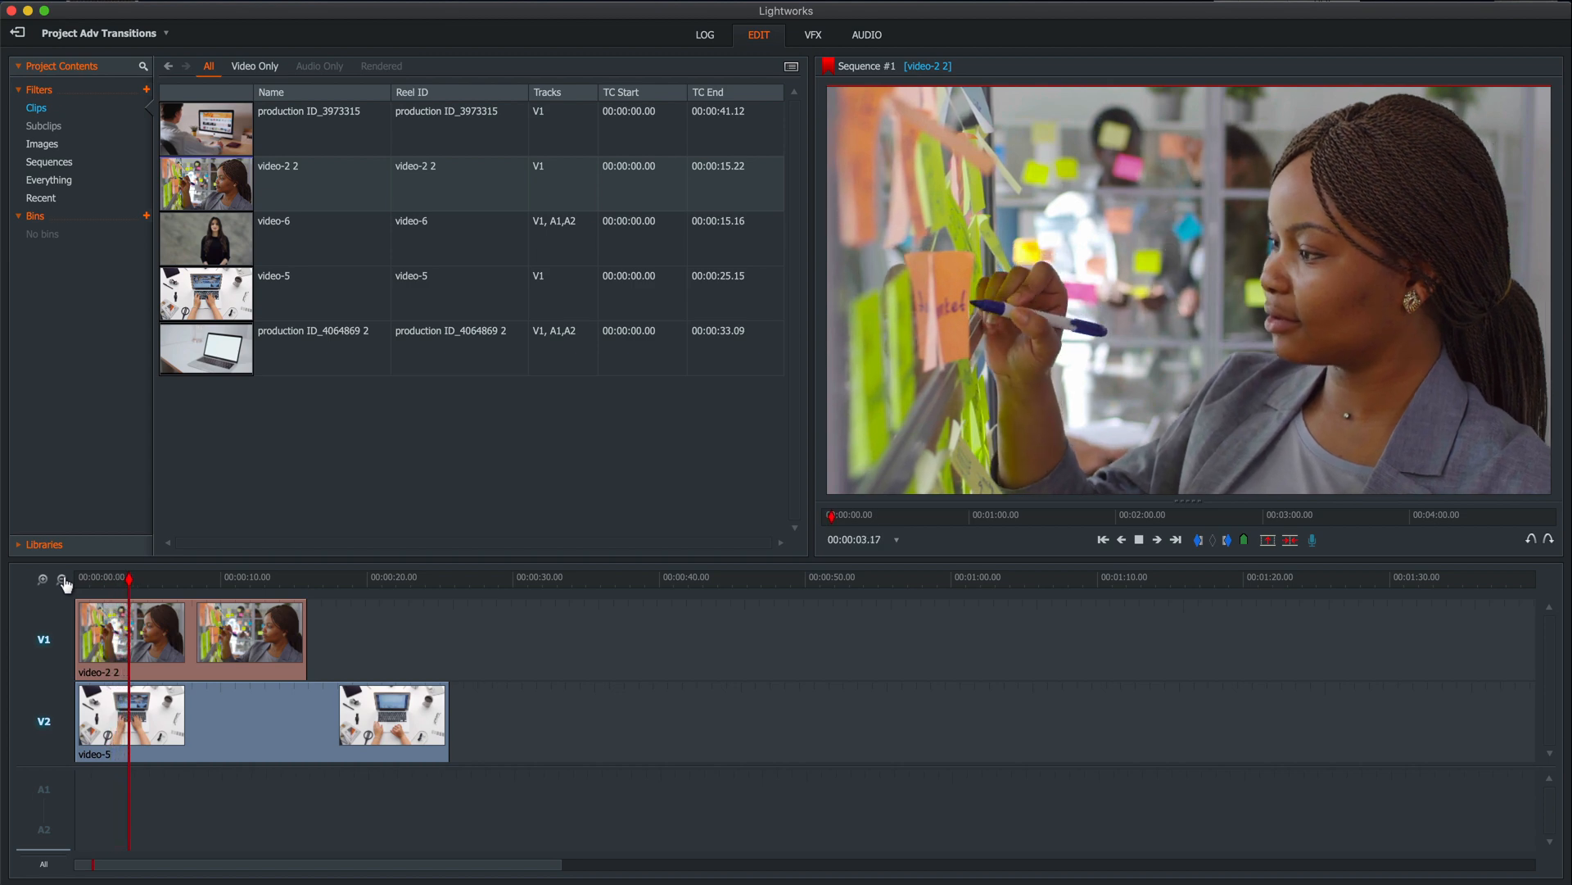
{"action": "left_click", "coordinate": [1139, 539]}
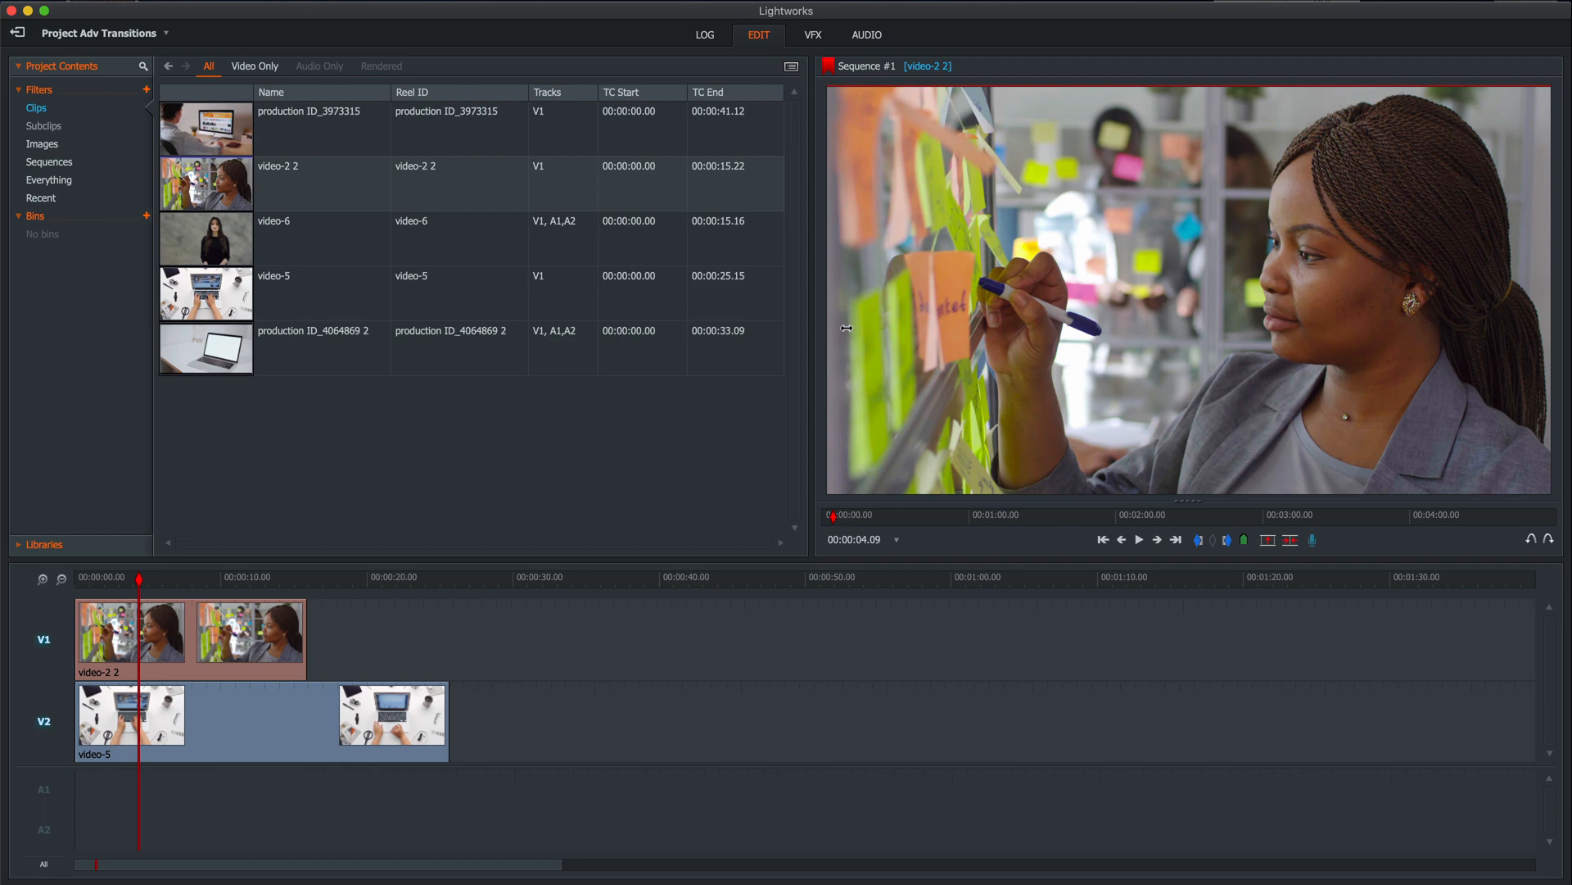
{"action": "mouse_move", "coordinate": [1061, 277]}
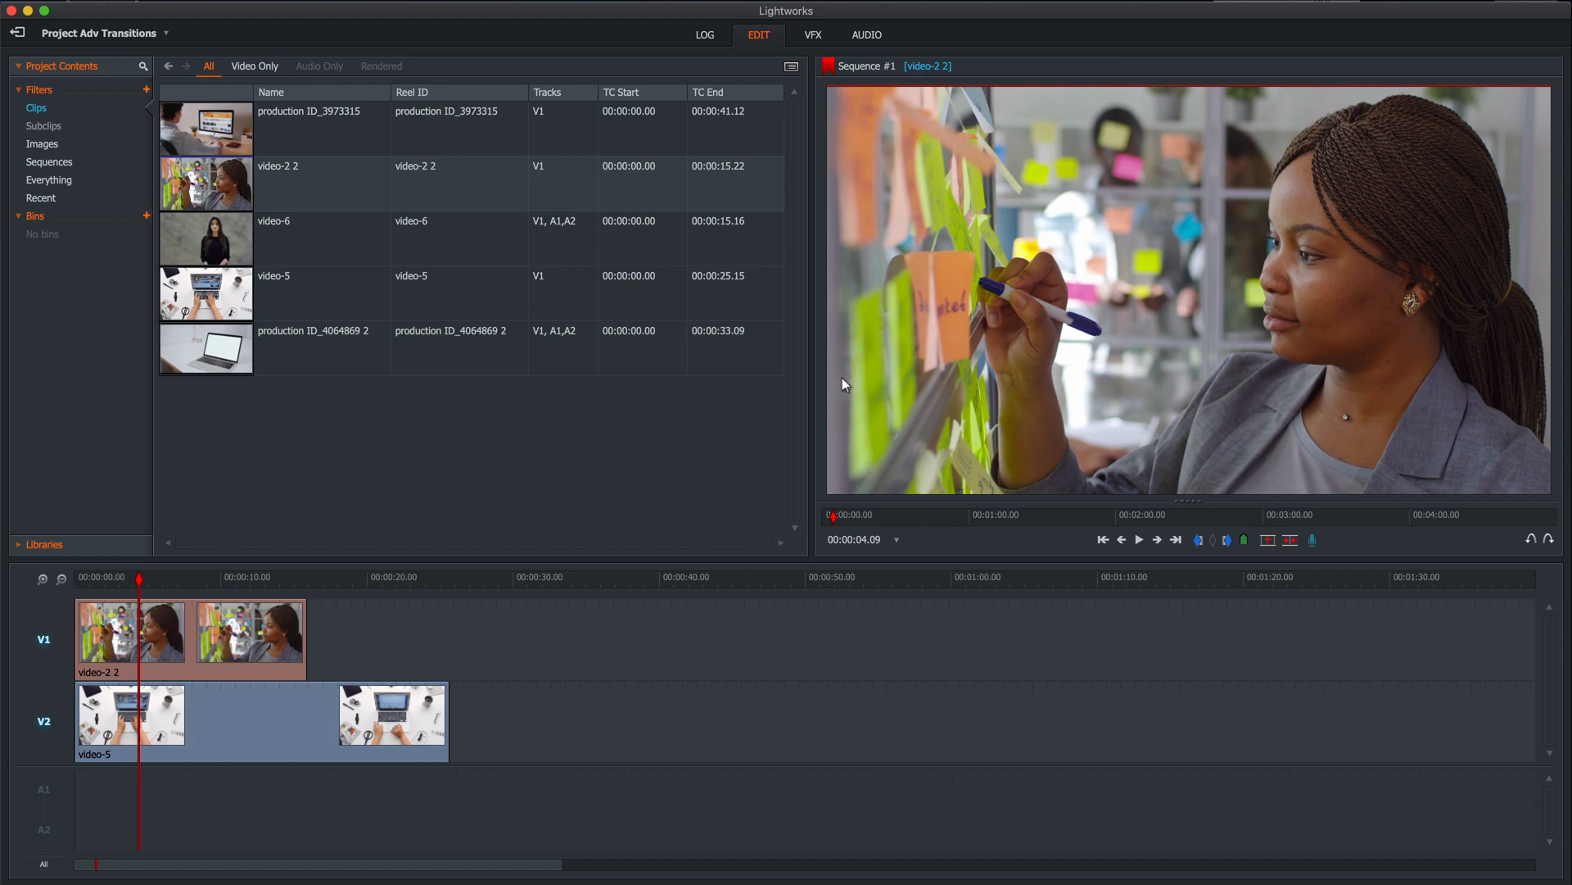
Apply a 3D DVE effect to the video-2 2 clip, expanding Crop and collapsing Shadow settings.
{"action": "left_click", "coordinate": [814, 34]}
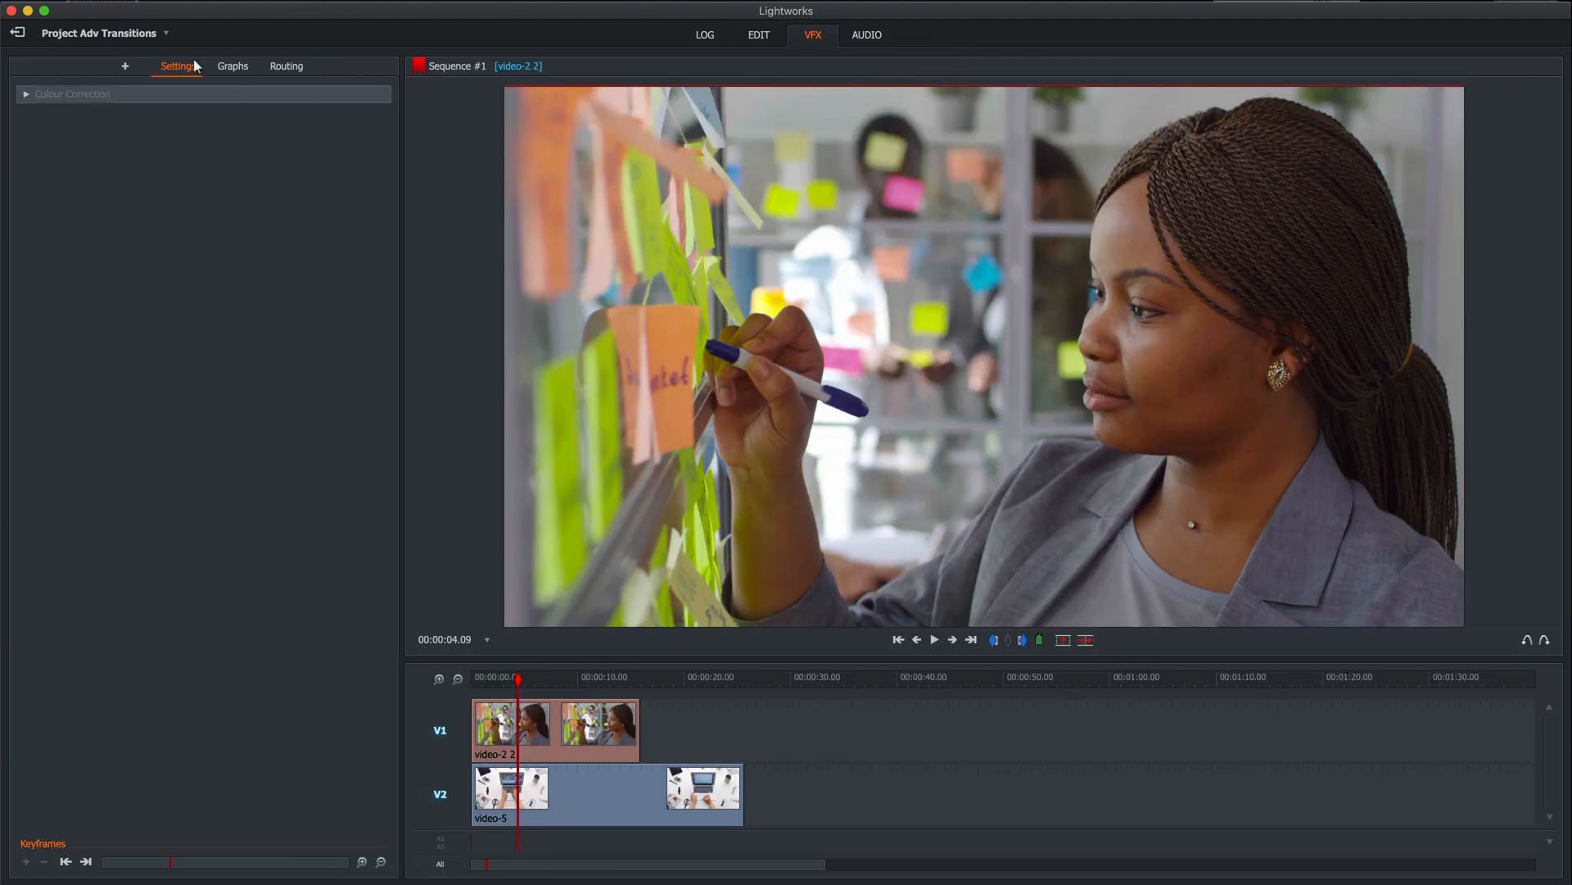
{"action": "left_click", "coordinate": [124, 66]}
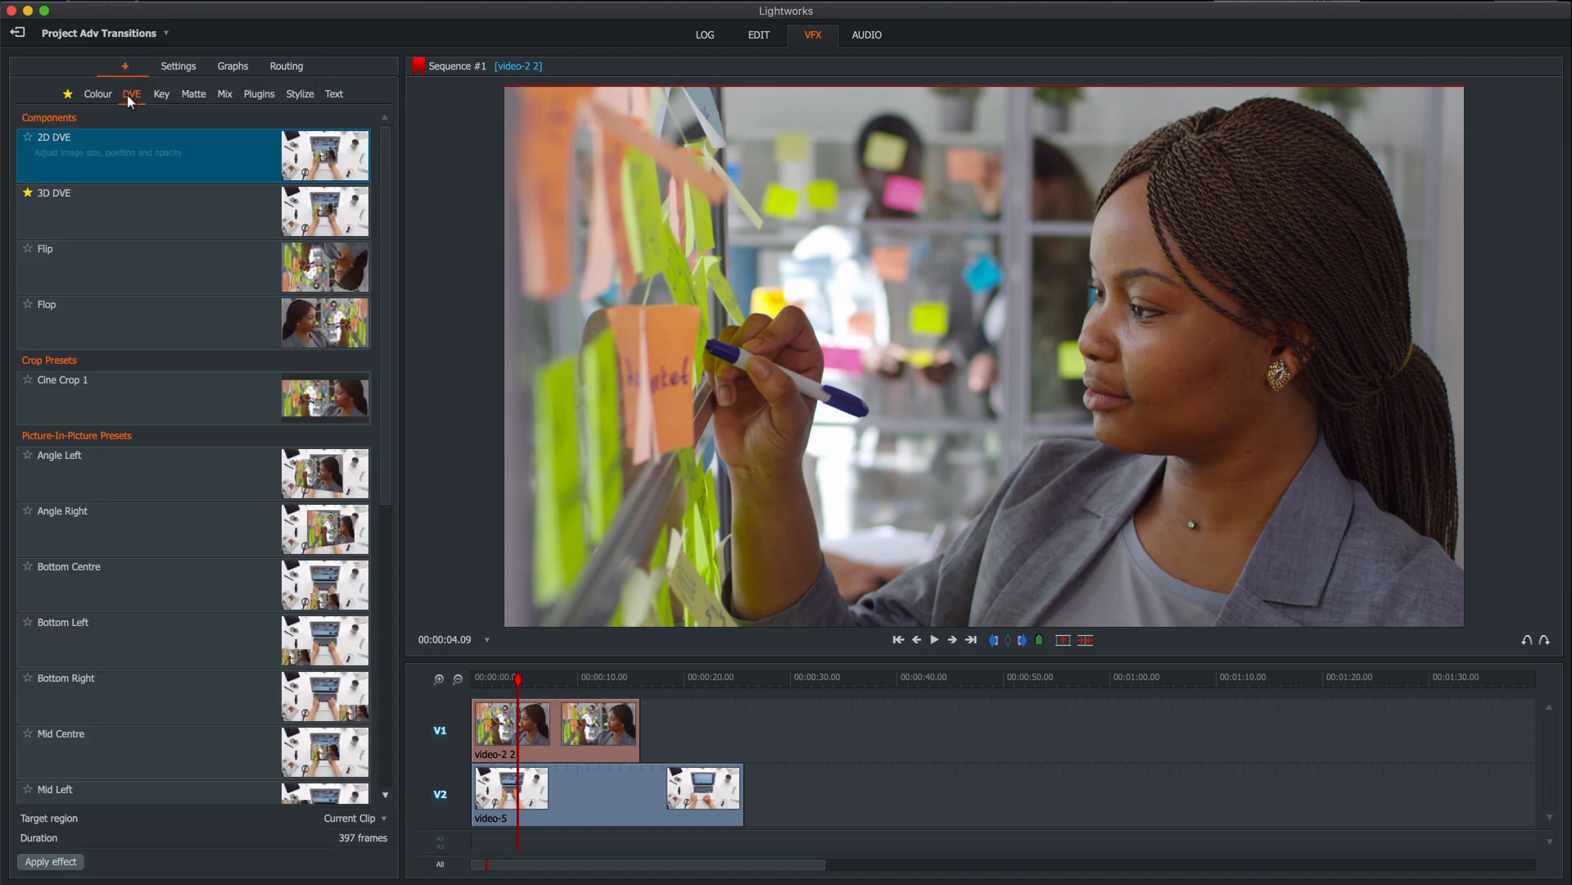
{"action": "mouse_move", "coordinate": [97, 208]}
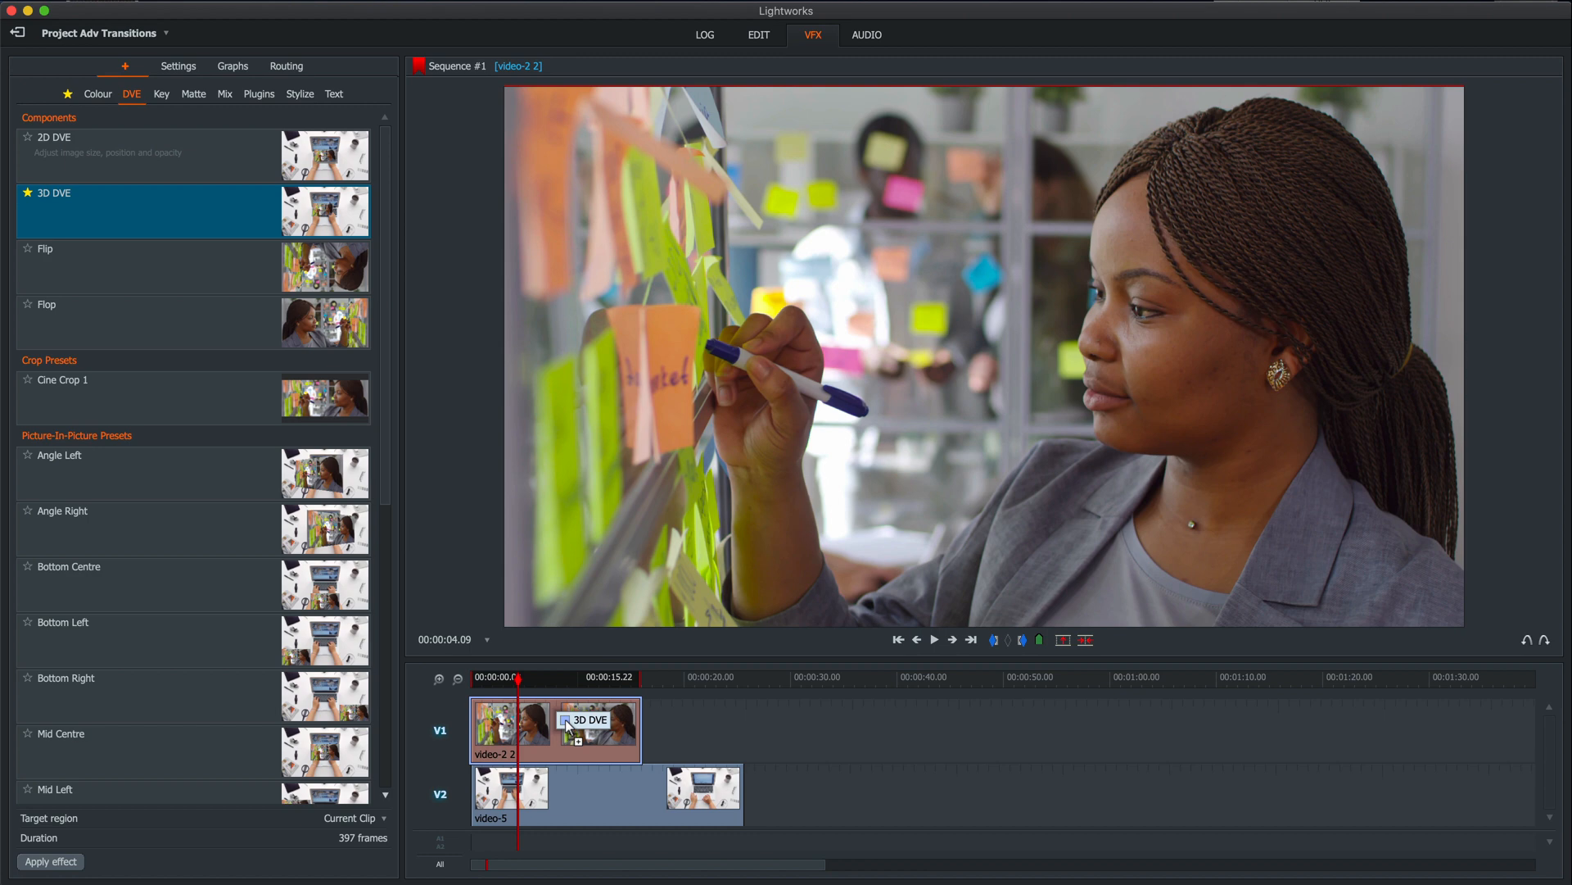
{"action": "left_click", "coordinate": [178, 66]}
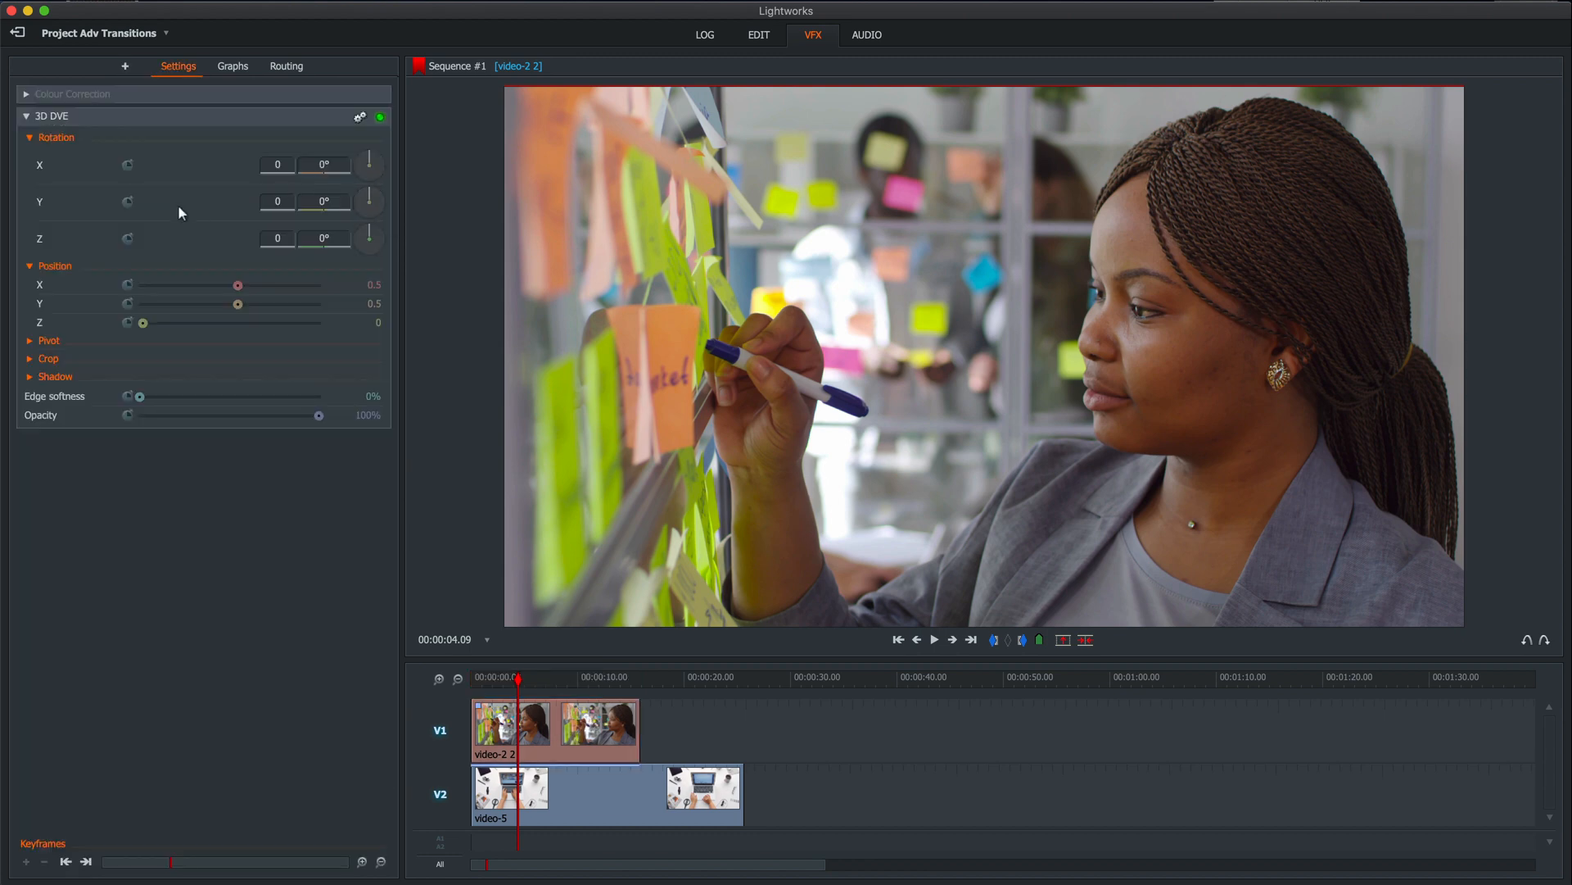
{"action": "mouse_move", "coordinate": [293, 257]}
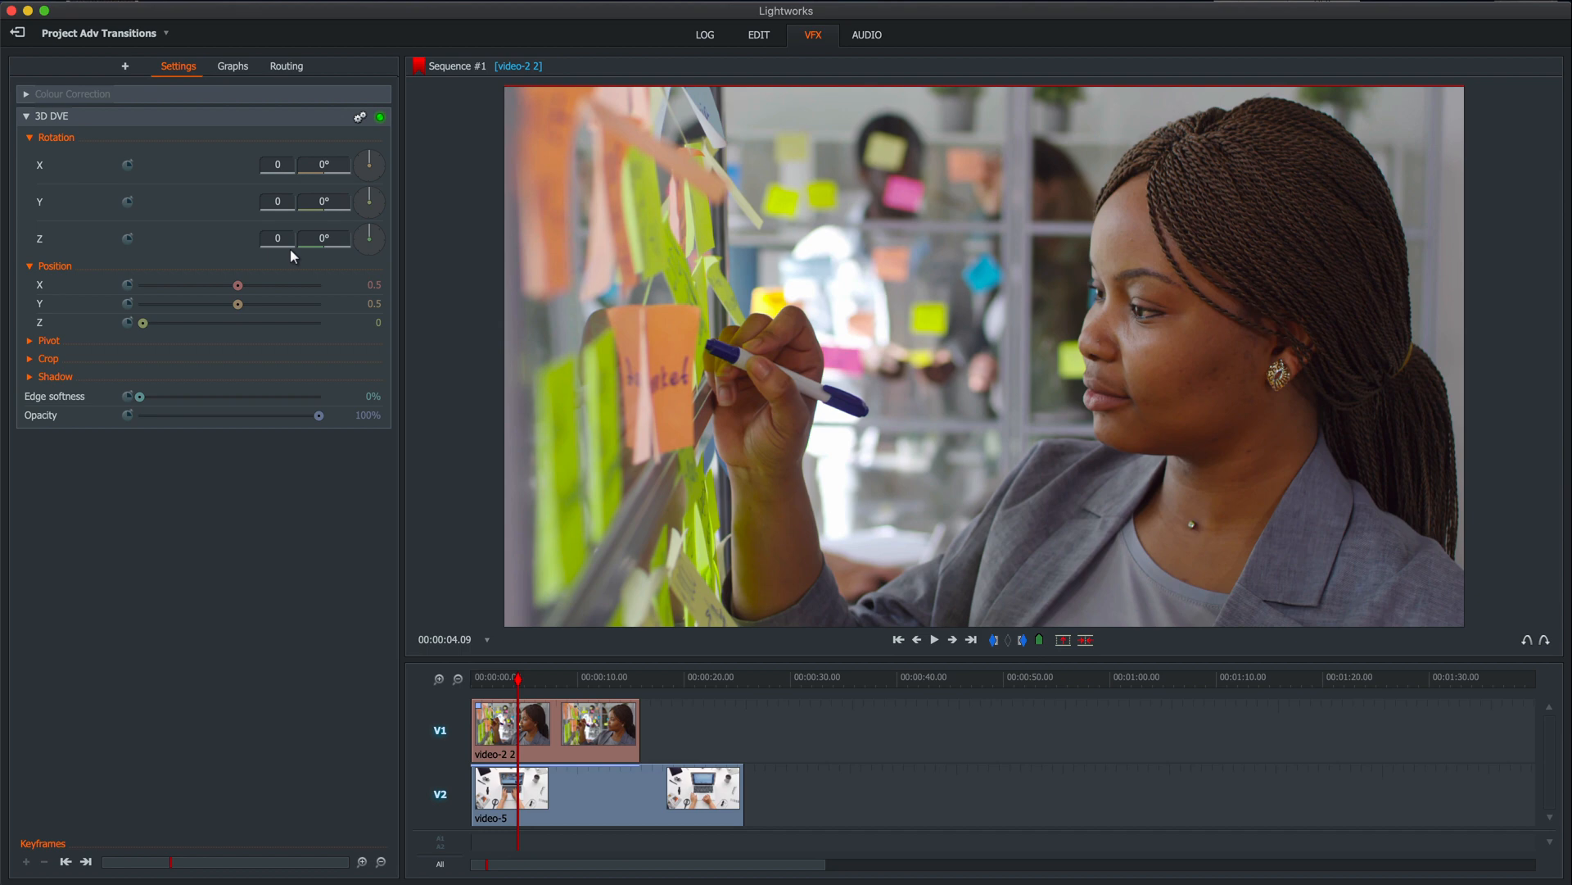
{"action": "mouse_move", "coordinate": [370, 258]}
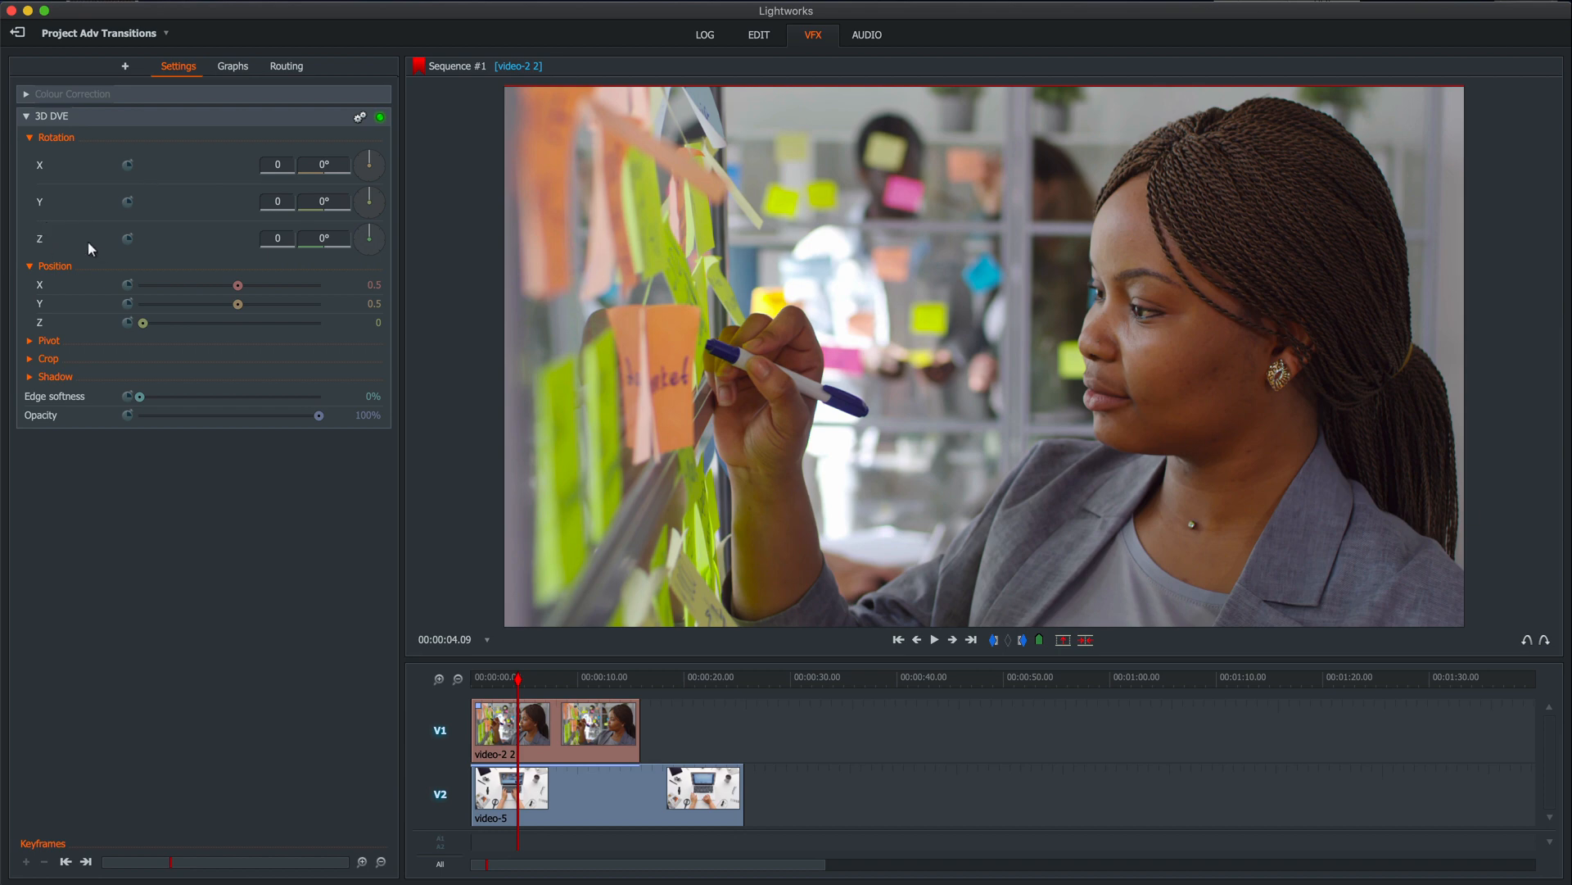
{"action": "mouse_move", "coordinate": [211, 248]}
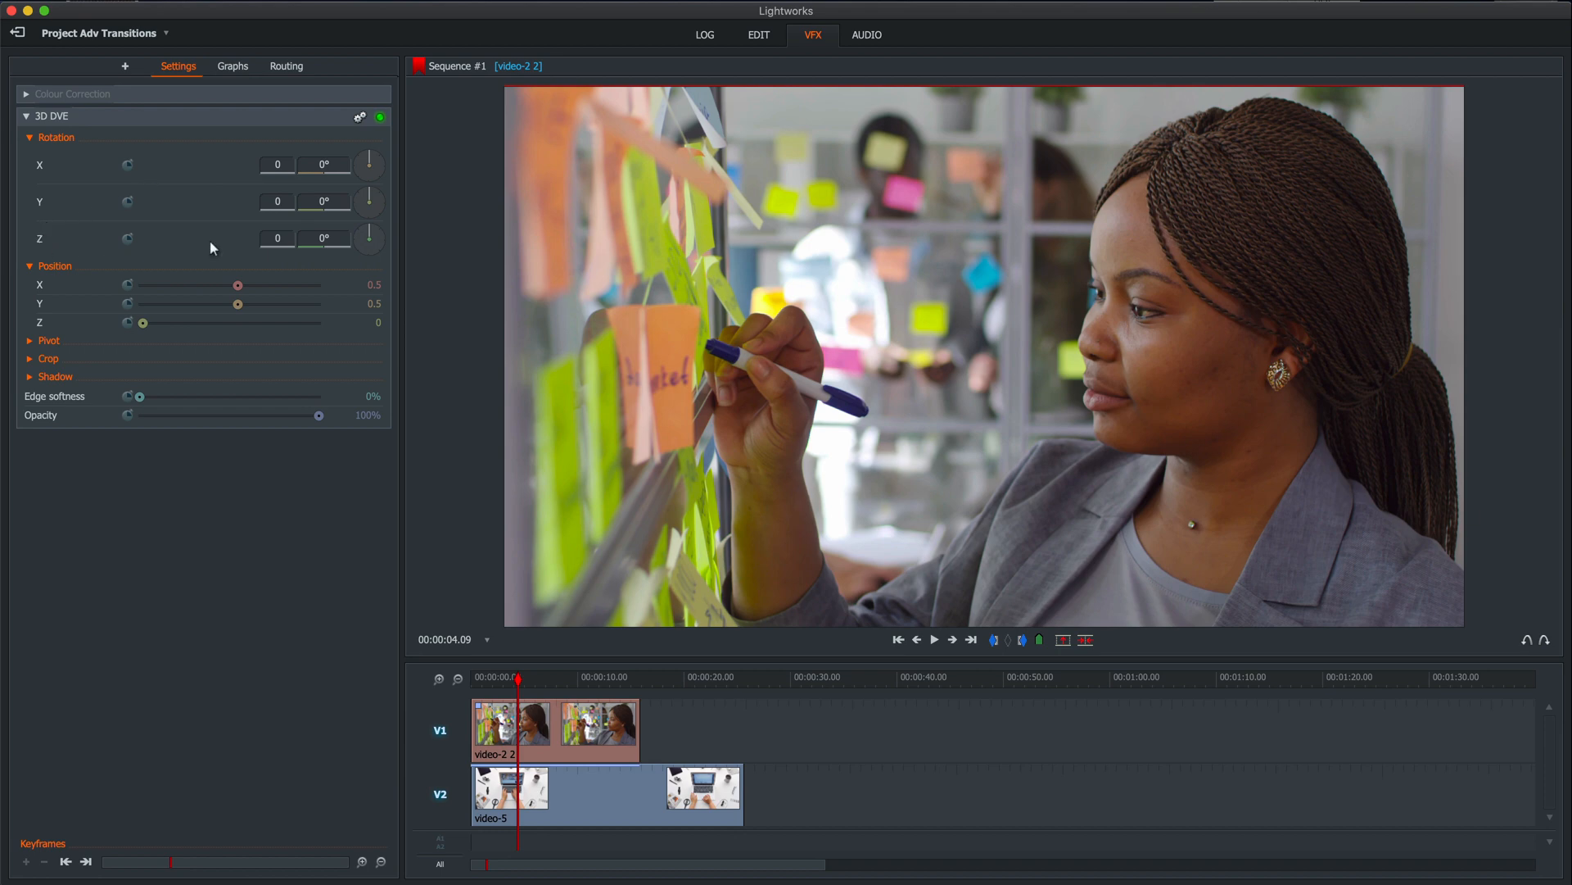
{"action": "mouse_move", "coordinate": [63, 161]}
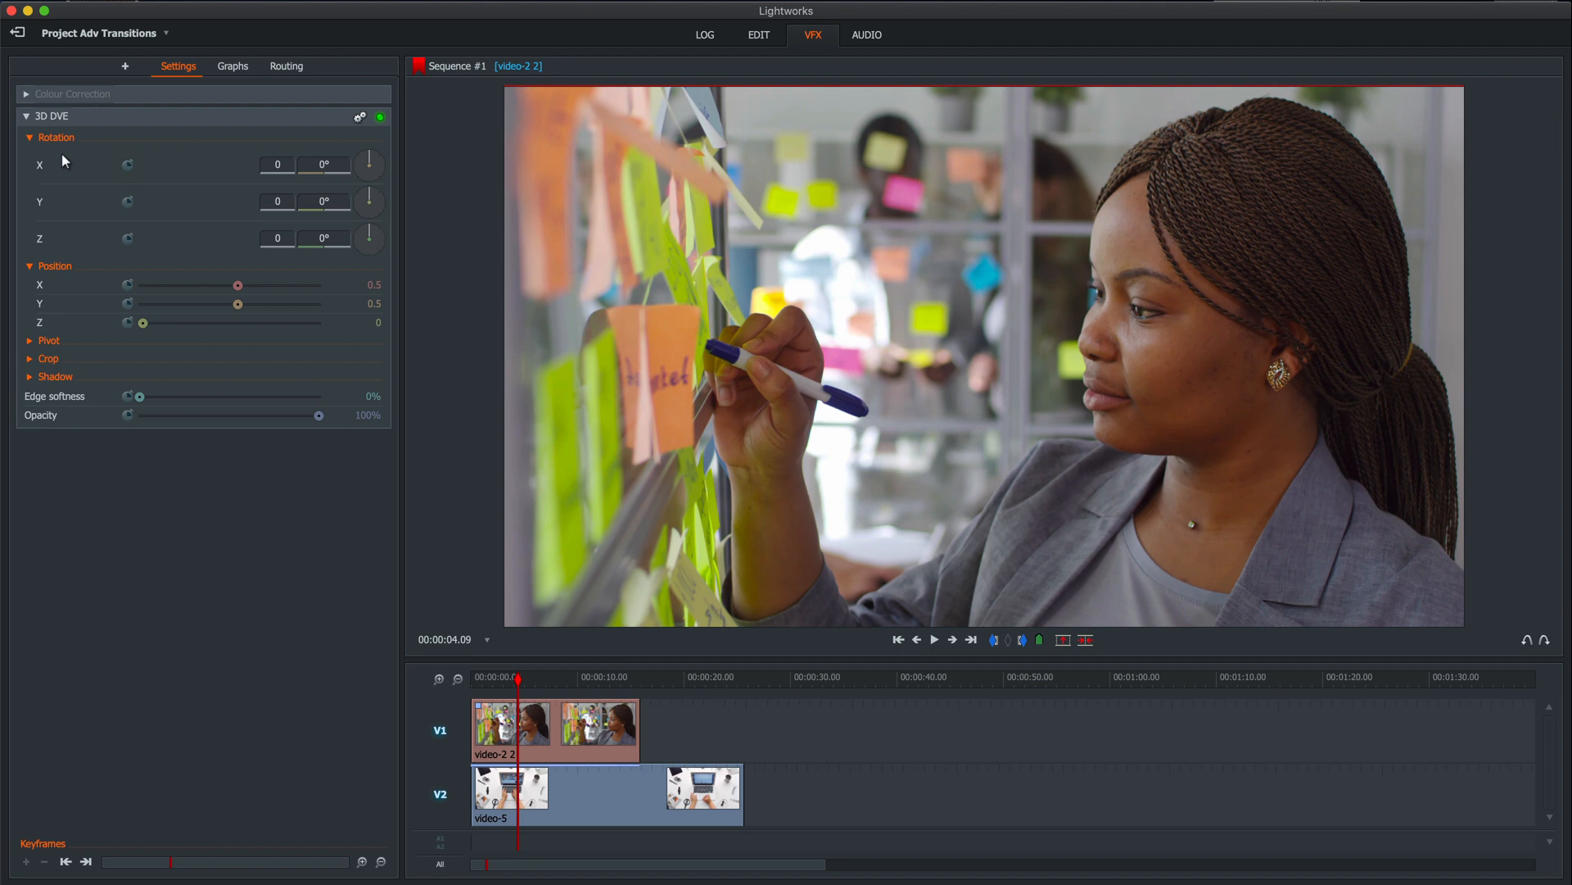
{"action": "mouse_move", "coordinate": [99, 157]}
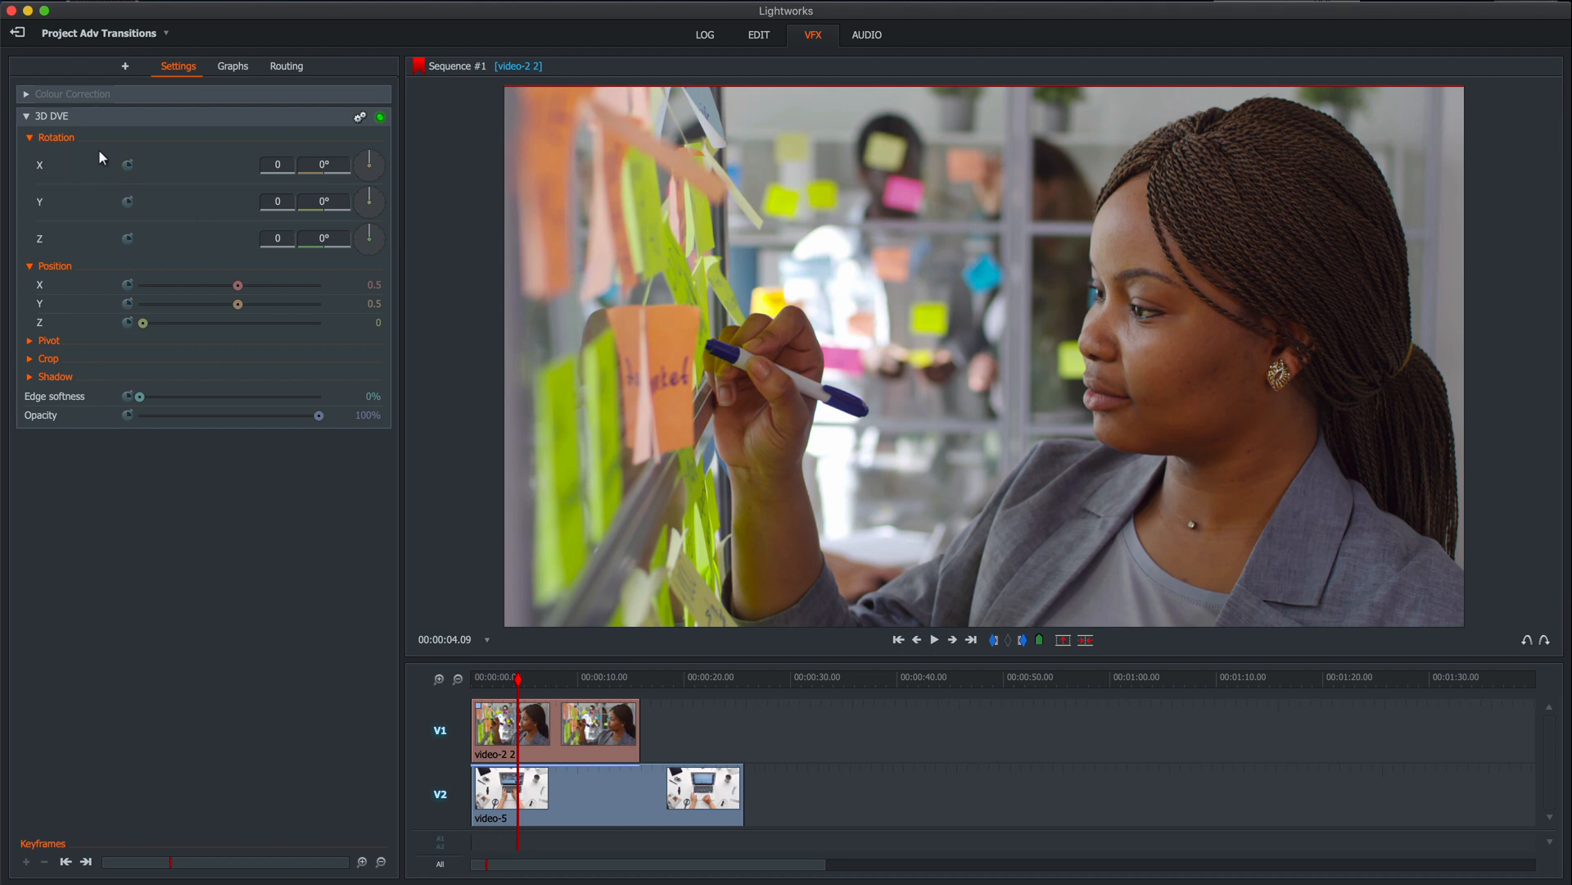
{"action": "mouse_move", "coordinate": [82, 244]}
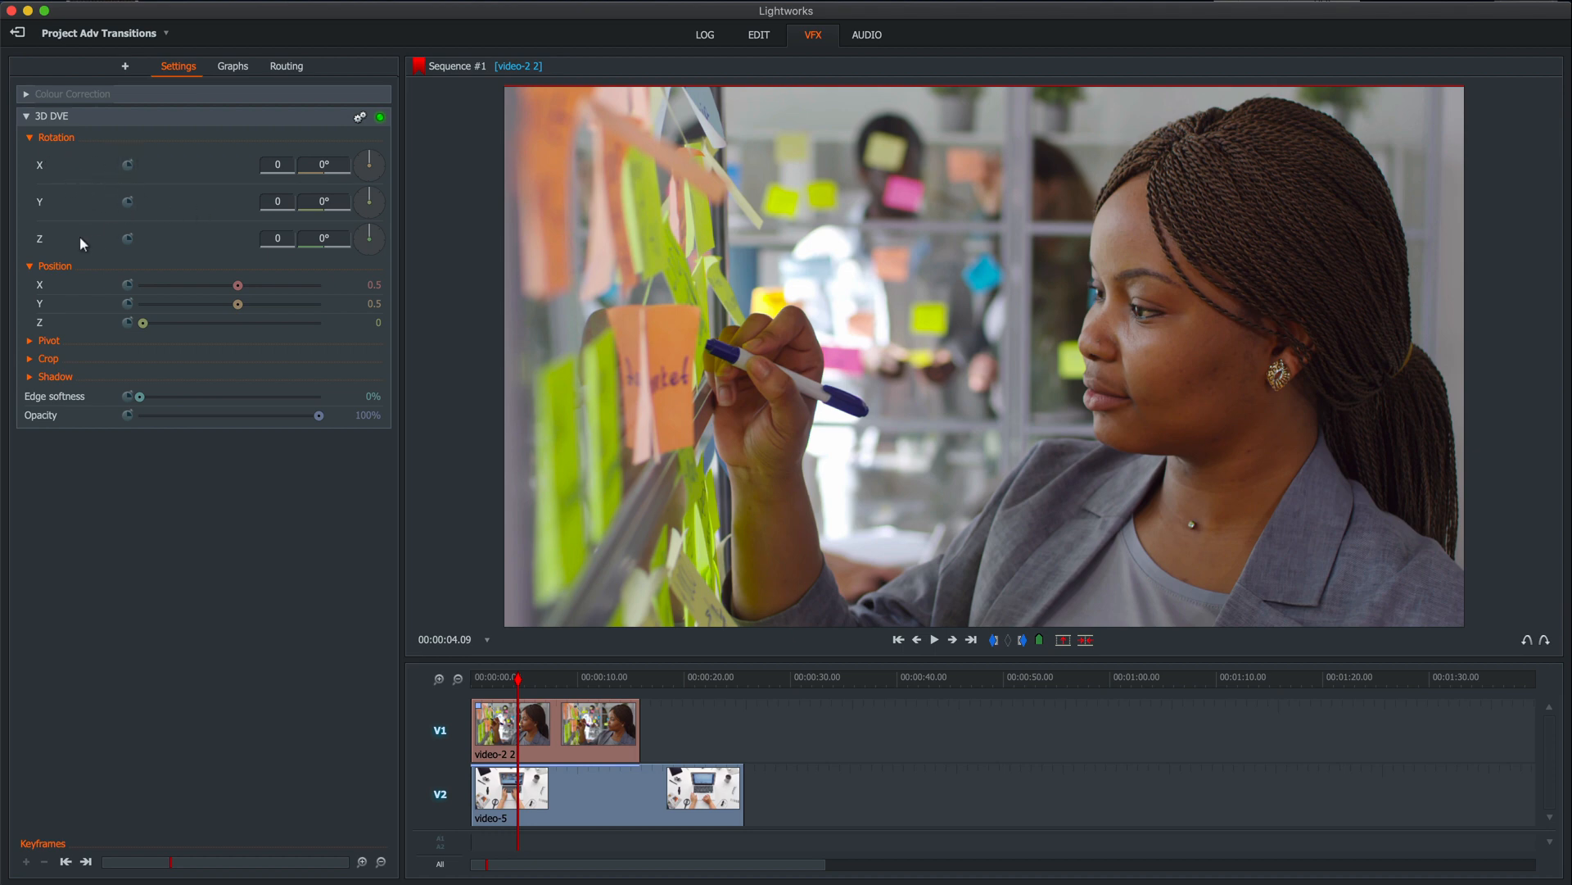
{"action": "mouse_move", "coordinate": [69, 294]}
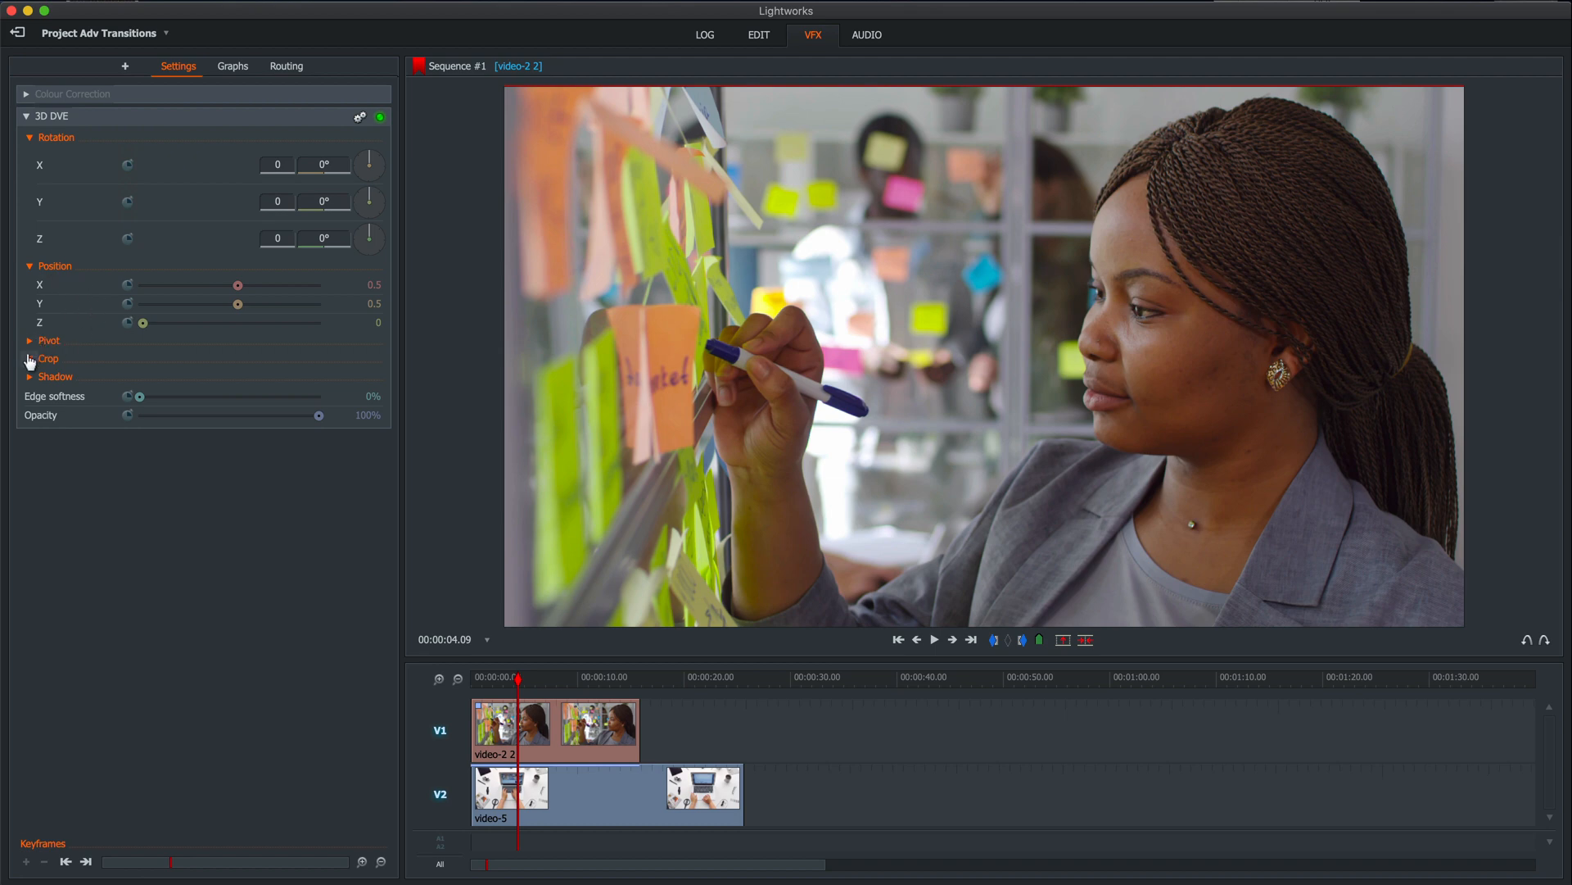
{"action": "left_click", "coordinate": [30, 359]}
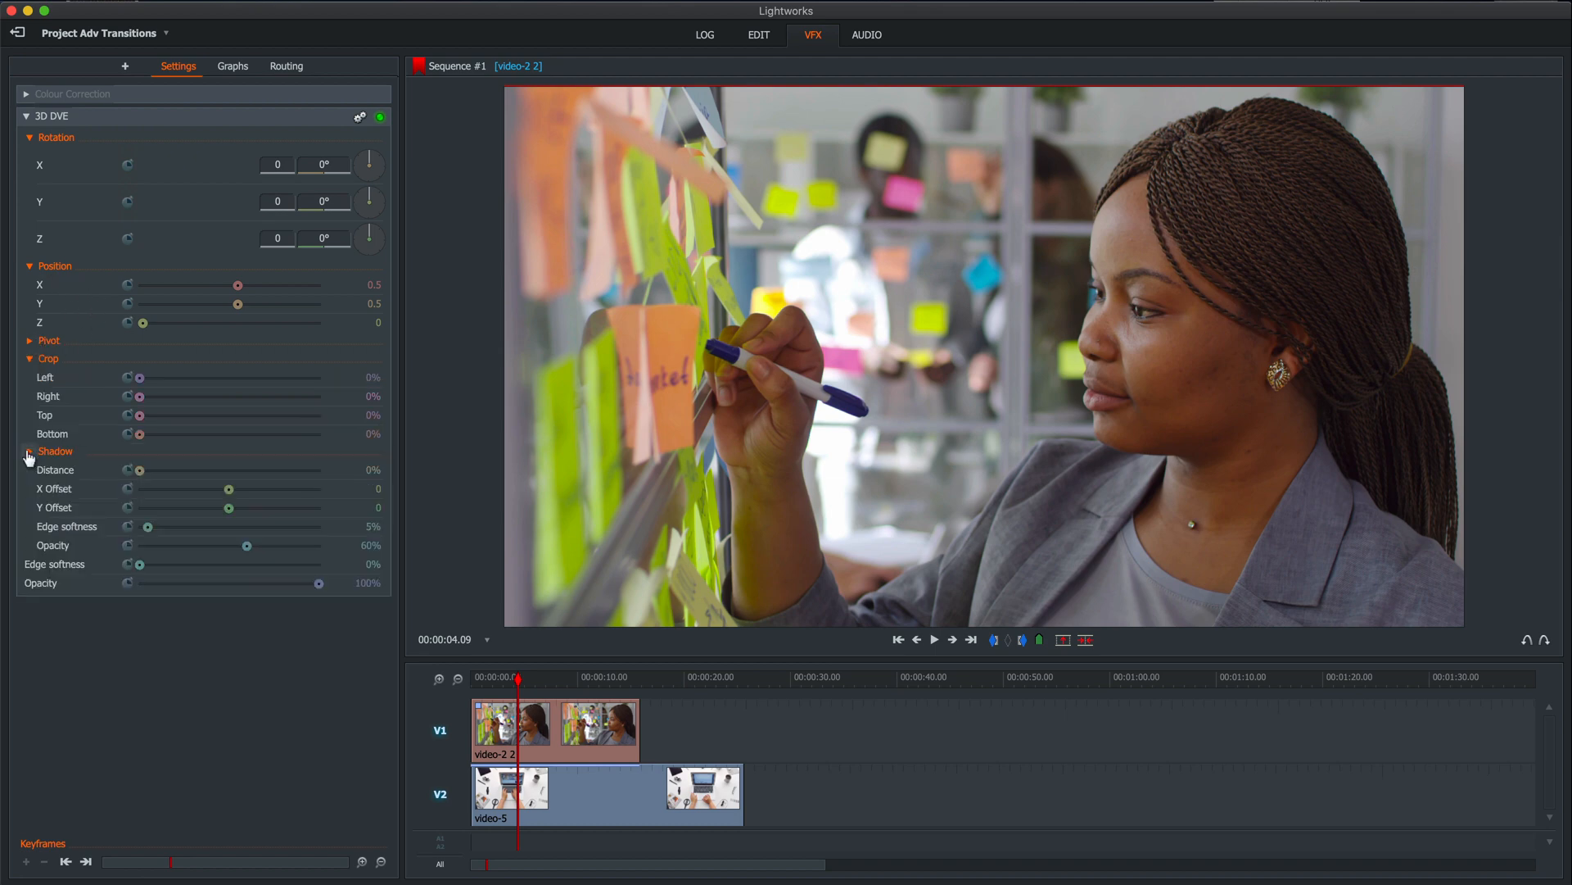
{"action": "left_click", "coordinate": [28, 454]}
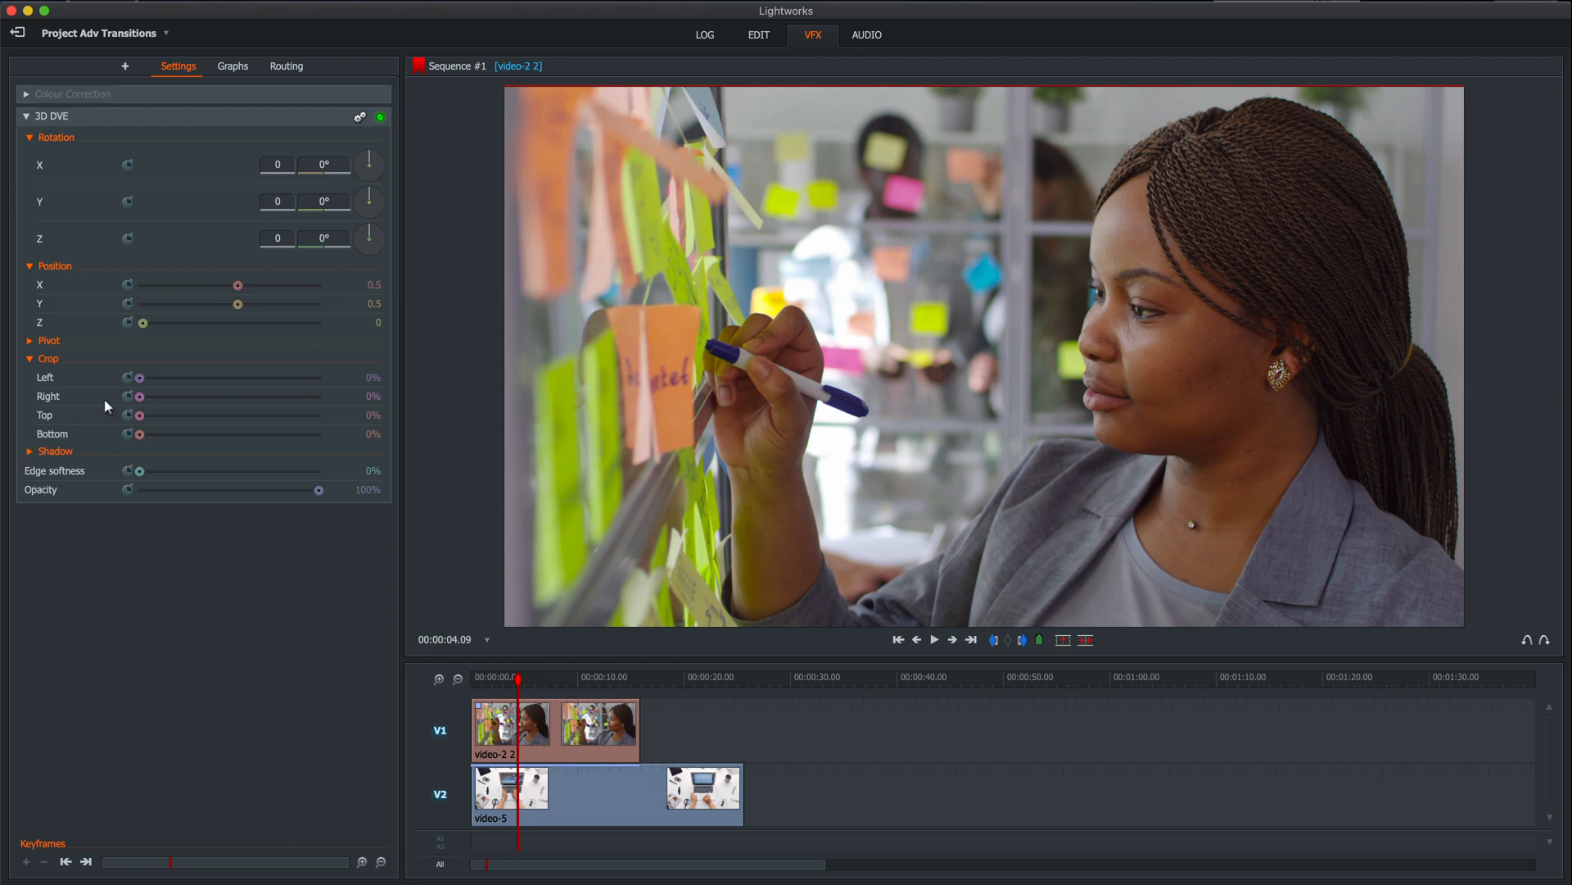
{"action": "mouse_move", "coordinate": [141, 323]}
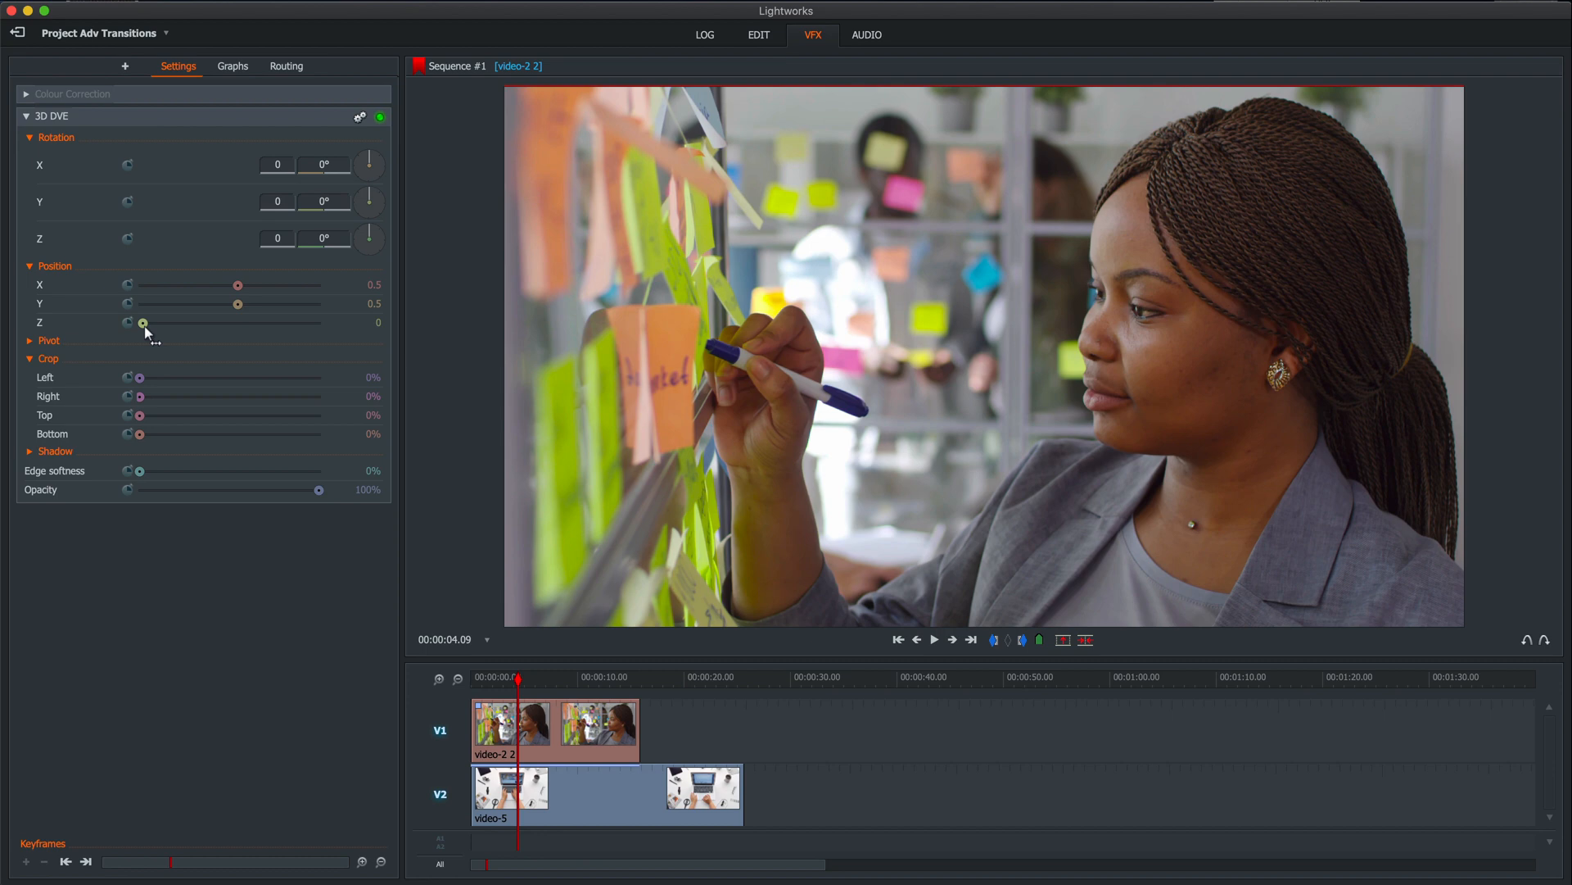
Push Position Z to about 7.3 and nudge X/Y so the clip sits on the laptop screen.
{"action": "left_click_drag", "start_coordinate": [141, 323], "coordinate": [151, 323]}
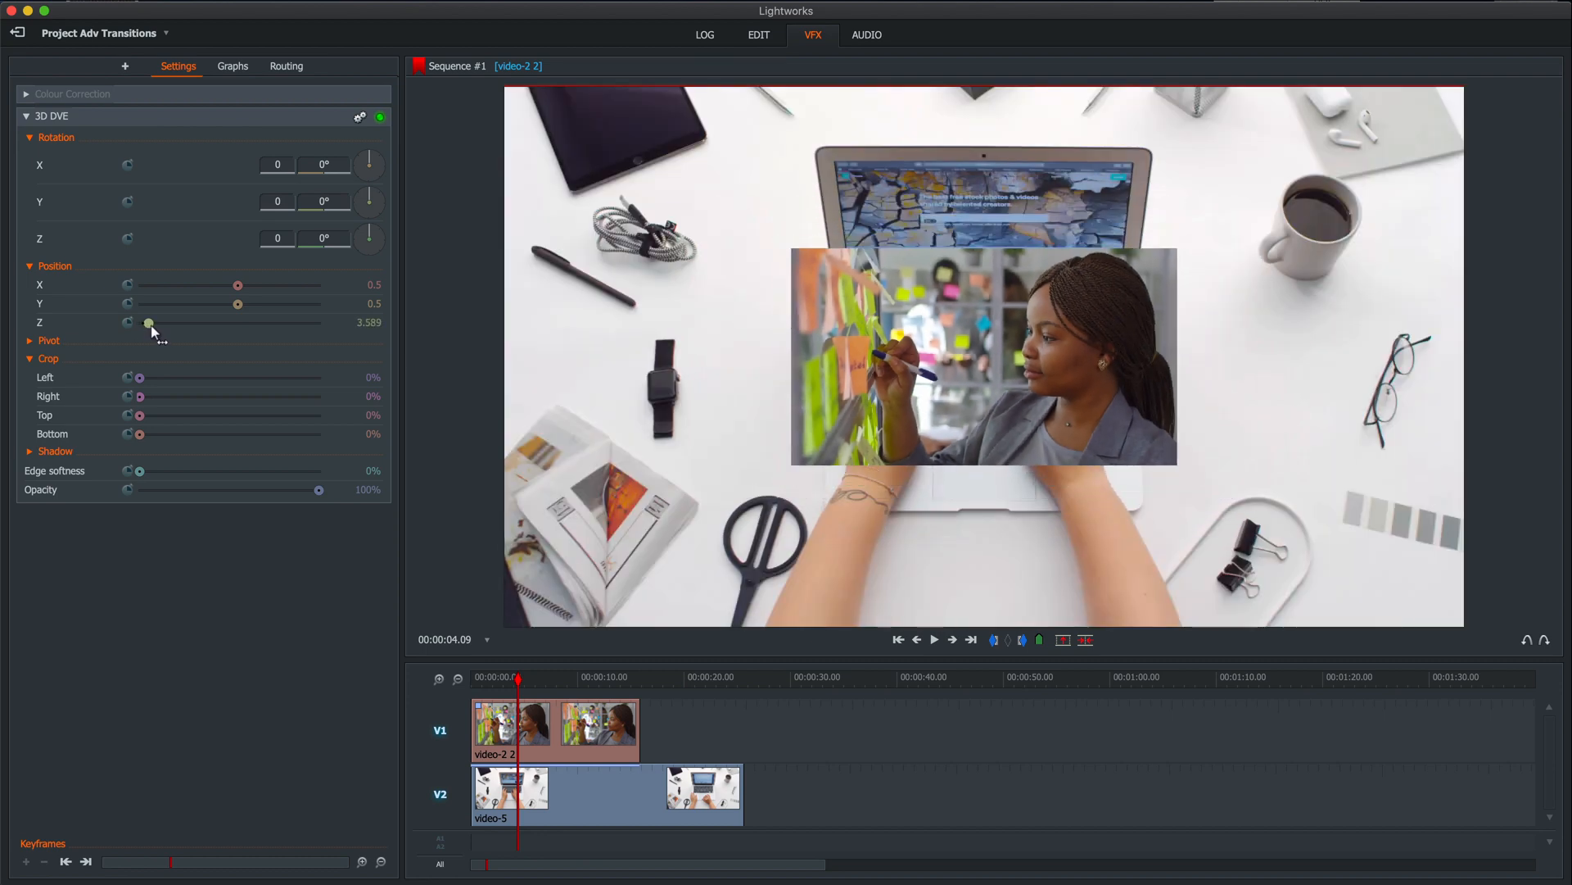
{"action": "left_click_drag", "start_coordinate": [149, 322], "coordinate": [146, 323]}
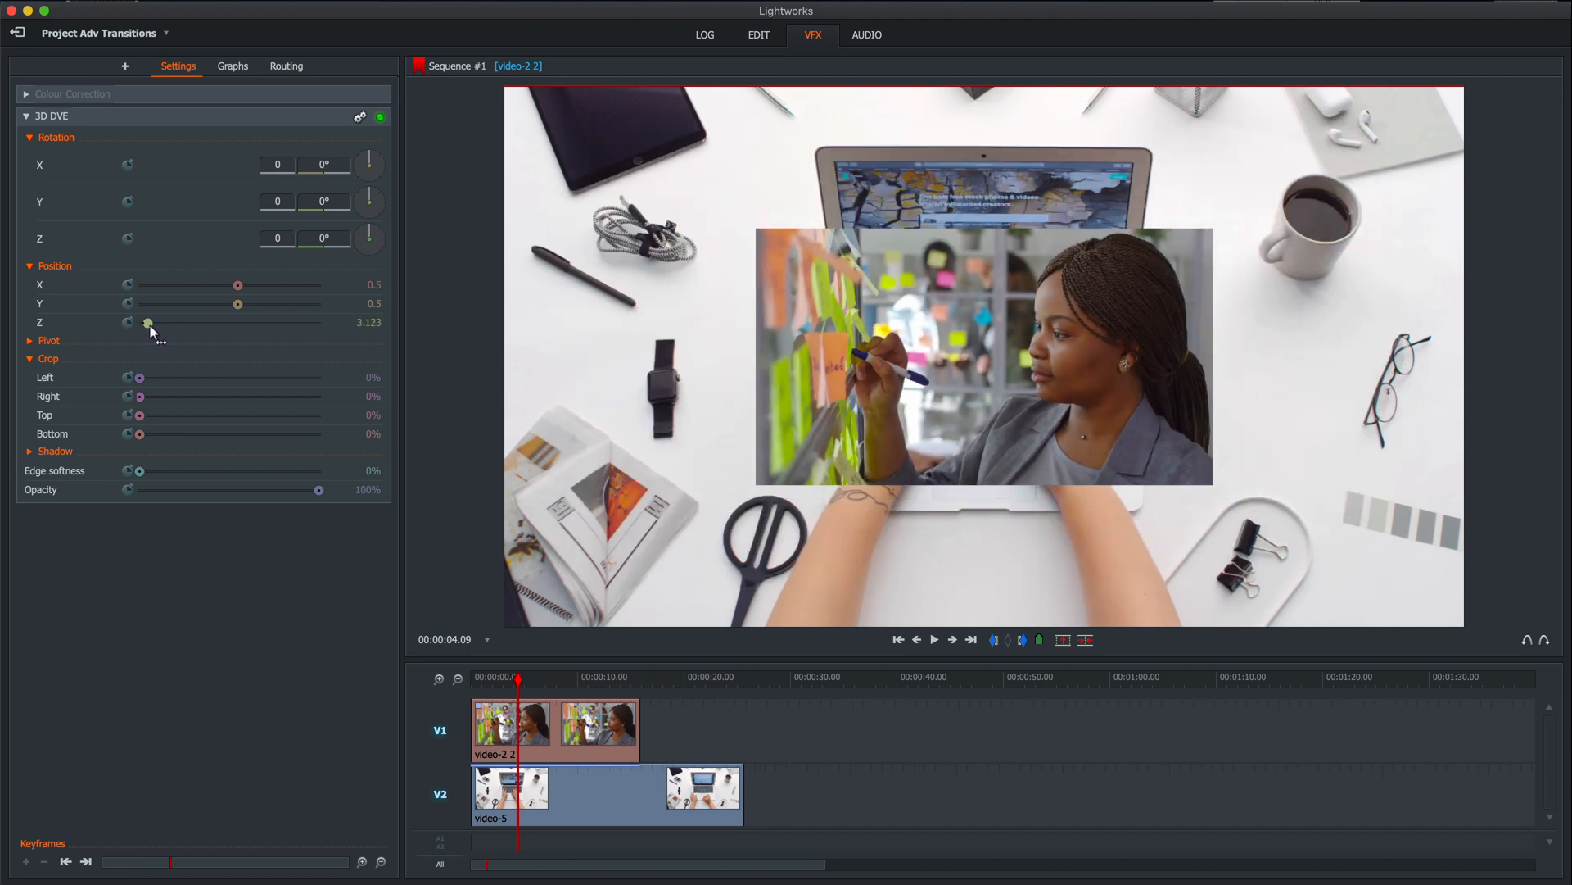
{"action": "left_click_drag", "start_coordinate": [147, 323], "coordinate": [160, 322]}
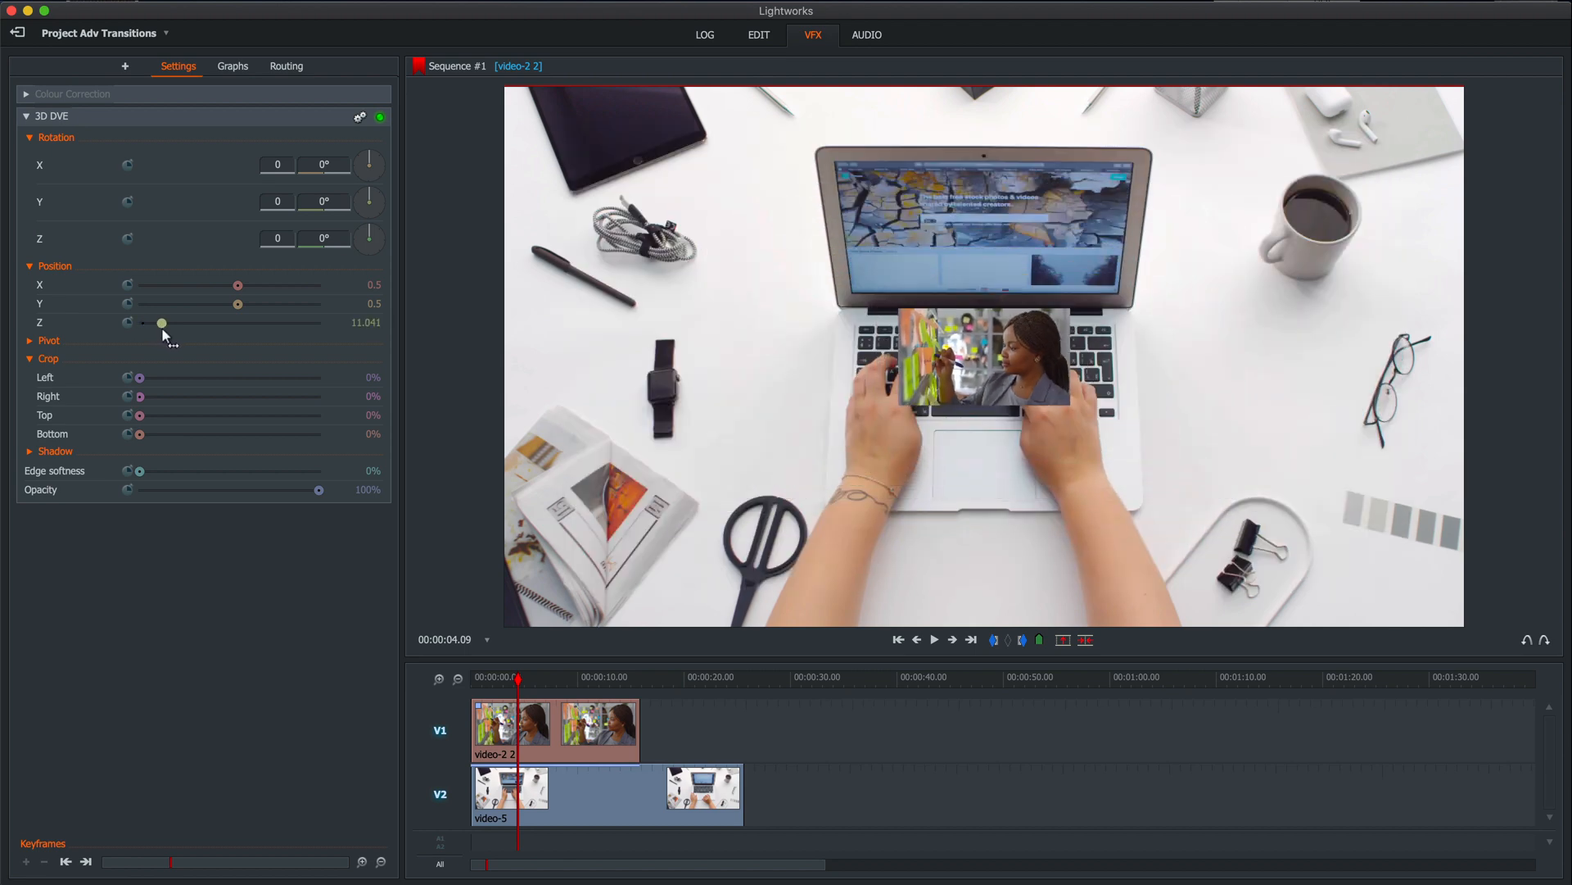
{"action": "left_click_drag", "start_coordinate": [161, 323], "coordinate": [154, 322]}
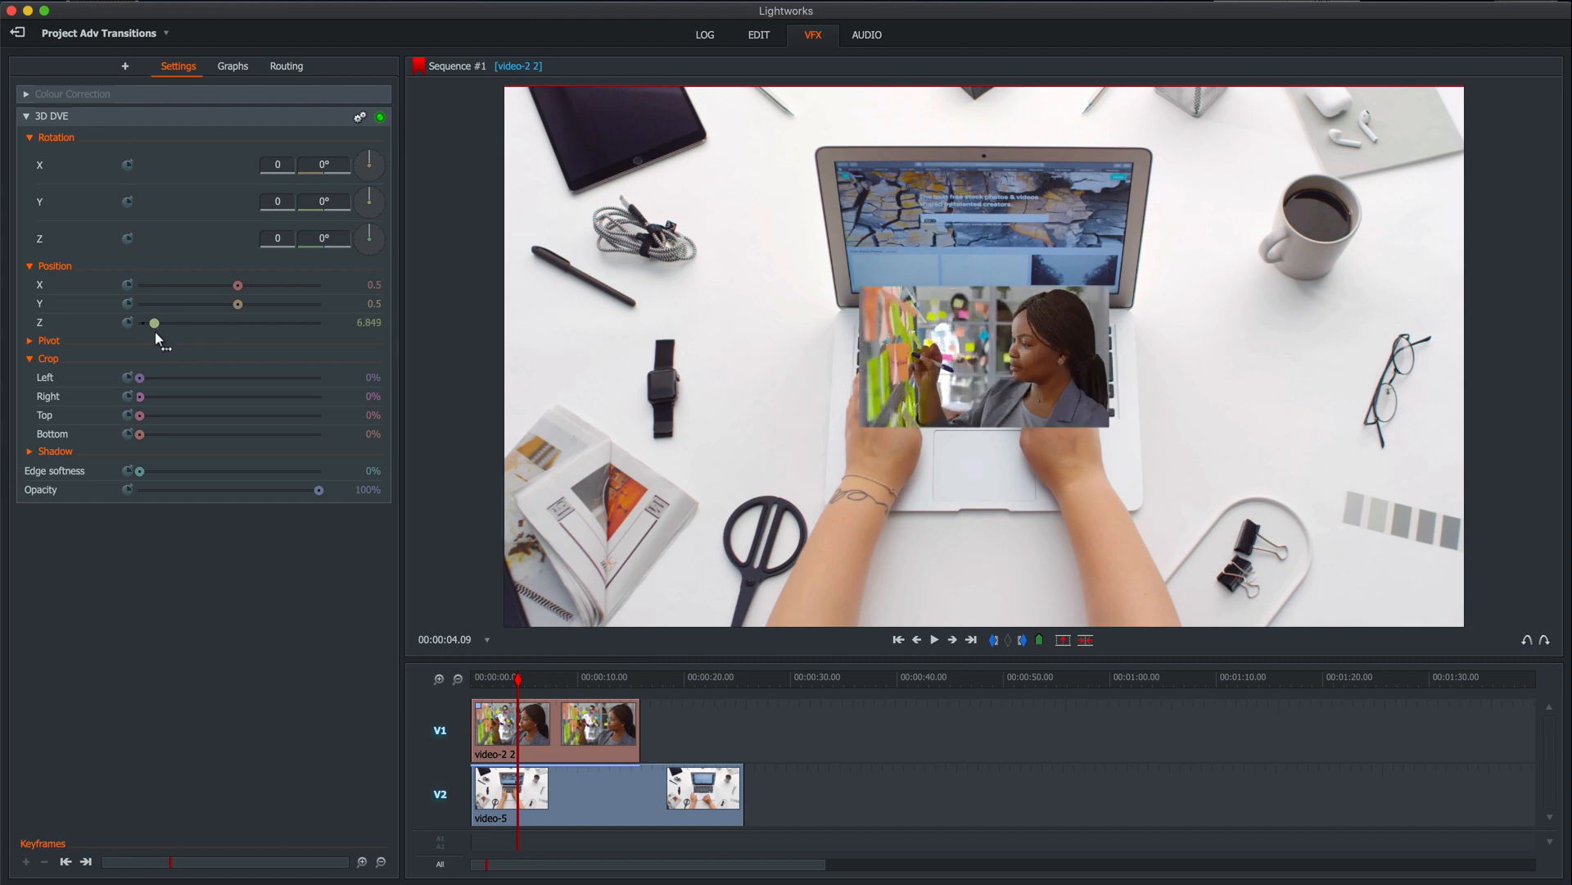
{"action": "left_click_drag", "start_coordinate": [154, 323], "coordinate": [156, 322]}
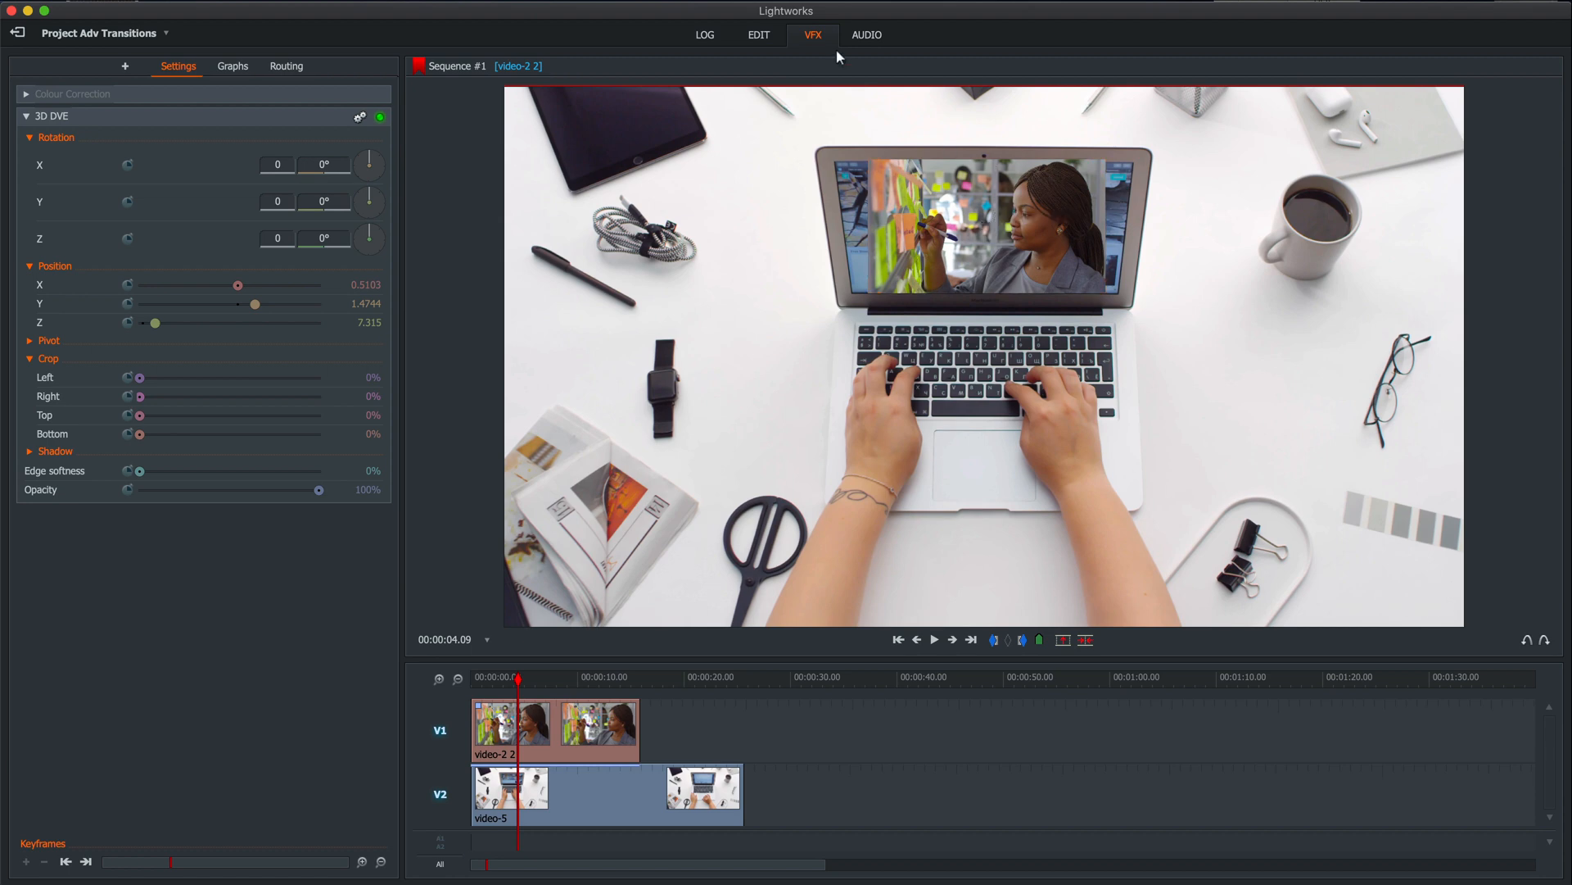
{"action": "mouse_move", "coordinate": [370, 163]}
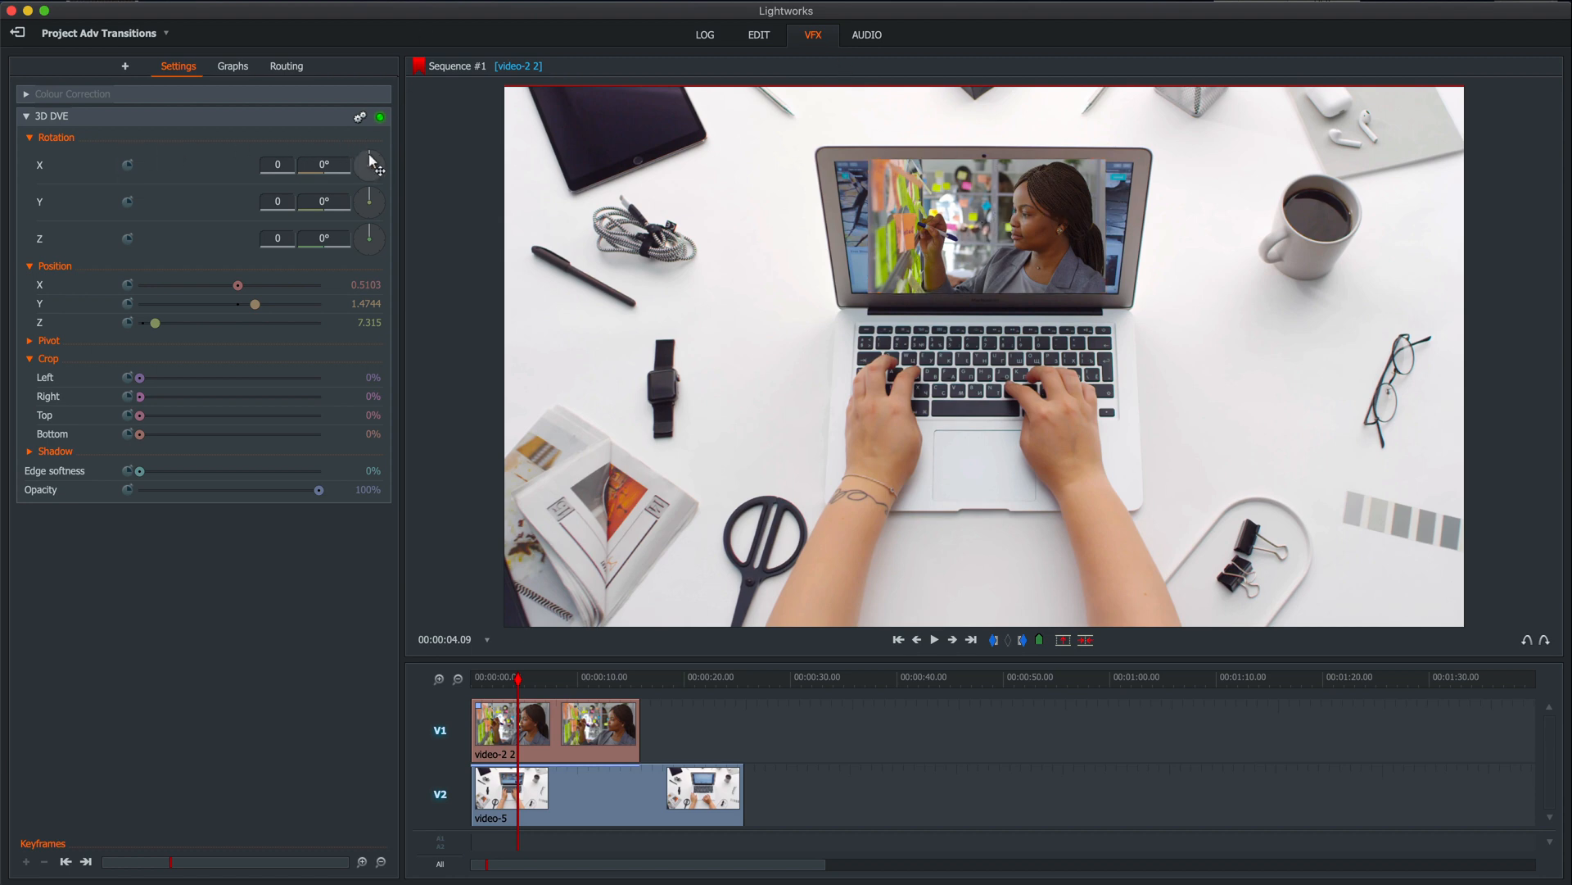
Set Rotation X to about 34.30° so the clip matches the laptop screen's tilt.
{"action": "left_click_drag", "start_coordinate": [368, 164], "coordinate": [378, 160]}
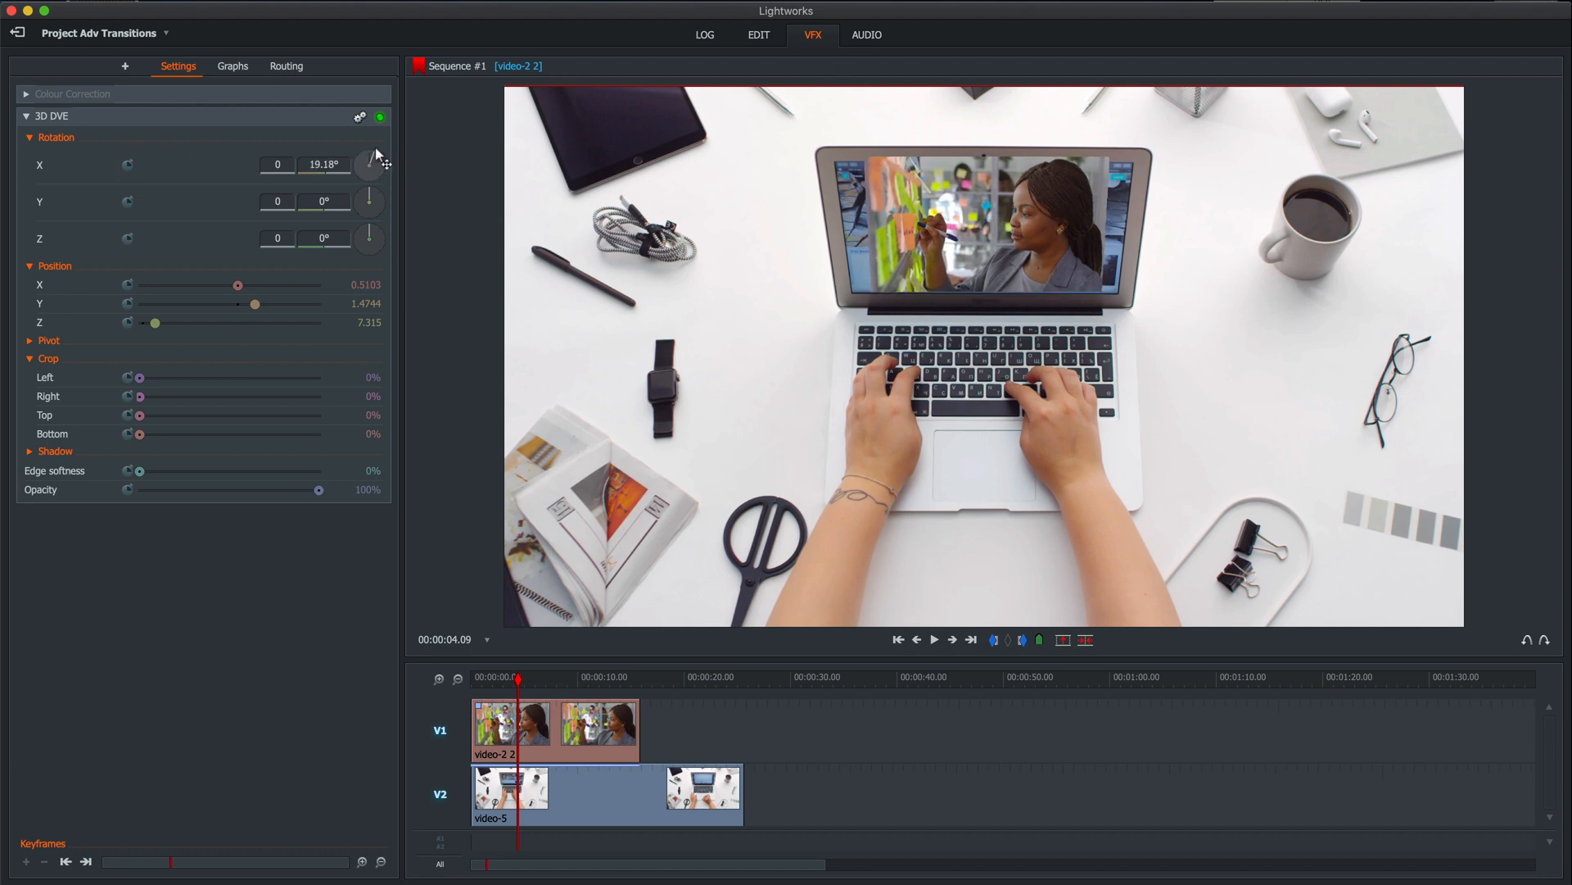
{"action": "left_click_drag", "start_coordinate": [369, 161], "coordinate": [369, 151]}
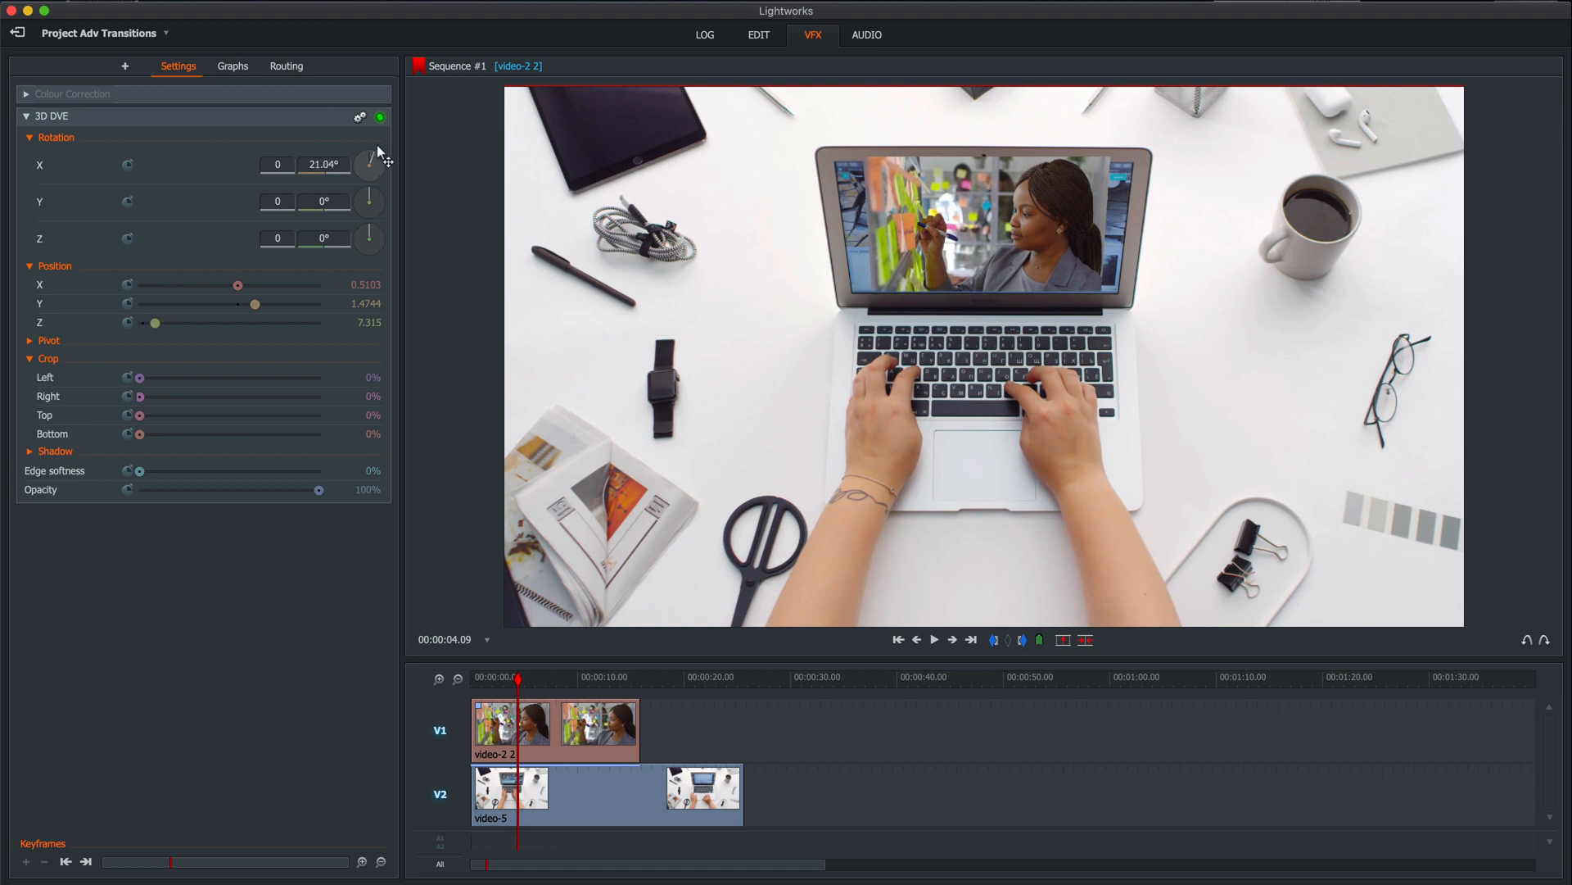
{"action": "left_click_drag", "start_coordinate": [368, 160], "coordinate": [369, 176]}
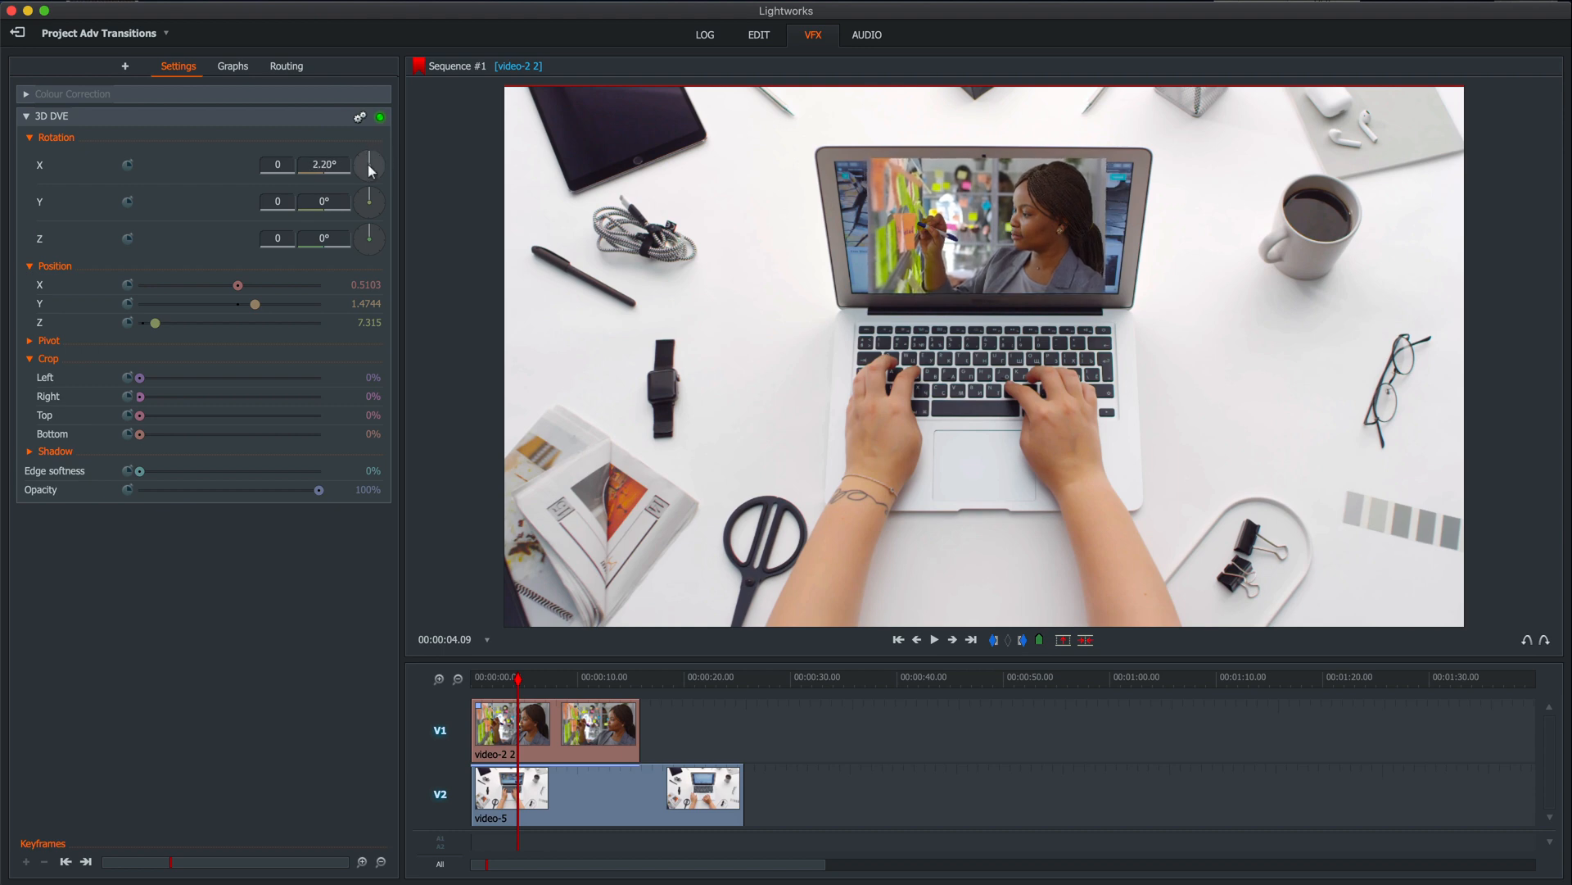
{"action": "left_click", "coordinate": [370, 169]}
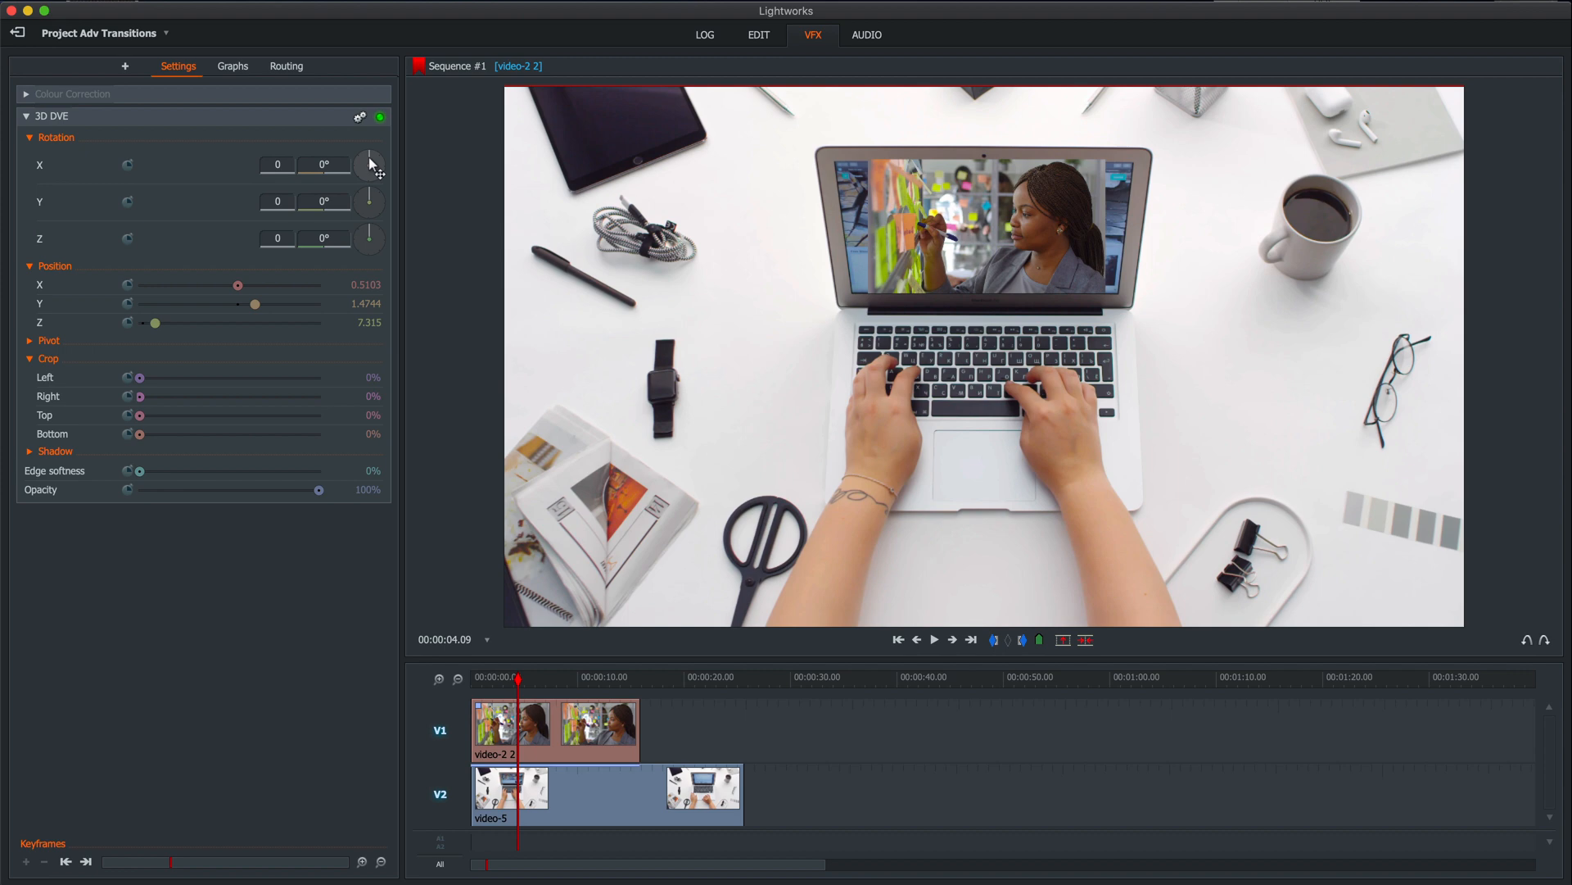
{"action": "left_click_drag", "start_coordinate": [368, 164], "coordinate": [381, 164]}
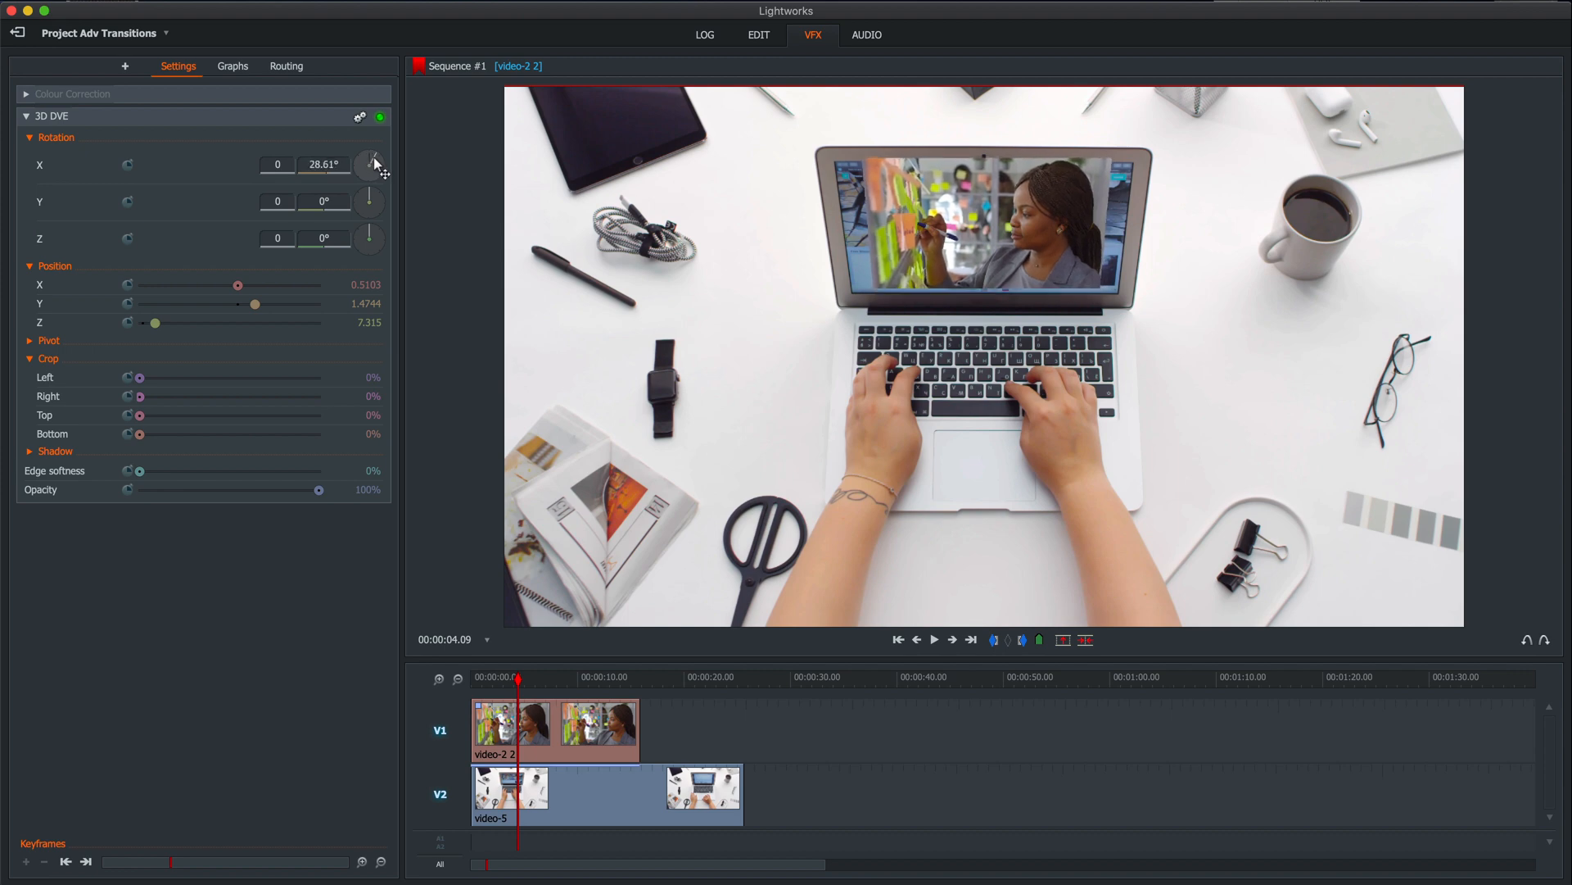
{"action": "left_click", "coordinate": [373, 159]}
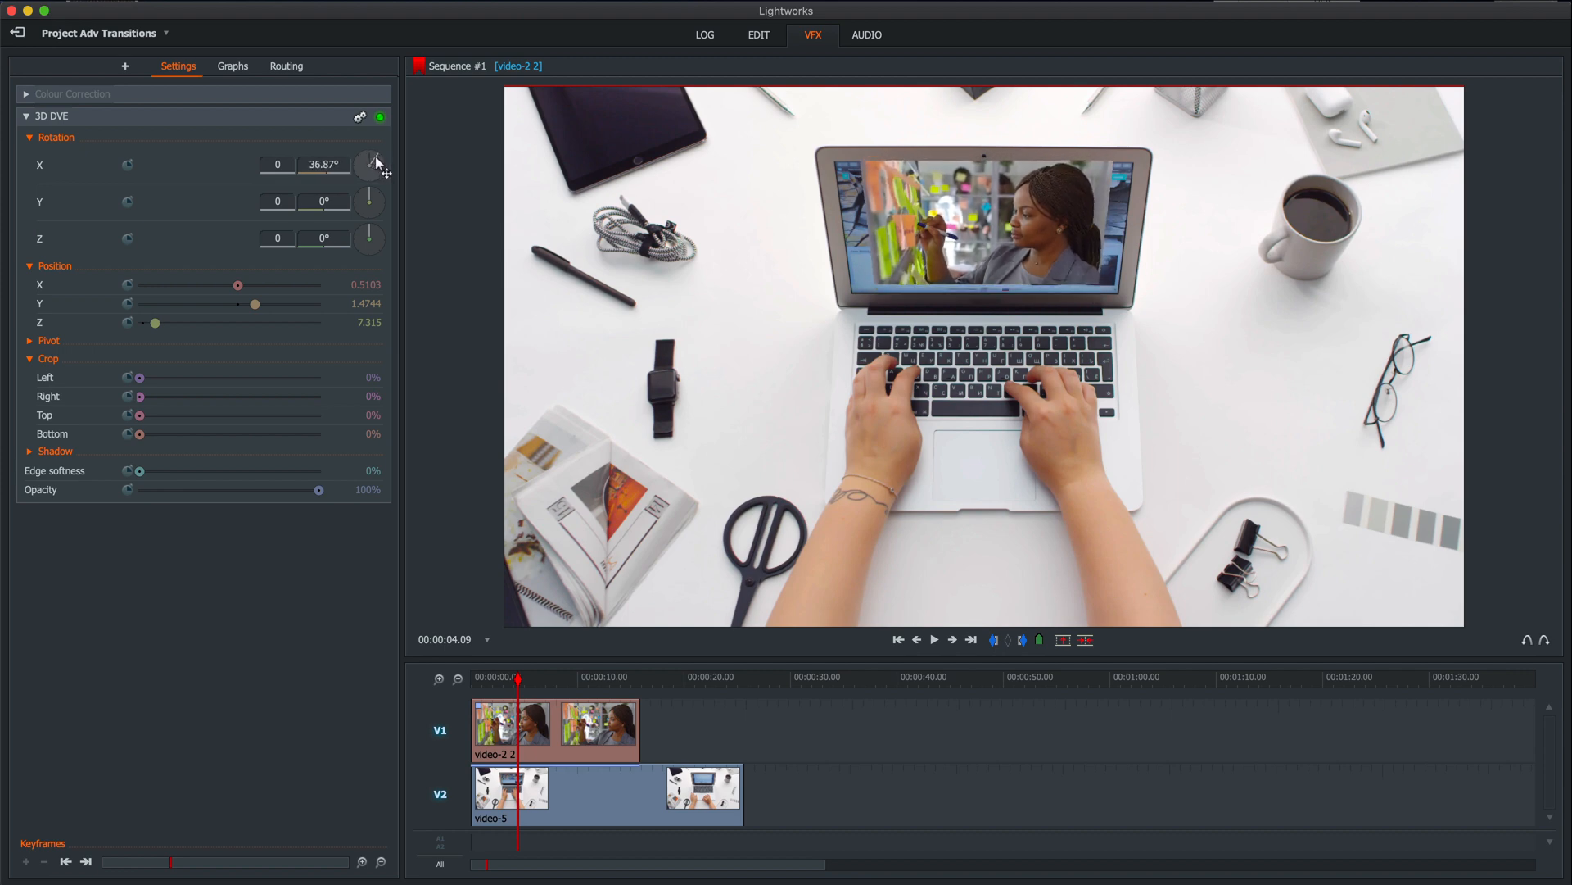
{"action": "left_click_drag", "start_coordinate": [372, 155], "coordinate": [371, 180]}
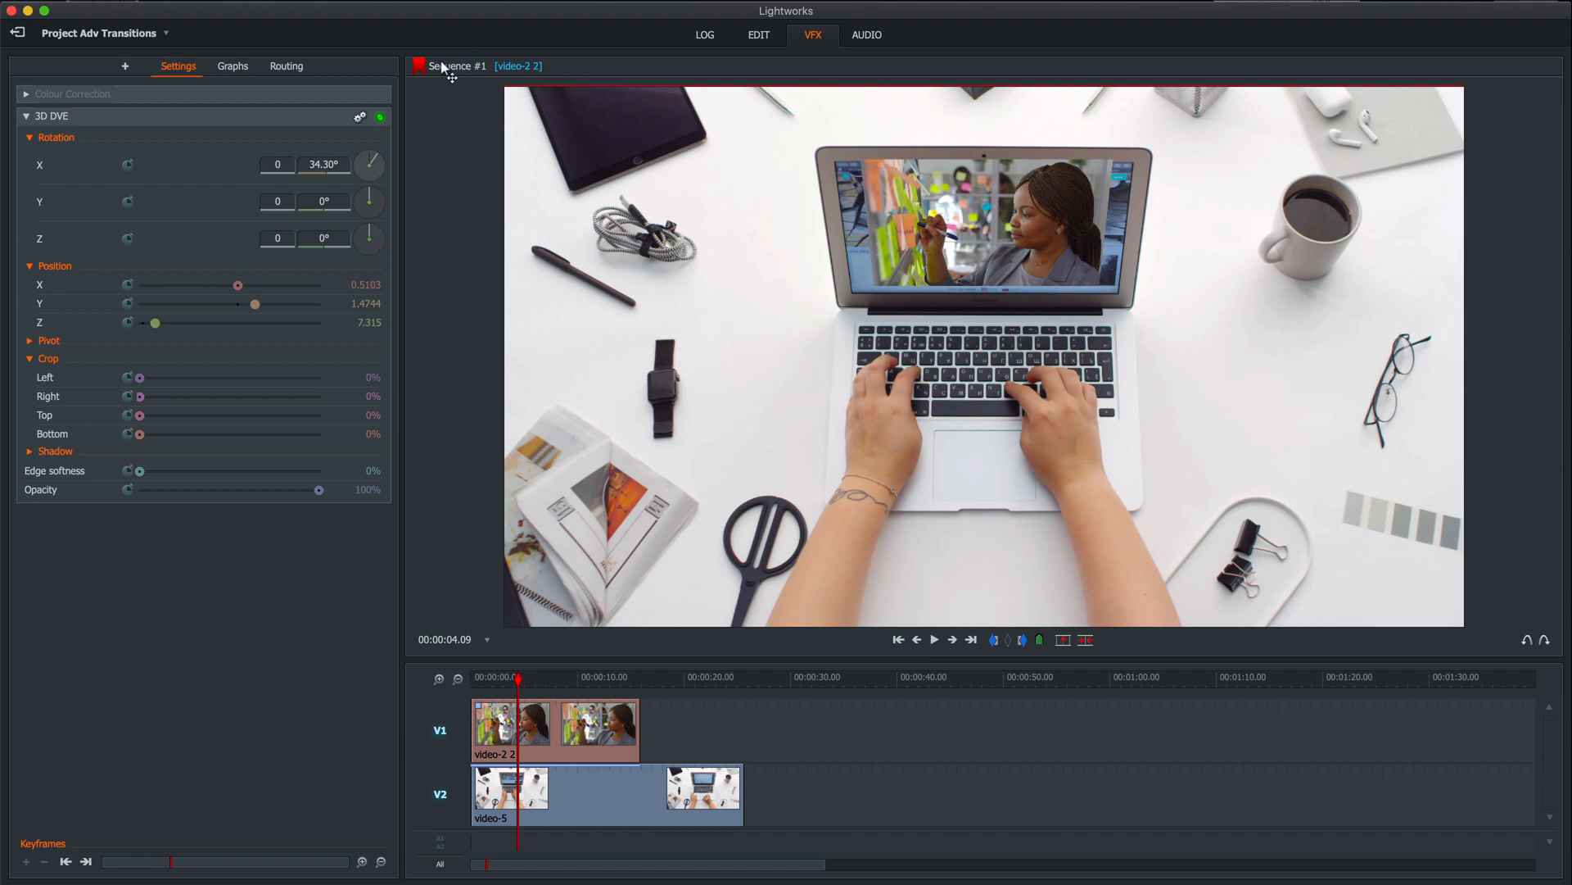
{"action": "mouse_move", "coordinate": [988, 208]}
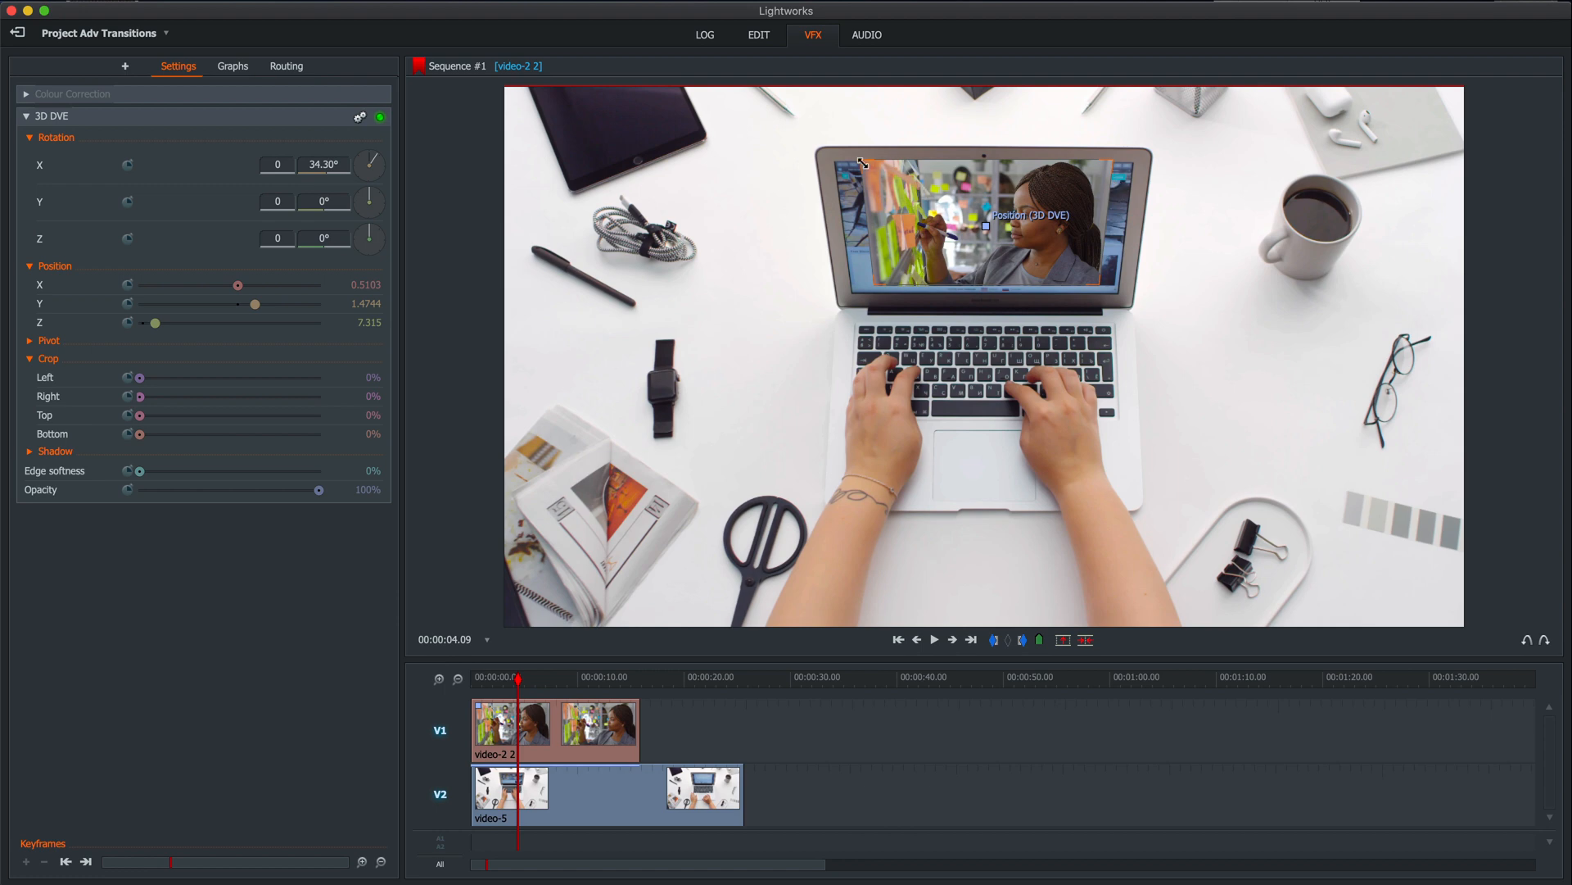
{"action": "mouse_move", "coordinate": [917, 175]}
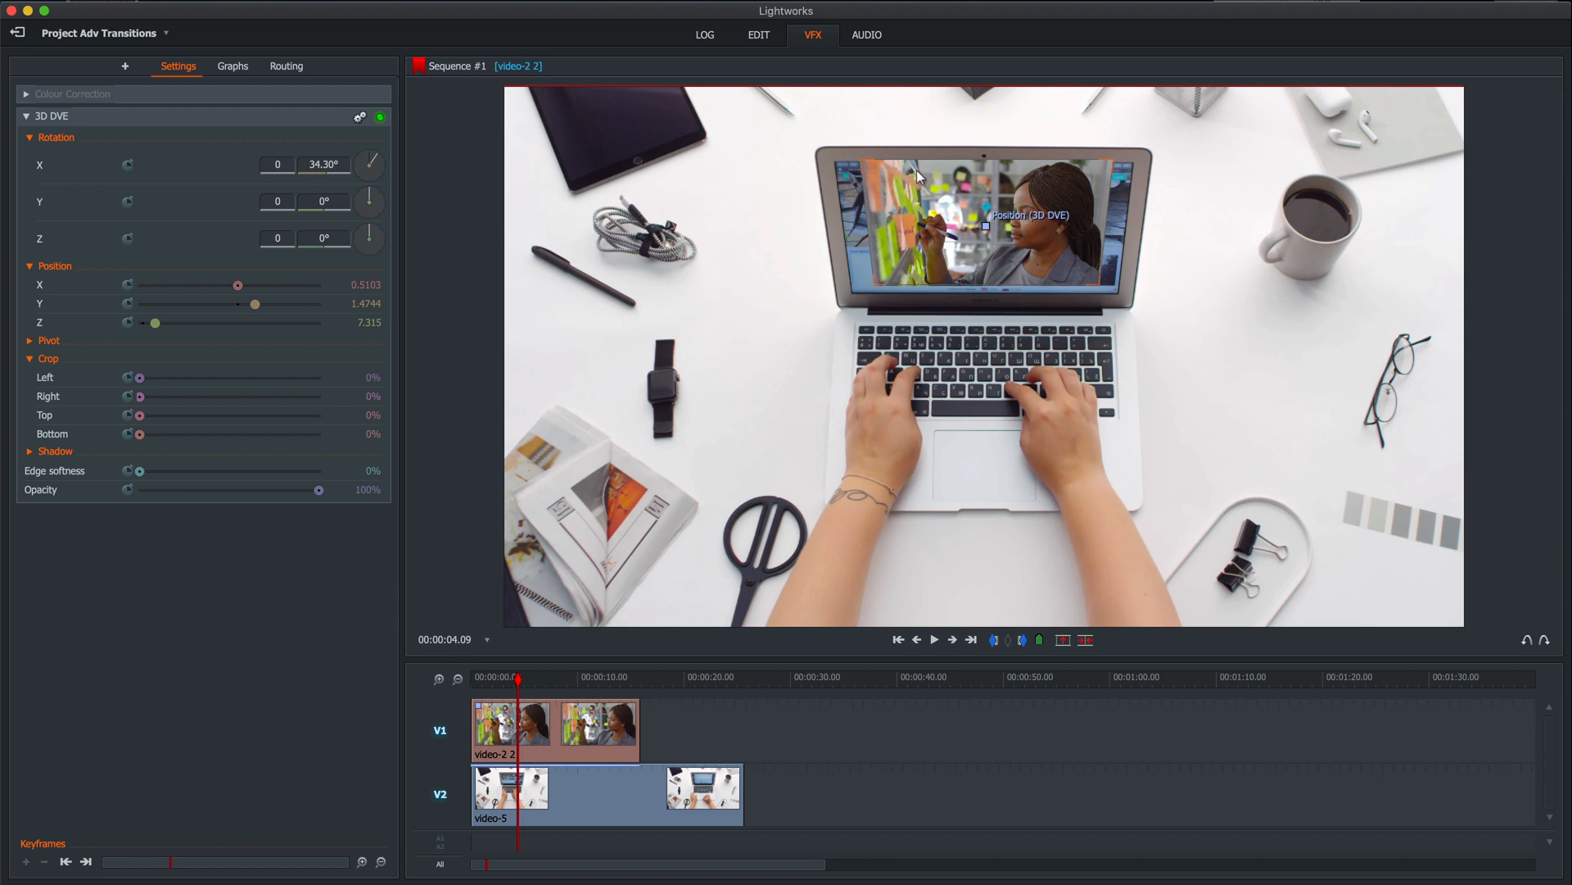
{"action": "mouse_move", "coordinate": [989, 234]}
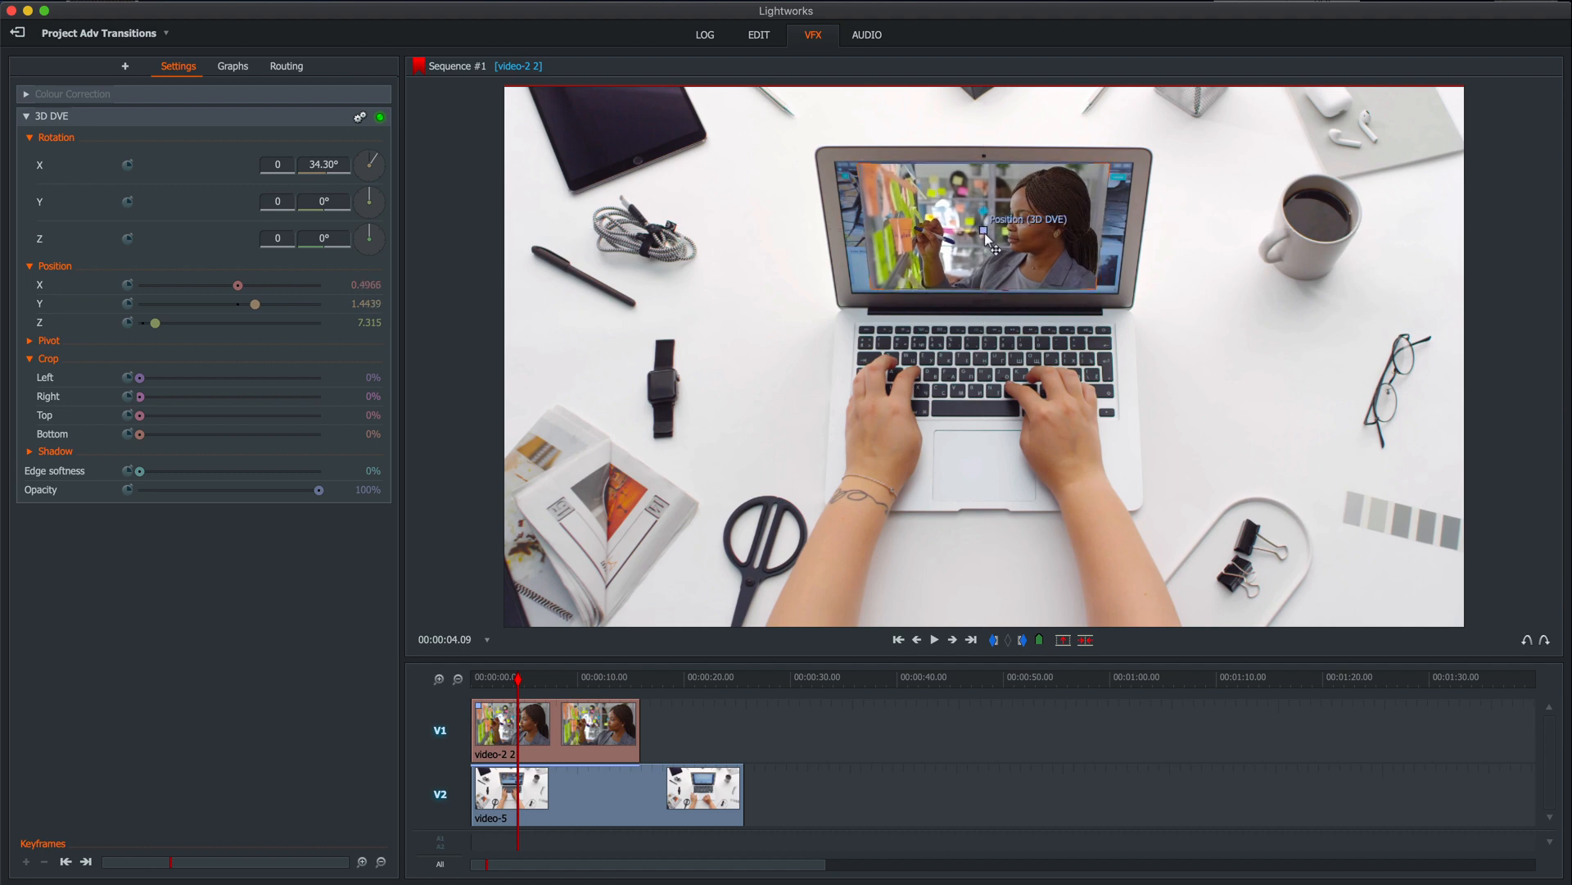
{"action": "mouse_move", "coordinate": [1124, 168]}
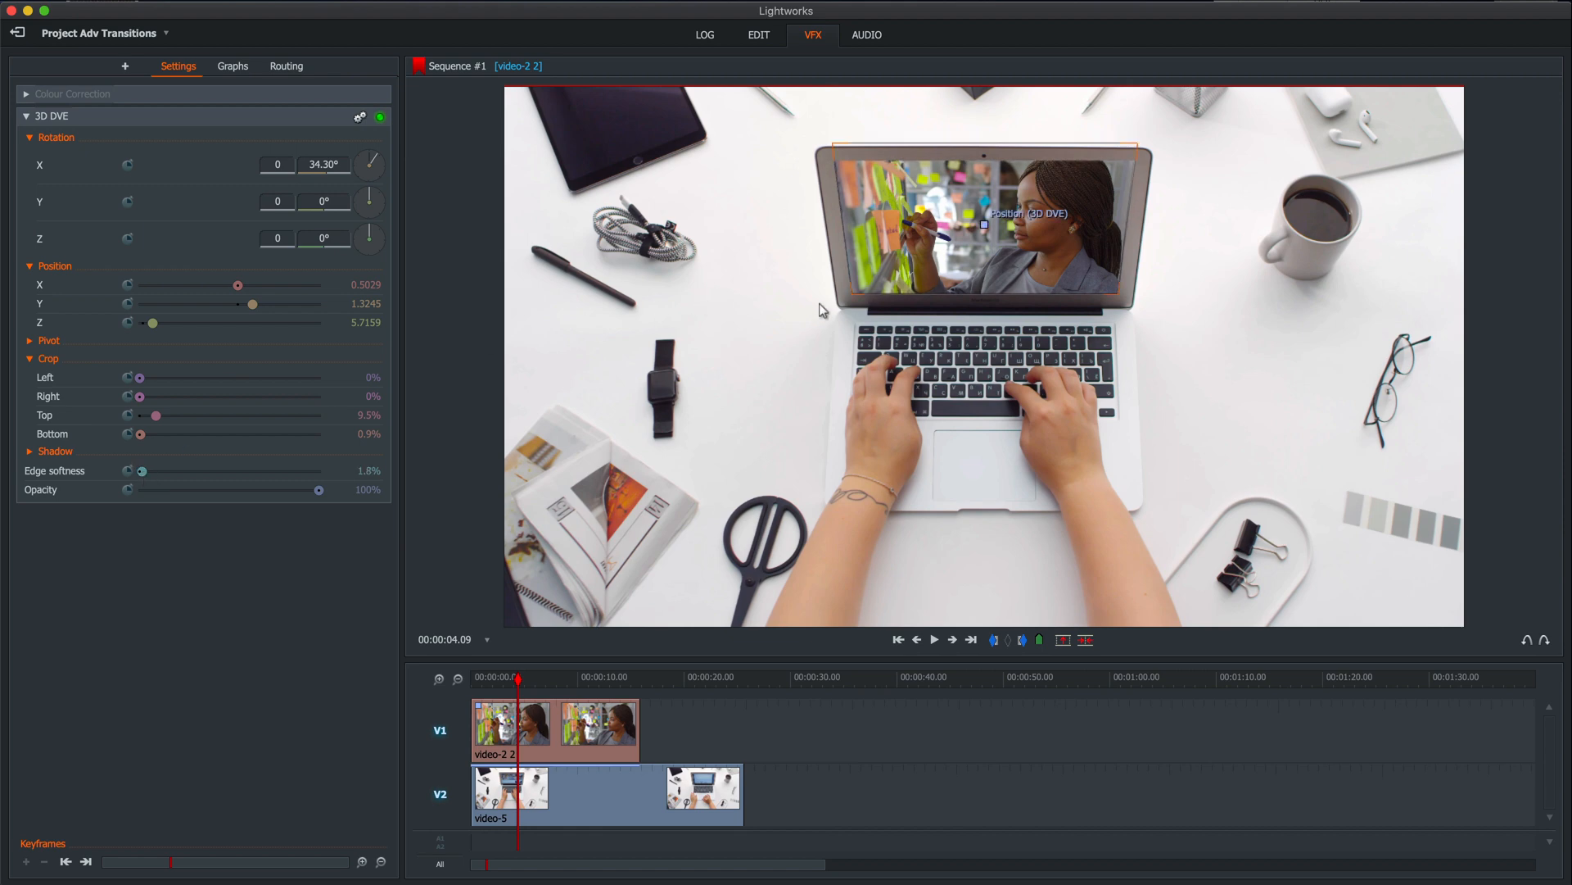
{"action": "mouse_move", "coordinate": [1140, 223]}
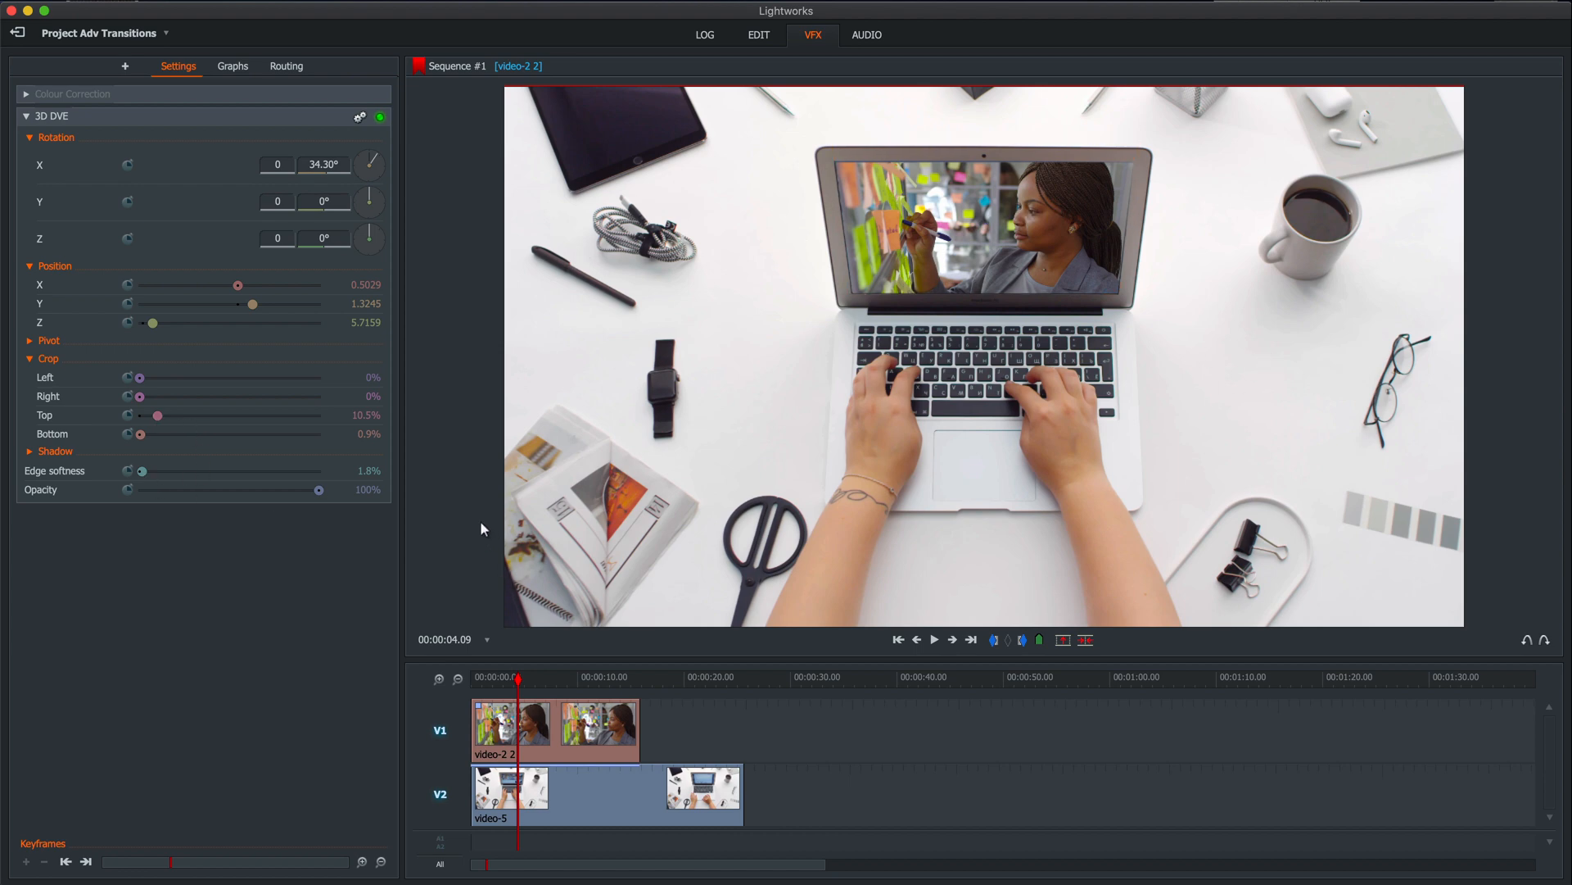
{"action": "mouse_move", "coordinate": [503, 613]}
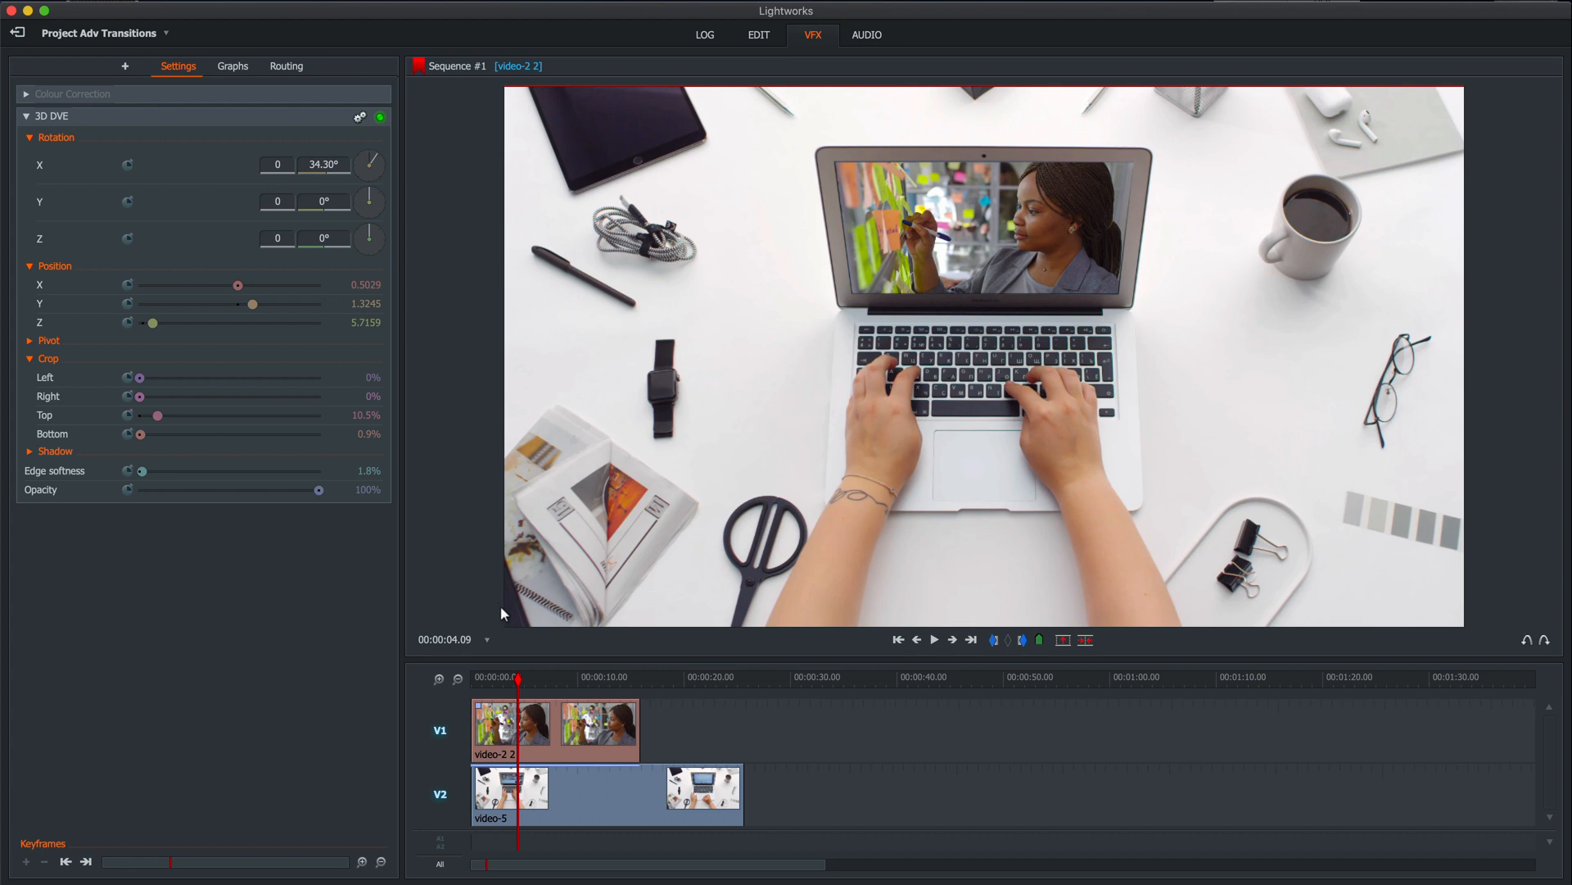
Return the playhead to the start of the sequence after fine-tuning the fit.
{"action": "left_click", "coordinate": [900, 639]}
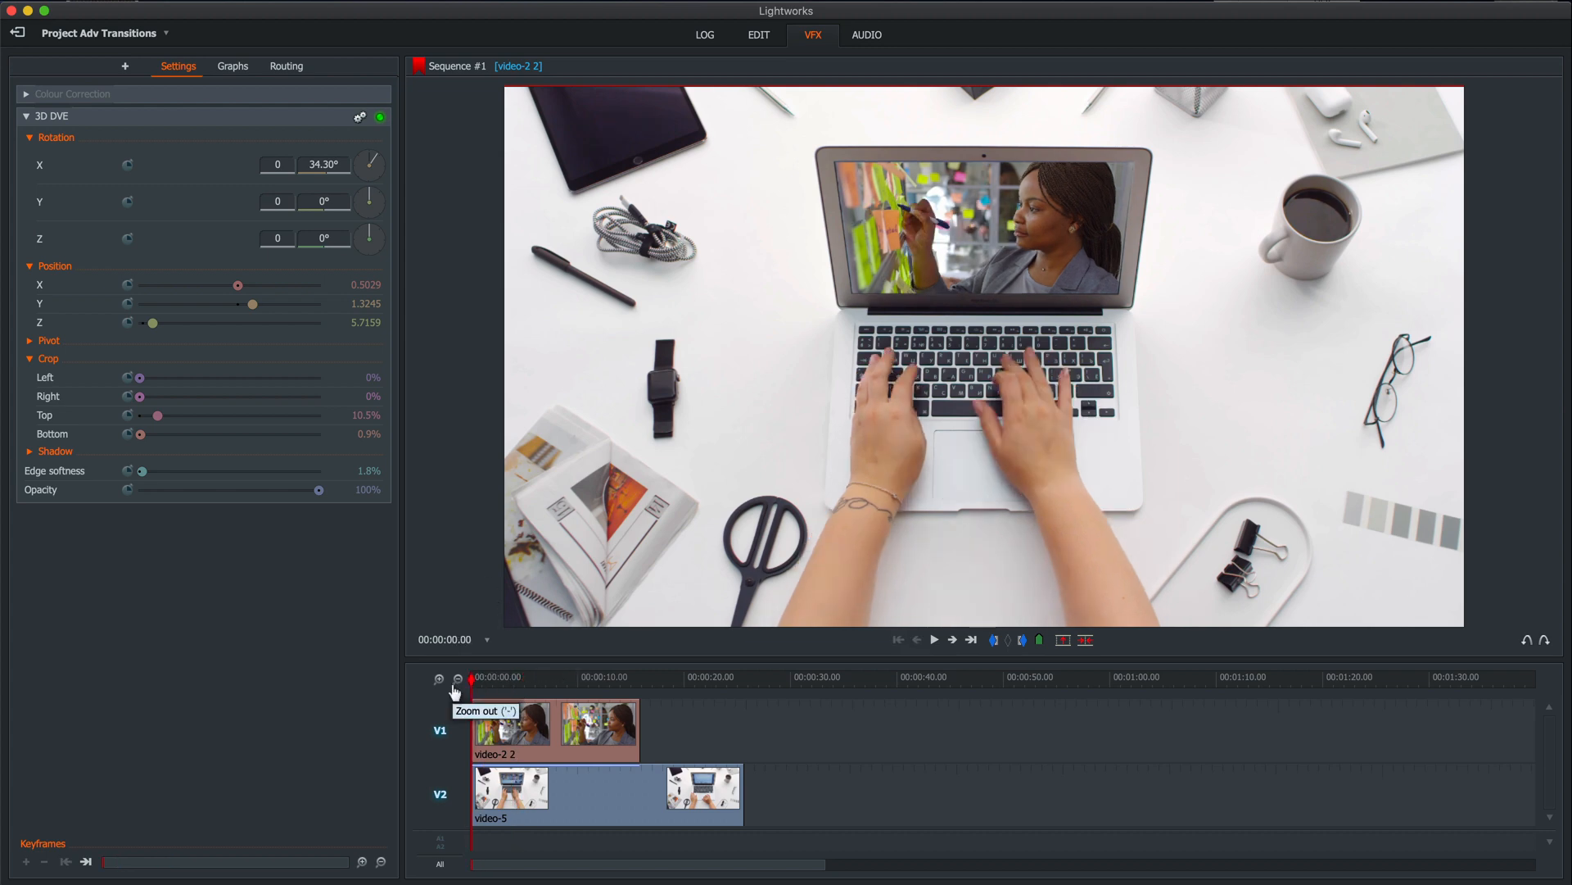
Move the playhead toward 00:00:03.00 to keyframe the screen-fitted rotation, position, crop and softness.
{"action": "left_click", "coordinate": [932, 639]}
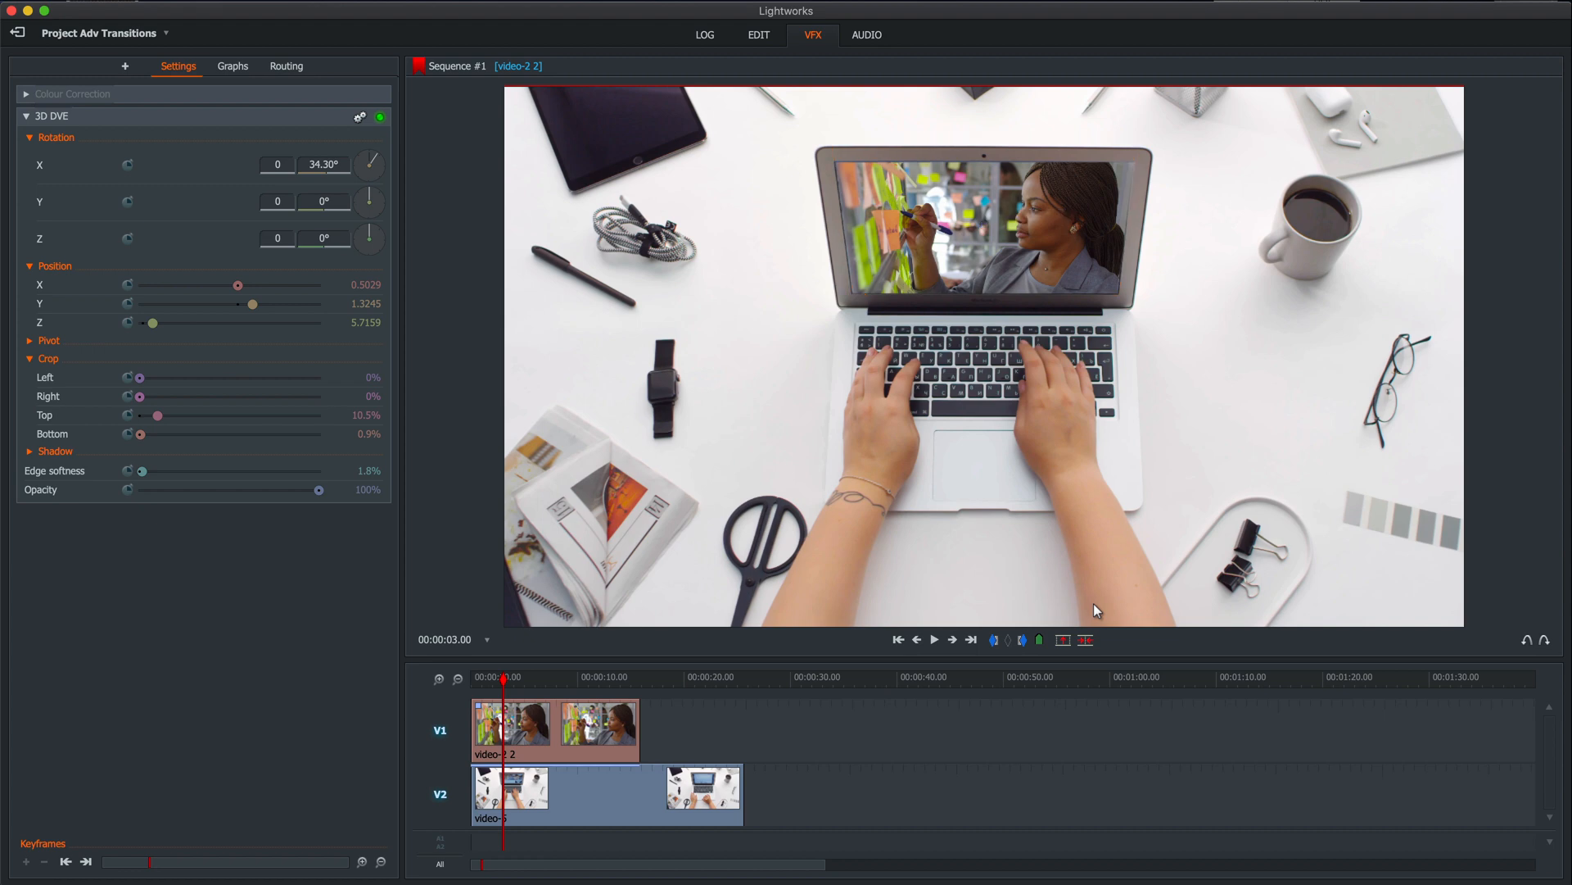
{"action": "mouse_move", "coordinate": [144, 234]}
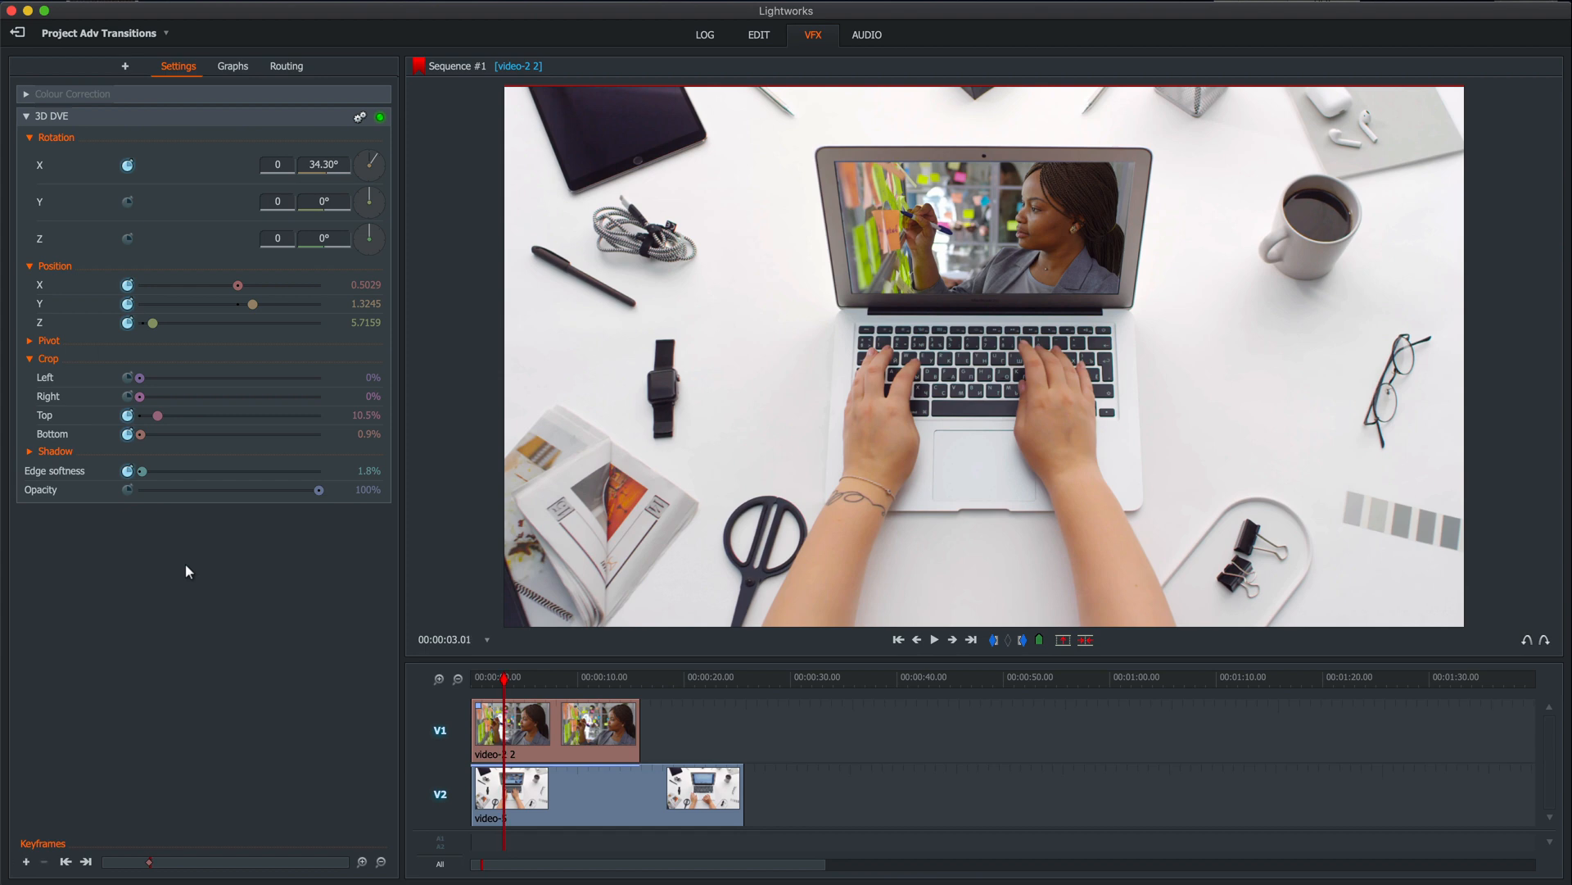
A few frames past the first keyframe, set Position Z to 0 so the presenter fills the frame.
{"action": "left_click", "coordinate": [932, 639]}
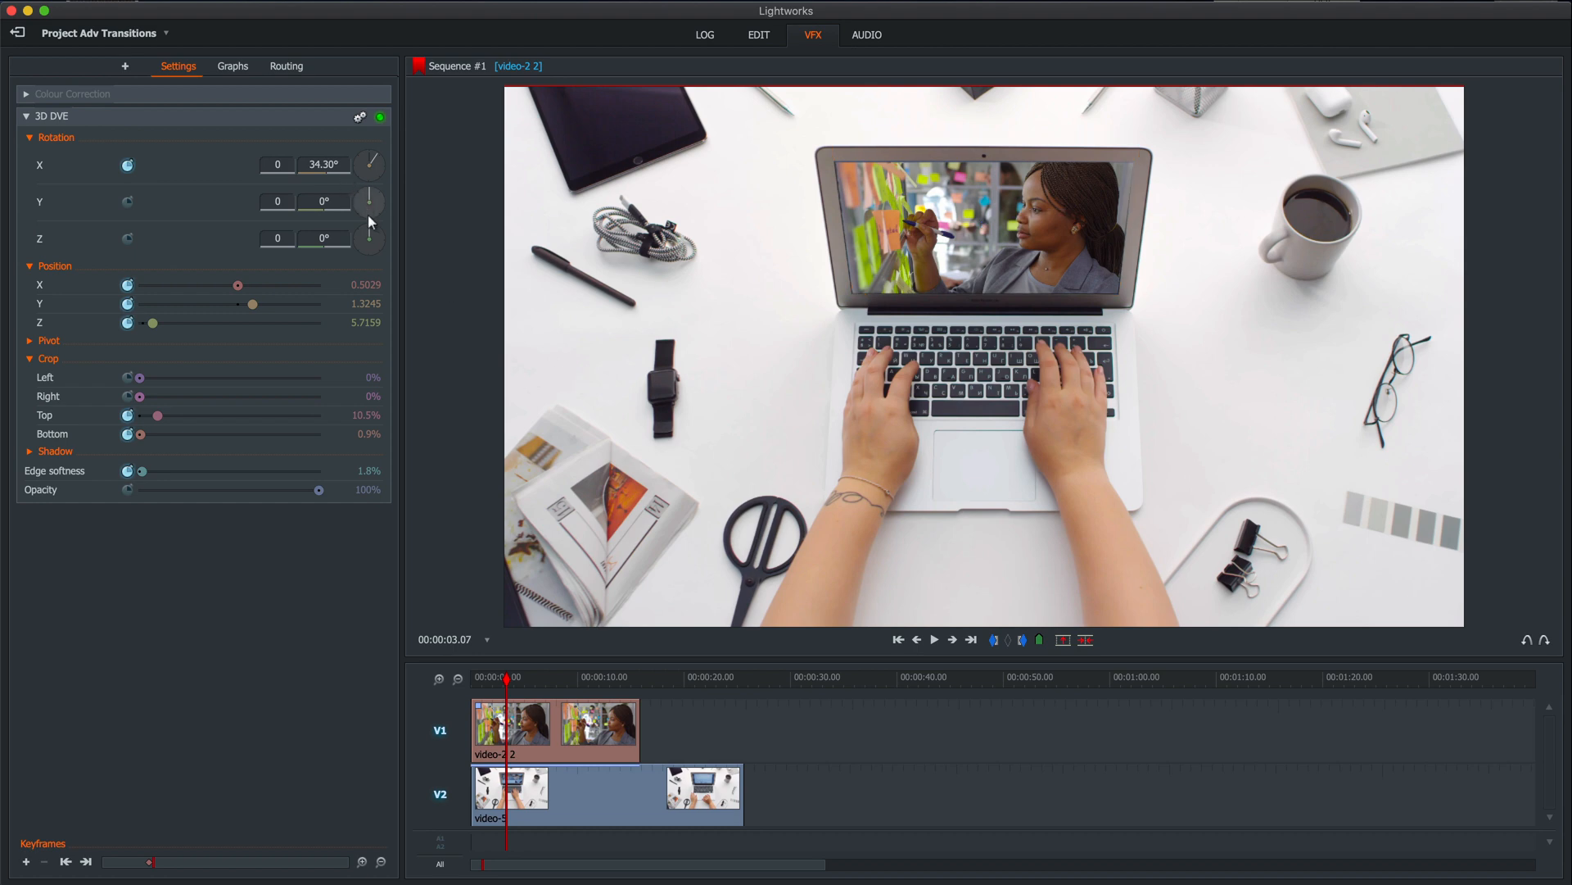
{"action": "mouse_move", "coordinate": [370, 180]}
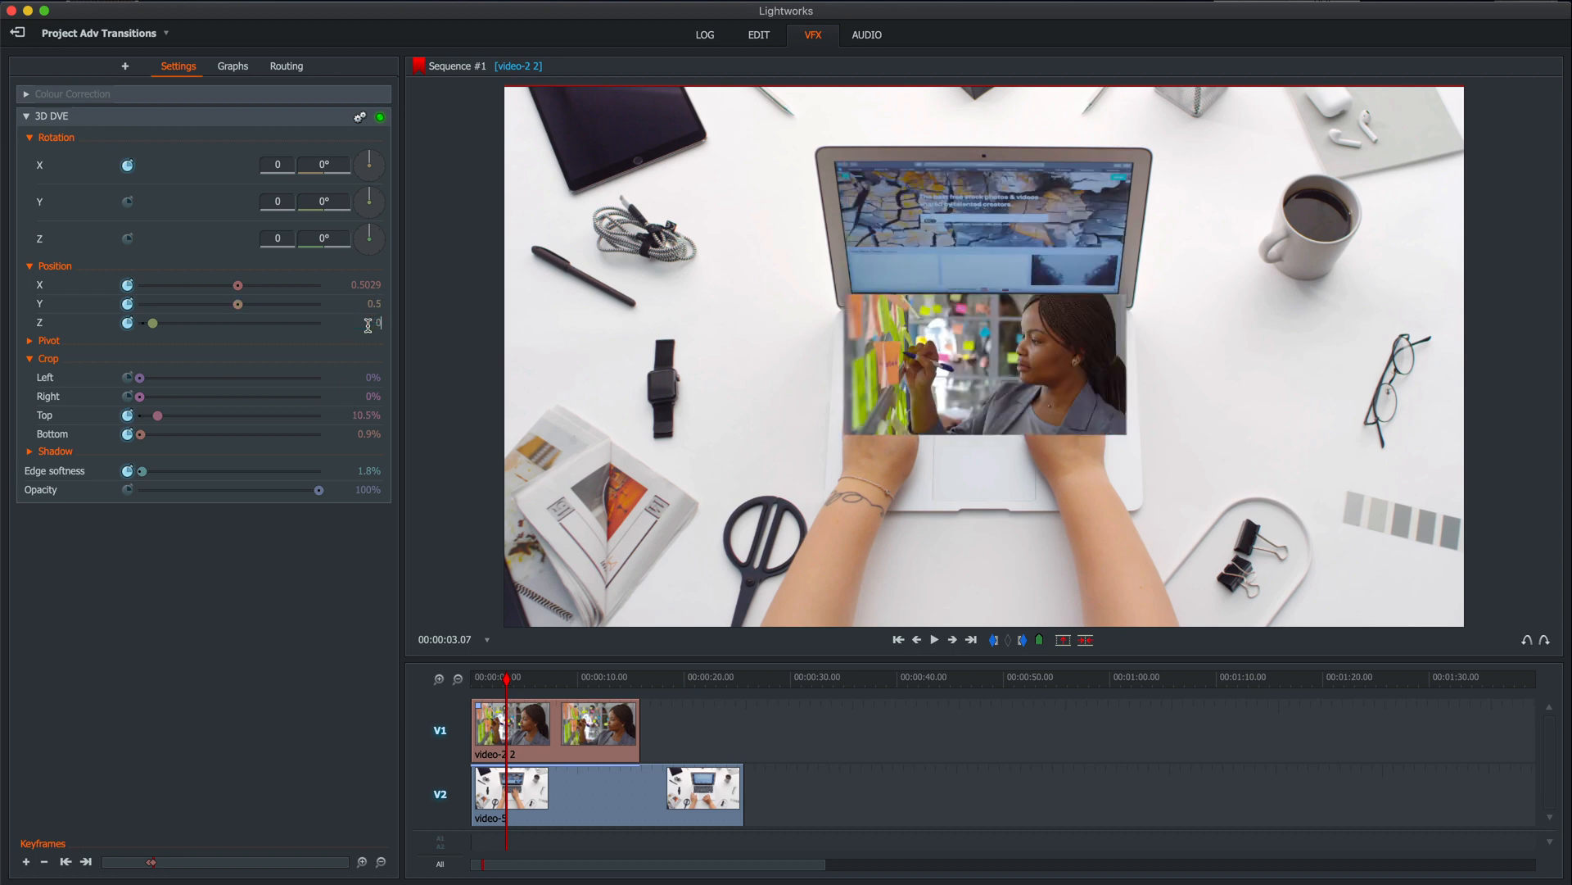
{"action": "left_click_drag", "start_coordinate": [152, 323], "coordinate": [141, 323]}
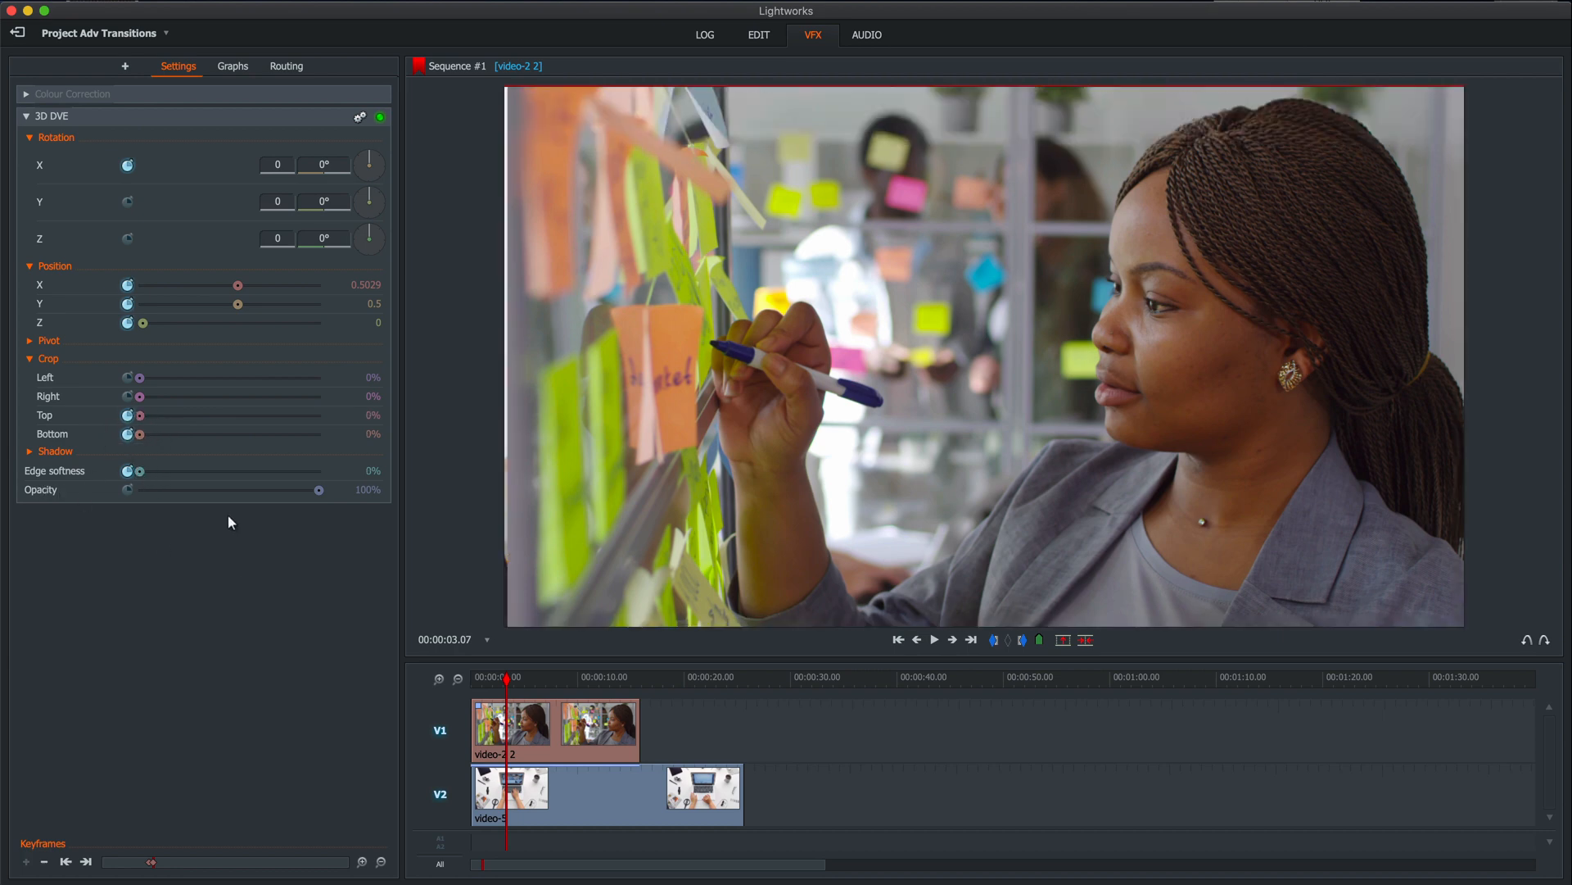
{"action": "mouse_move", "coordinate": [260, 498]}
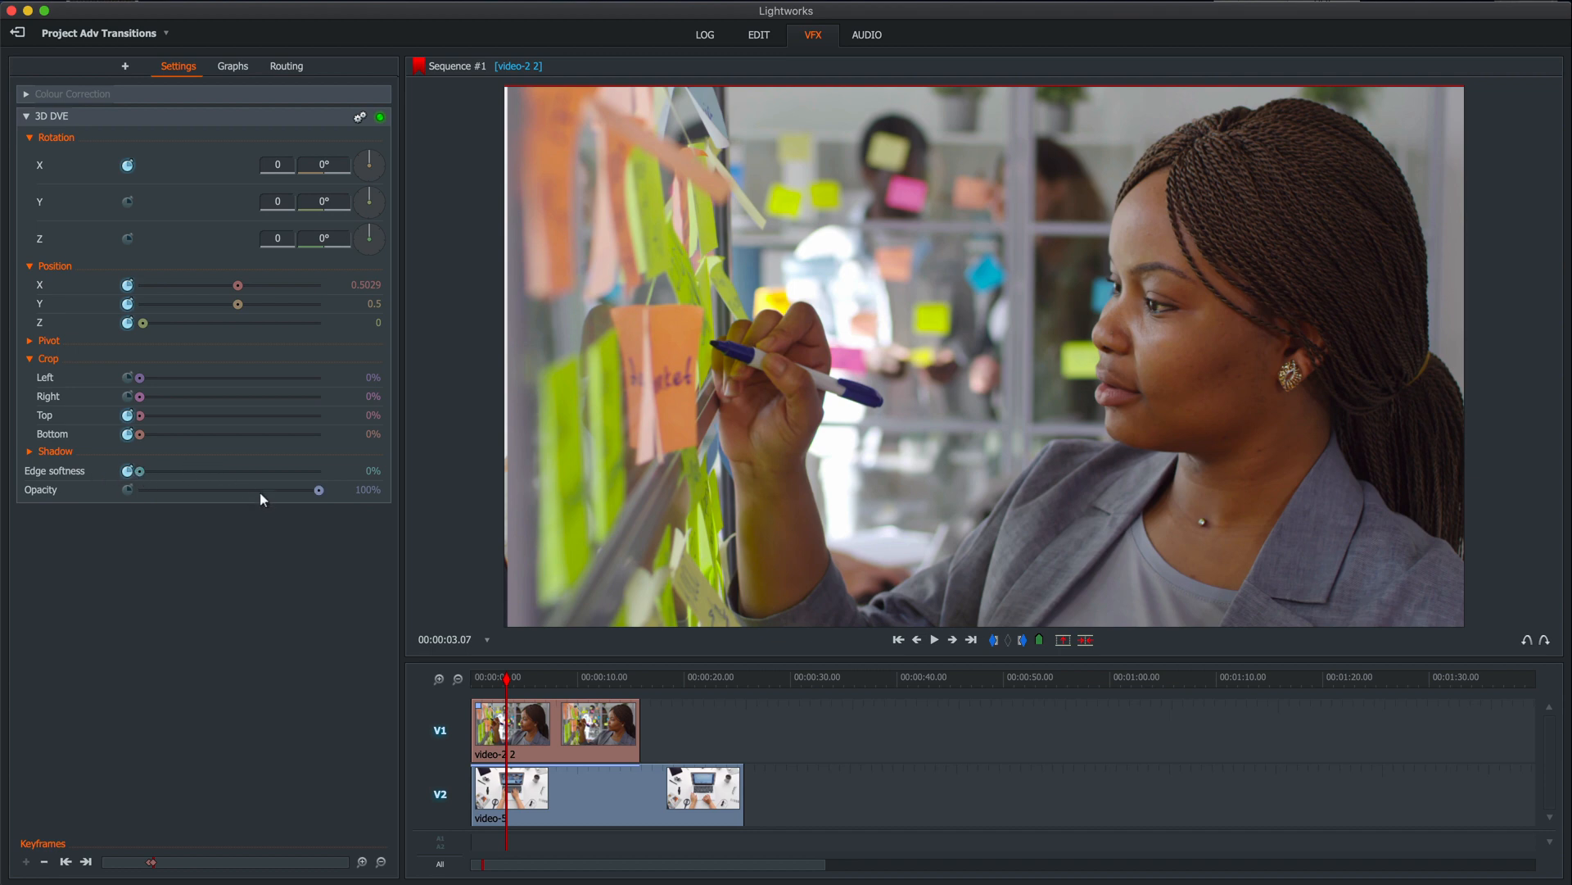
{"action": "mouse_move", "coordinate": [373, 279]}
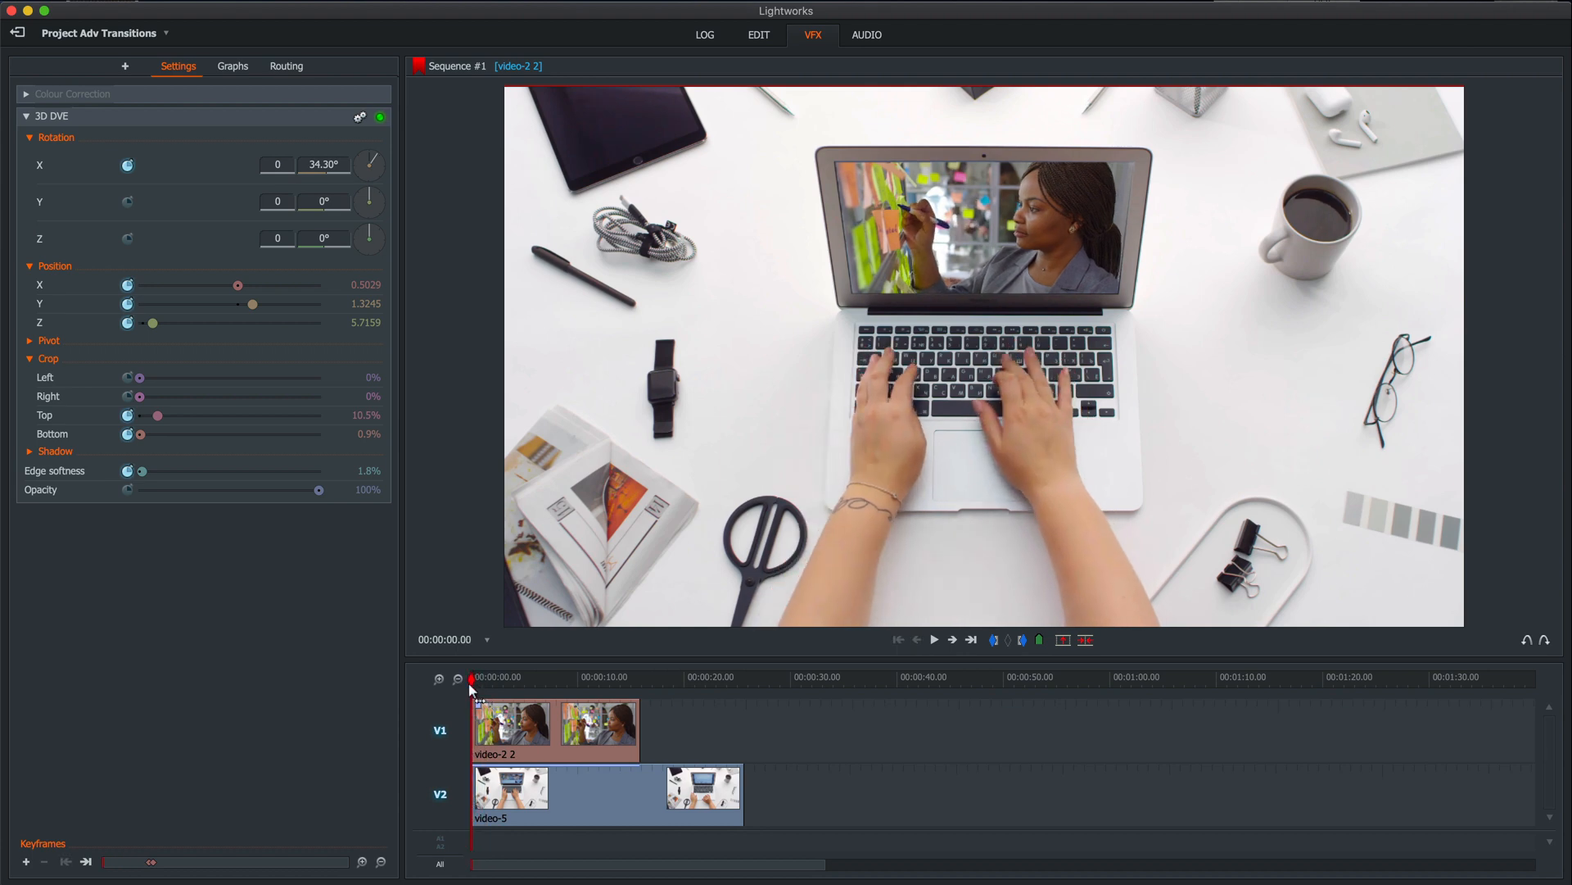
{"action": "left_click", "coordinate": [932, 640]}
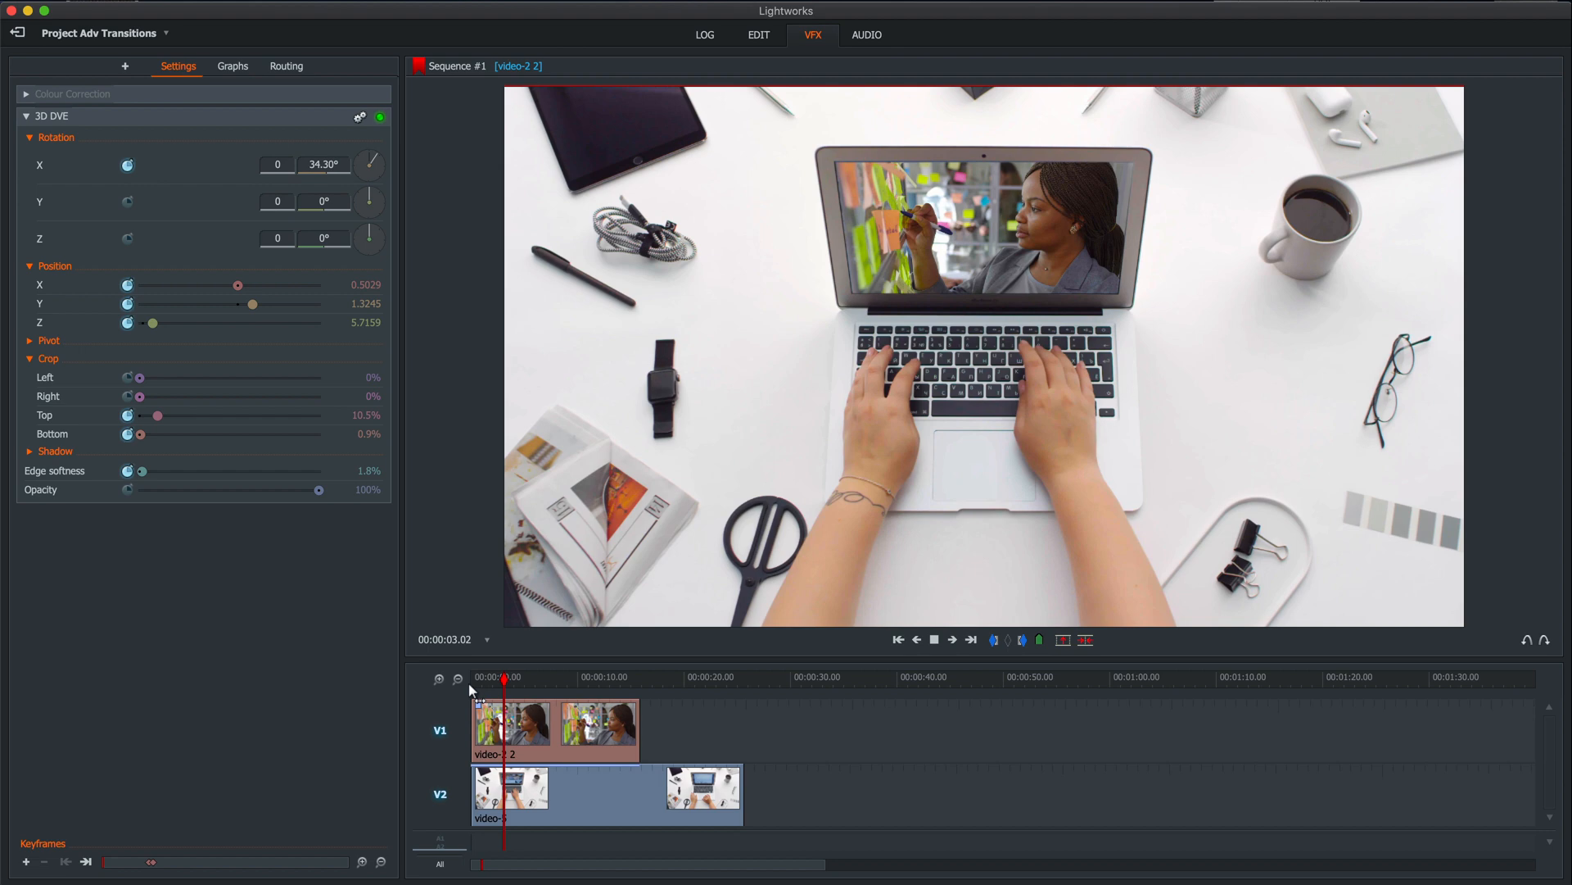
{"action": "left_click", "coordinate": [932, 638]}
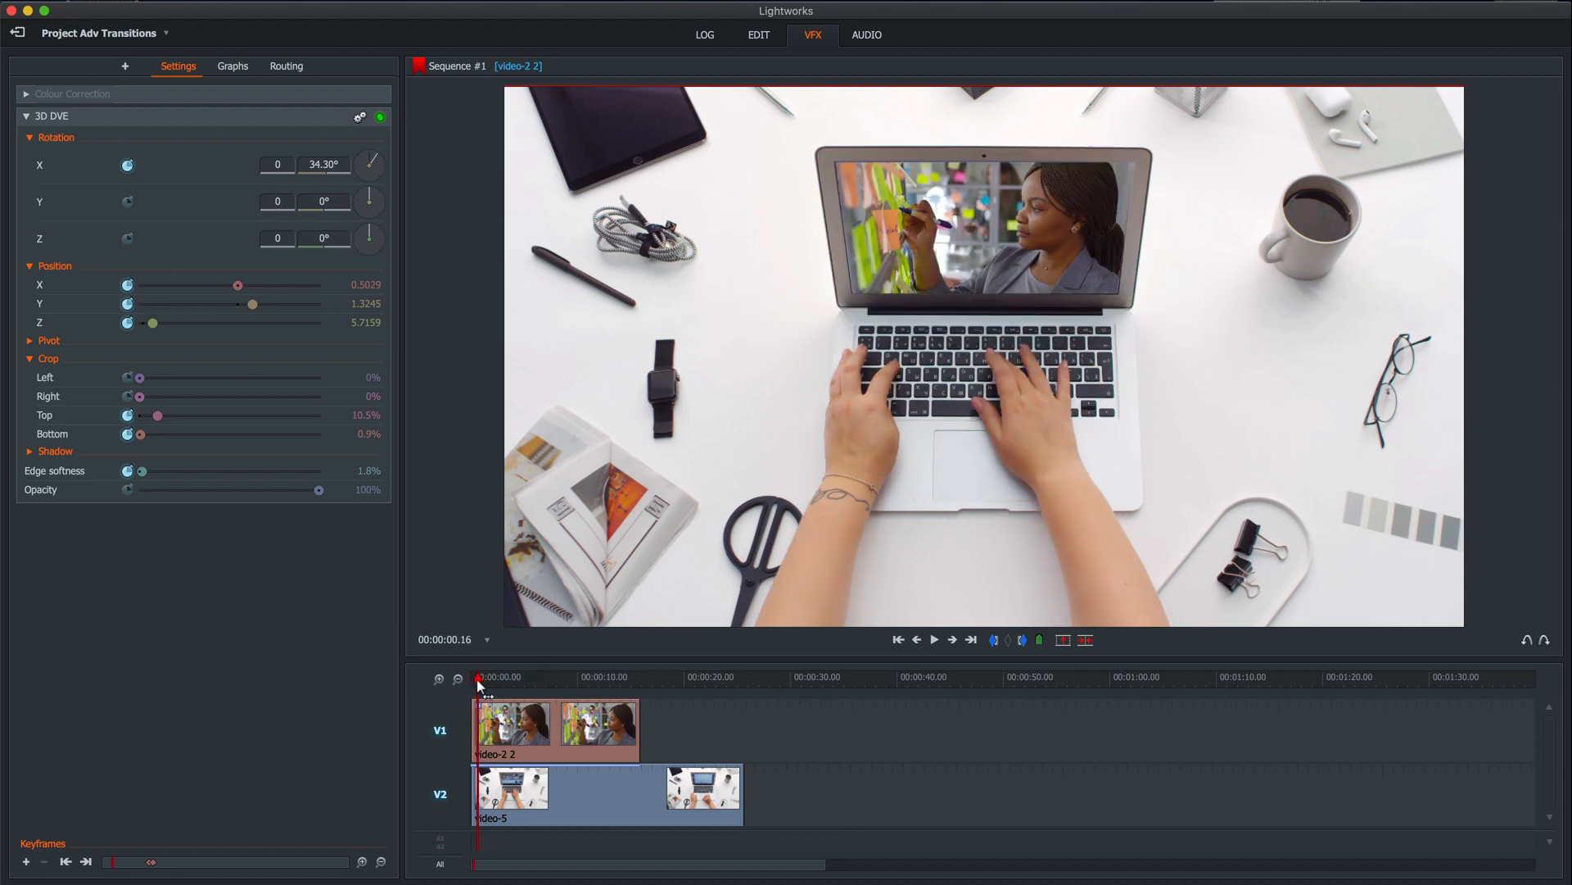
{"action": "left_click", "coordinate": [932, 639]}
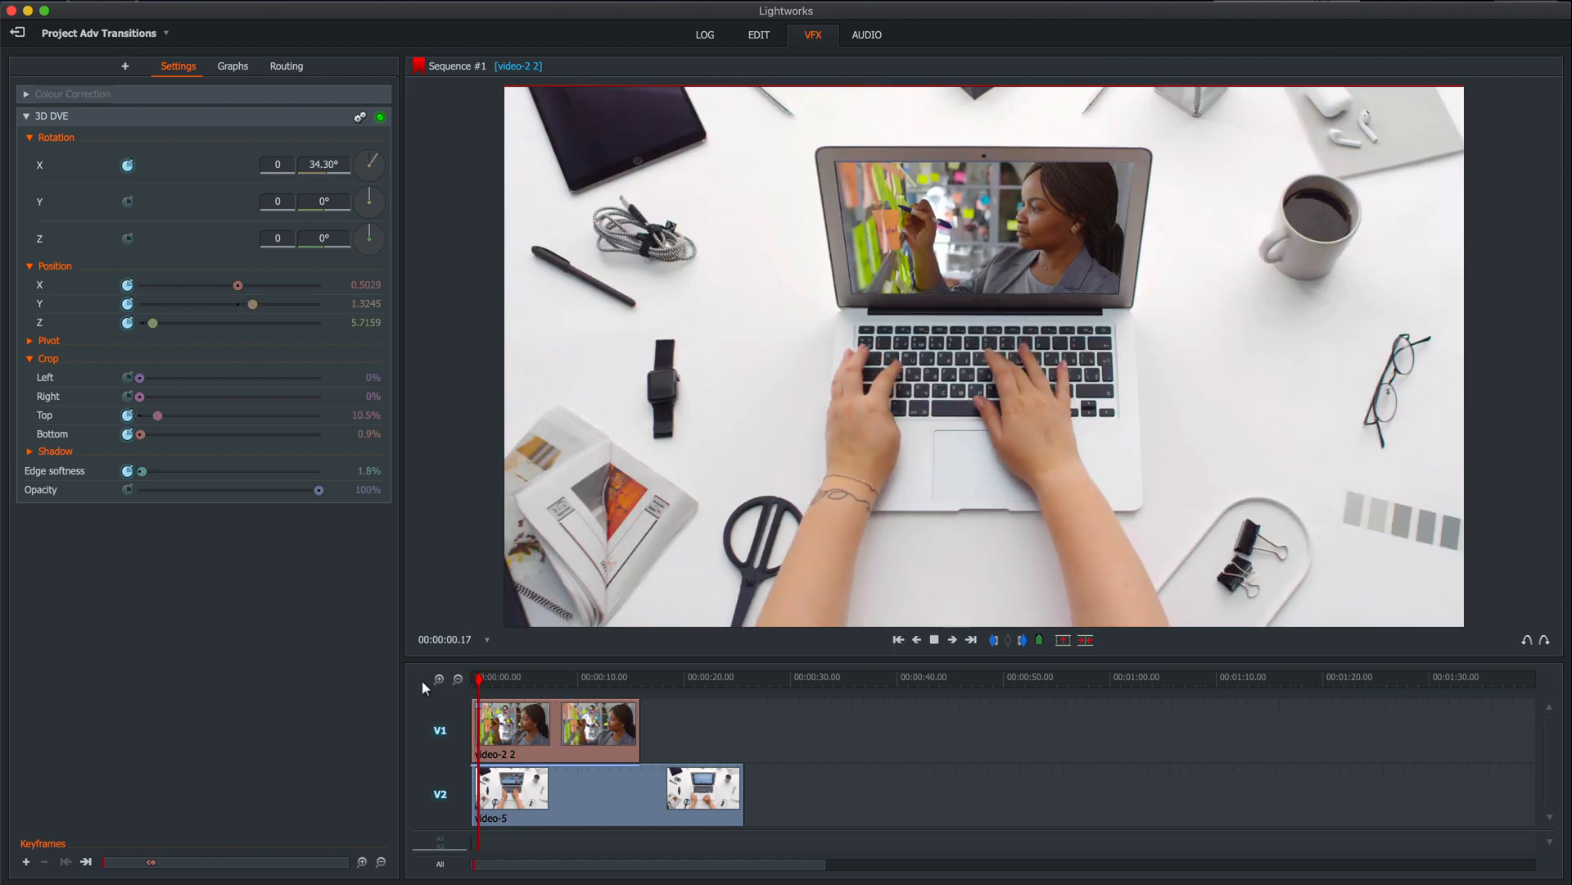
{"action": "left_click", "coordinate": [950, 639]}
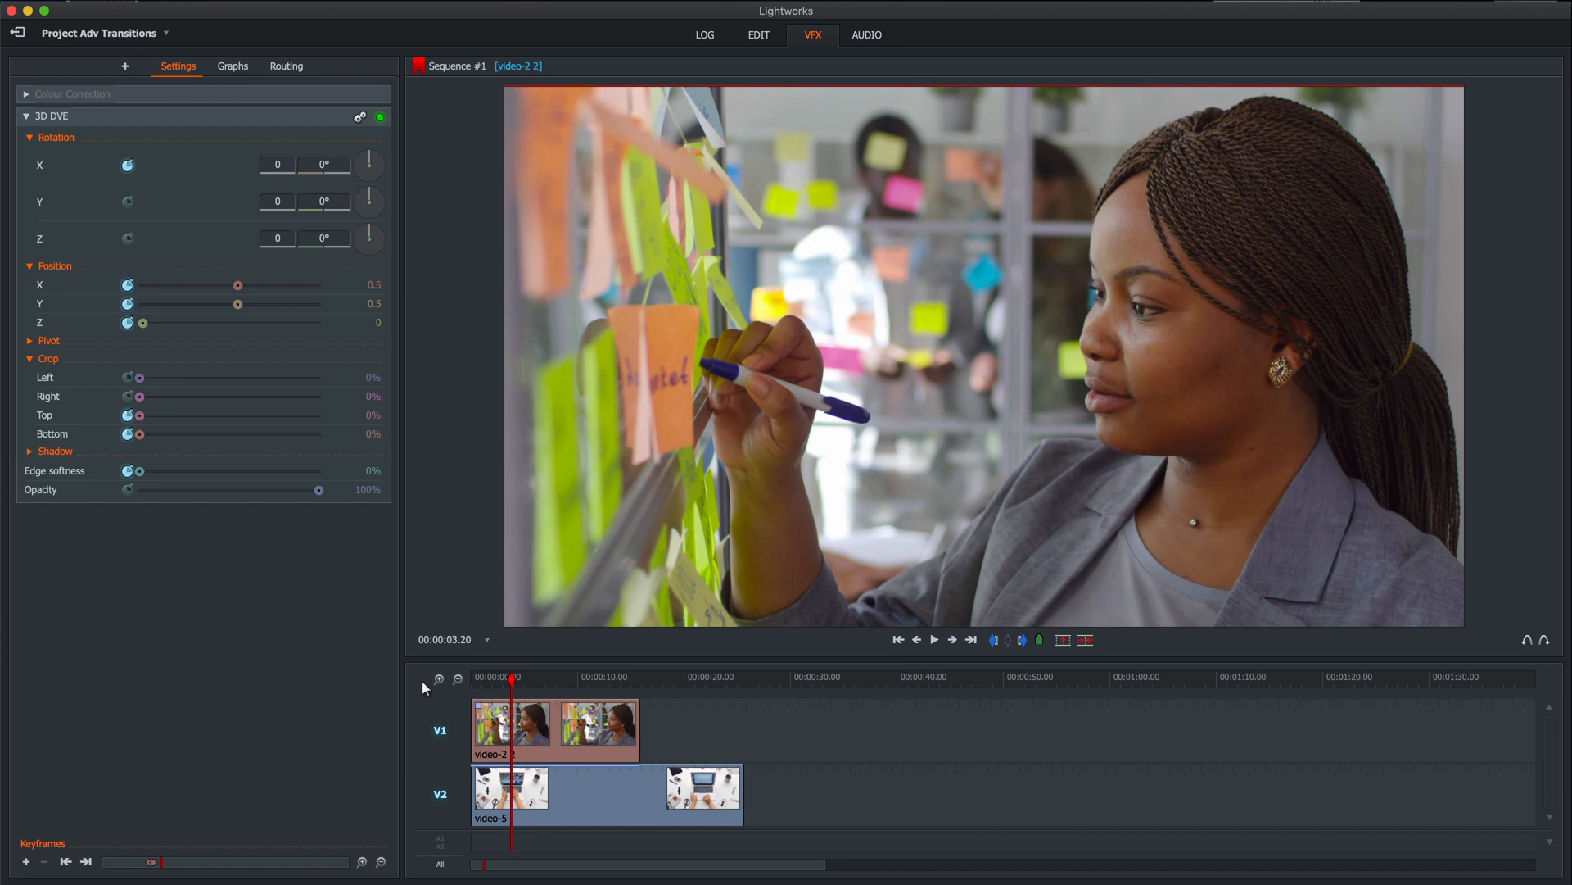
{"action": "mouse_move", "coordinate": [896, 321]}
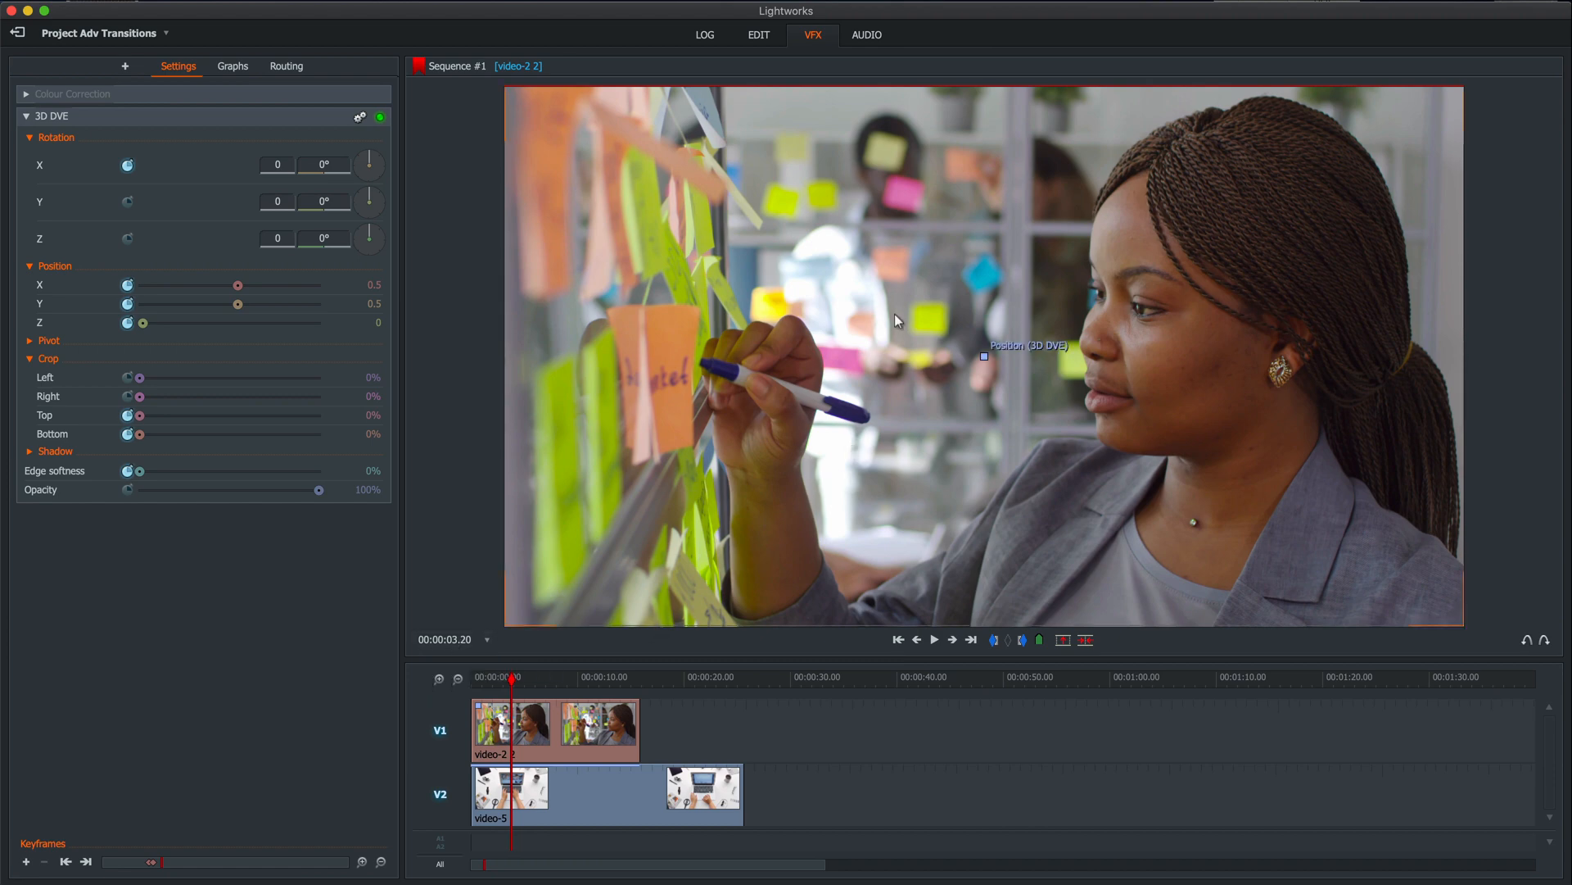
{"action": "left_click", "coordinate": [759, 35]}
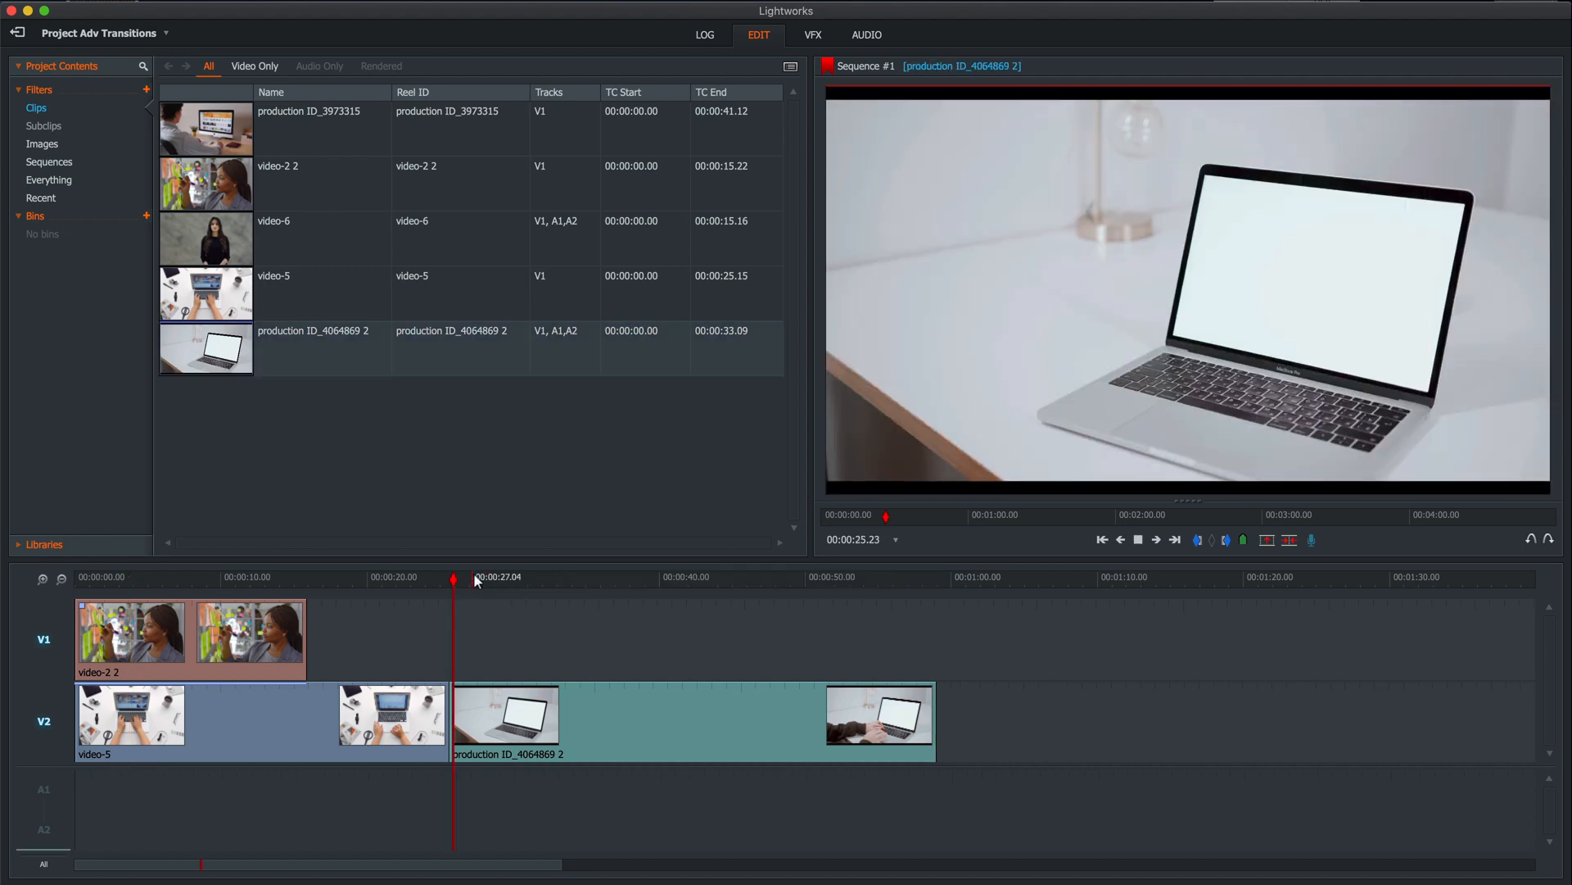
{"action": "left_click", "coordinate": [467, 583]}
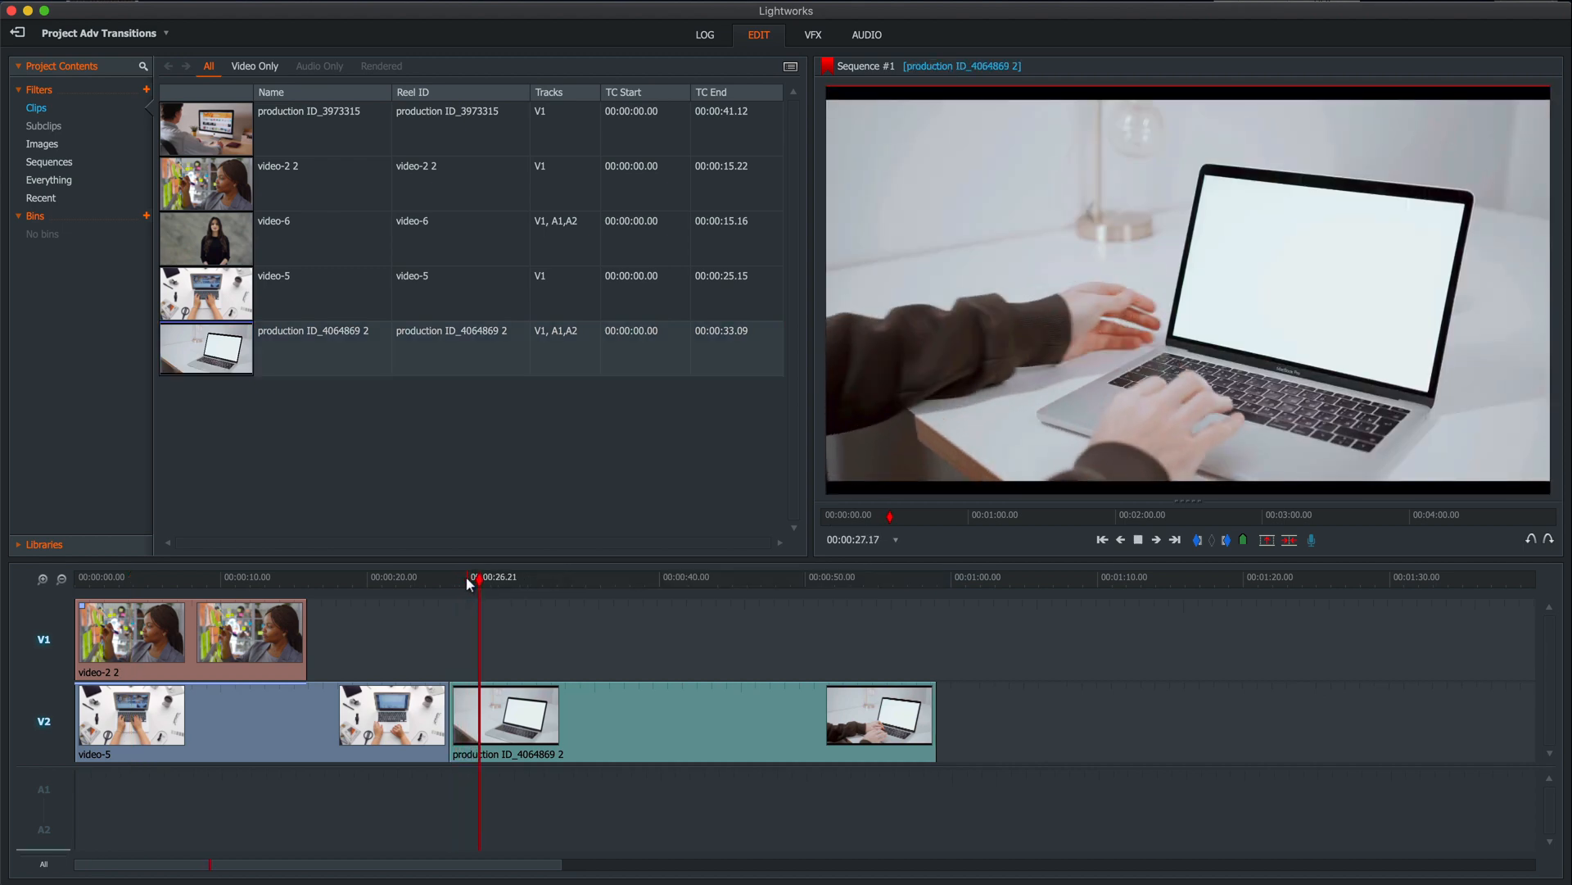
{"action": "left_click", "coordinate": [1139, 539]}
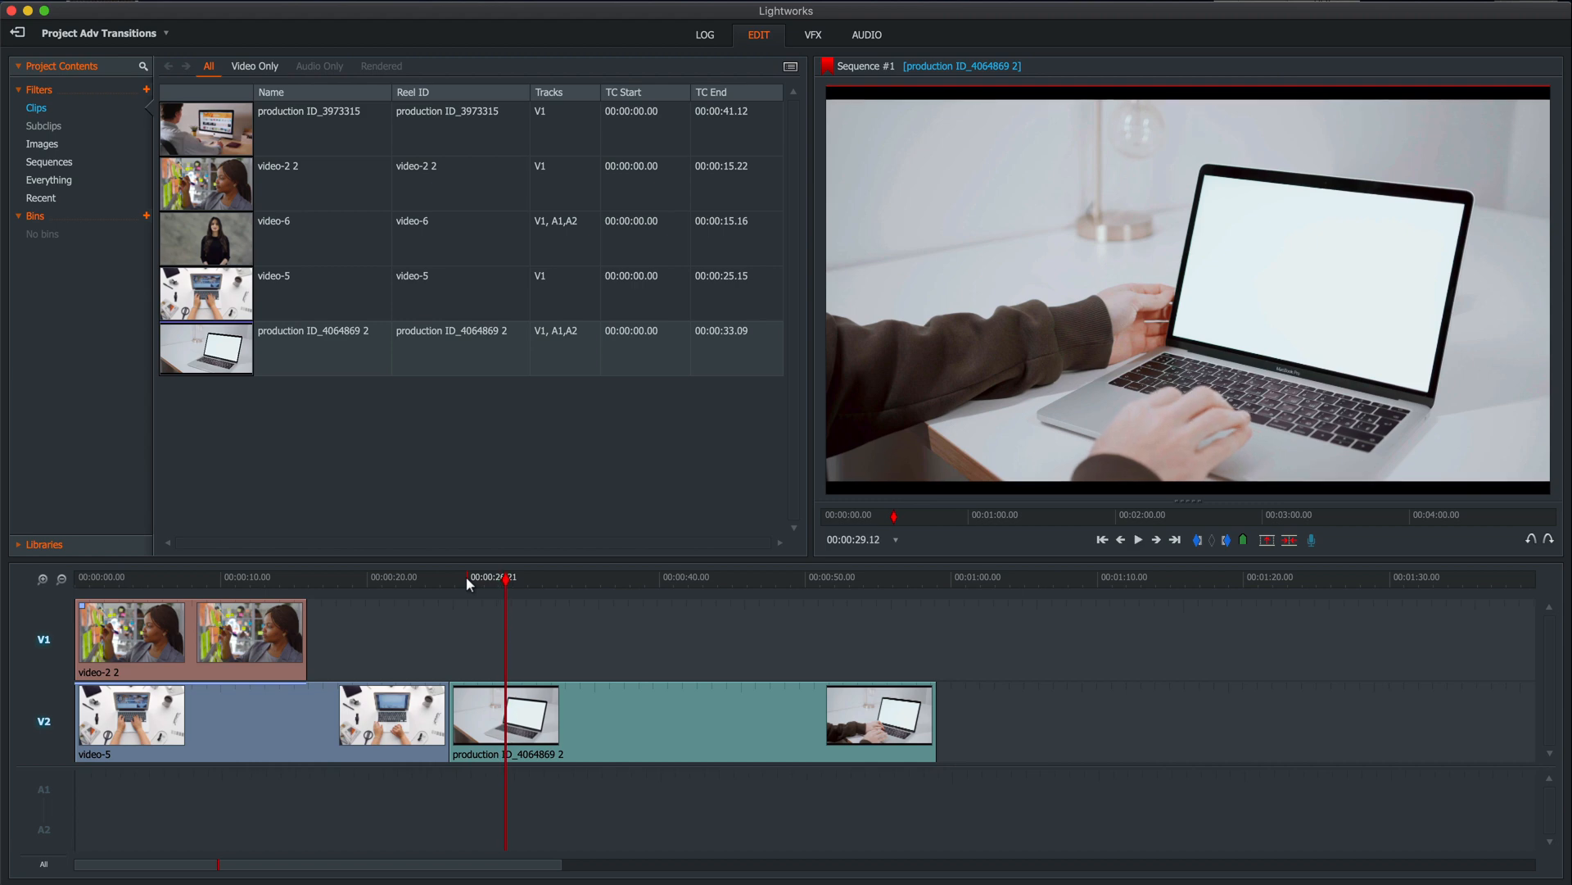
{"action": "left_click", "coordinate": [457, 577]}
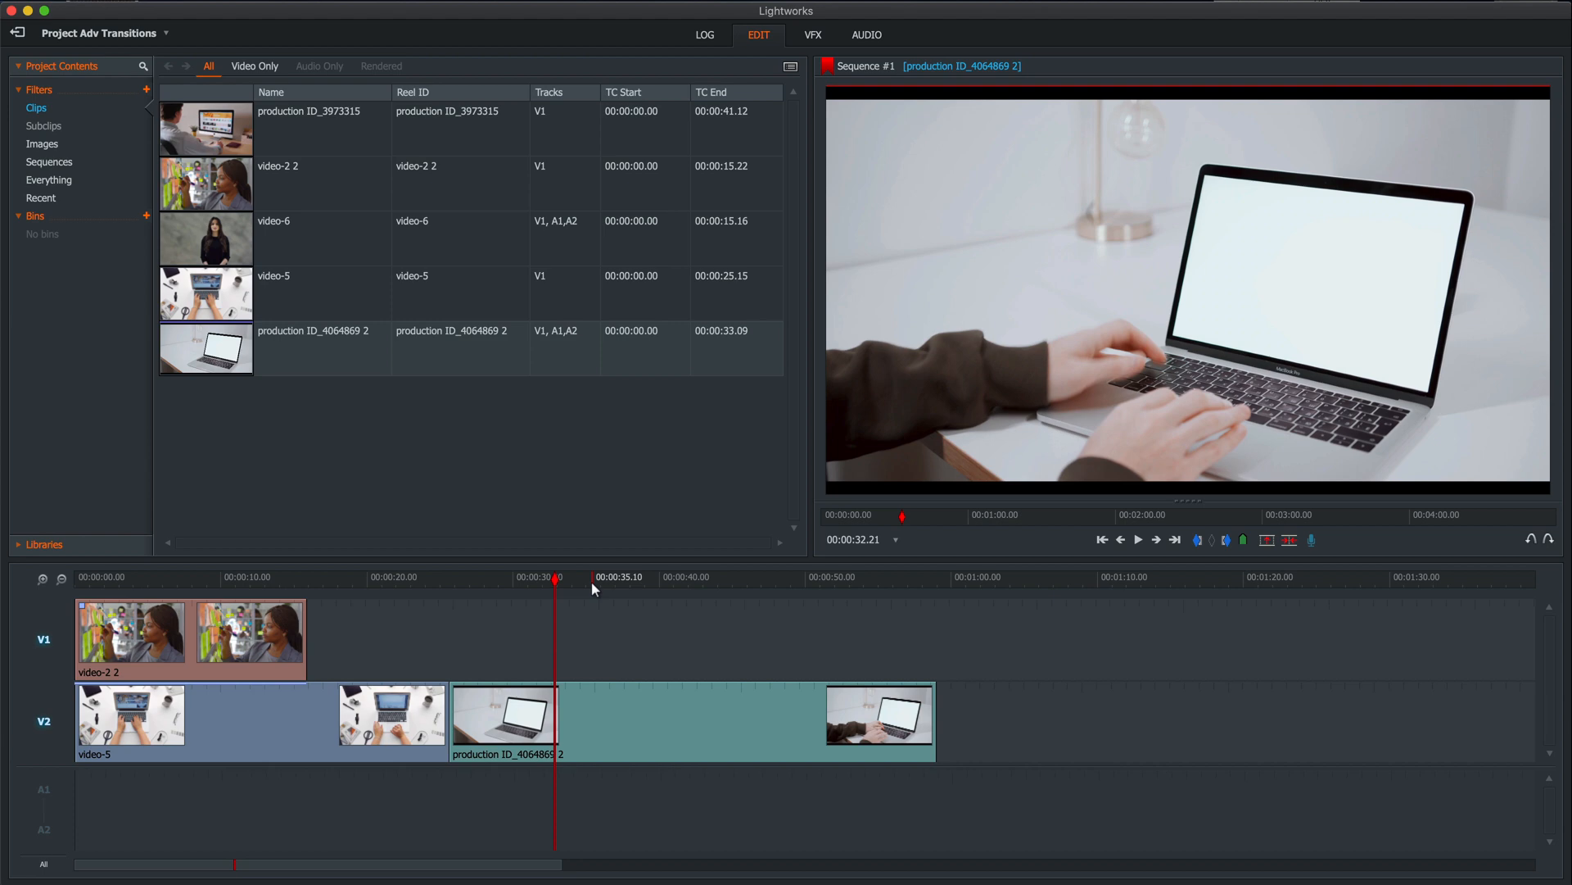
{"action": "mouse_move", "coordinate": [592, 580]}
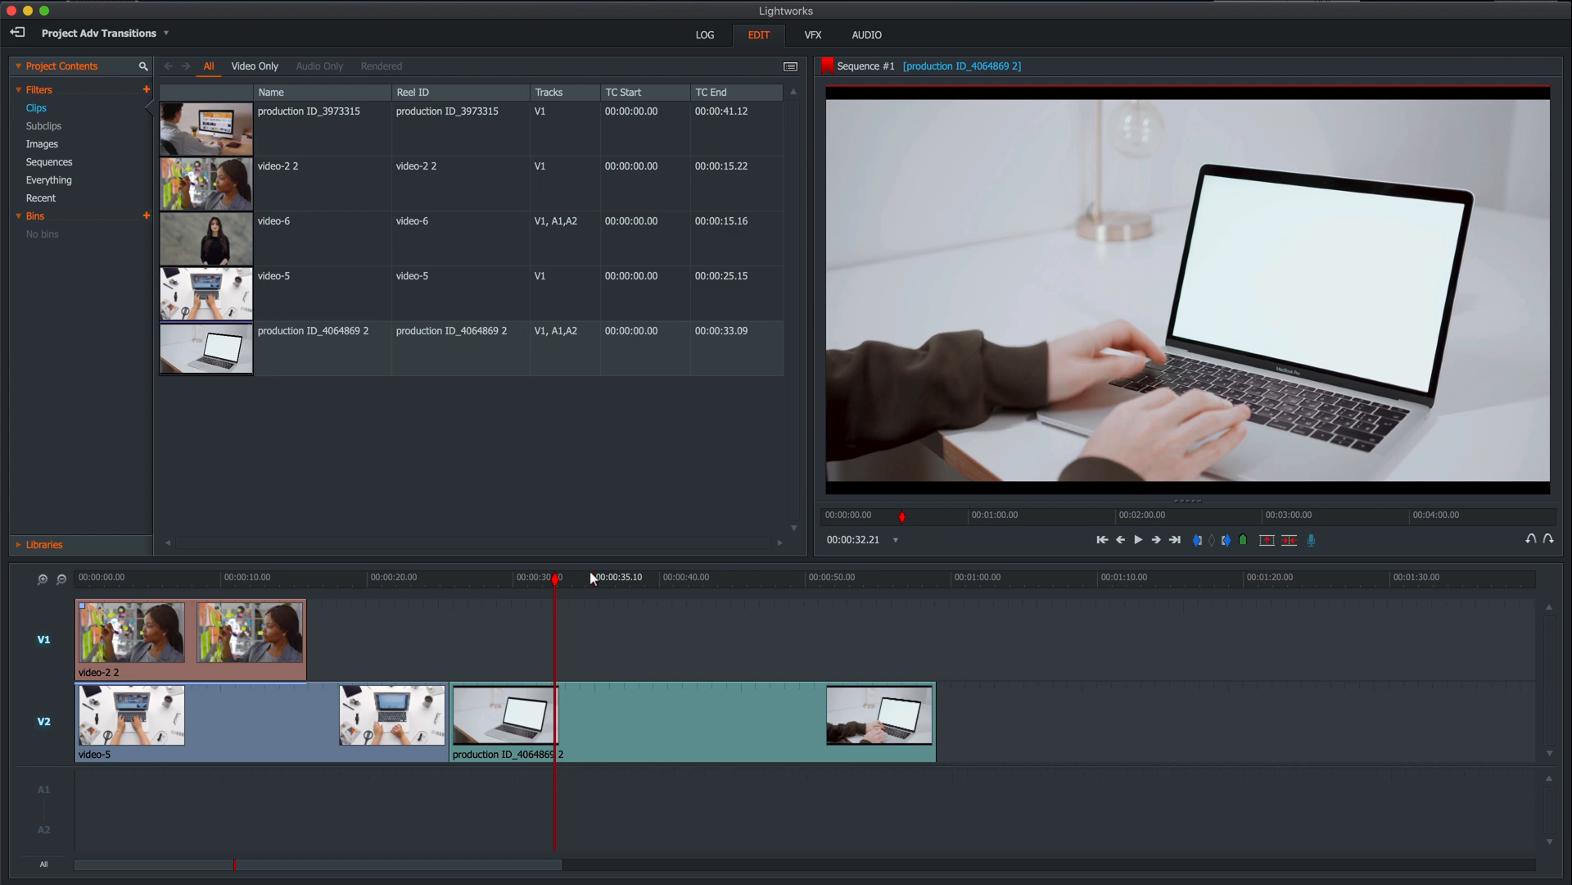
{"action": "mouse_move", "coordinate": [1230, 207]}
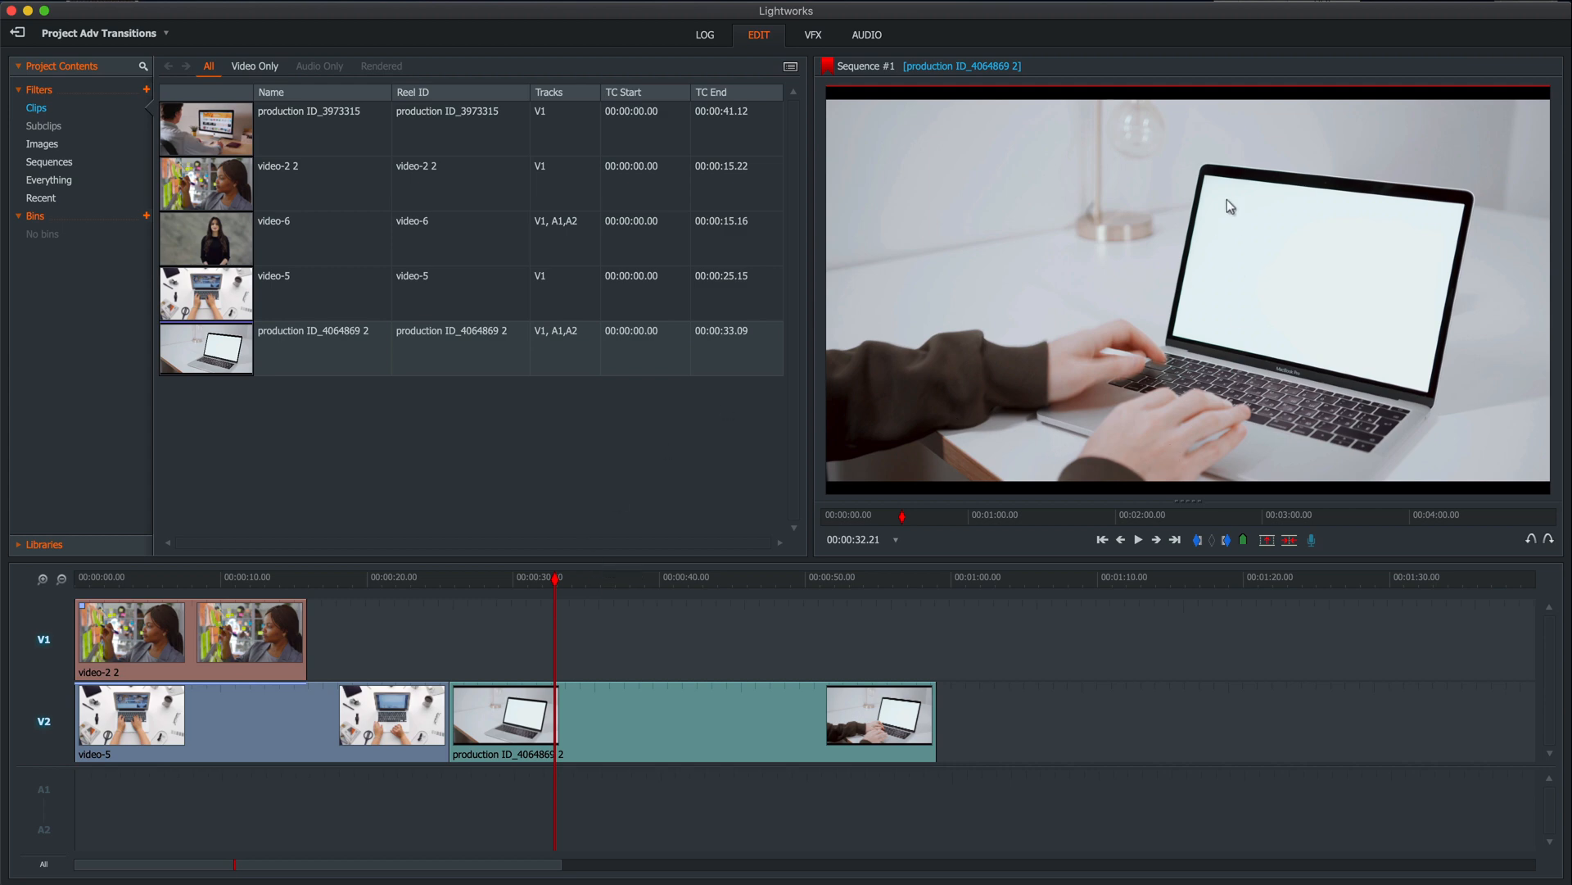
{"action": "mouse_move", "coordinate": [1016, 211]}
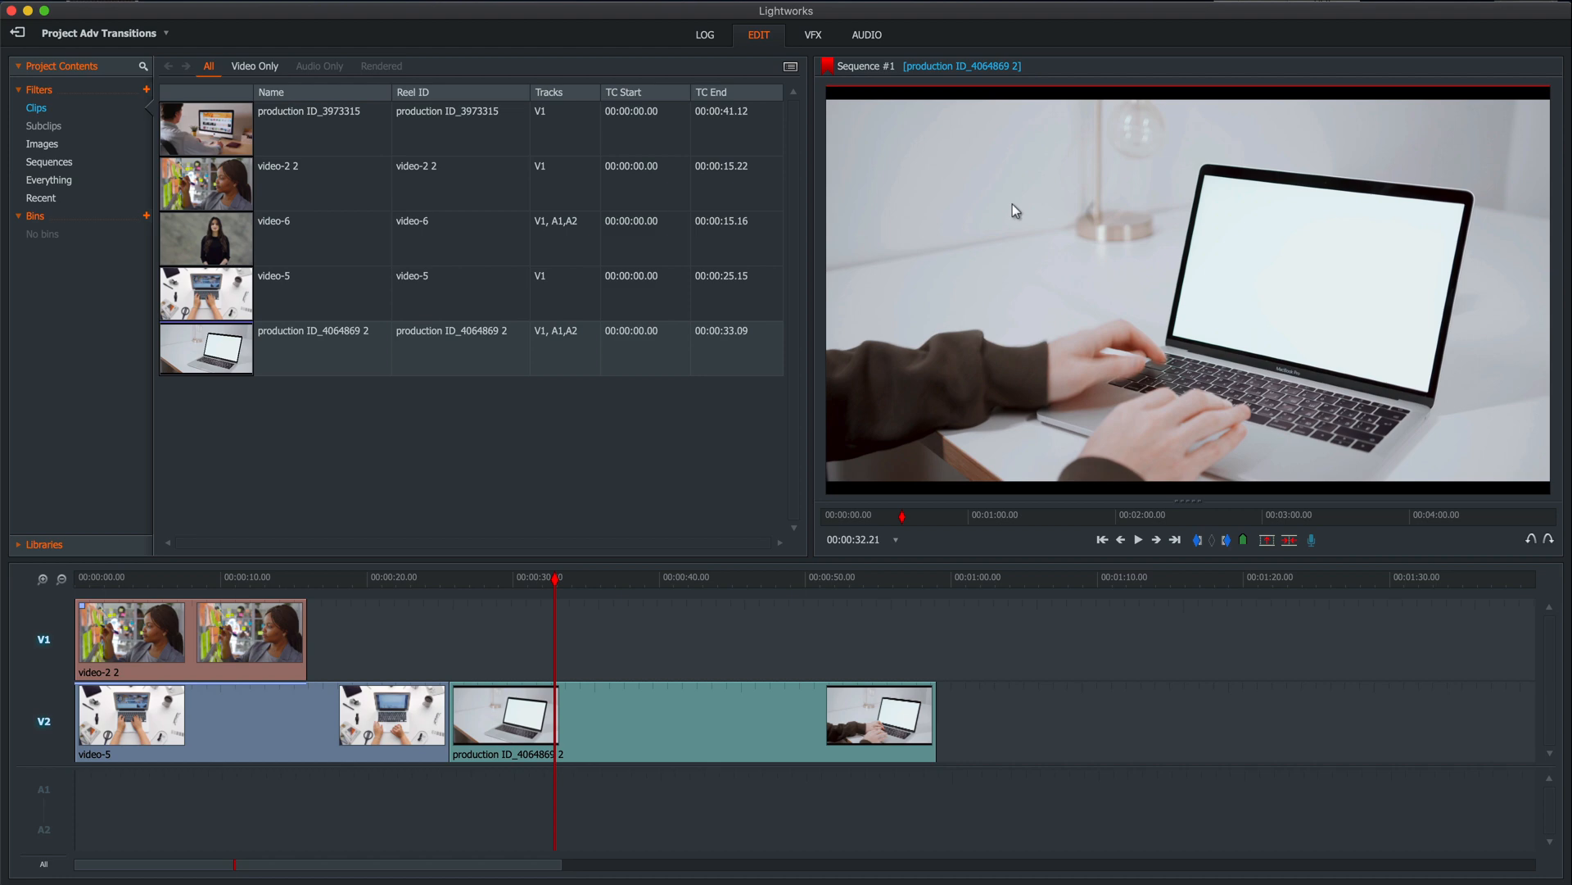
{"action": "mouse_move", "coordinate": [1022, 208]}
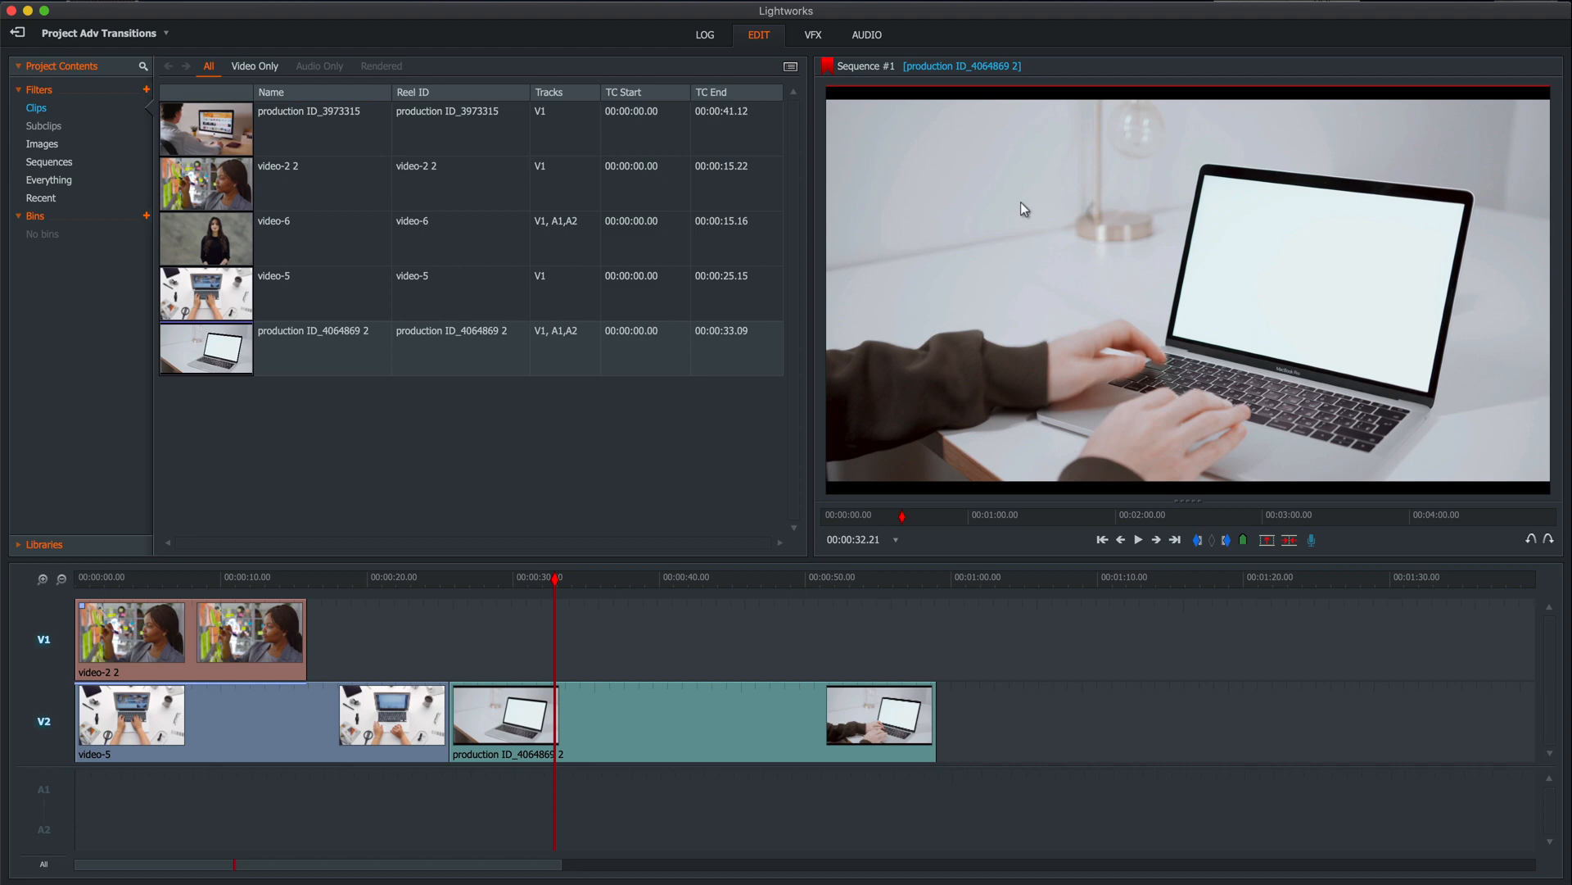
{"action": "mouse_move", "coordinate": [1140, 231]}
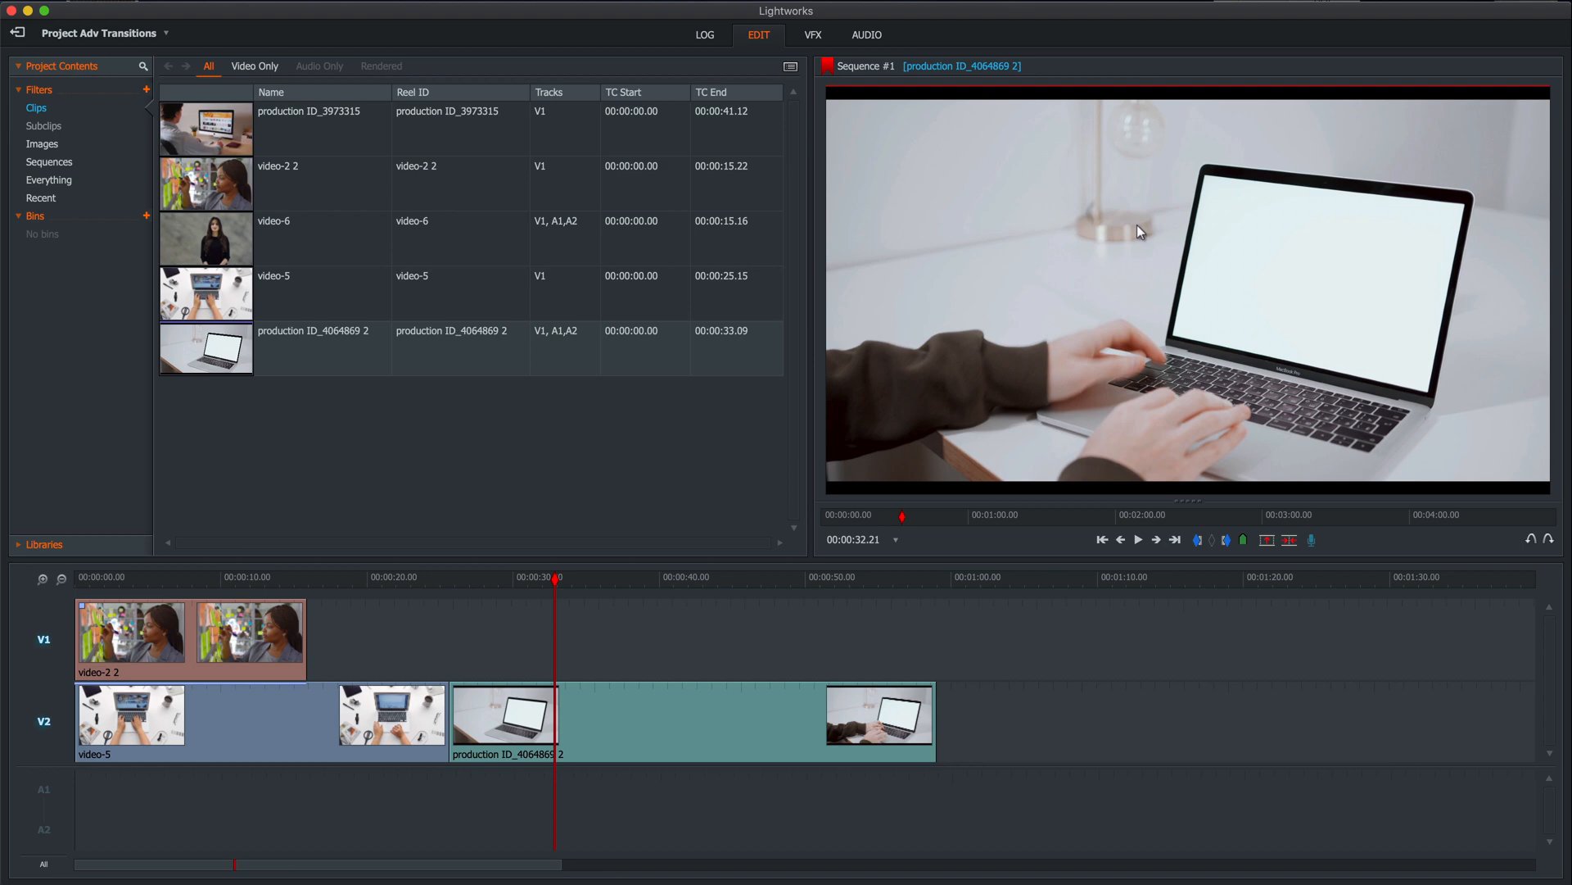
Place video-6 on V1 above the laptop clip and apply a 3D DVE effect to it.
{"action": "double_click", "coordinate": [206, 237]}
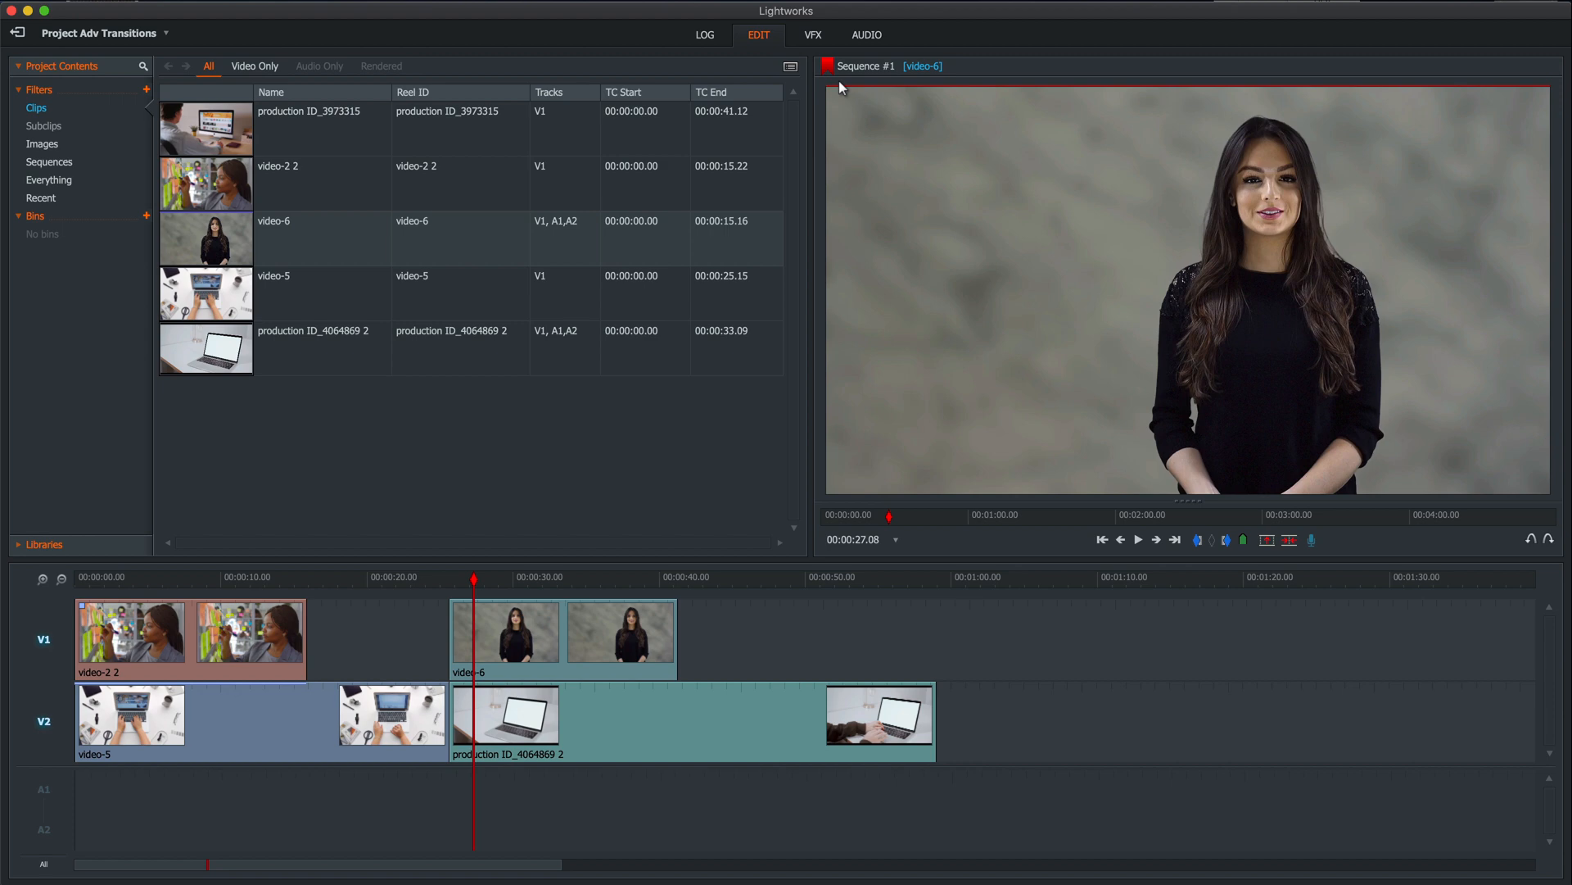
{"action": "left_click", "coordinate": [813, 35]}
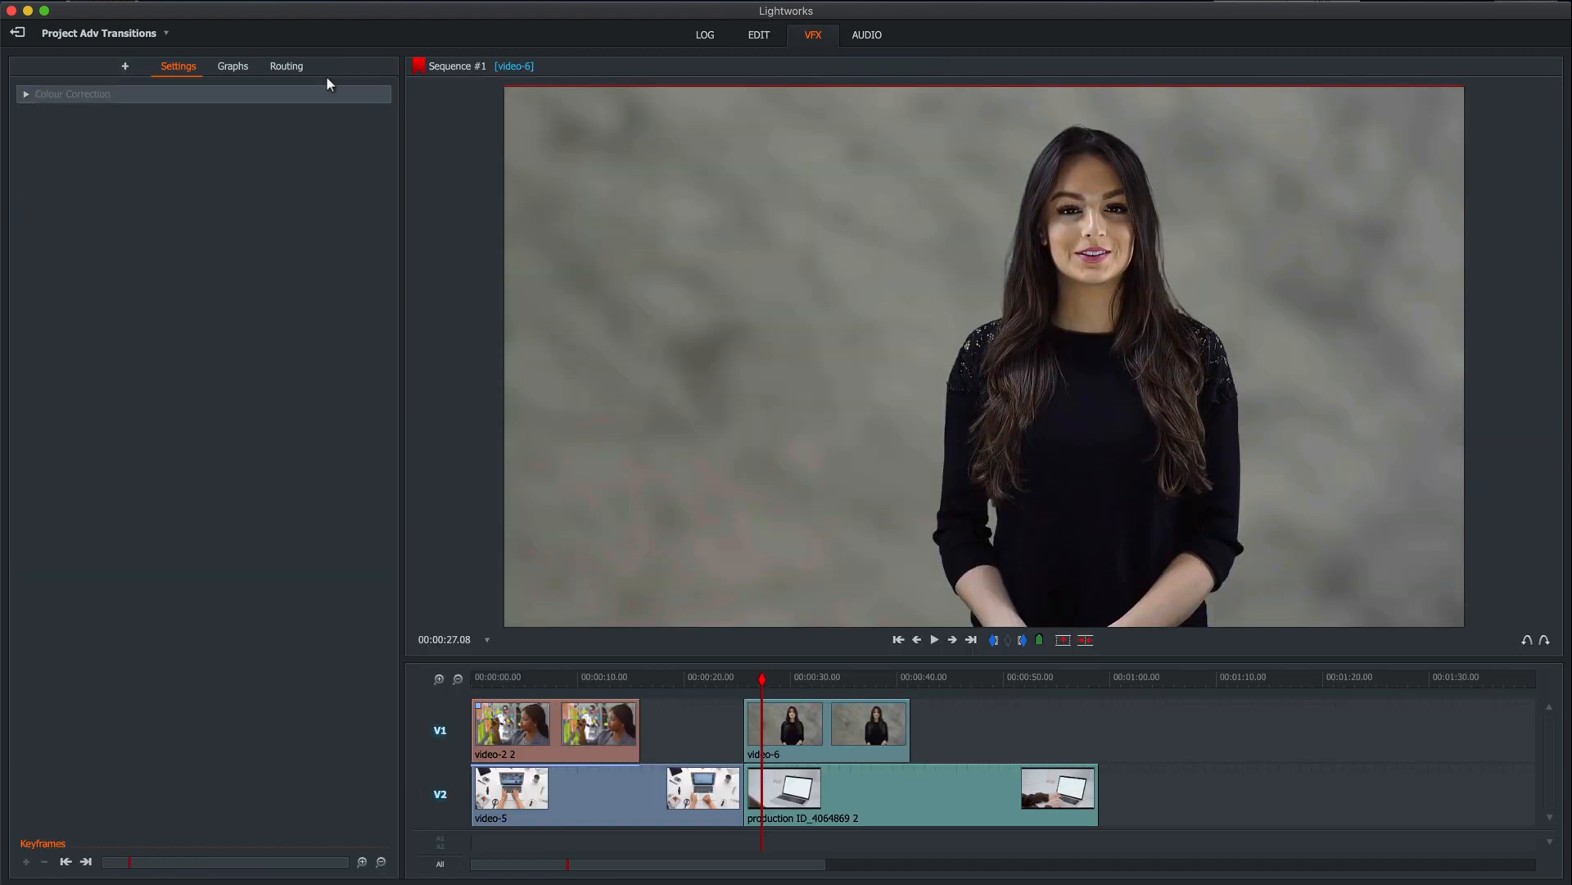
{"action": "left_click", "coordinate": [124, 66]}
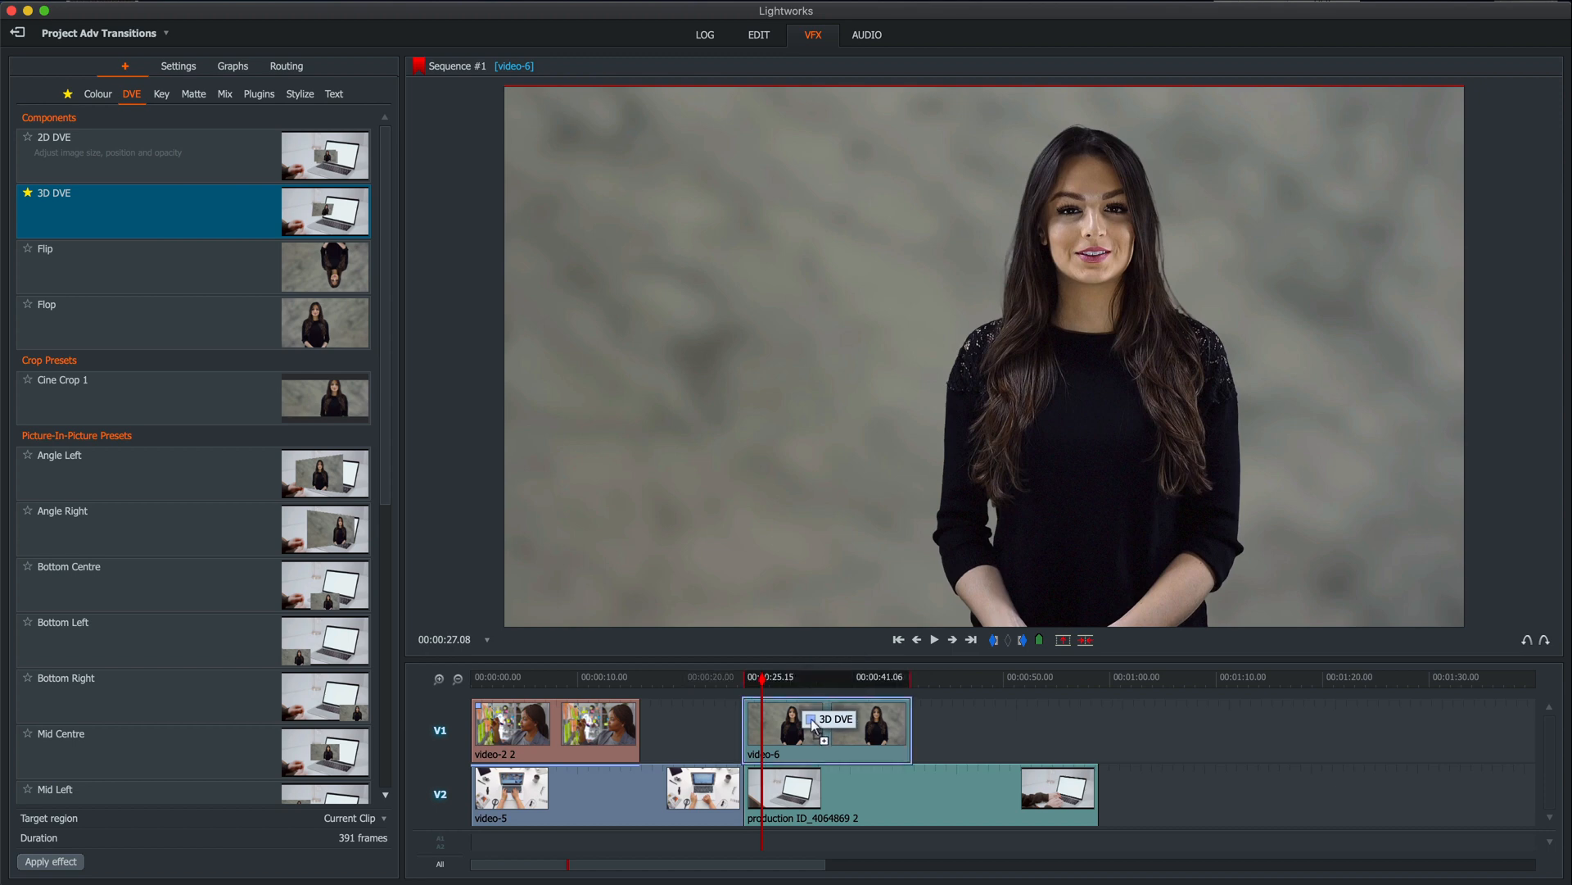
{"action": "left_click", "coordinate": [49, 860]}
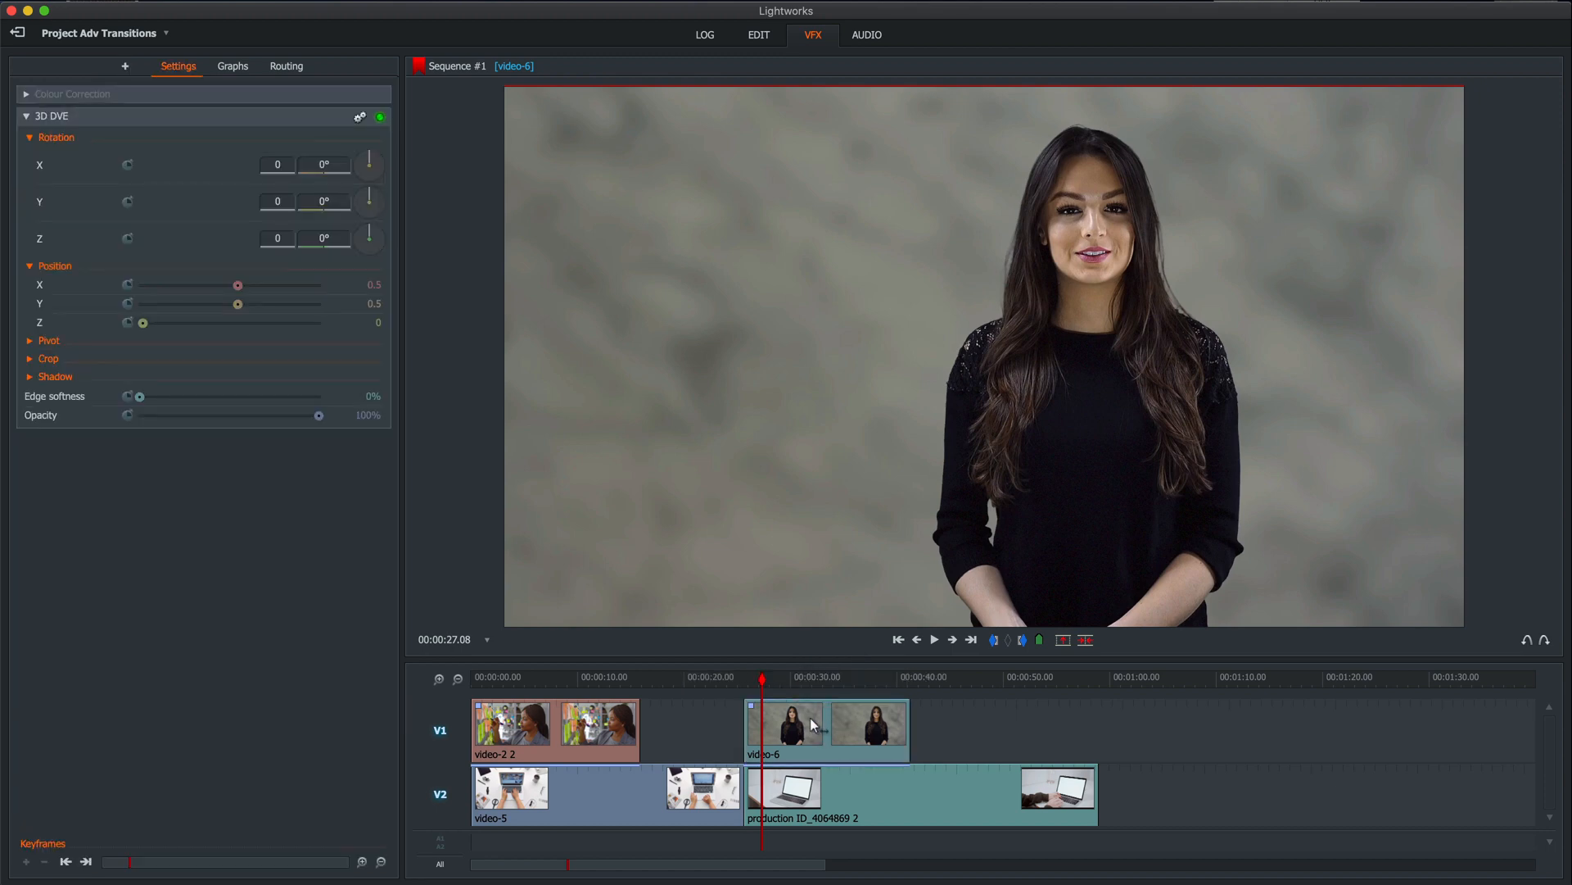
{"action": "mouse_move", "coordinate": [149, 326]}
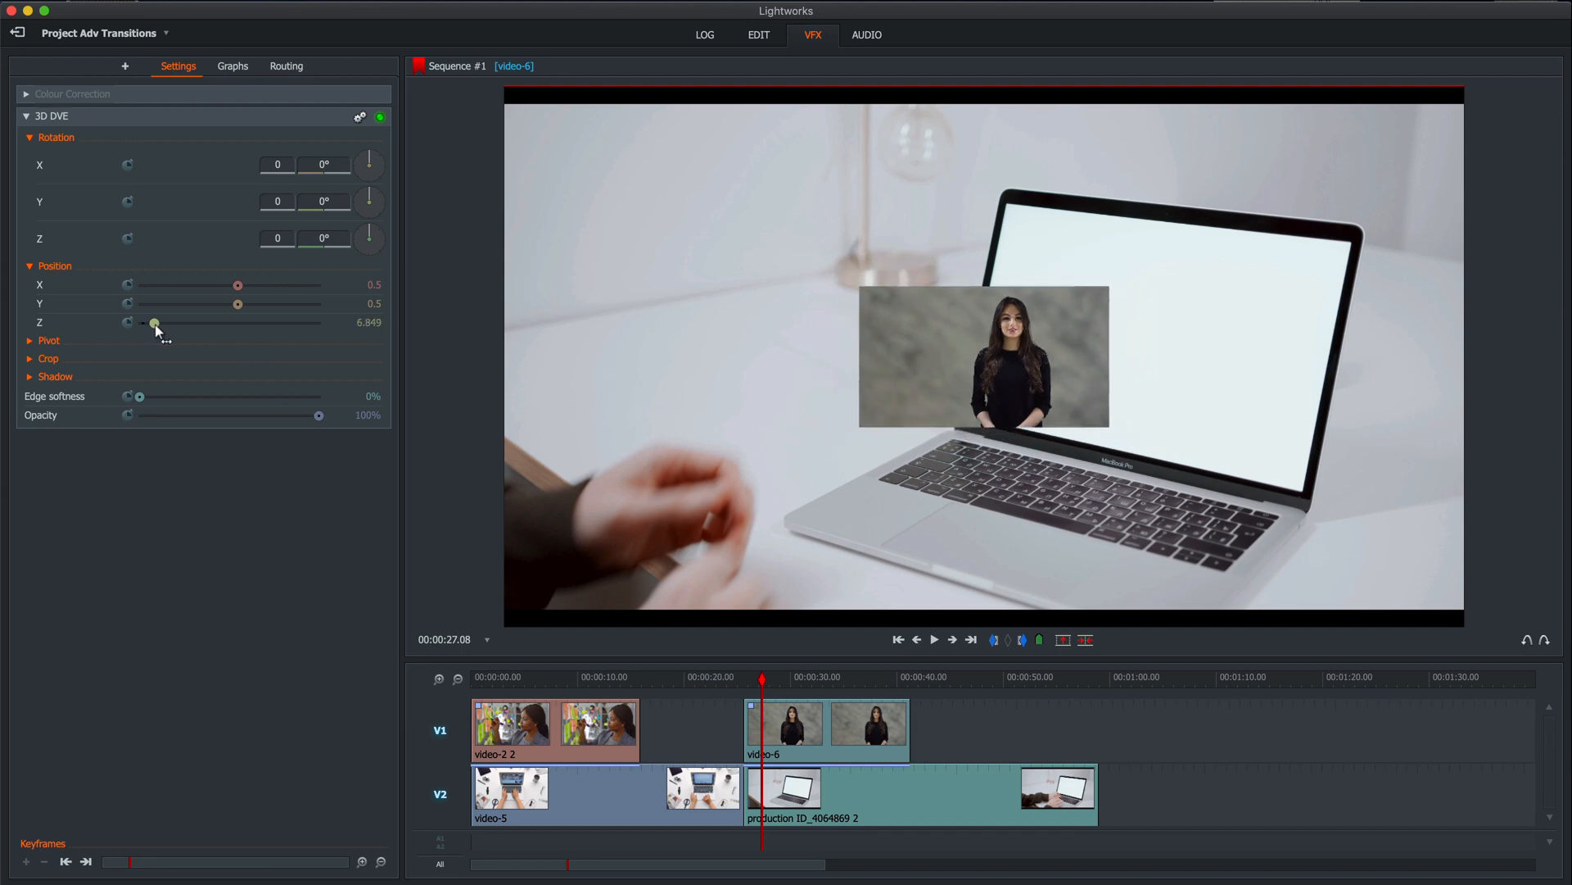
Adjust Position X/Y/Z and Rotation X/Y so the presenter picture covers the laptop screen at its angle.
{"action": "left_click_drag", "start_coordinate": [154, 323], "coordinate": [157, 323]}
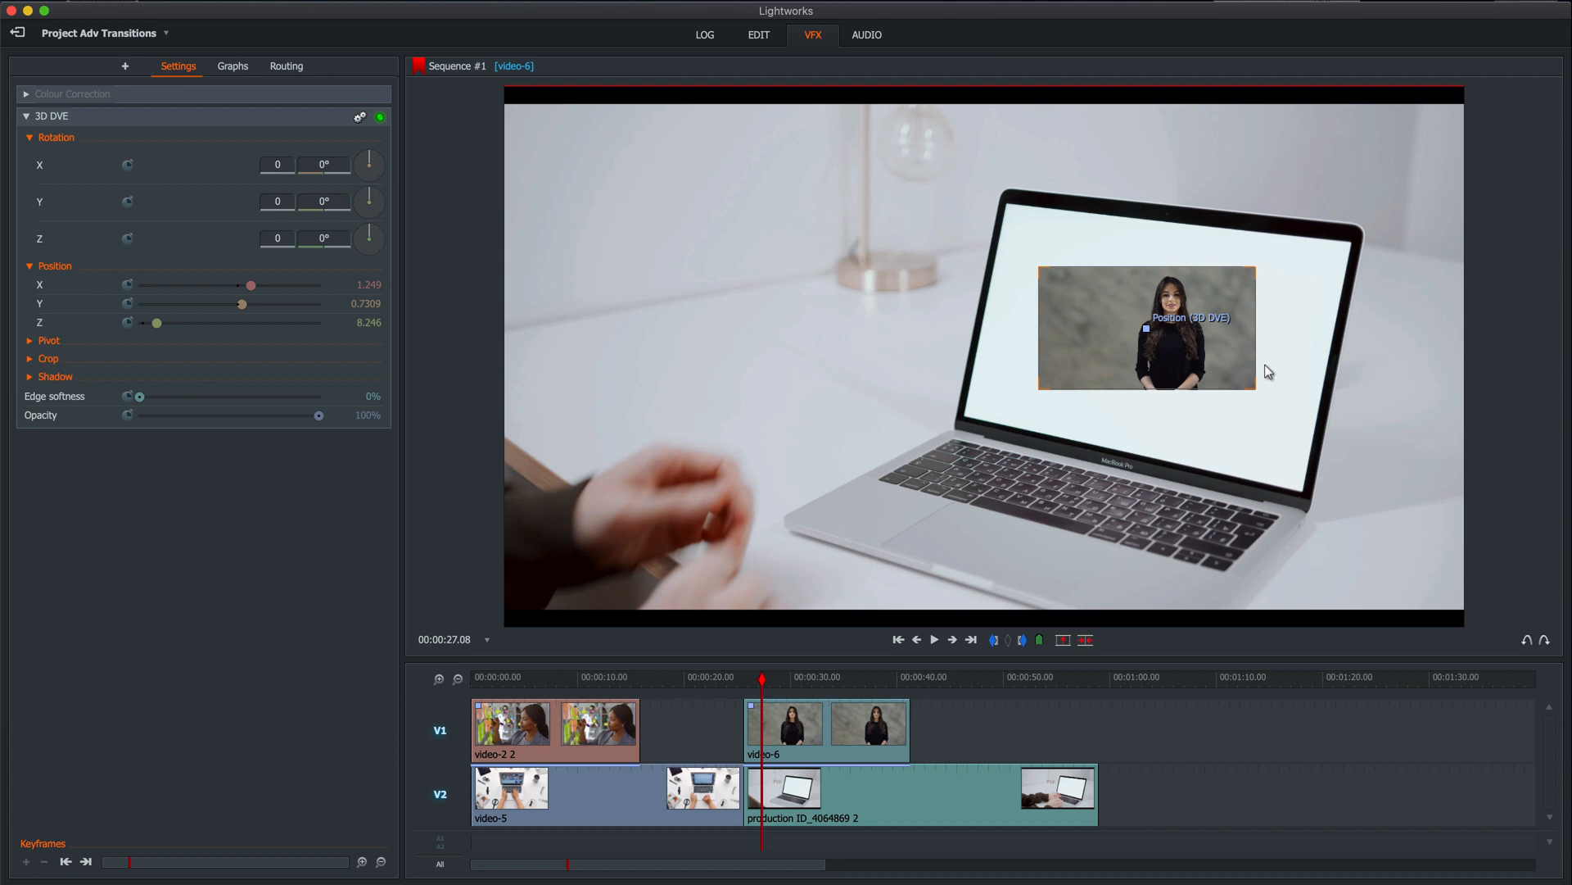
{"action": "mouse_move", "coordinate": [1263, 367]}
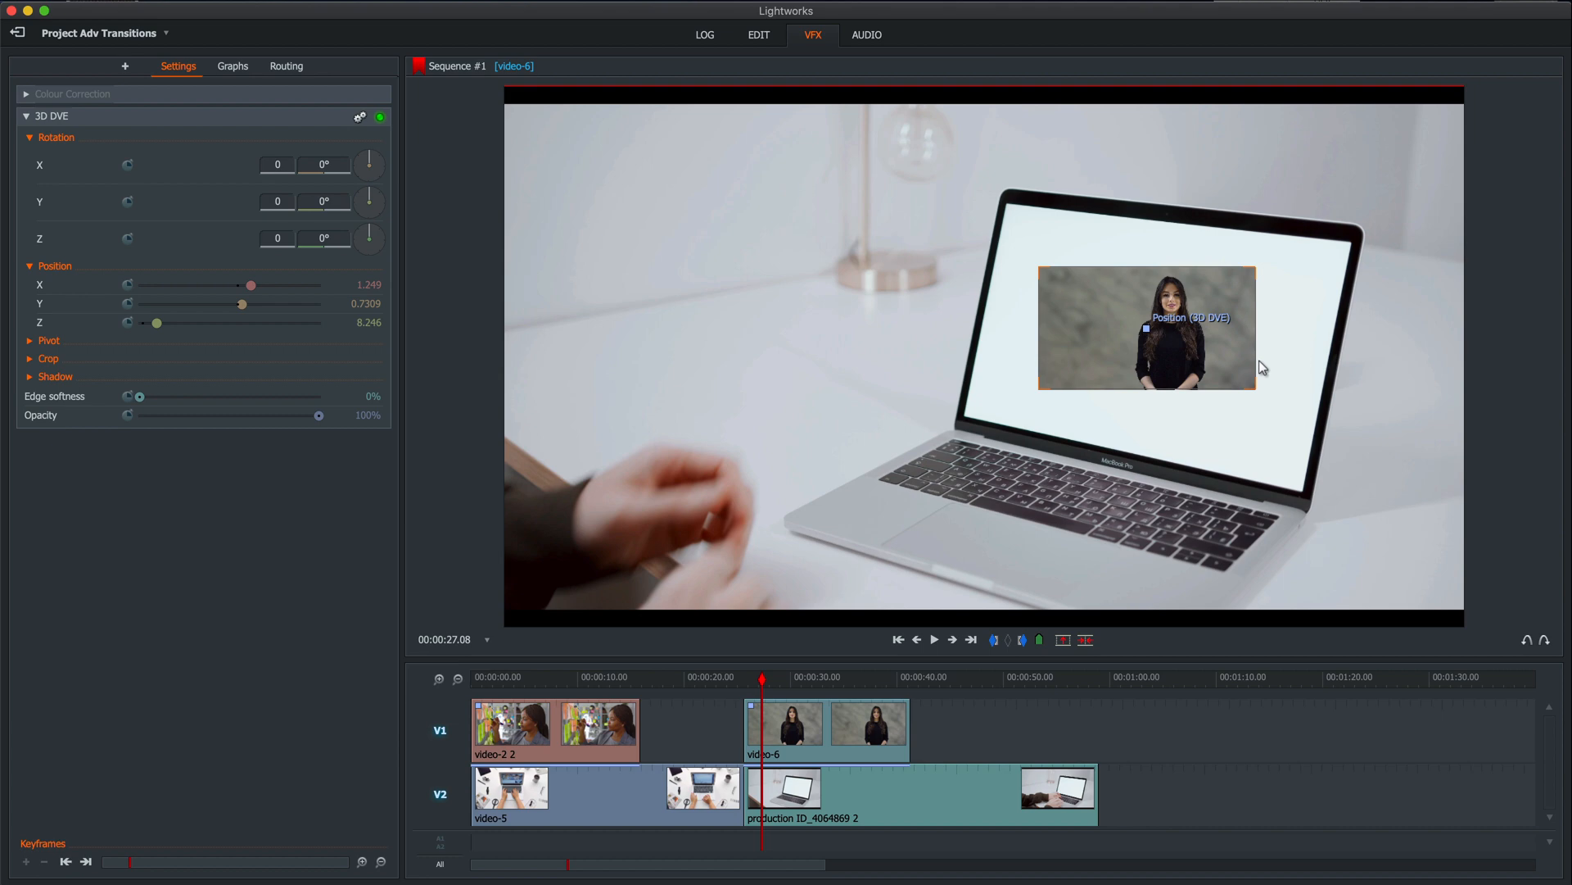
{"action": "mouse_move", "coordinate": [1168, 301]}
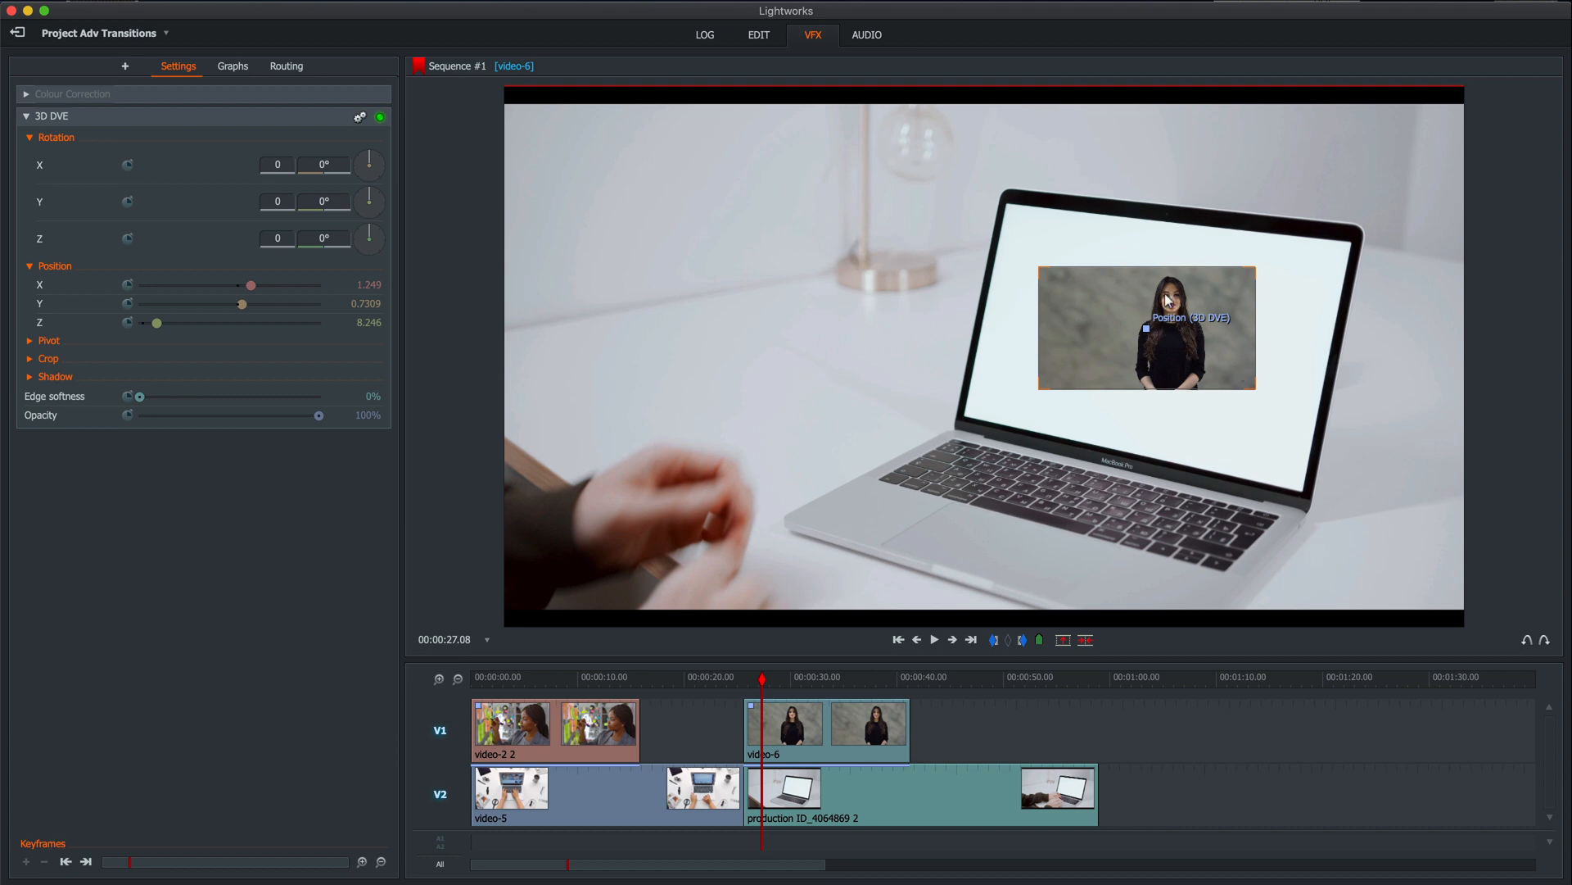
{"action": "mouse_move", "coordinate": [1127, 298]}
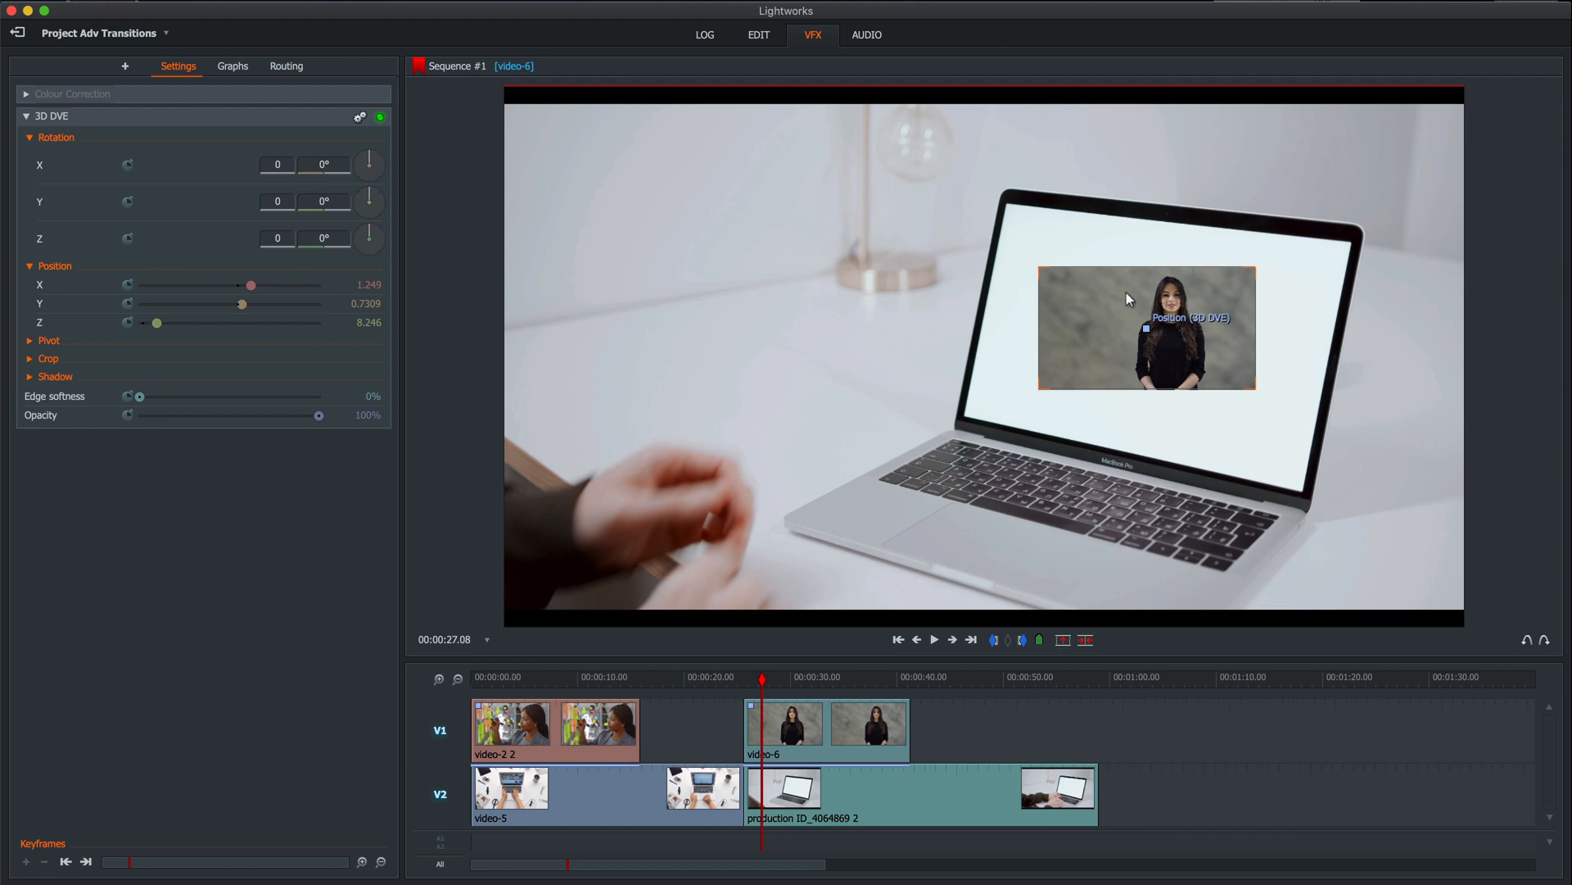
{"action": "mouse_move", "coordinate": [952, 321]}
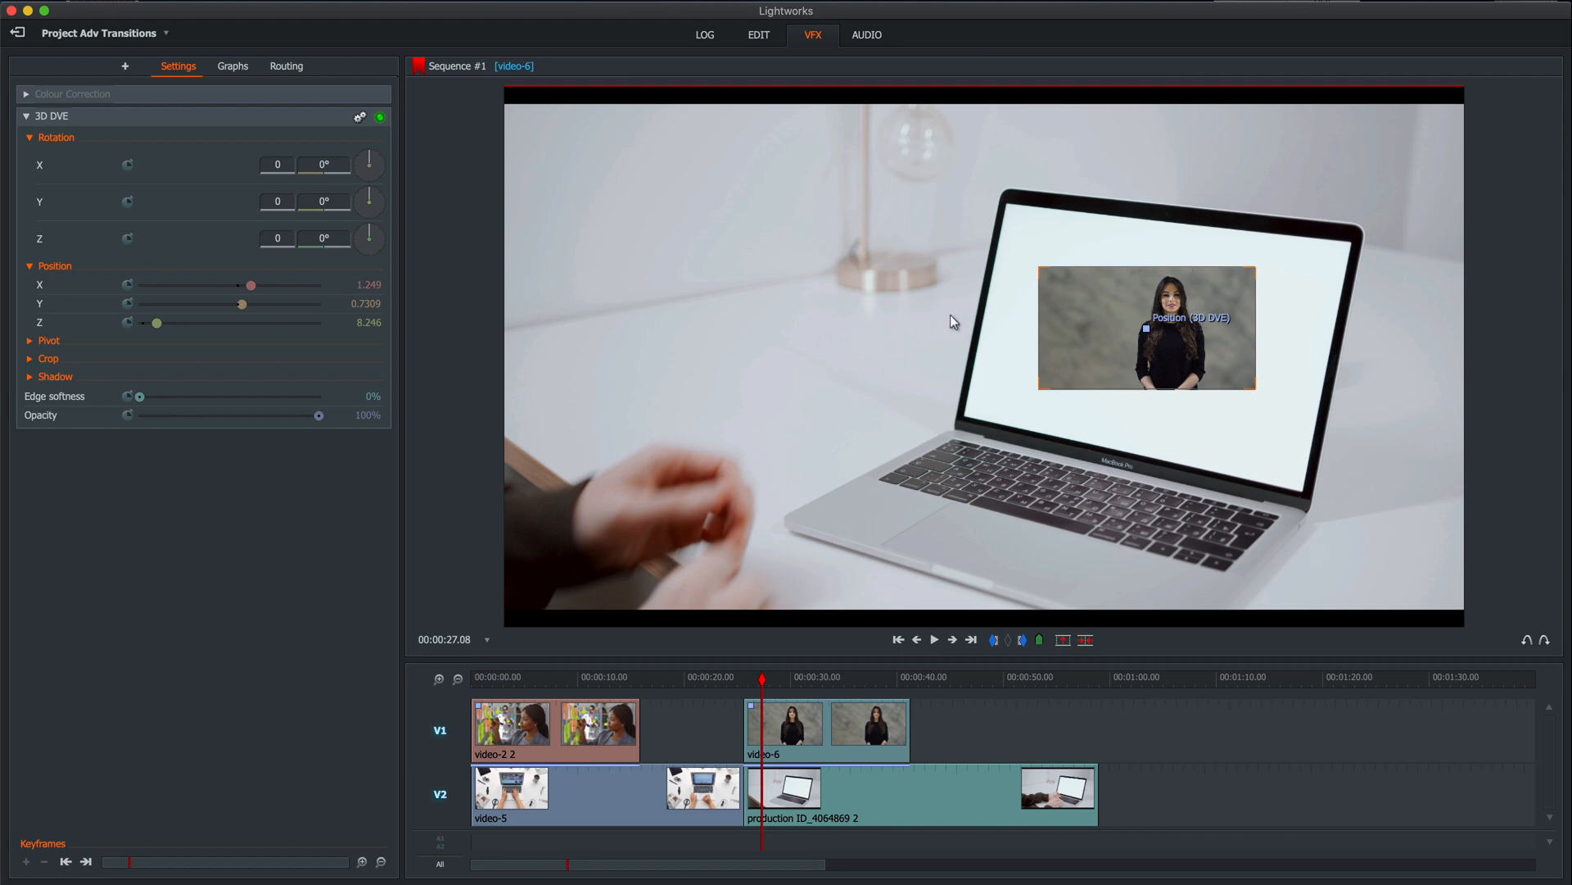
{"action": "mouse_move", "coordinate": [1023, 249]}
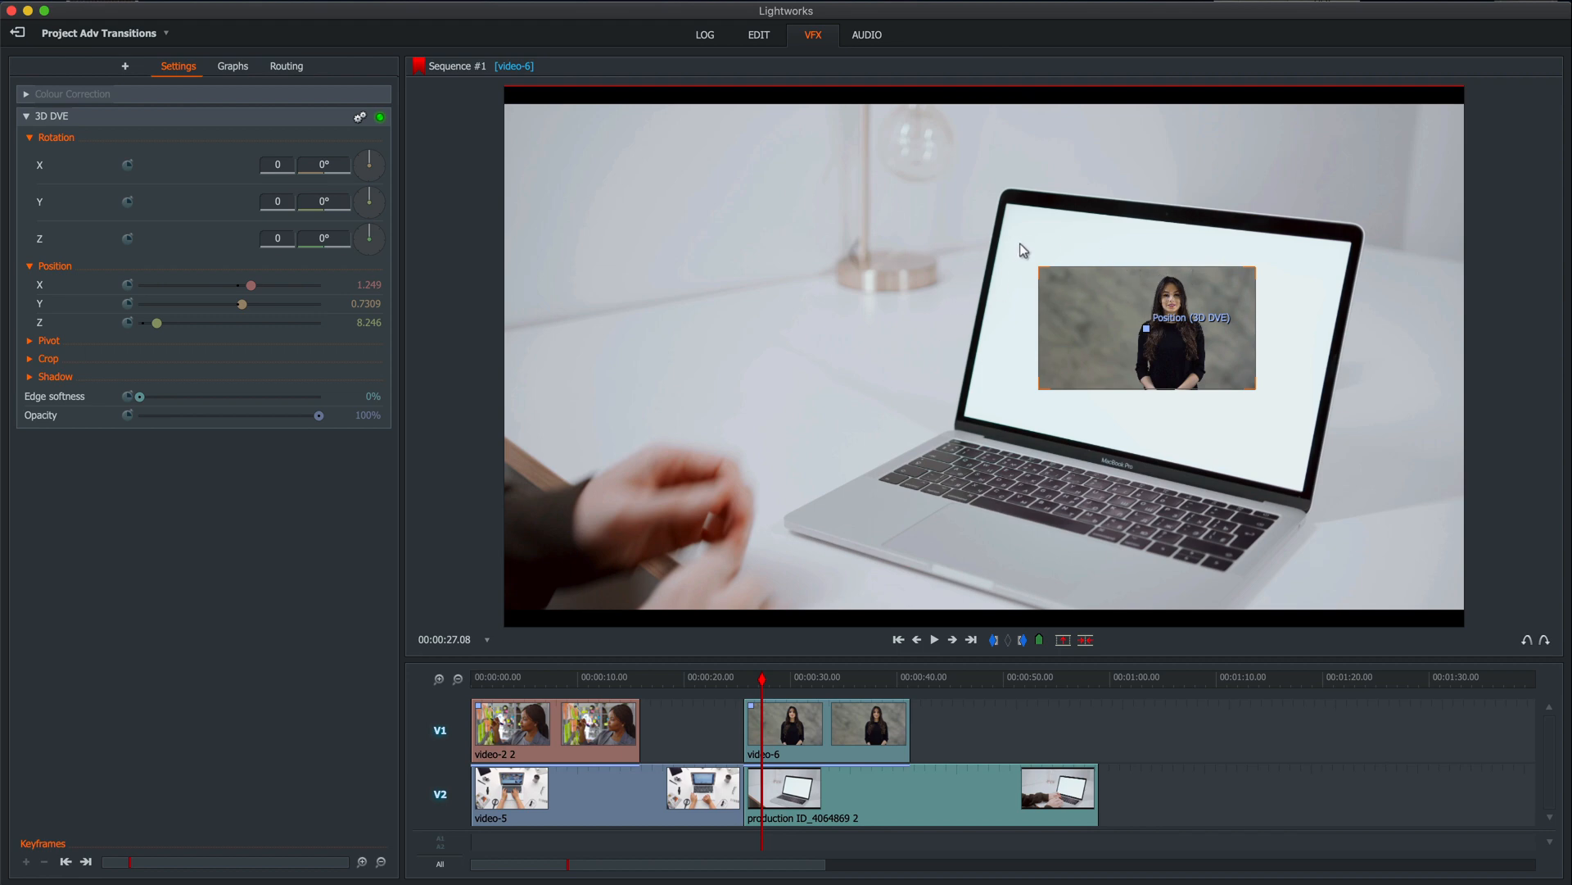
{"action": "mouse_move", "coordinate": [1312, 476]}
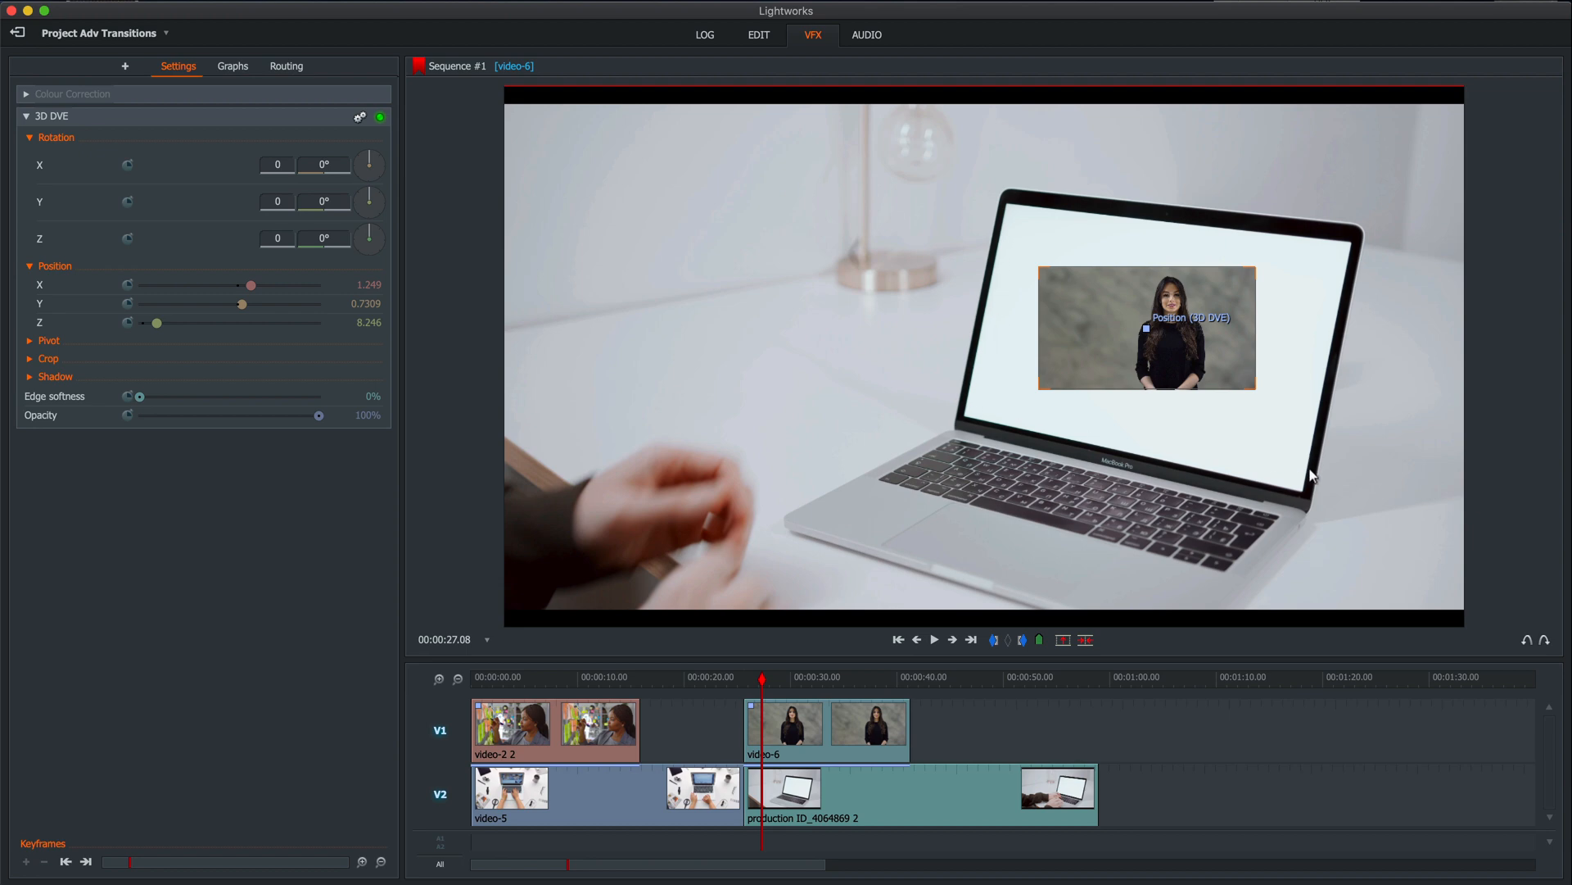
{"action": "mouse_move", "coordinate": [1011, 208]}
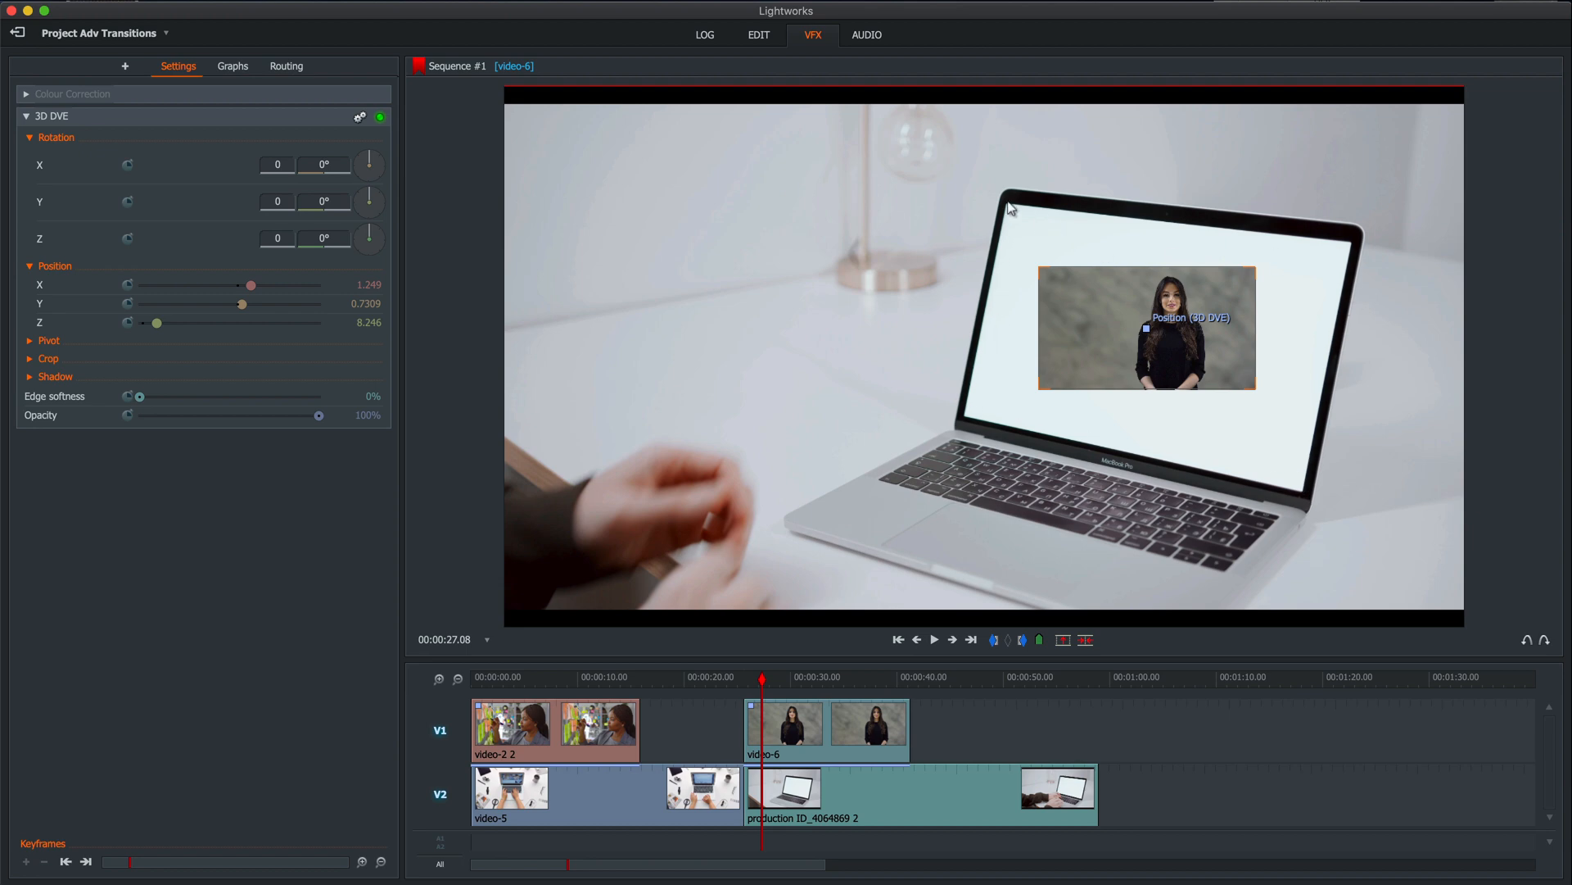
{"action": "mouse_move", "coordinate": [1287, 365]}
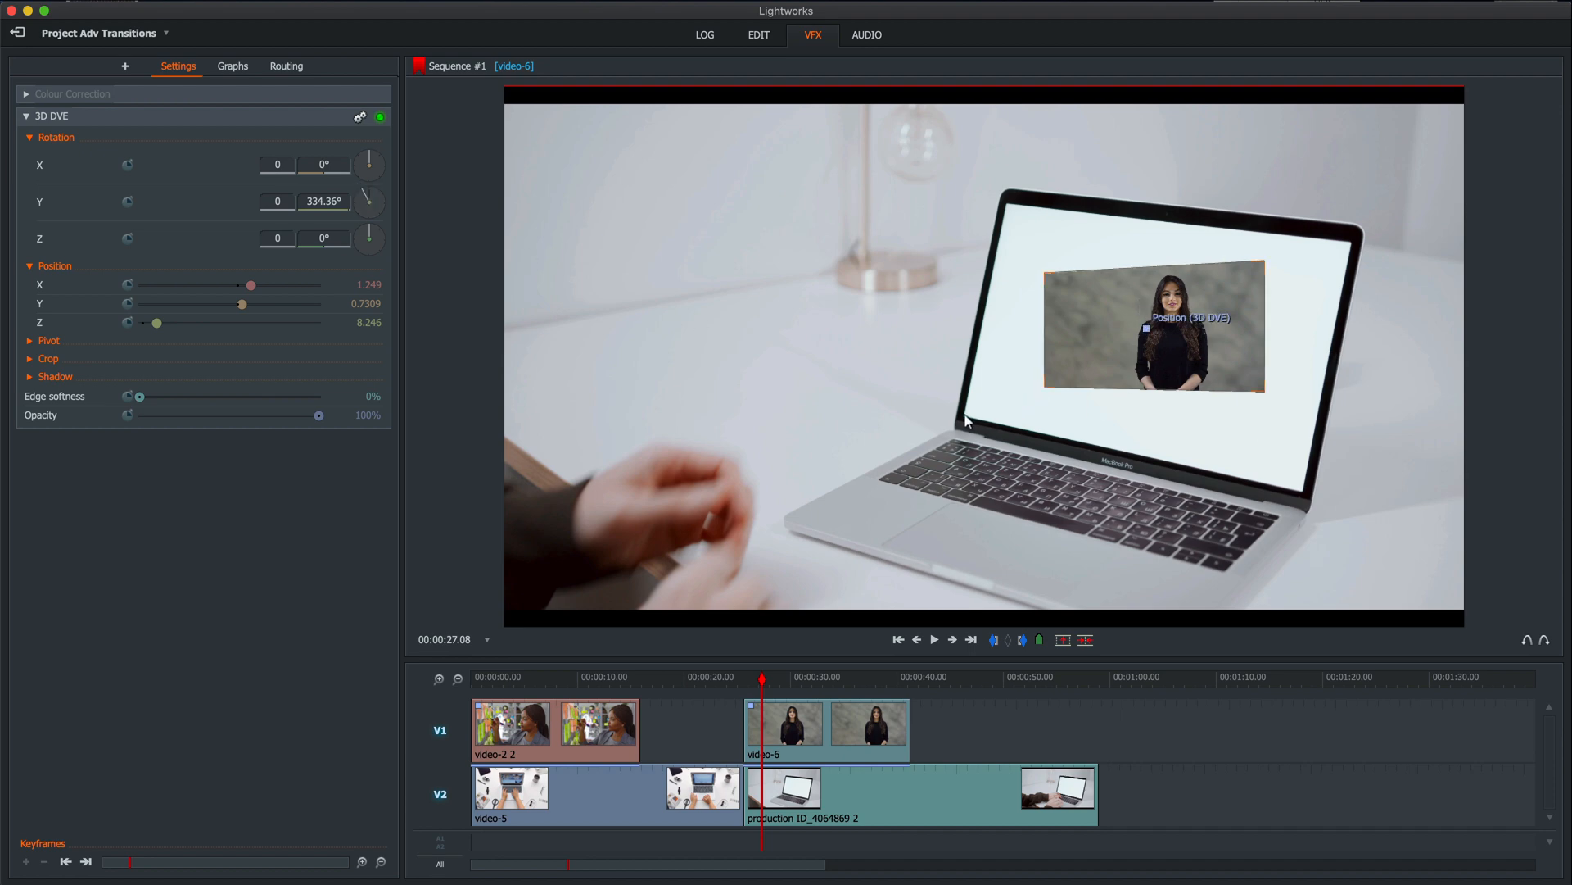
{"action": "mouse_move", "coordinate": [1361, 262]}
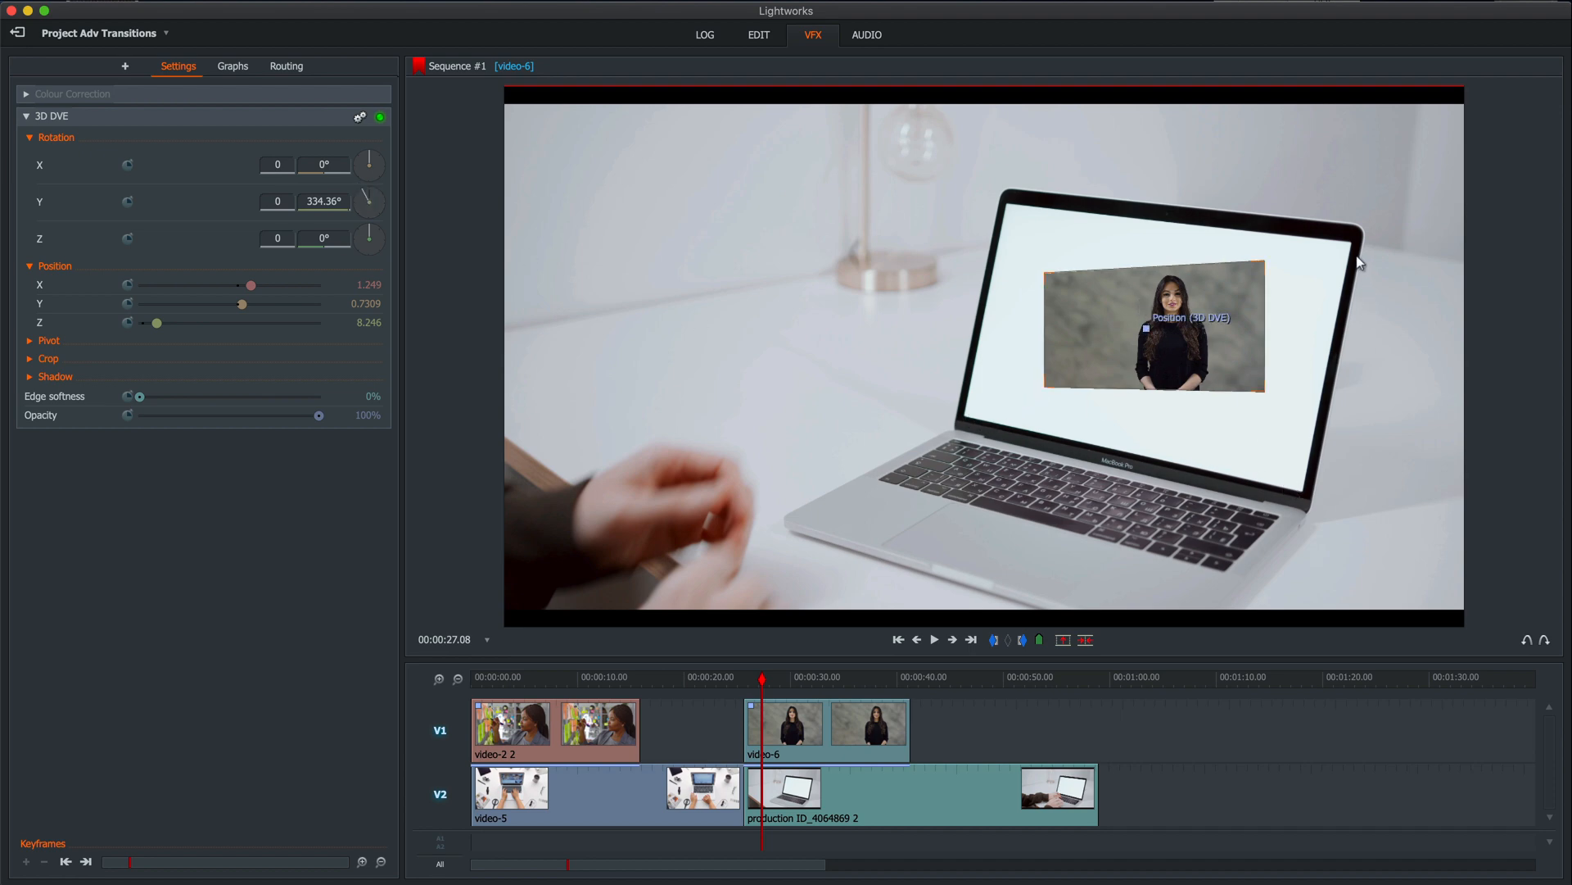
{"action": "left_click_drag", "start_coordinate": [369, 164], "coordinate": [372, 159]}
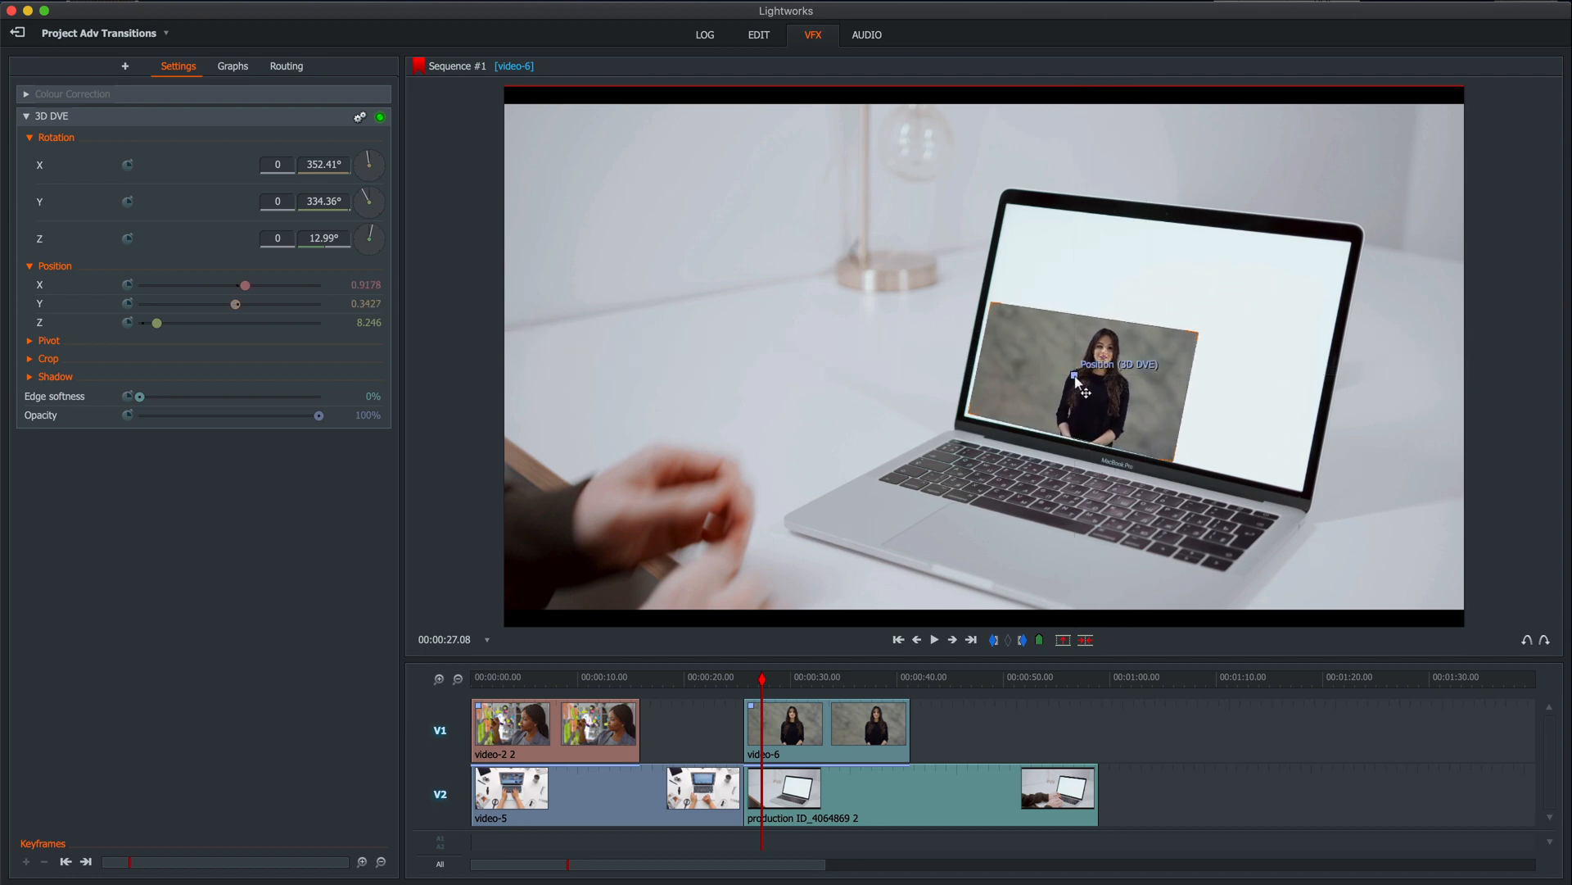
{"action": "mouse_move", "coordinate": [1206, 349]}
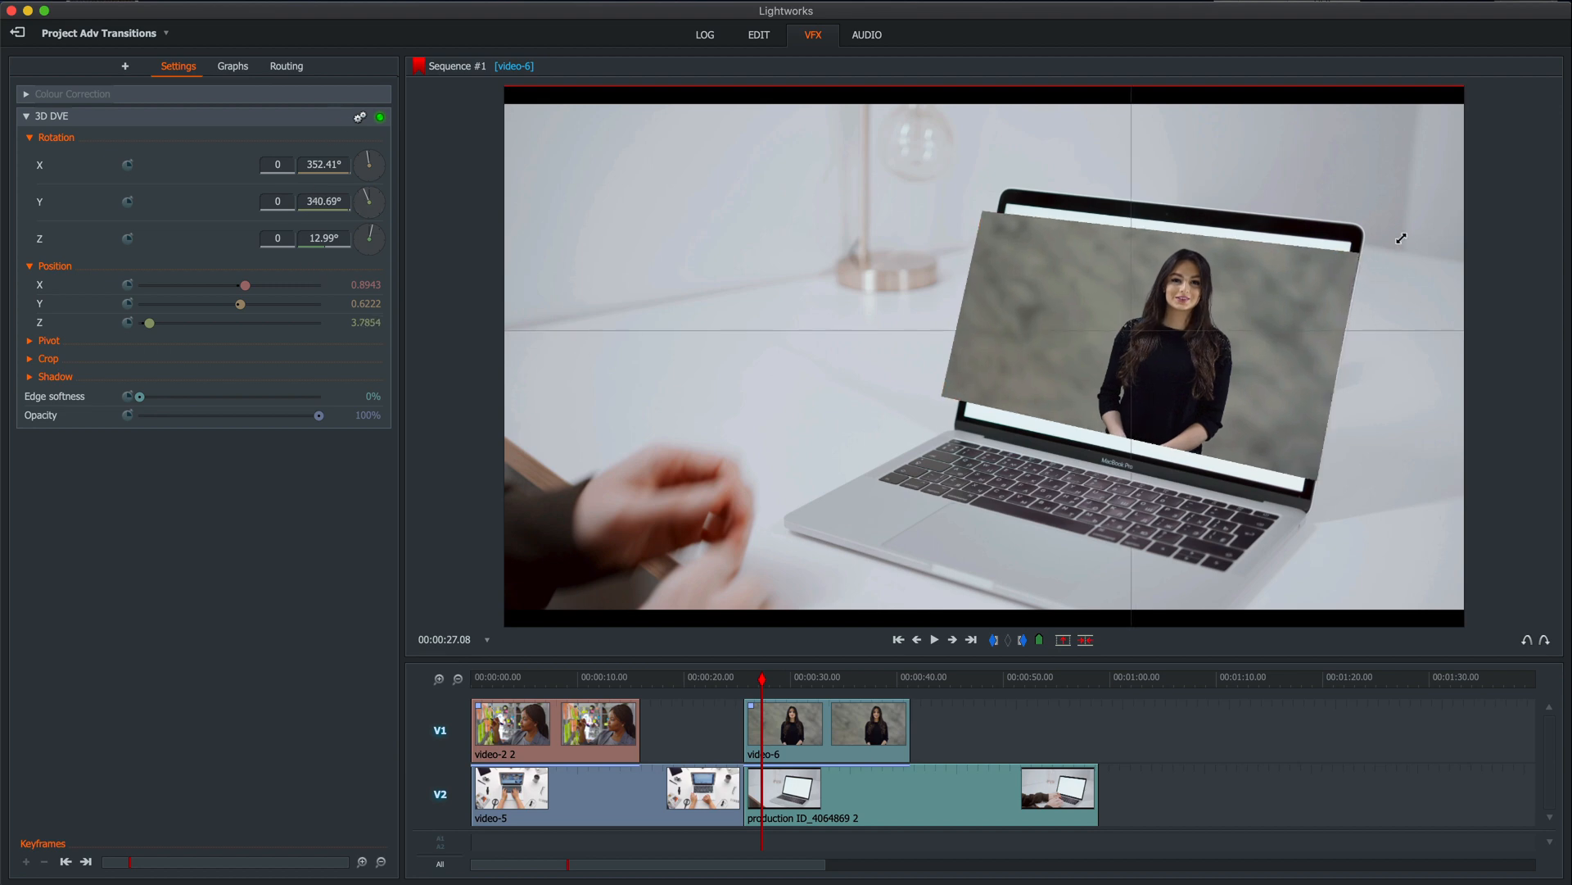
{"action": "left_click_drag", "start_coordinate": [149, 322], "coordinate": [149, 322]}
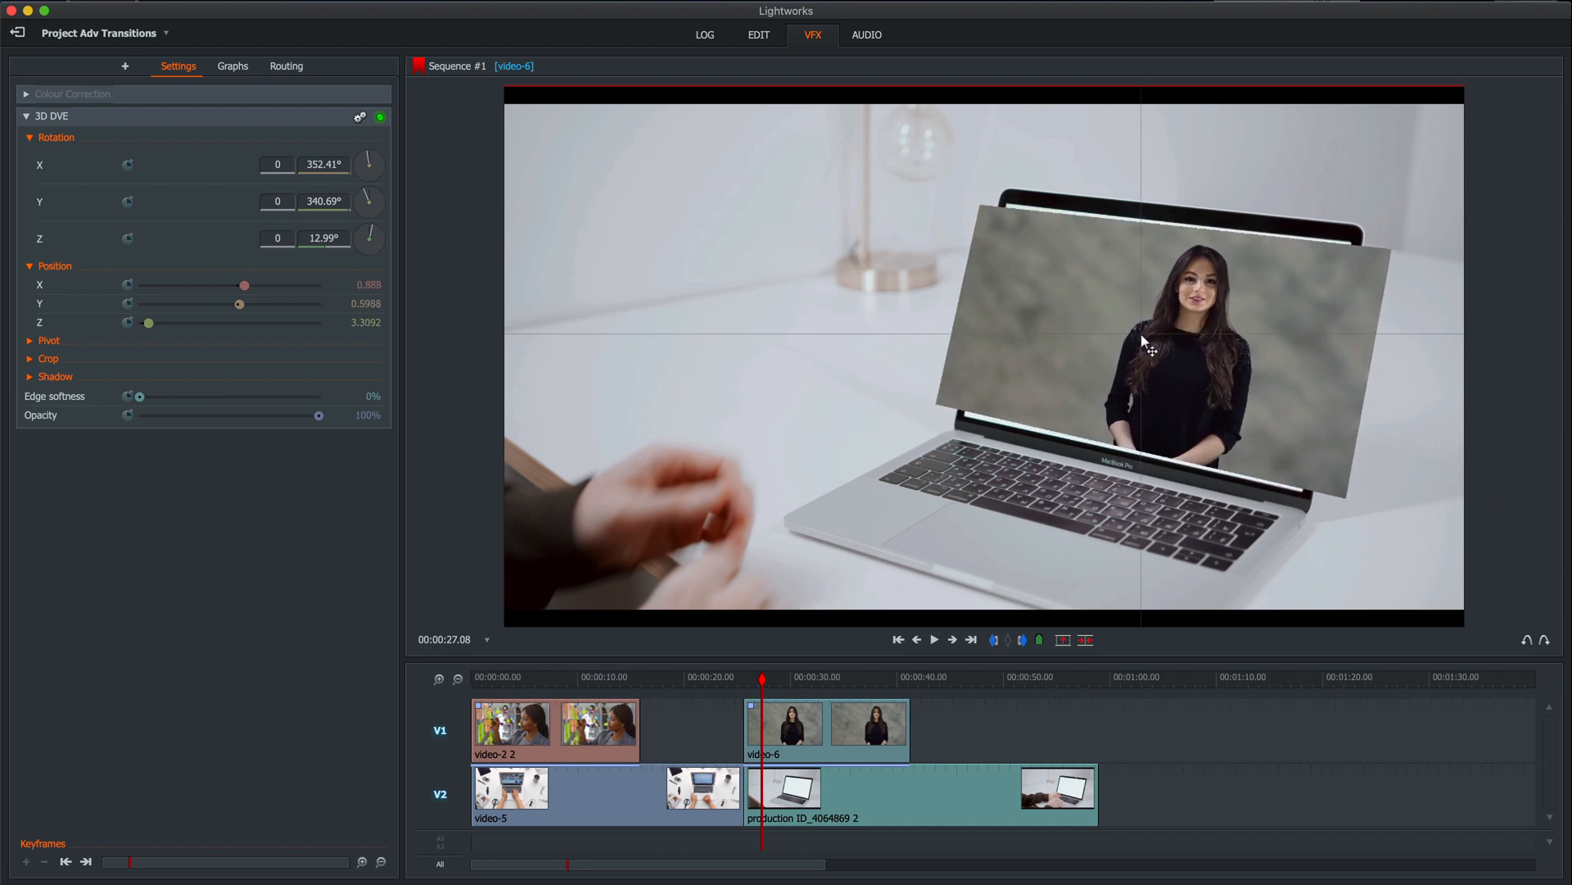
{"action": "mouse_move", "coordinate": [420, 206]}
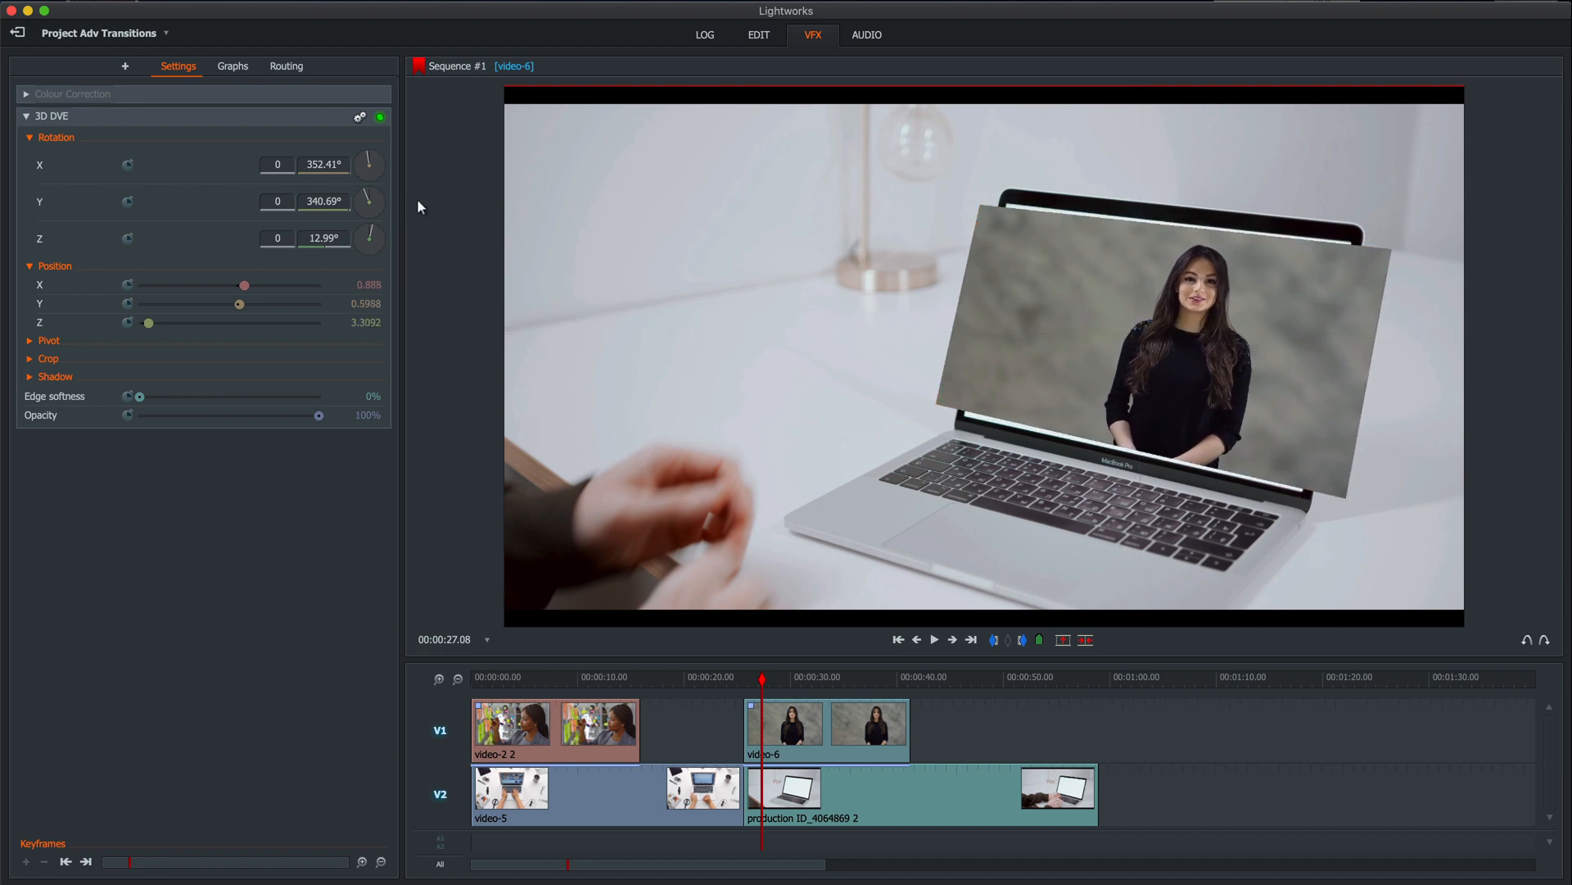
{"action": "left_click_drag", "start_coordinate": [369, 200], "coordinate": [373, 195]}
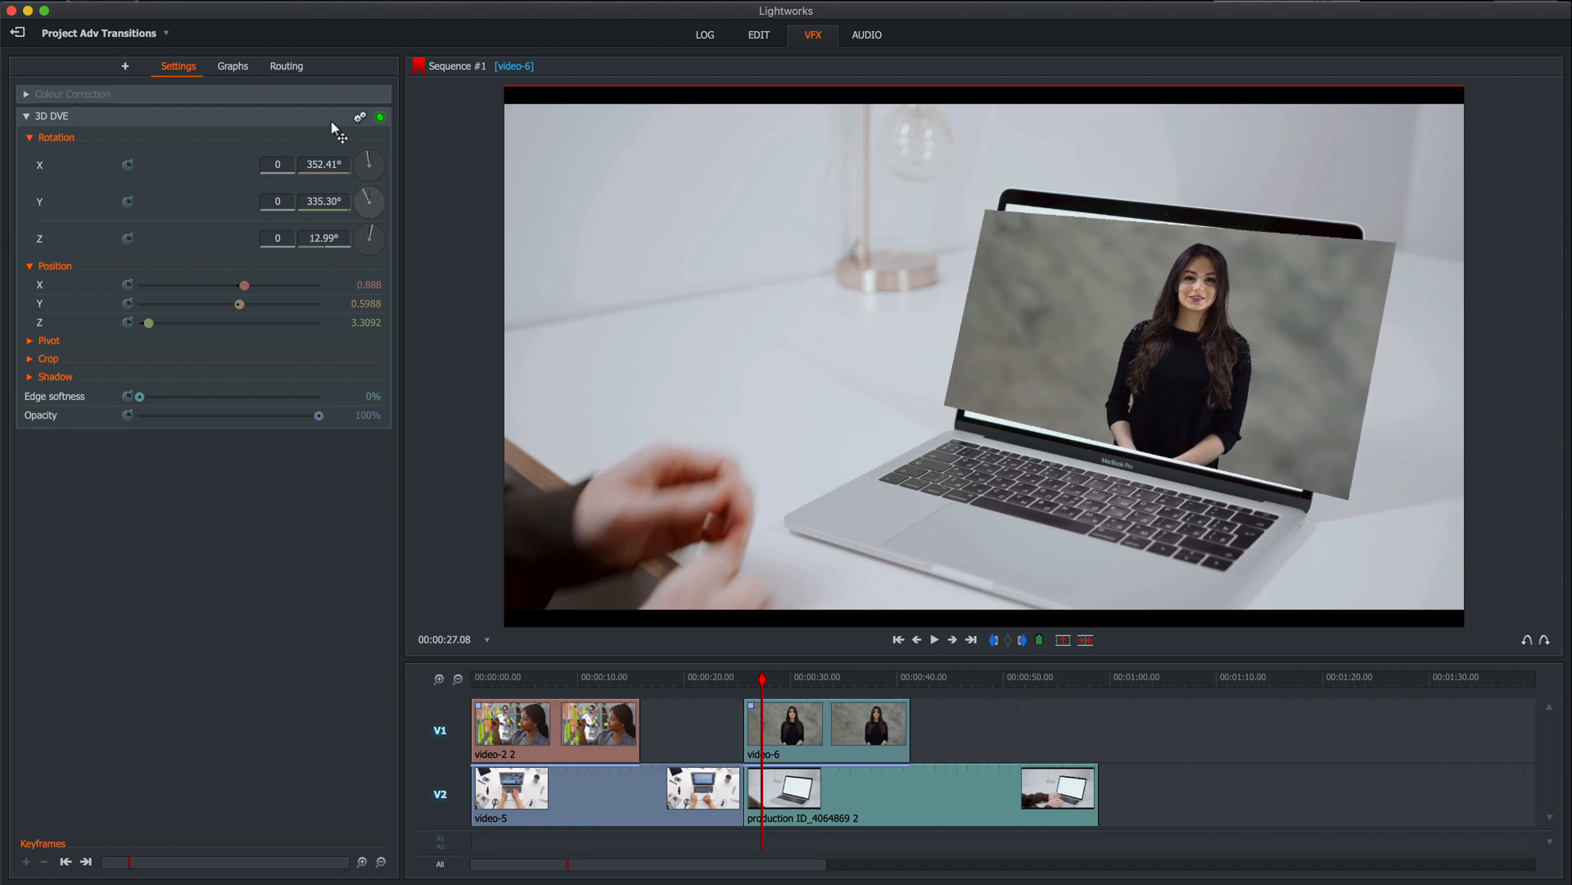
{"action": "left_click_drag", "start_coordinate": [369, 199], "coordinate": [373, 196]}
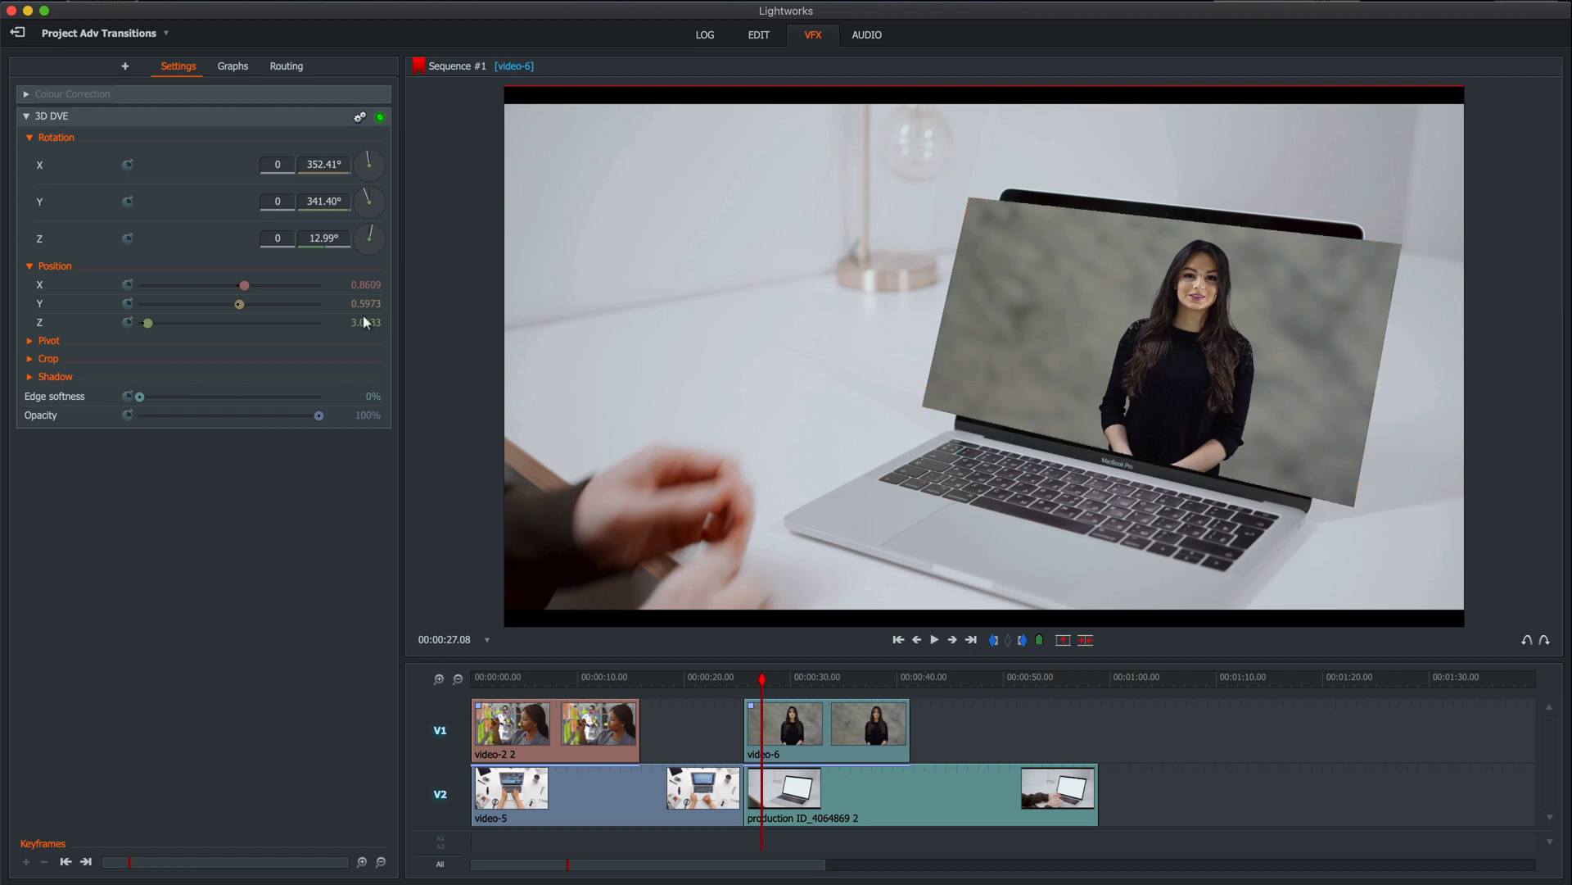
Crop the presenter picture's left and right sides and soften its edges to sit inside the screen.
{"action": "left_click", "coordinate": [47, 359]}
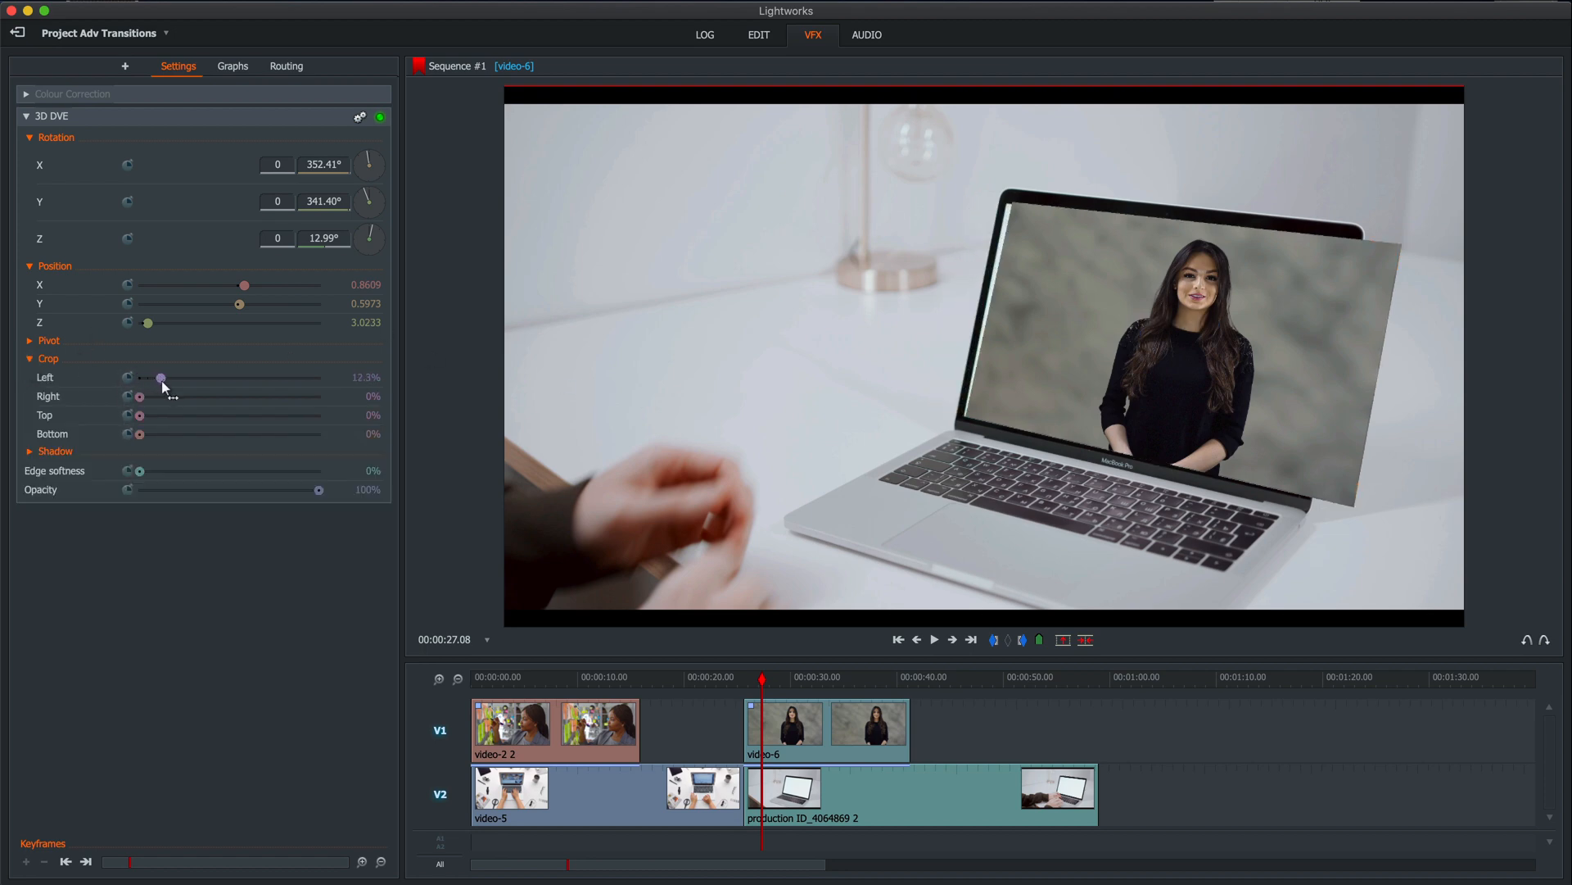
{"action": "left_click_drag", "start_coordinate": [163, 377], "coordinate": [159, 377]}
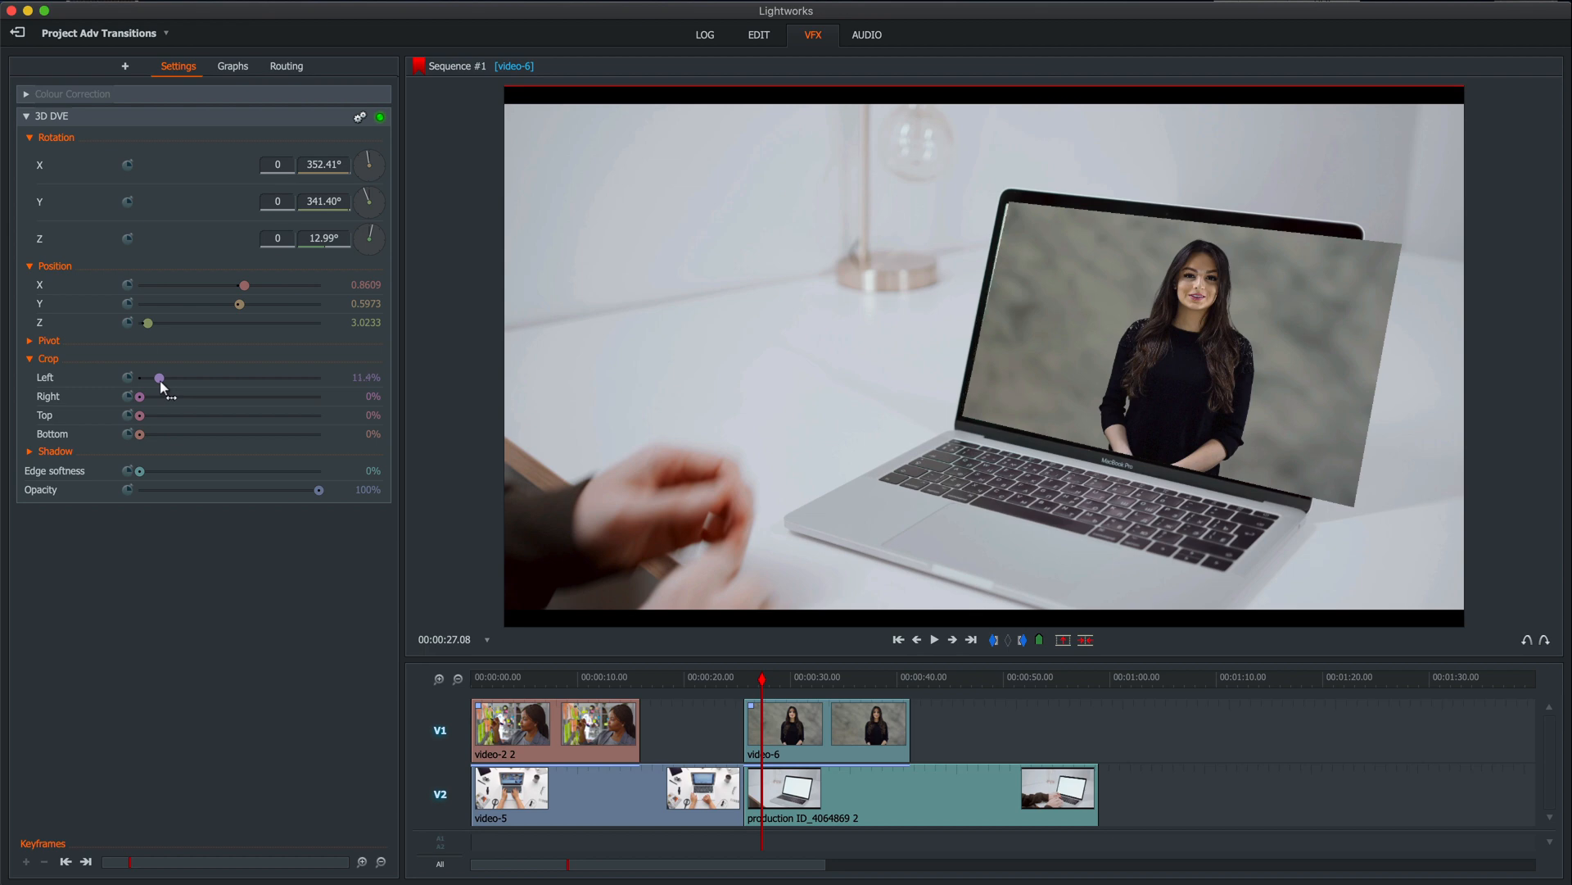
{"action": "mouse_move", "coordinate": [136, 407]}
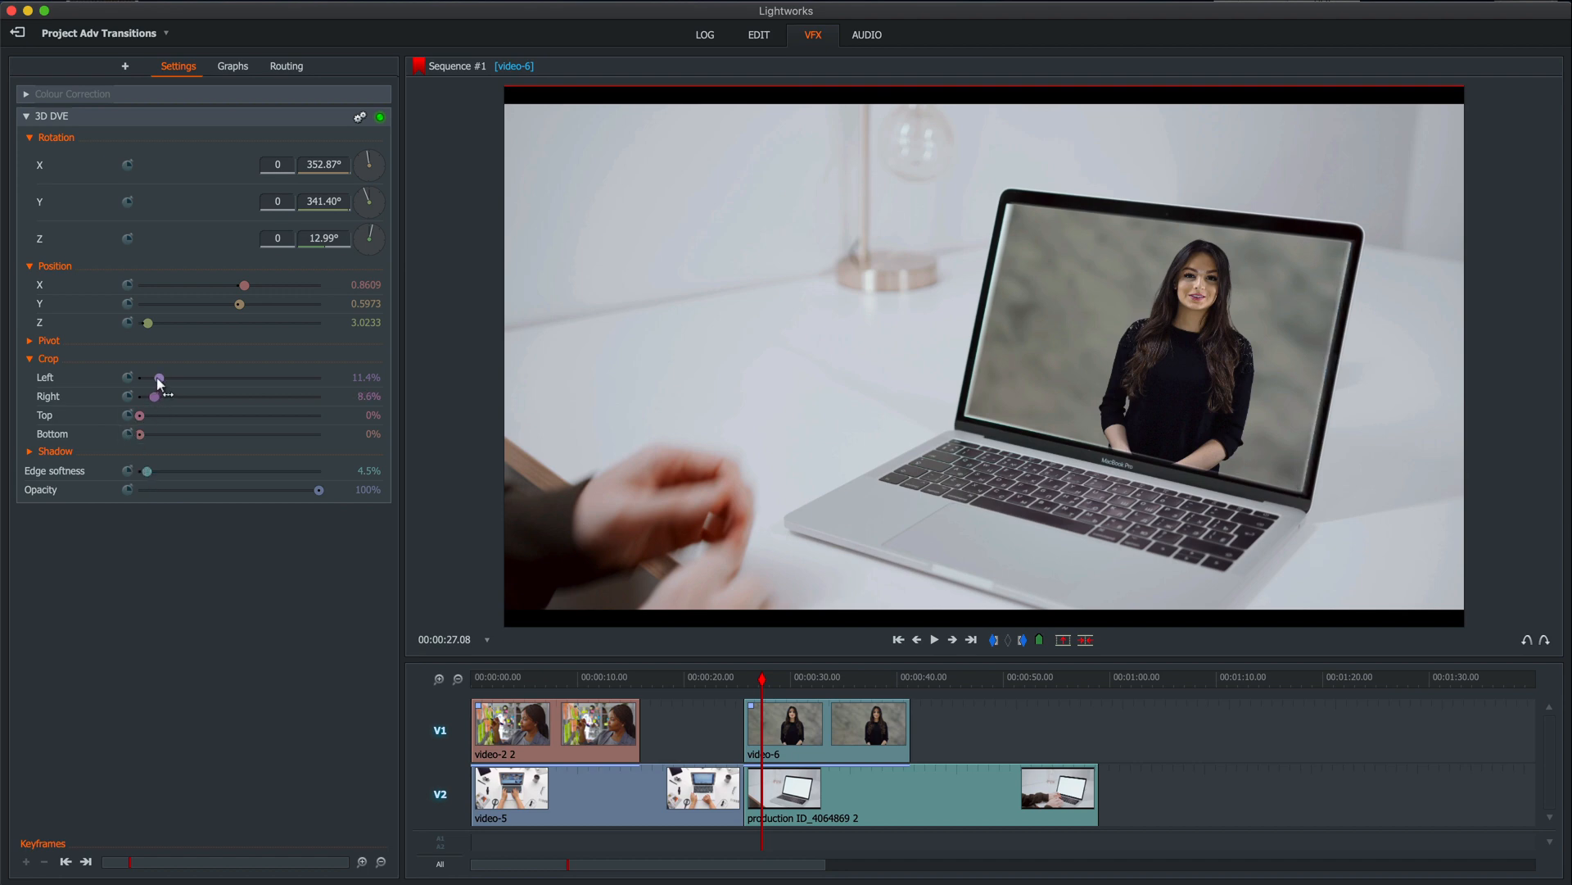
{"action": "left_click_drag", "start_coordinate": [159, 377], "coordinate": [158, 377]}
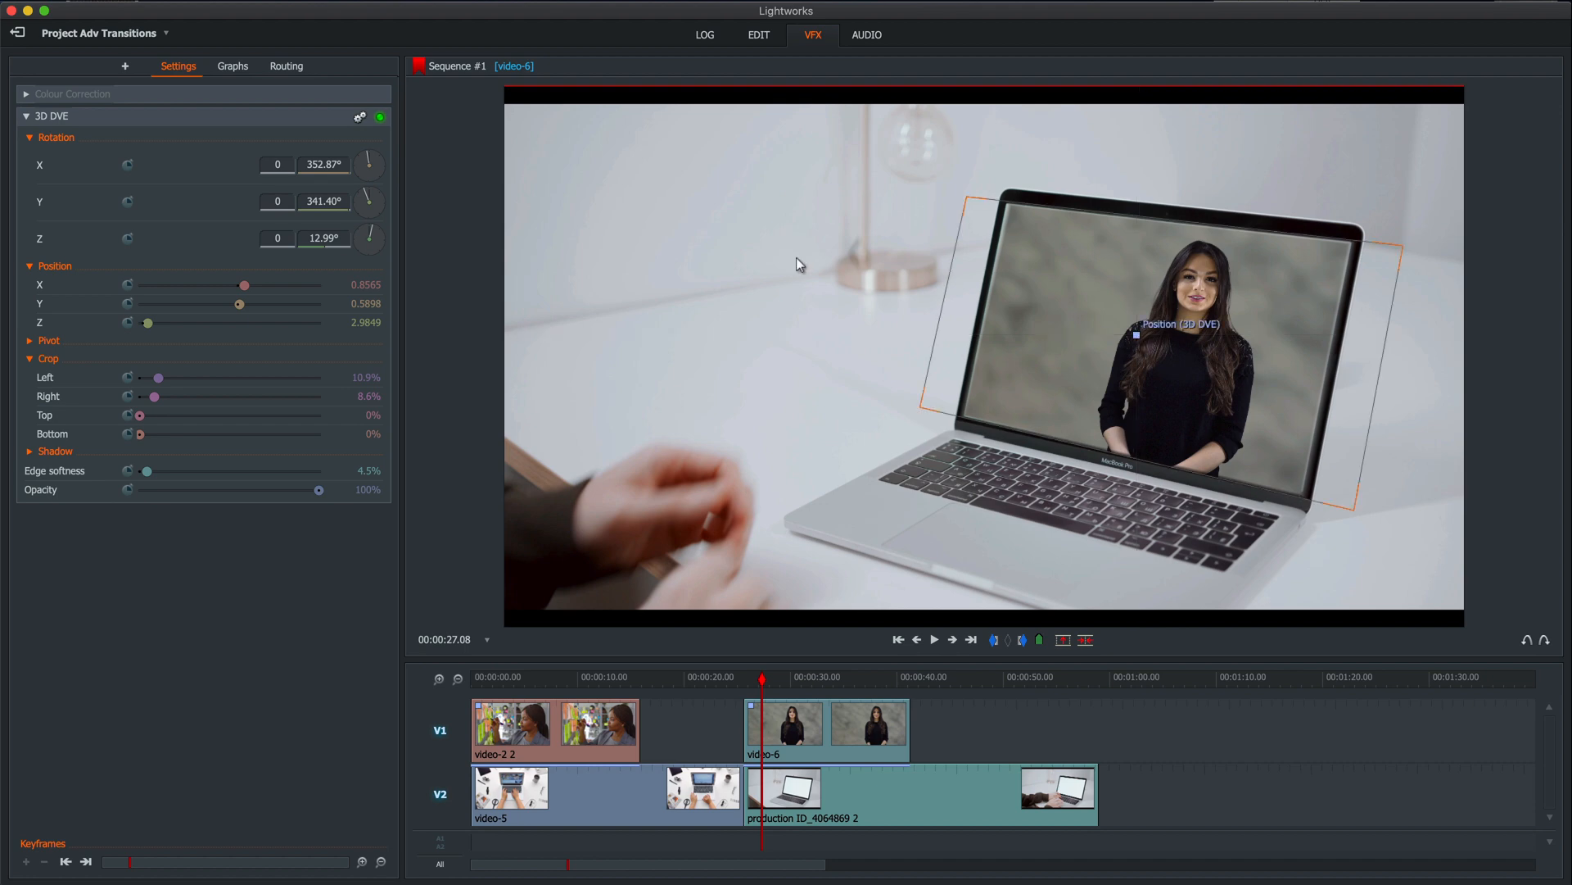
Select the video-6 presenter clip and expand its 3D DVE Crop values at the laptop-screen position.
{"action": "left_click", "coordinate": [737, 677]}
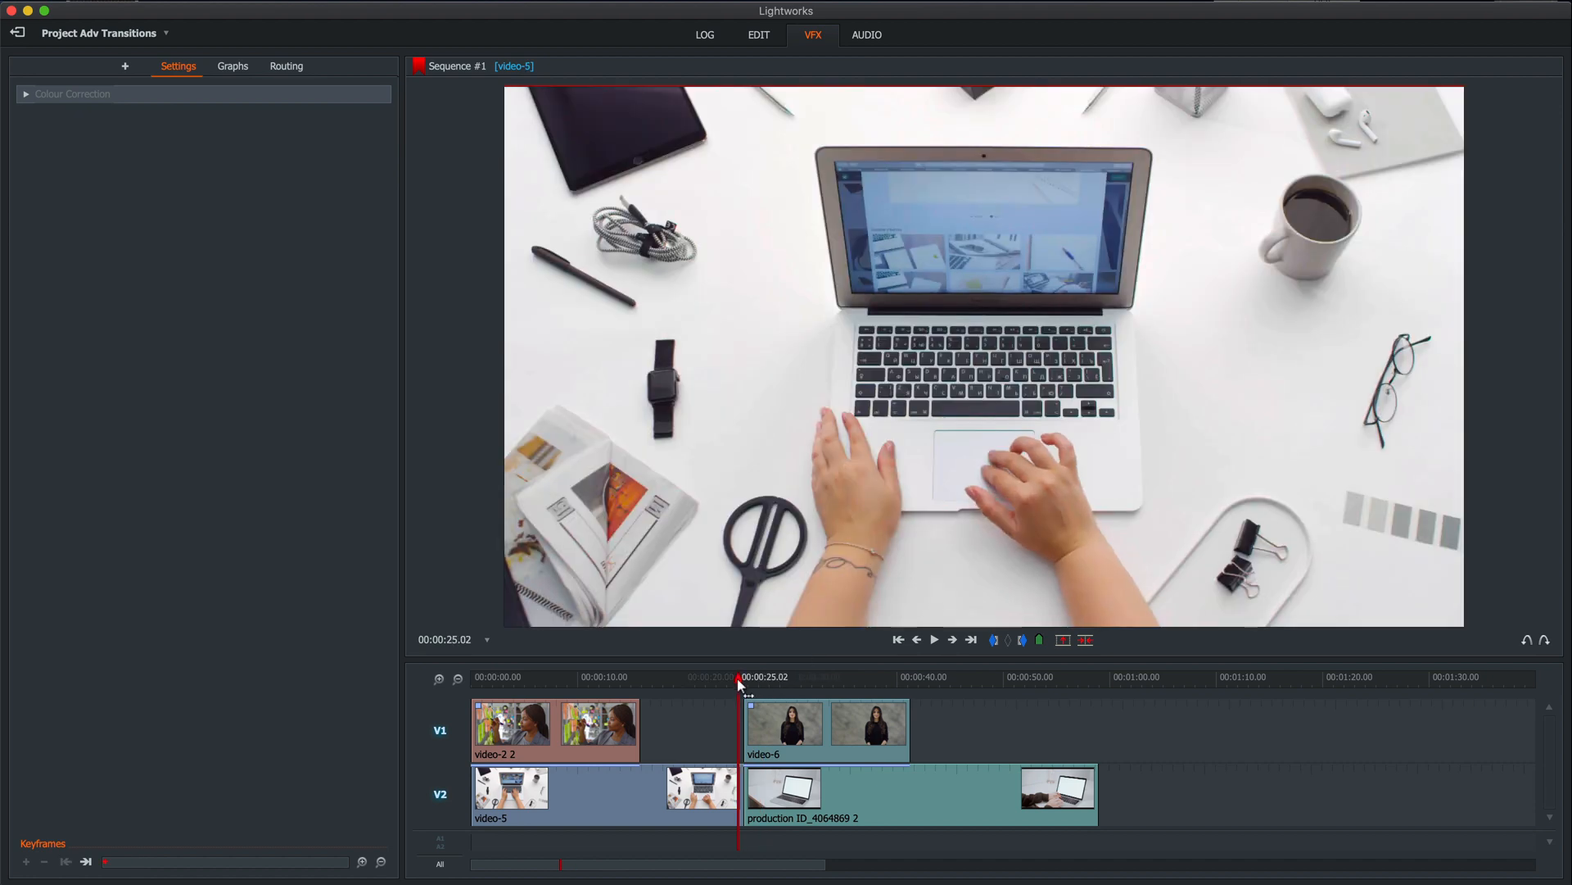
{"action": "left_click", "coordinate": [932, 639]}
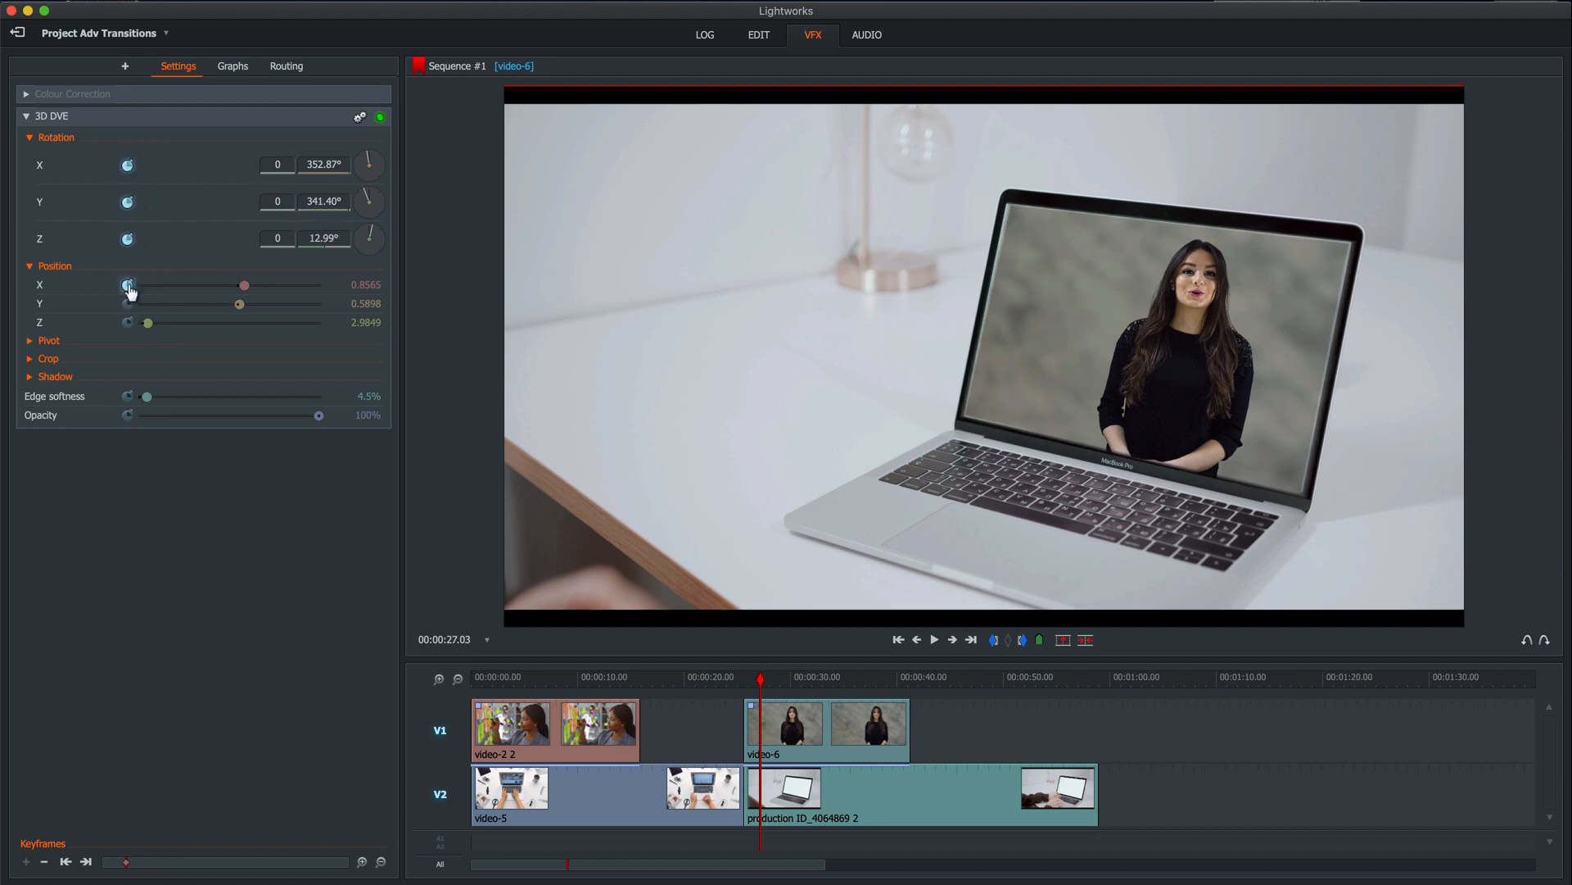
{"action": "mouse_move", "coordinate": [135, 332]}
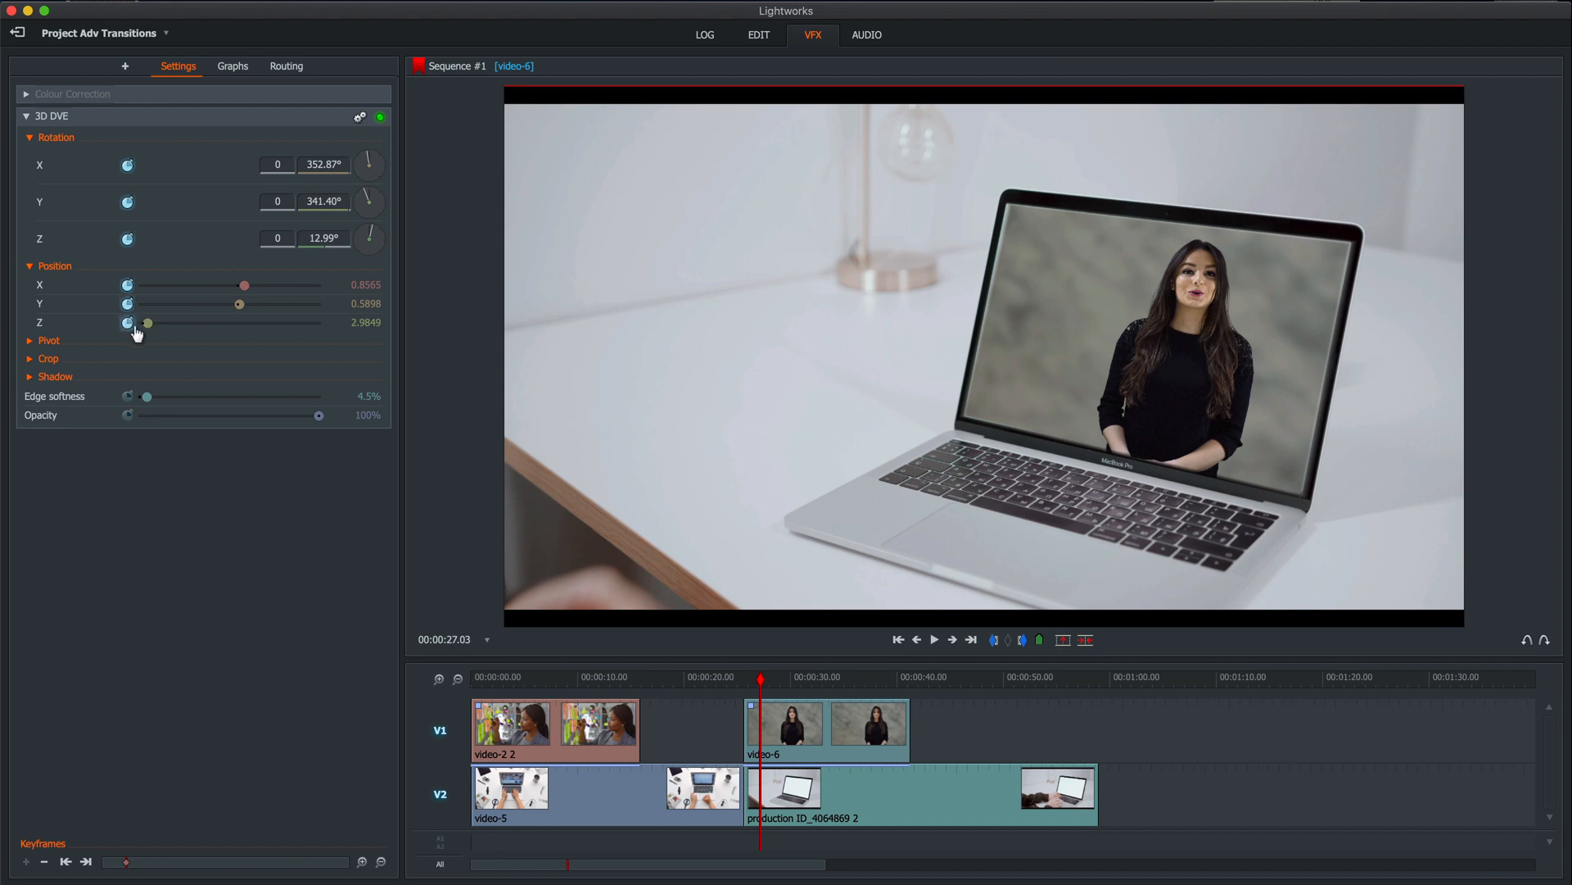
{"action": "left_click", "coordinate": [47, 359]}
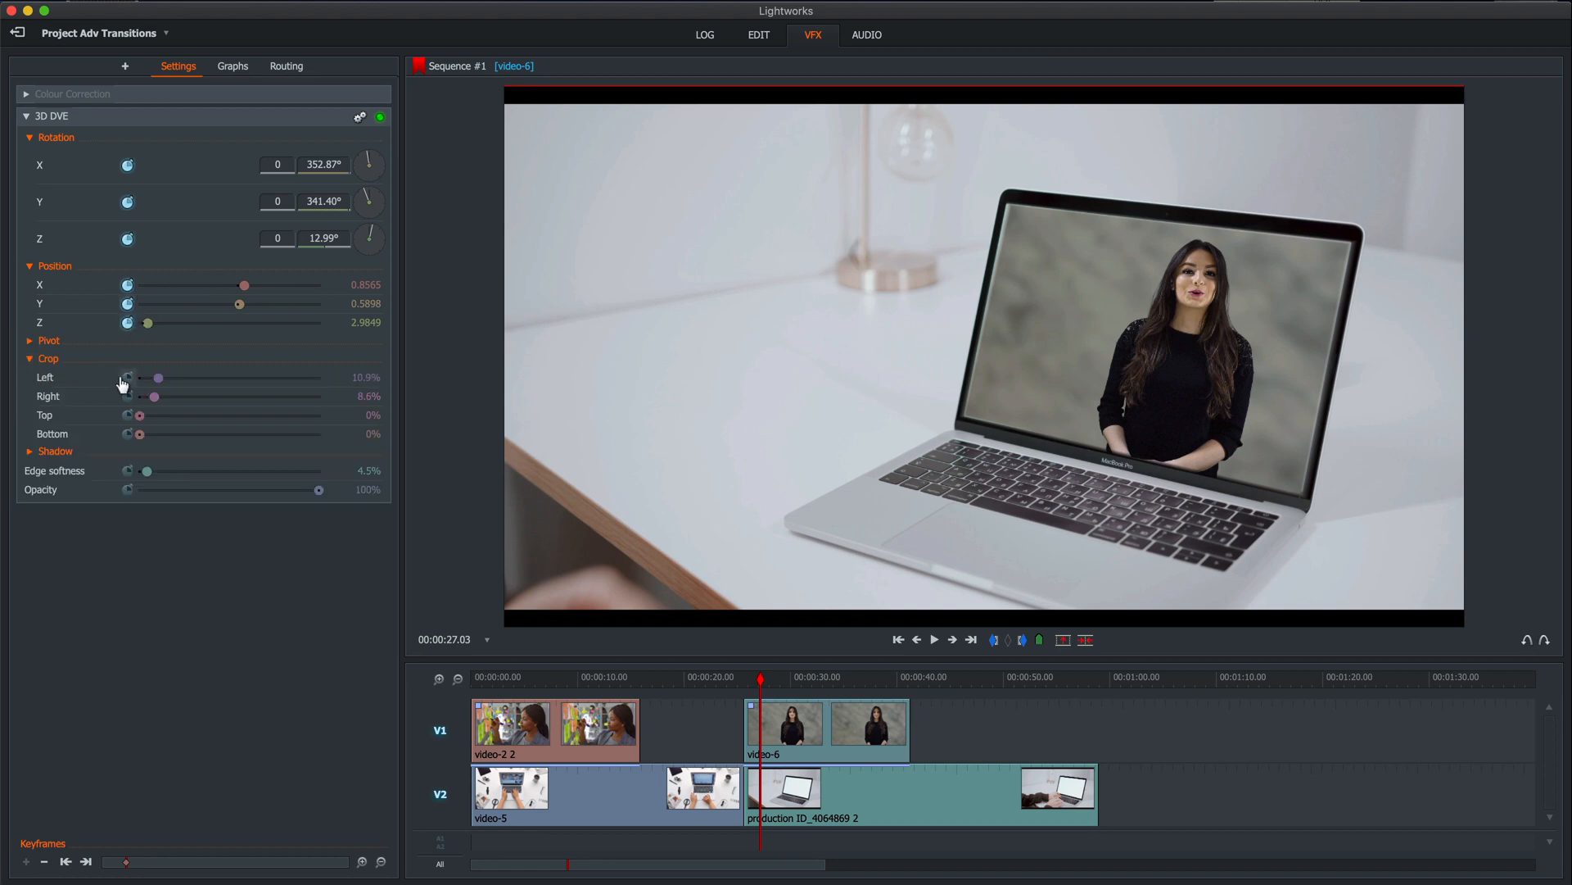
{"action": "mouse_move", "coordinate": [136, 454]}
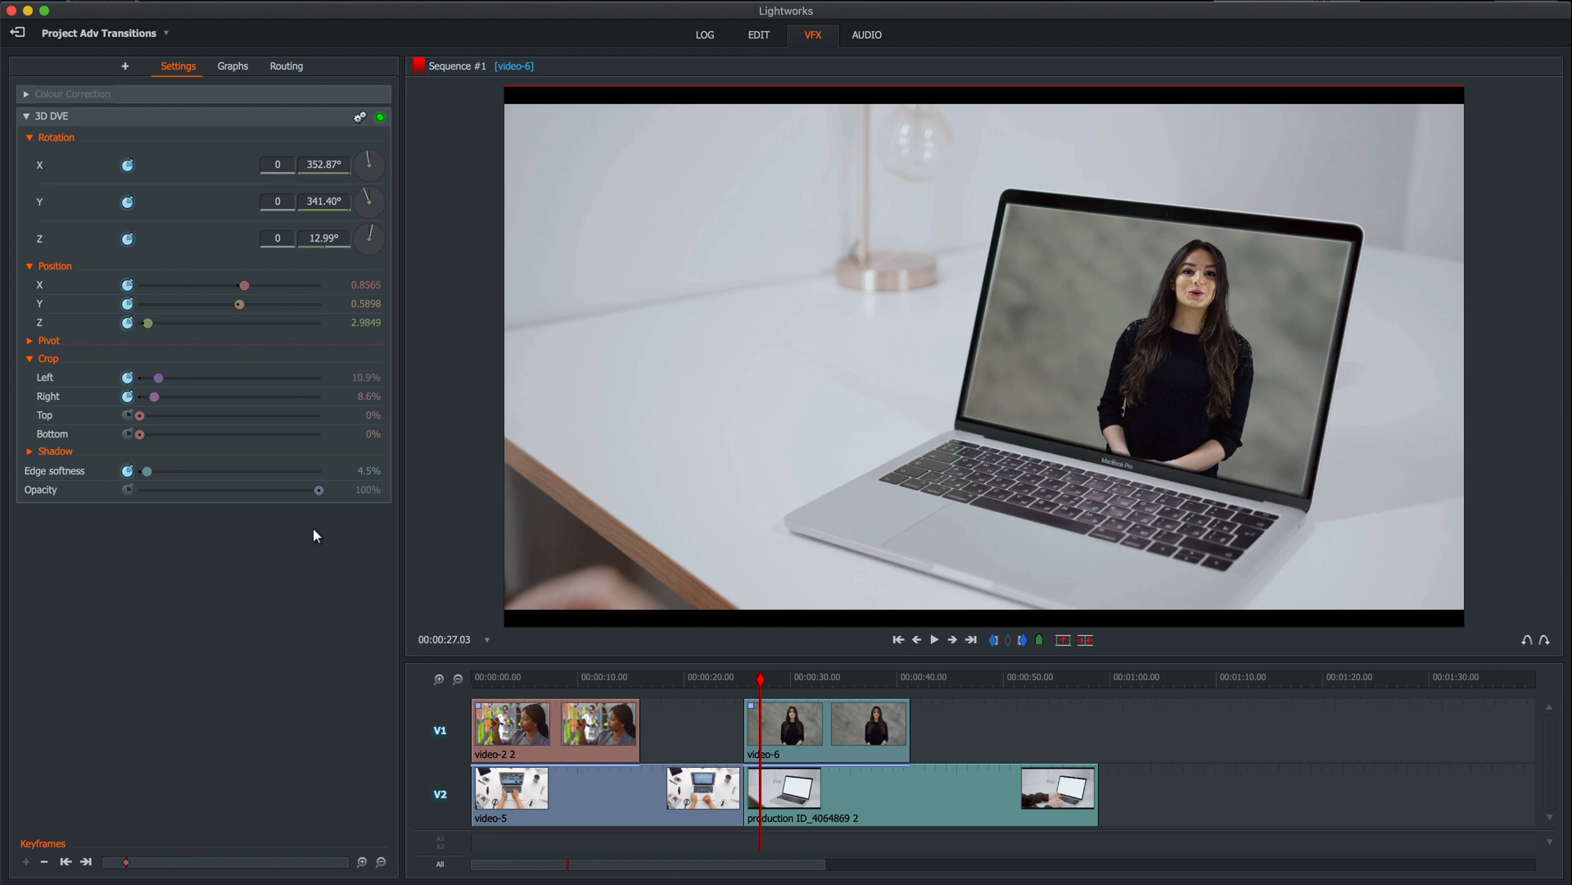
A few frames later, reset the 3D DVE rotation, position, crop and softness so the presenter fills the frame.
{"action": "left_click", "coordinate": [932, 638]}
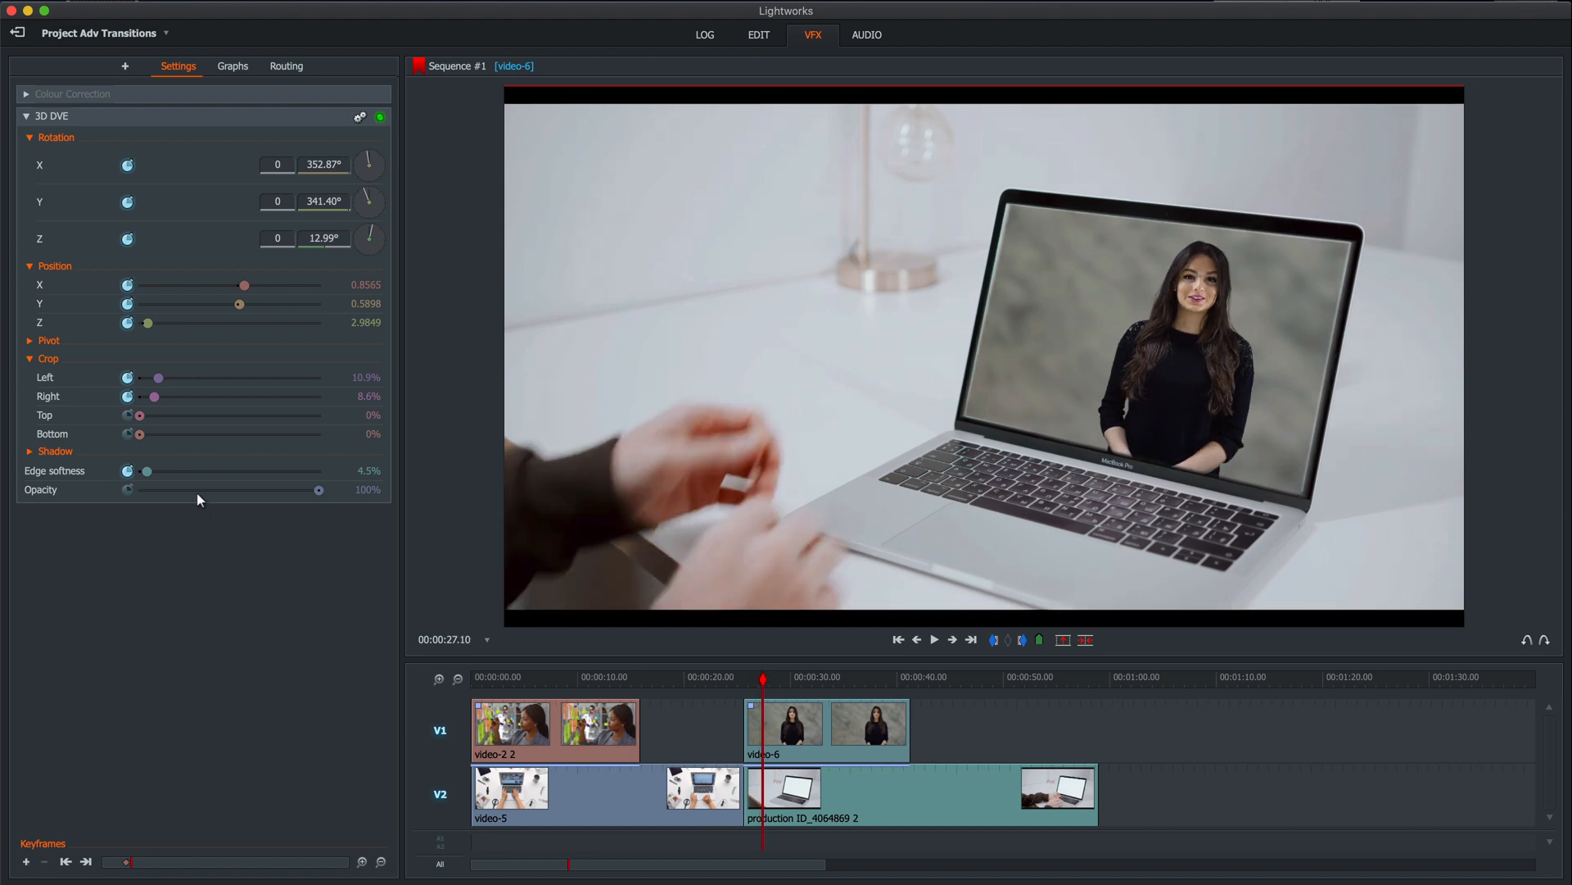
{"action": "mouse_move", "coordinate": [417, 178]}
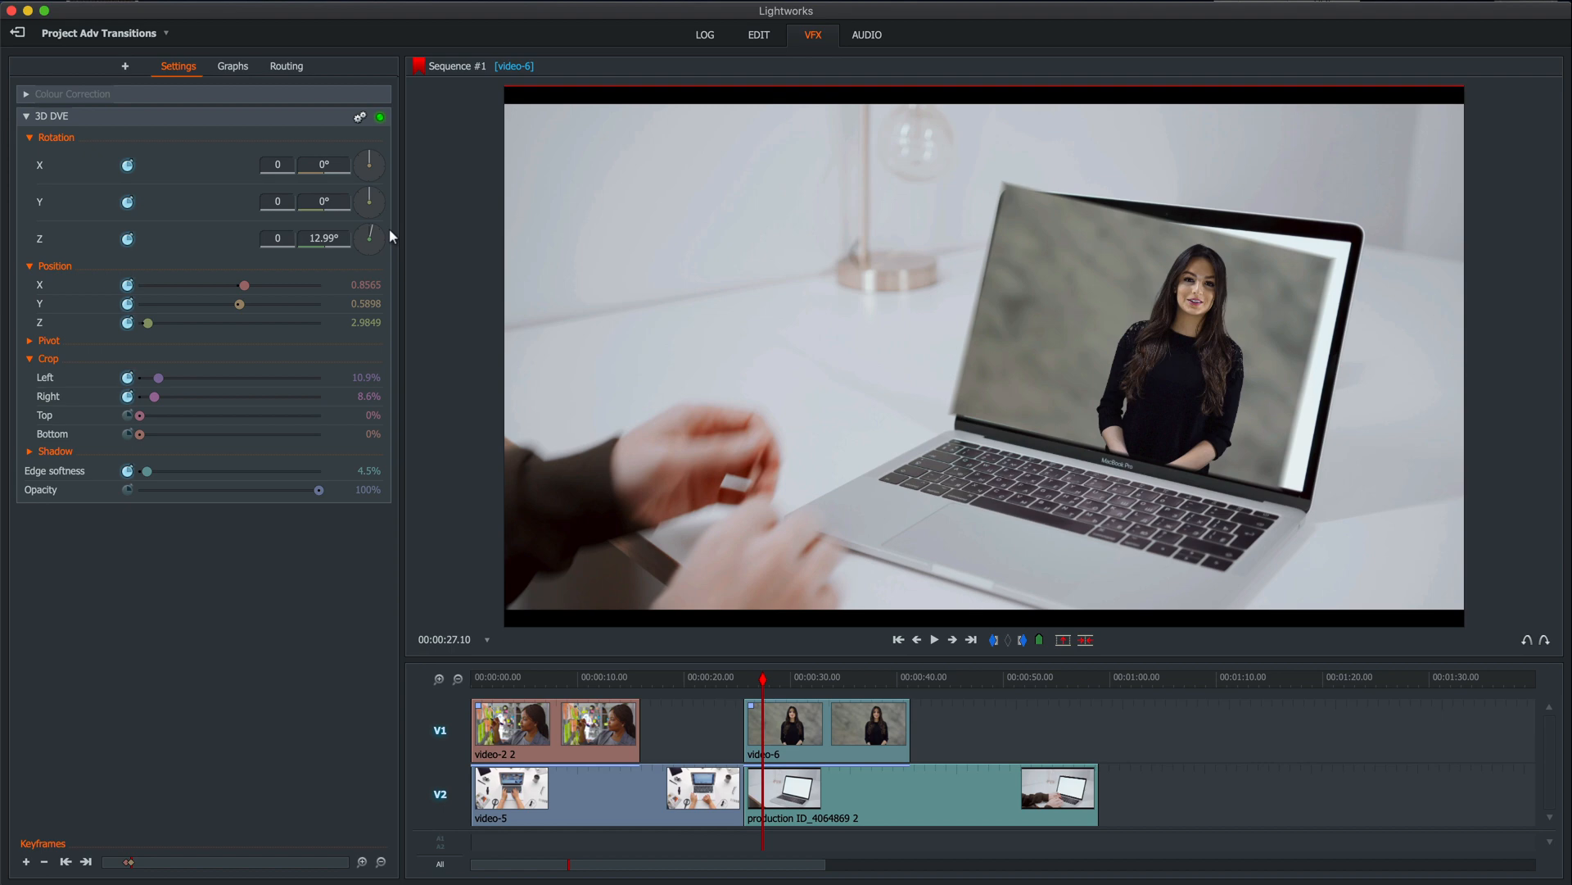
{"action": "left_click", "coordinate": [367, 239]}
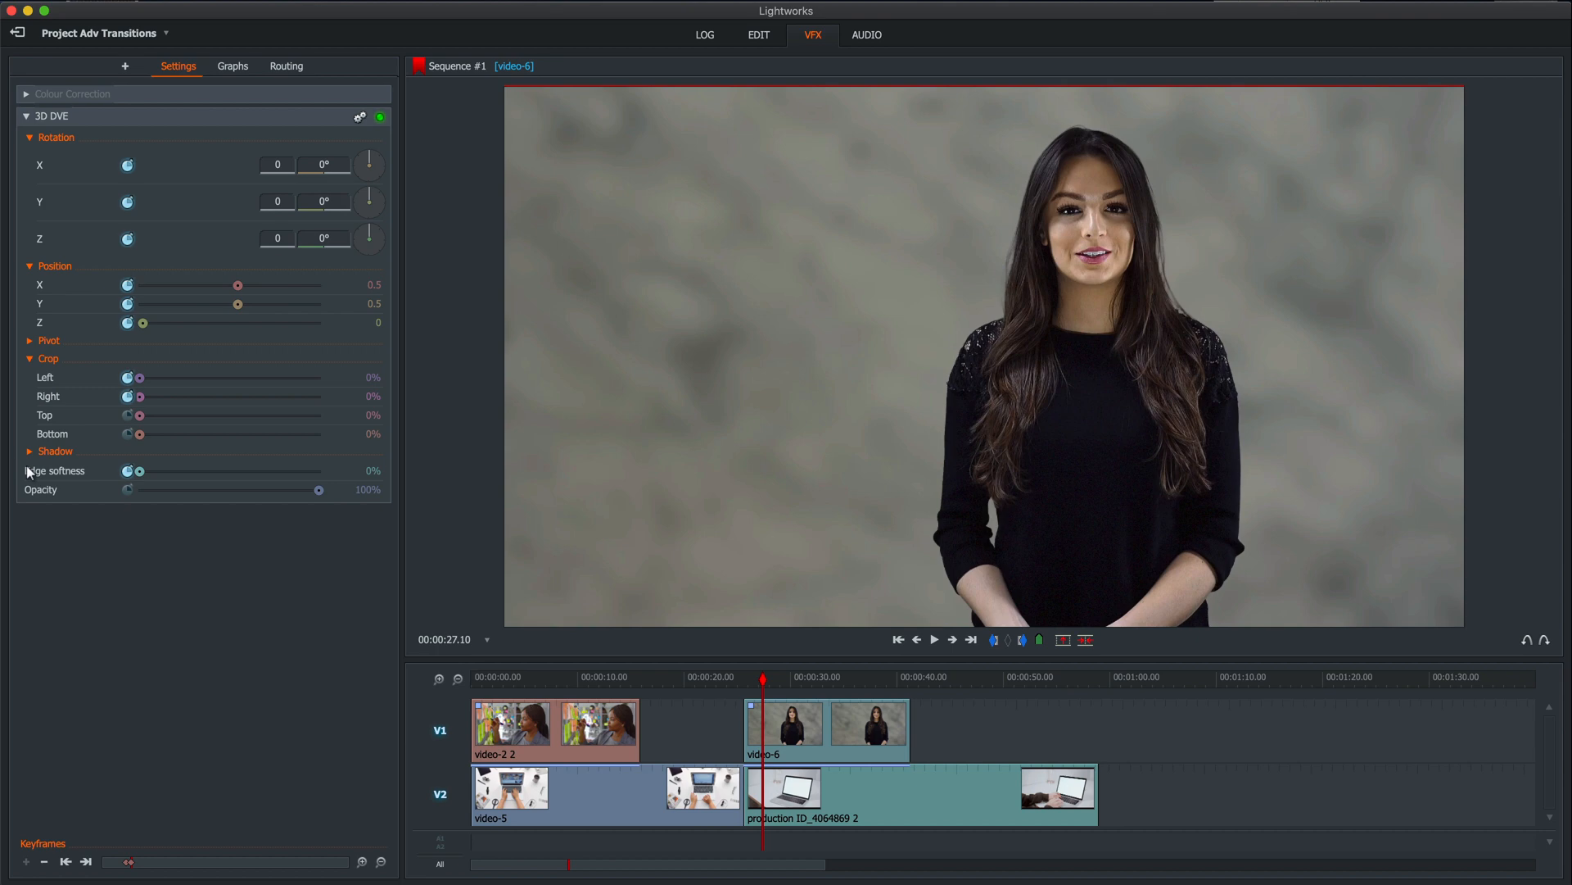
{"action": "mouse_move", "coordinate": [668, 722]}
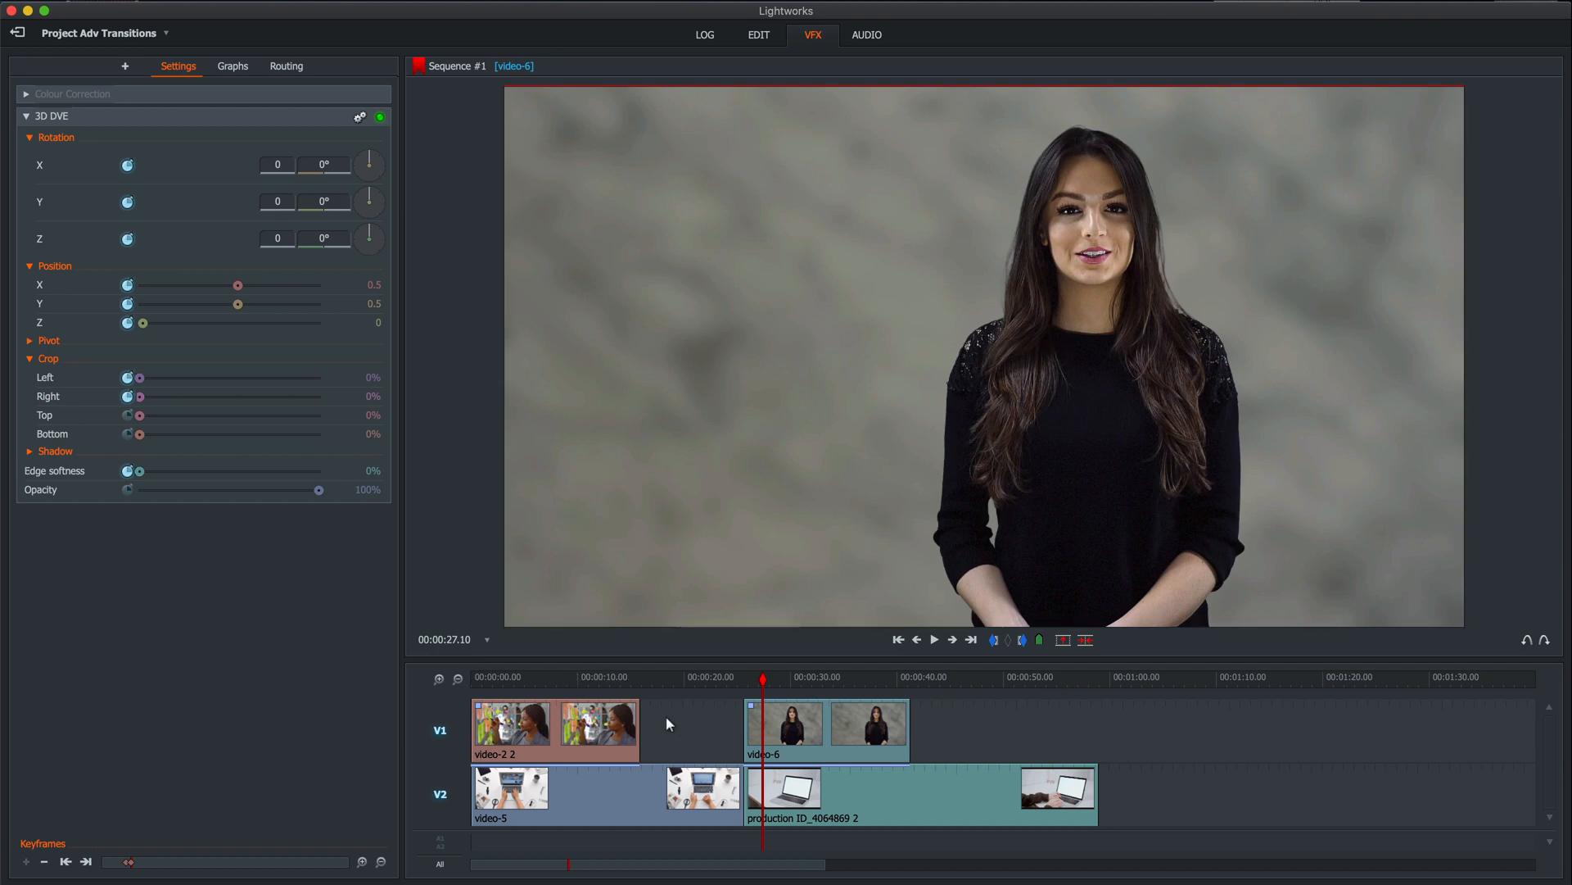
{"action": "mouse_move", "coordinate": [742, 691]}
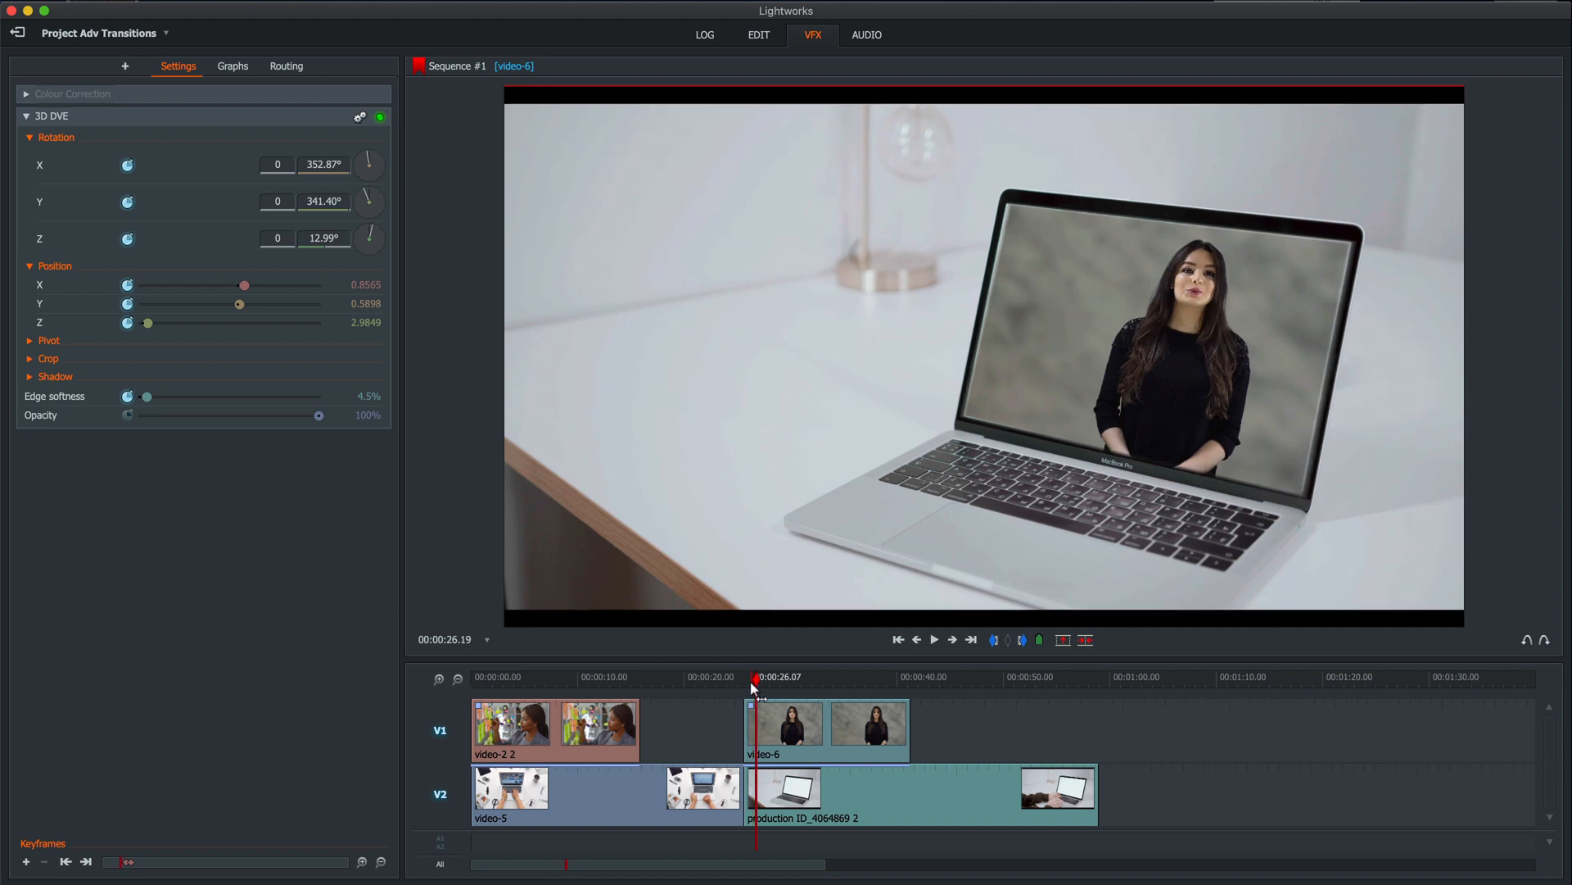
Jump the playhead to the presenter clip's fullscreen keyframe at 00:00:27.10.
{"action": "left_click", "coordinate": [932, 639]}
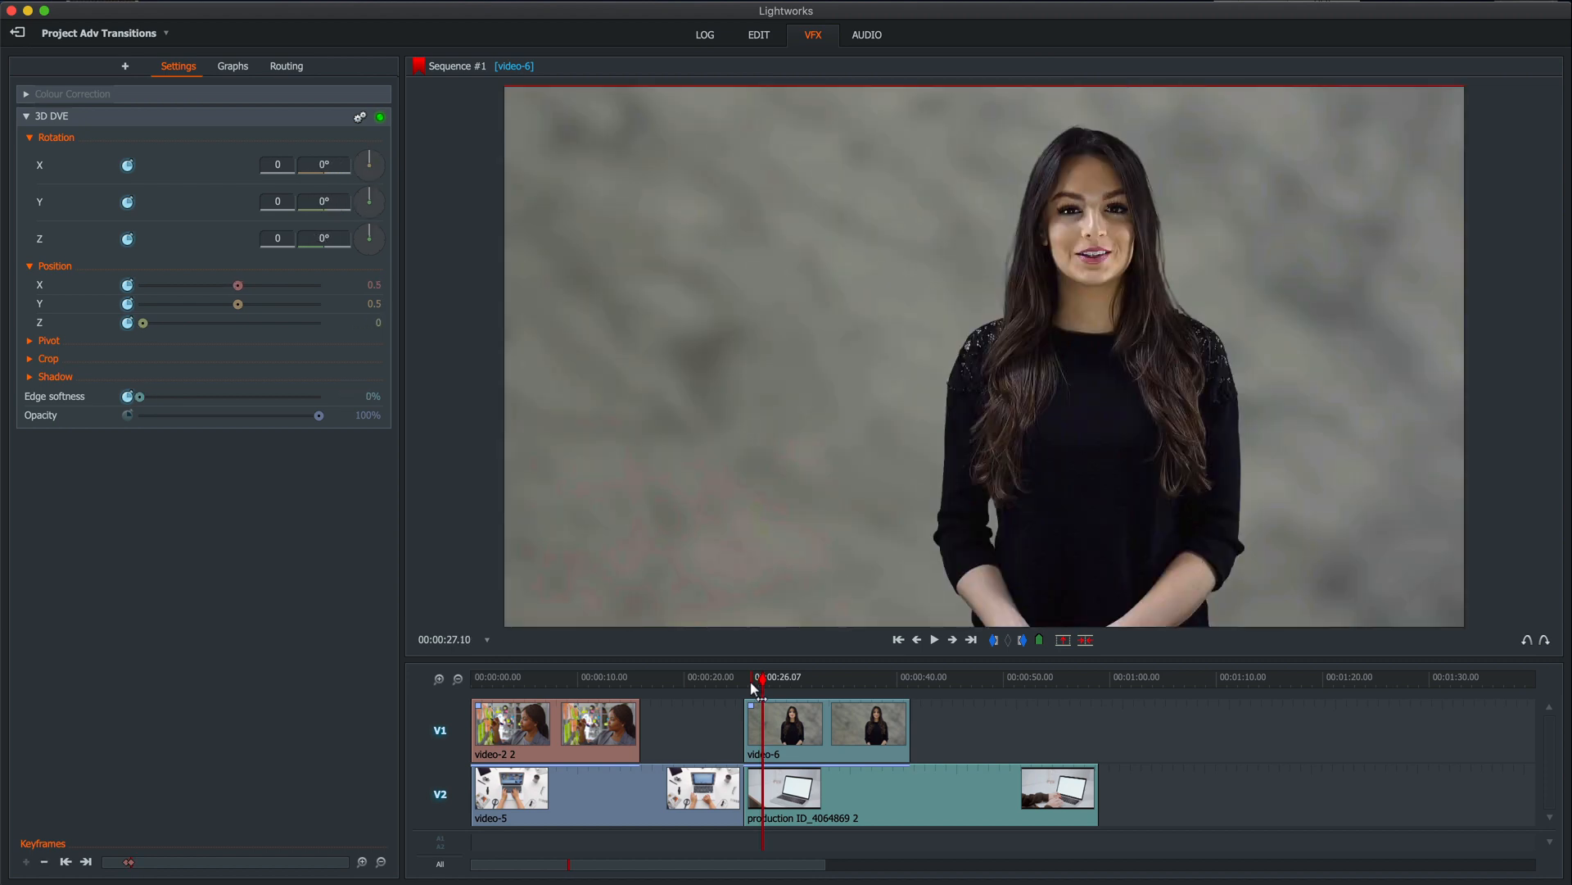
Show the 3D DVE keyframe graphs zoomed in, with the playhead inside the zoom animation.
{"action": "left_click", "coordinate": [231, 65]}
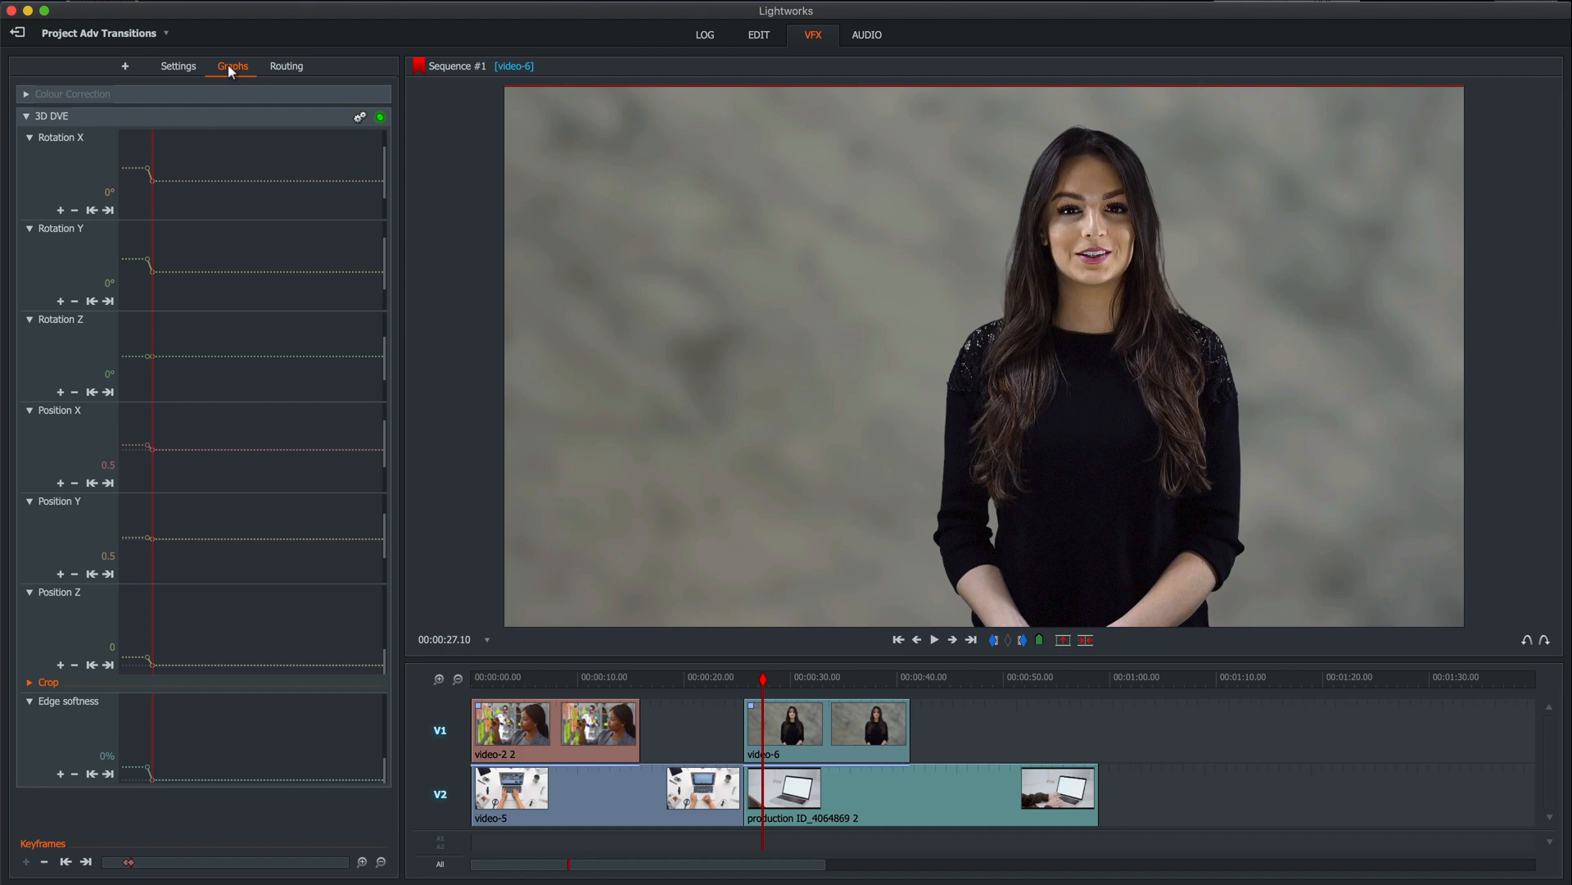
{"action": "mouse_move", "coordinate": [325, 267]}
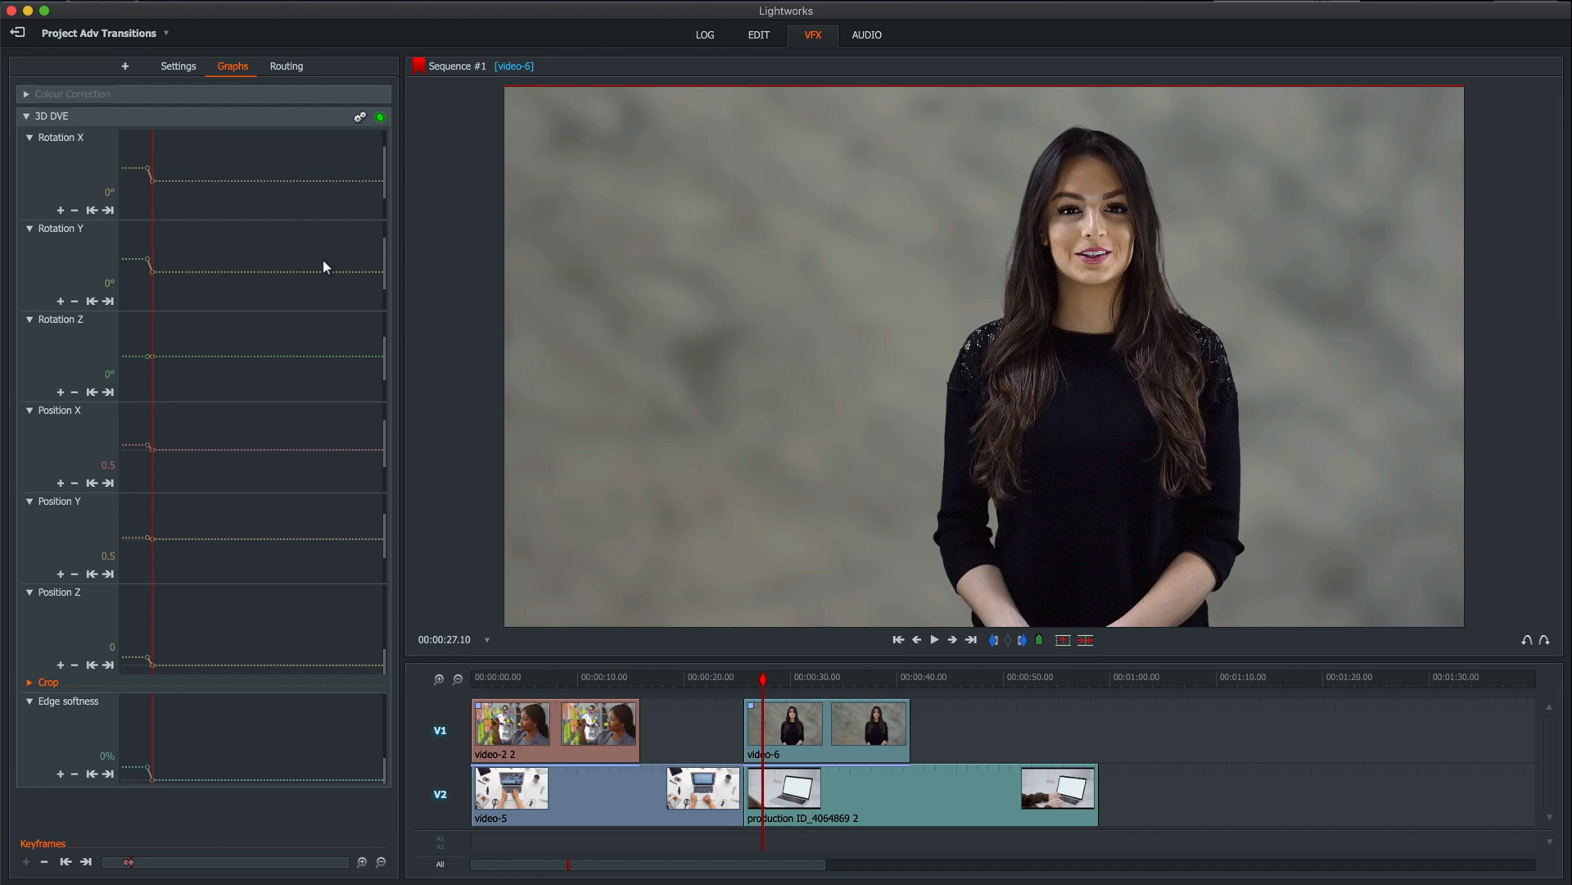
{"action": "mouse_move", "coordinate": [165, 195]}
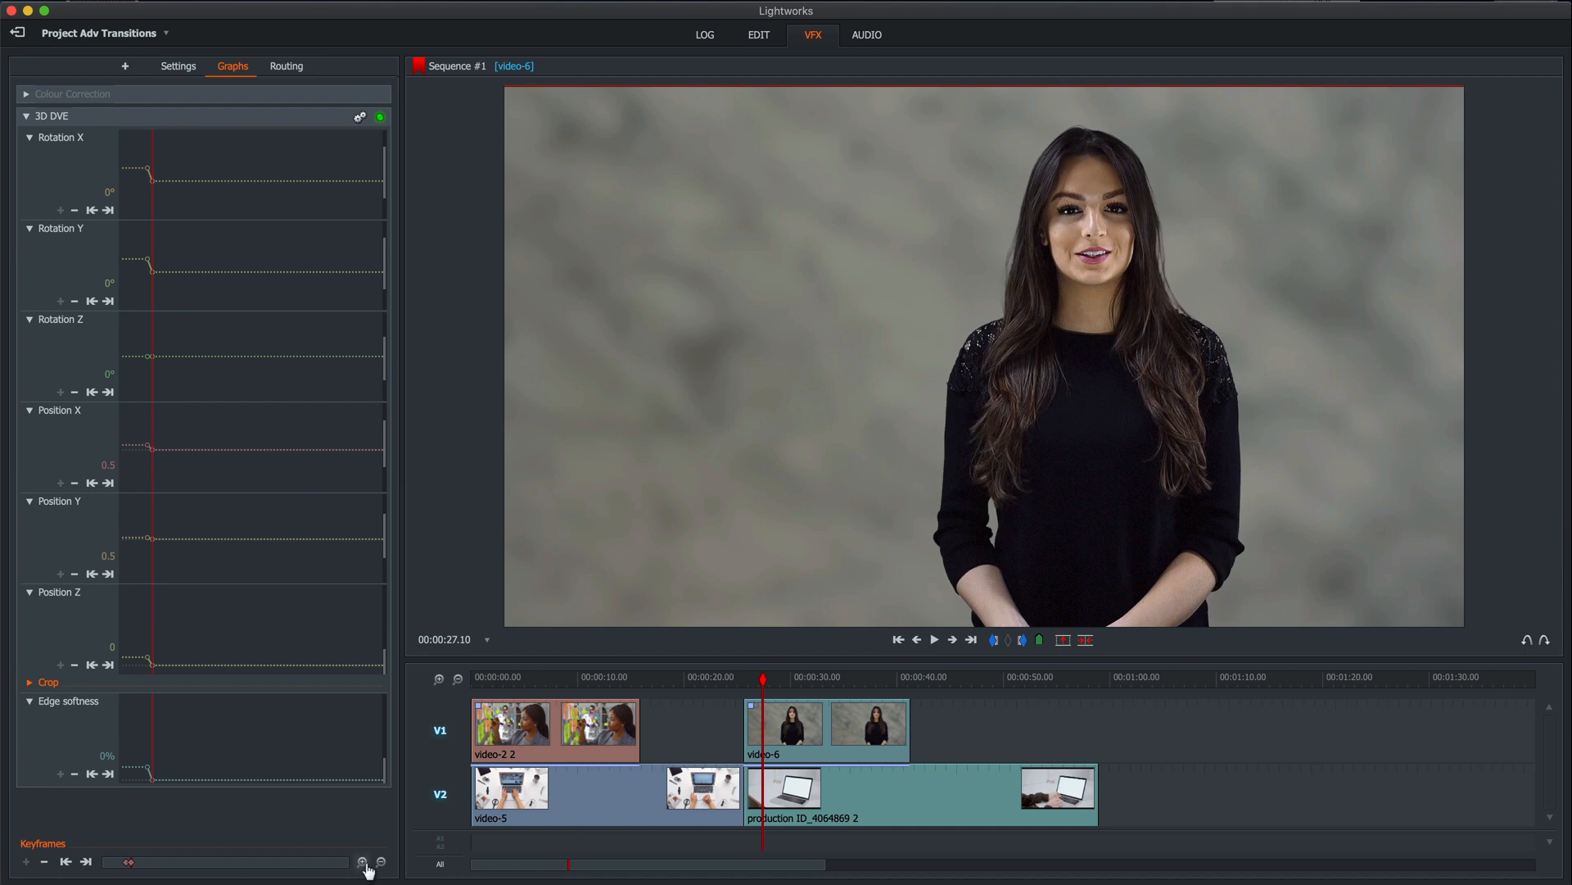
{"action": "left_click", "coordinate": [362, 860]}
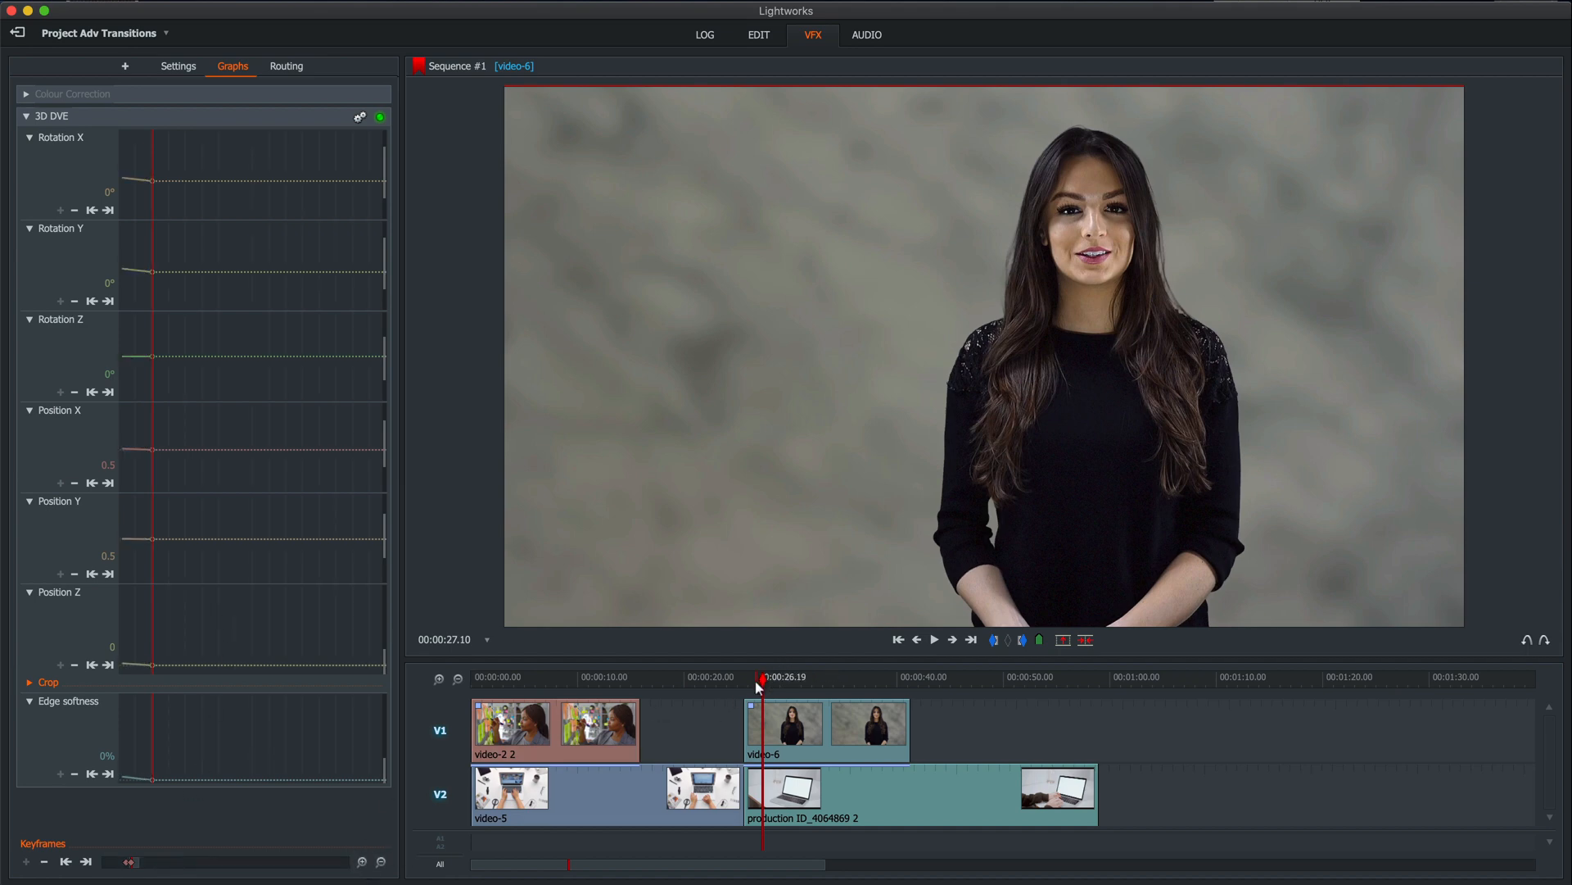
{"action": "left_click", "coordinate": [760, 676]}
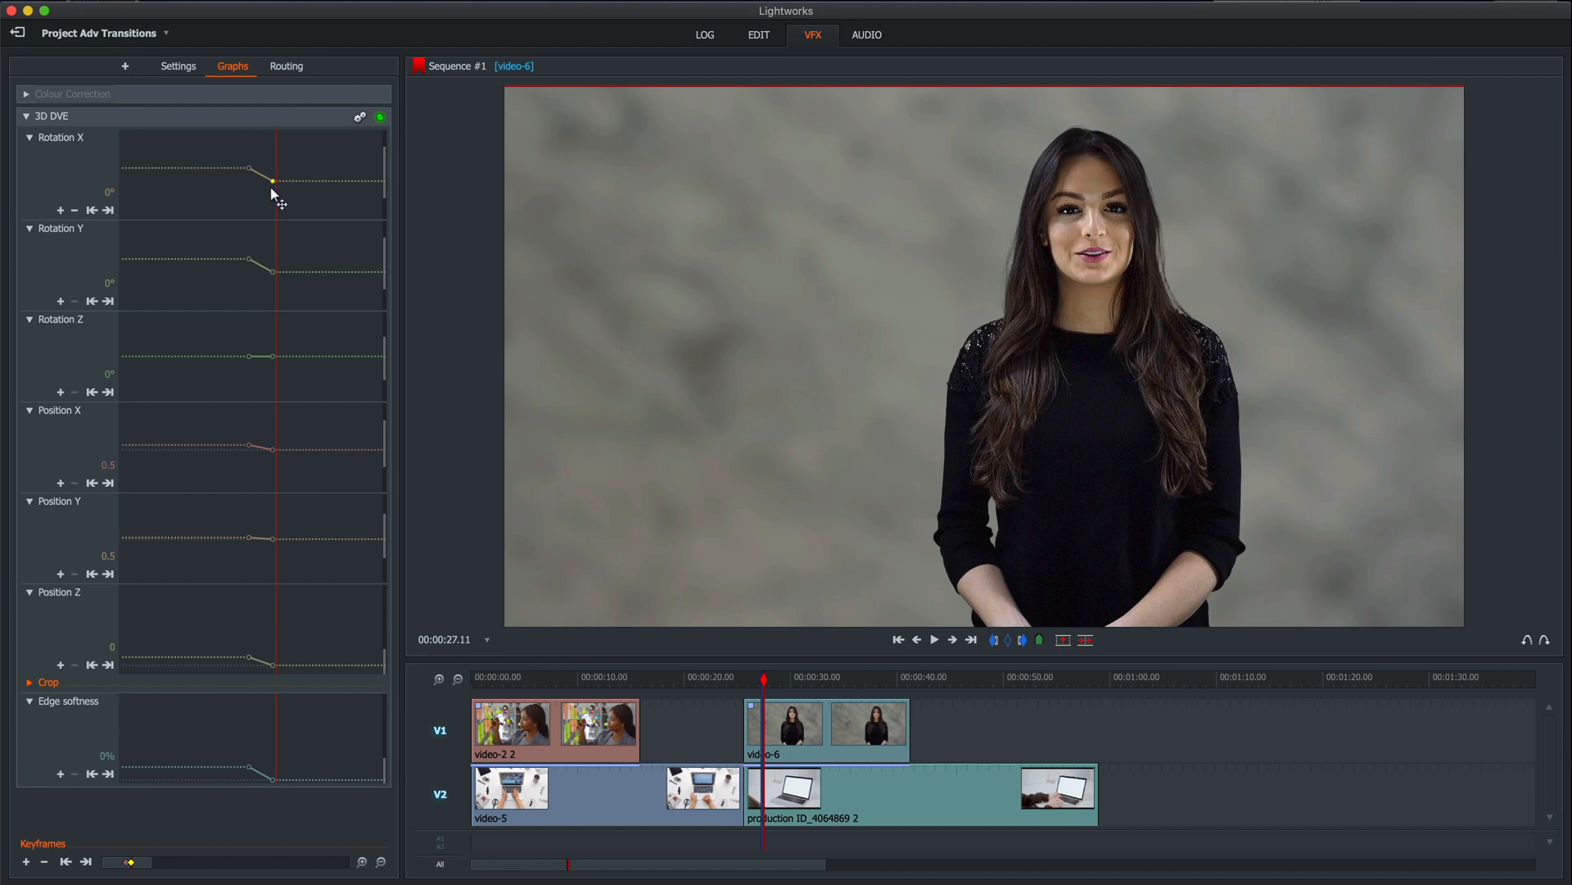
{"action": "mouse_move", "coordinate": [293, 201]}
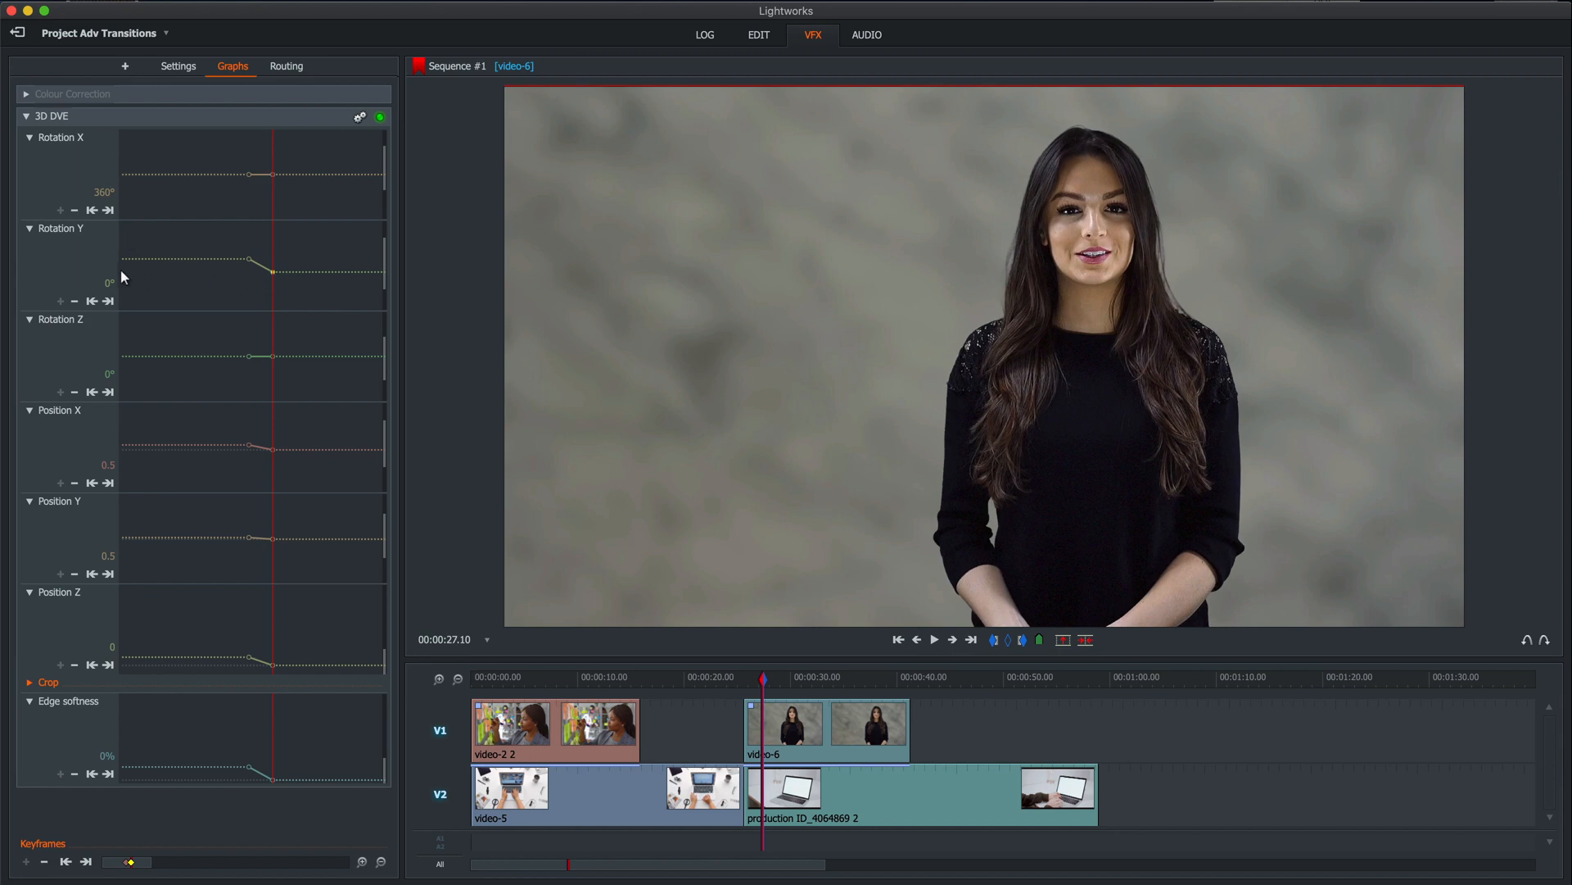
{"action": "mouse_move", "coordinate": [105, 325]}
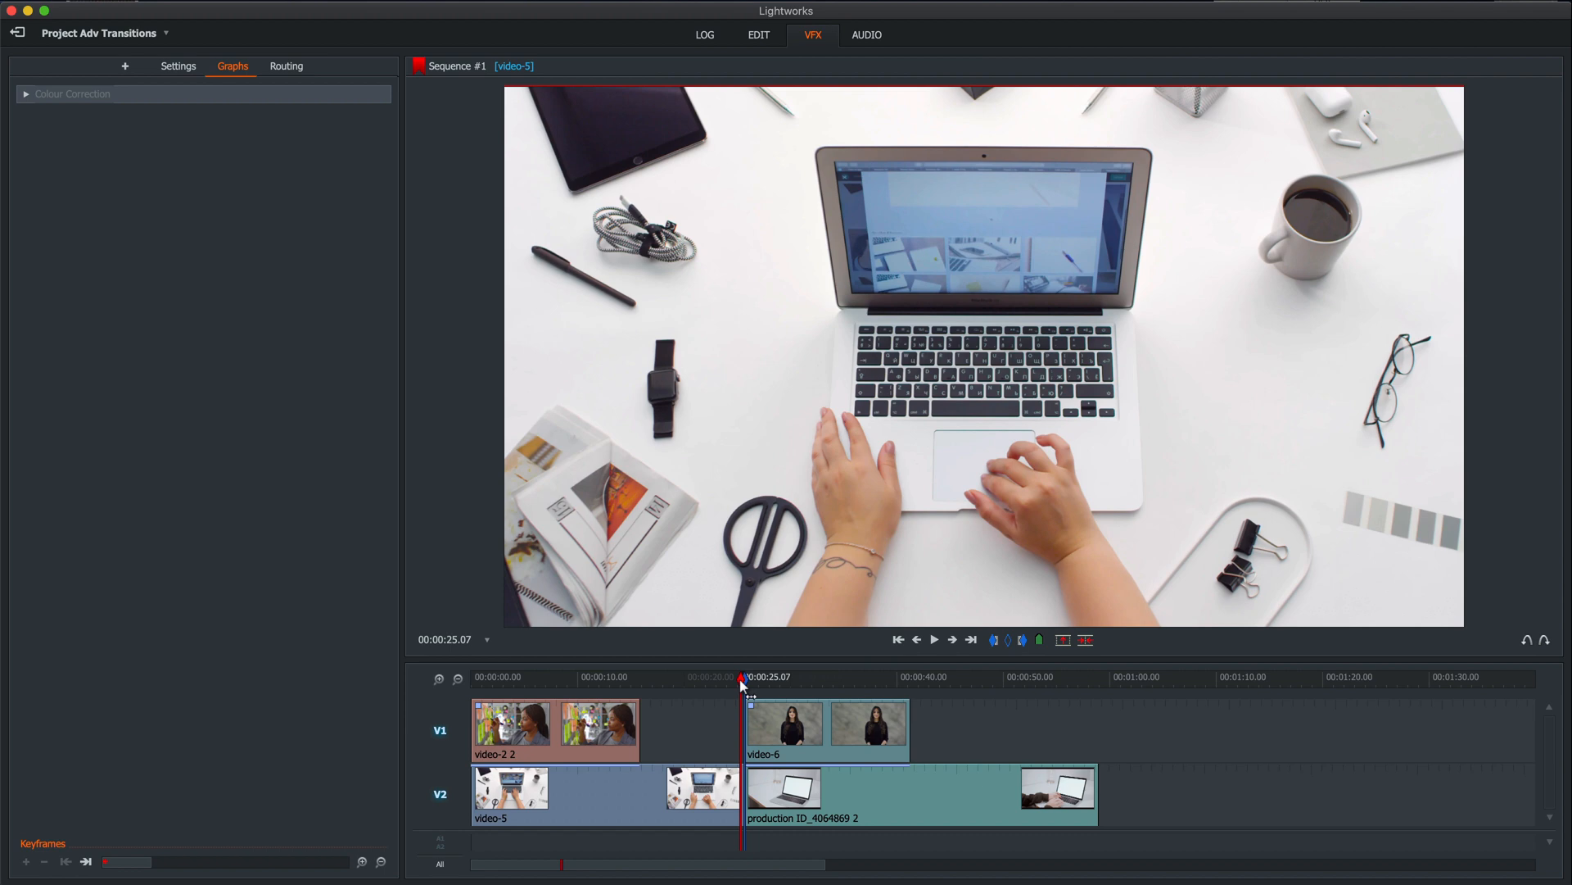
Play through the presenter clip's zoom-to-fullscreen animation and stop afterwards.
{"action": "left_click", "coordinate": [932, 641]}
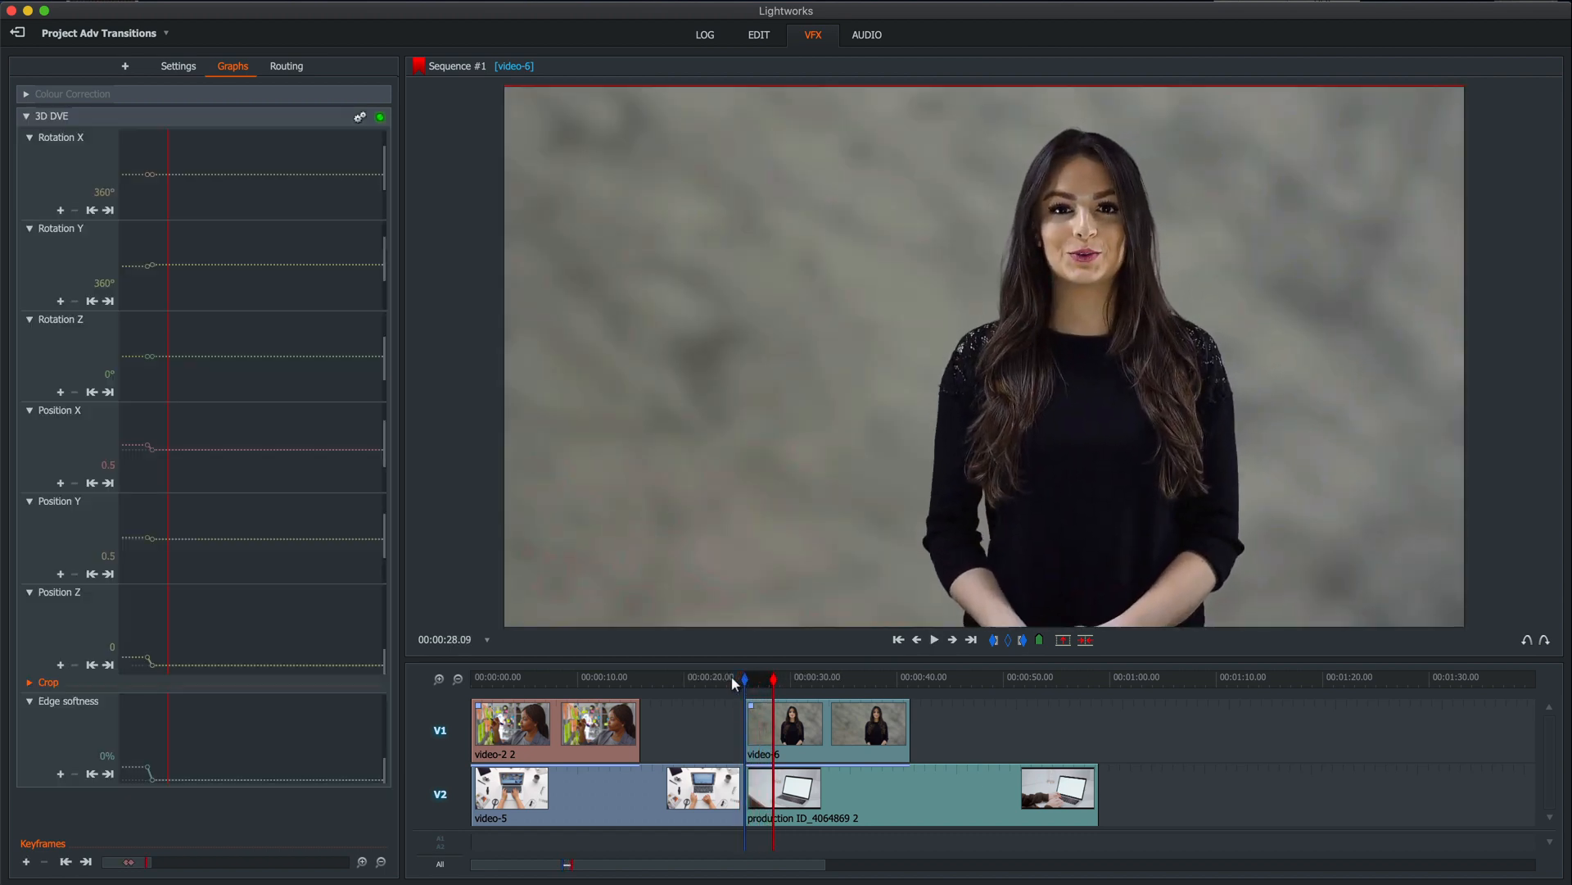
{"action": "left_click", "coordinate": [932, 639]}
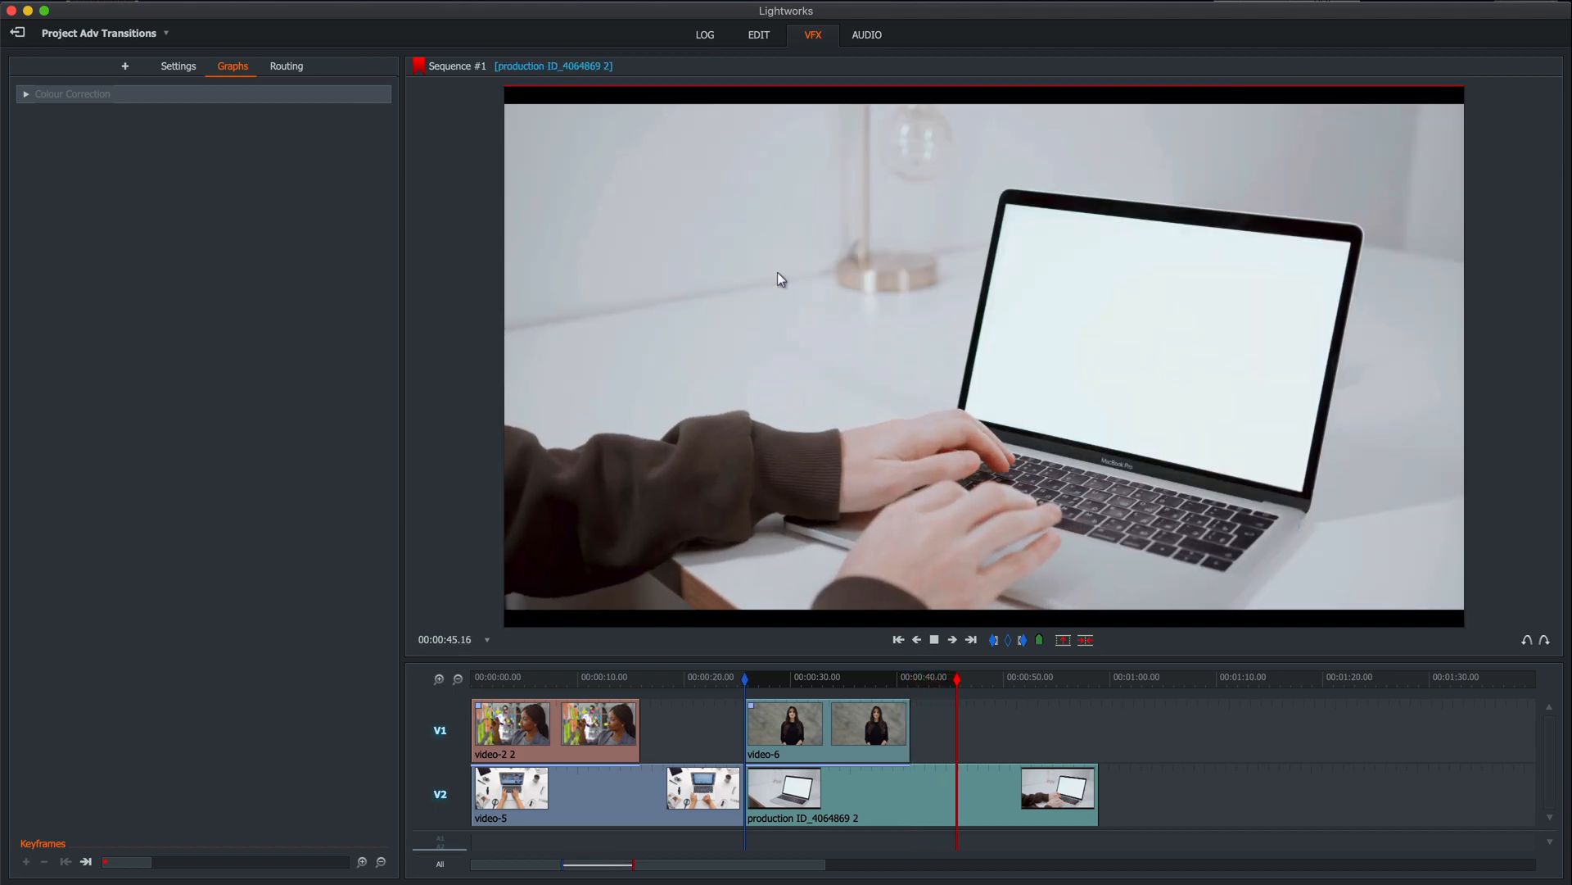
{"action": "left_click", "coordinate": [742, 677]}
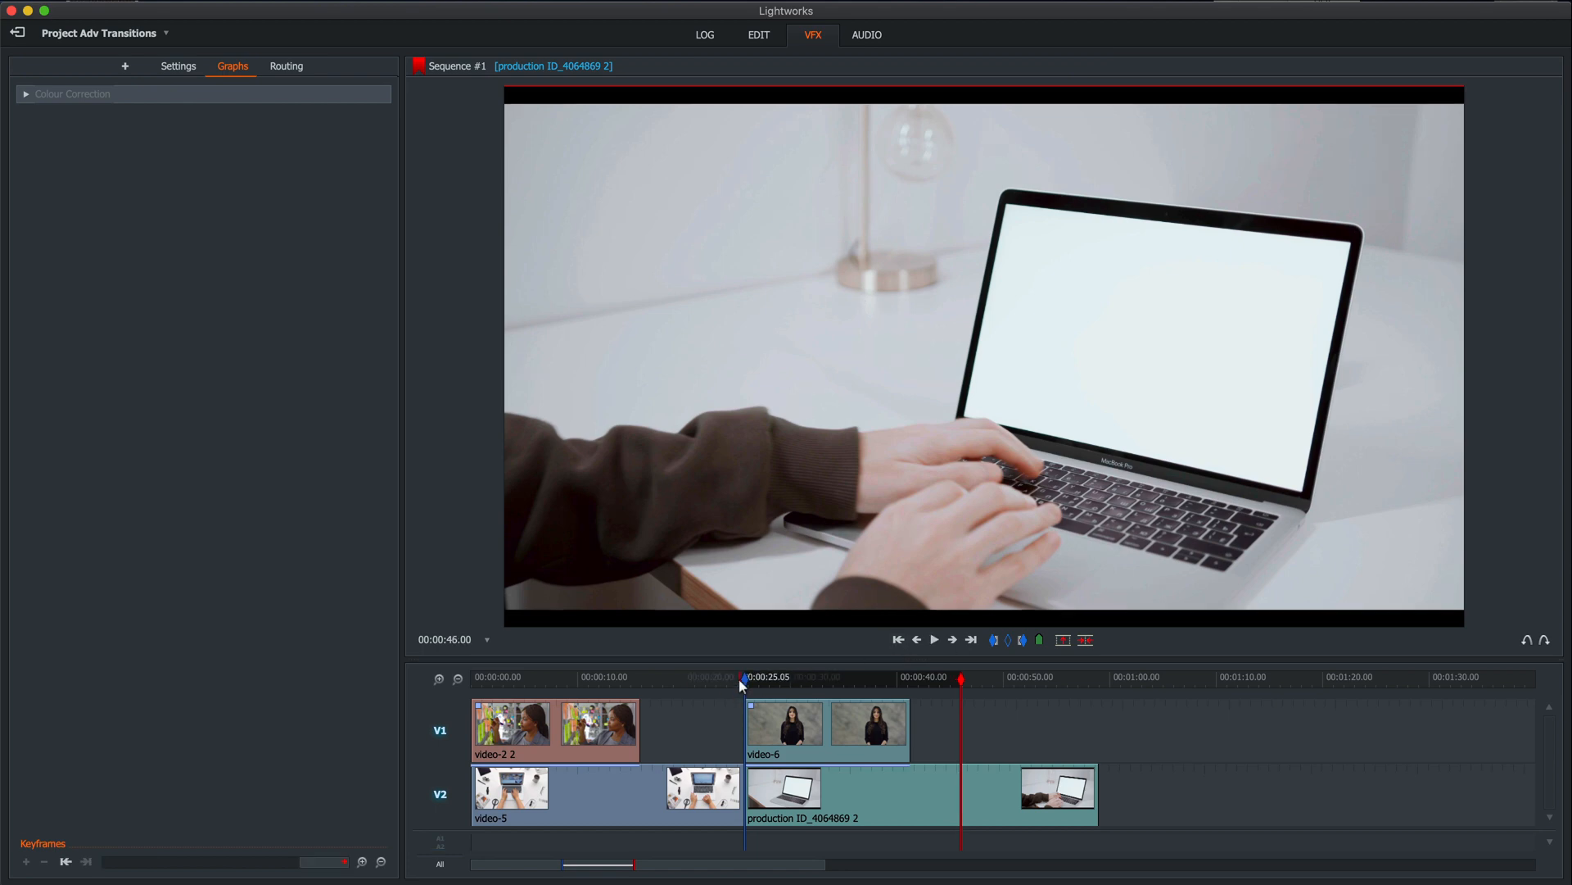
{"action": "left_click", "coordinate": [742, 676]}
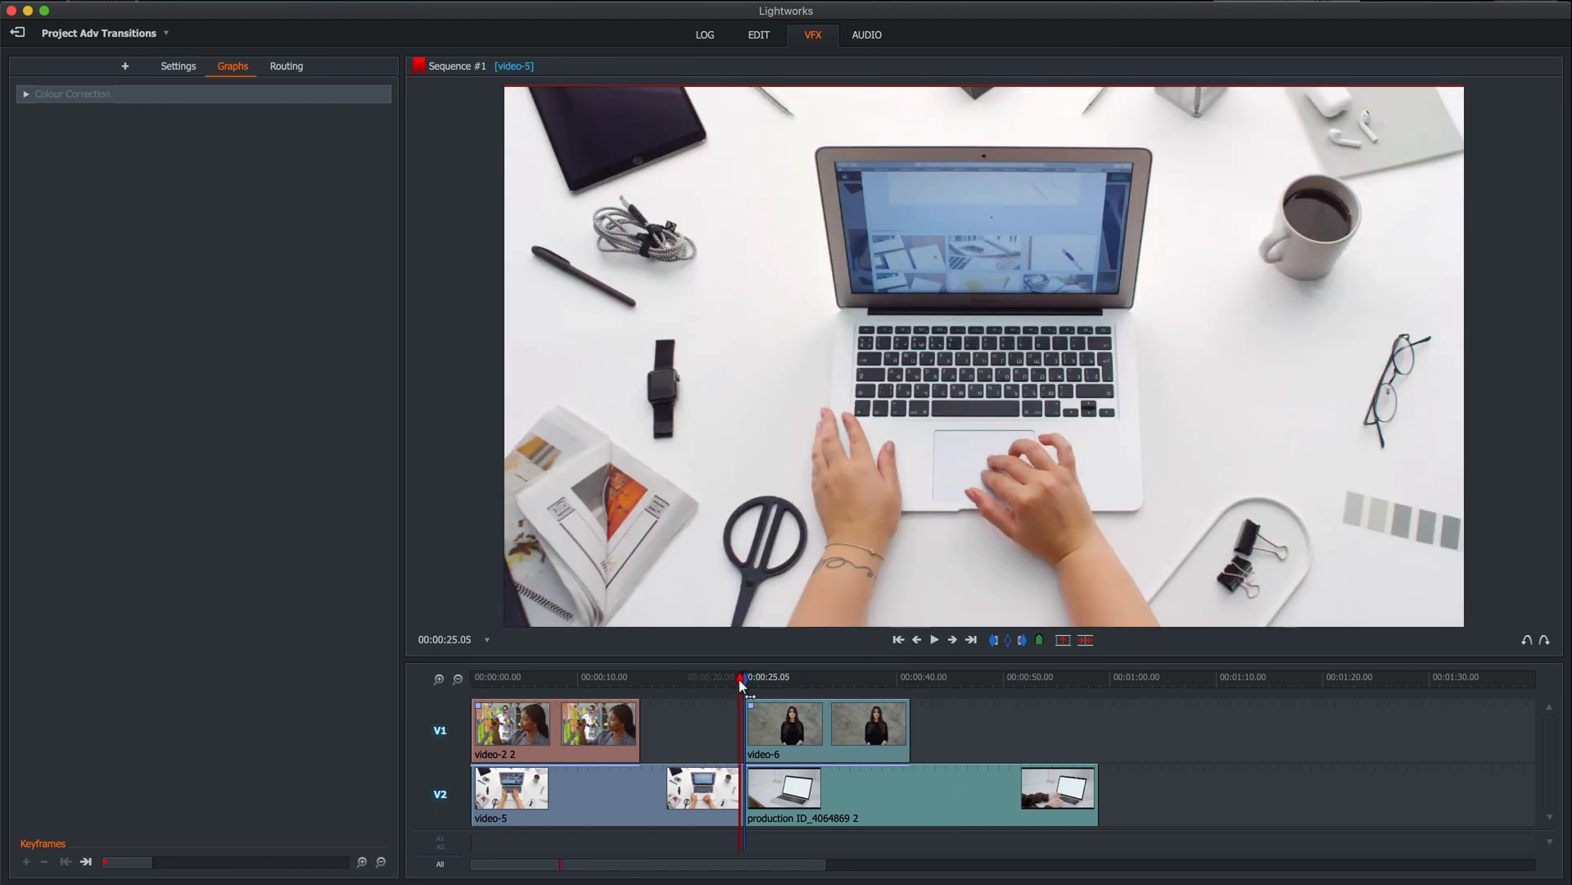
Play the opening laptop-screen zoom from the sequence start, then return to the Edit page.
{"action": "left_click", "coordinate": [932, 639]}
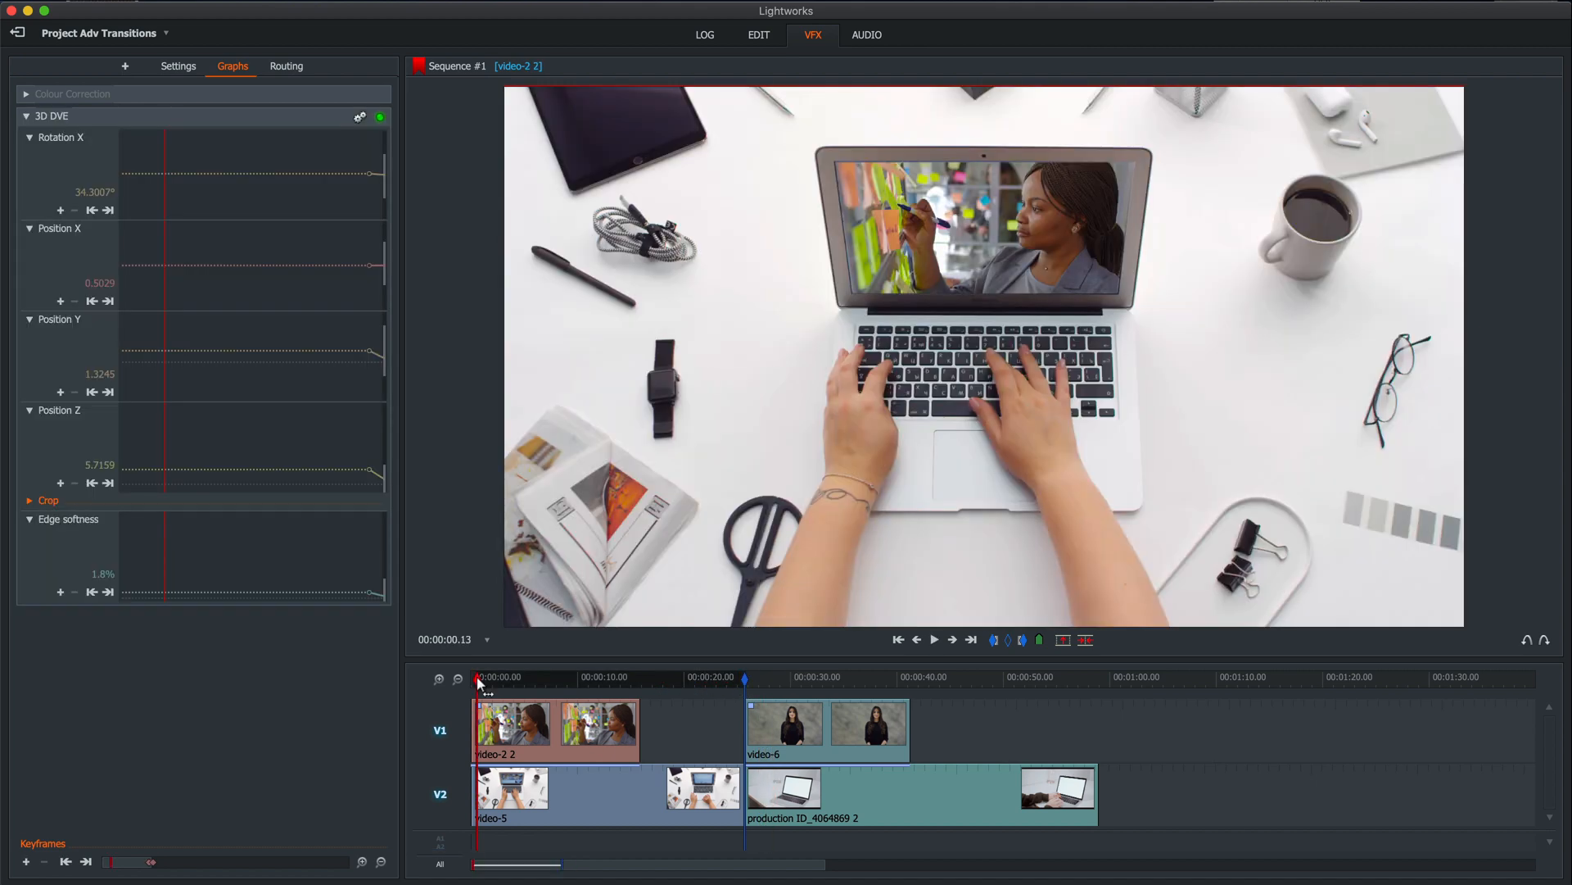
{"action": "left_click", "coordinate": [932, 639]}
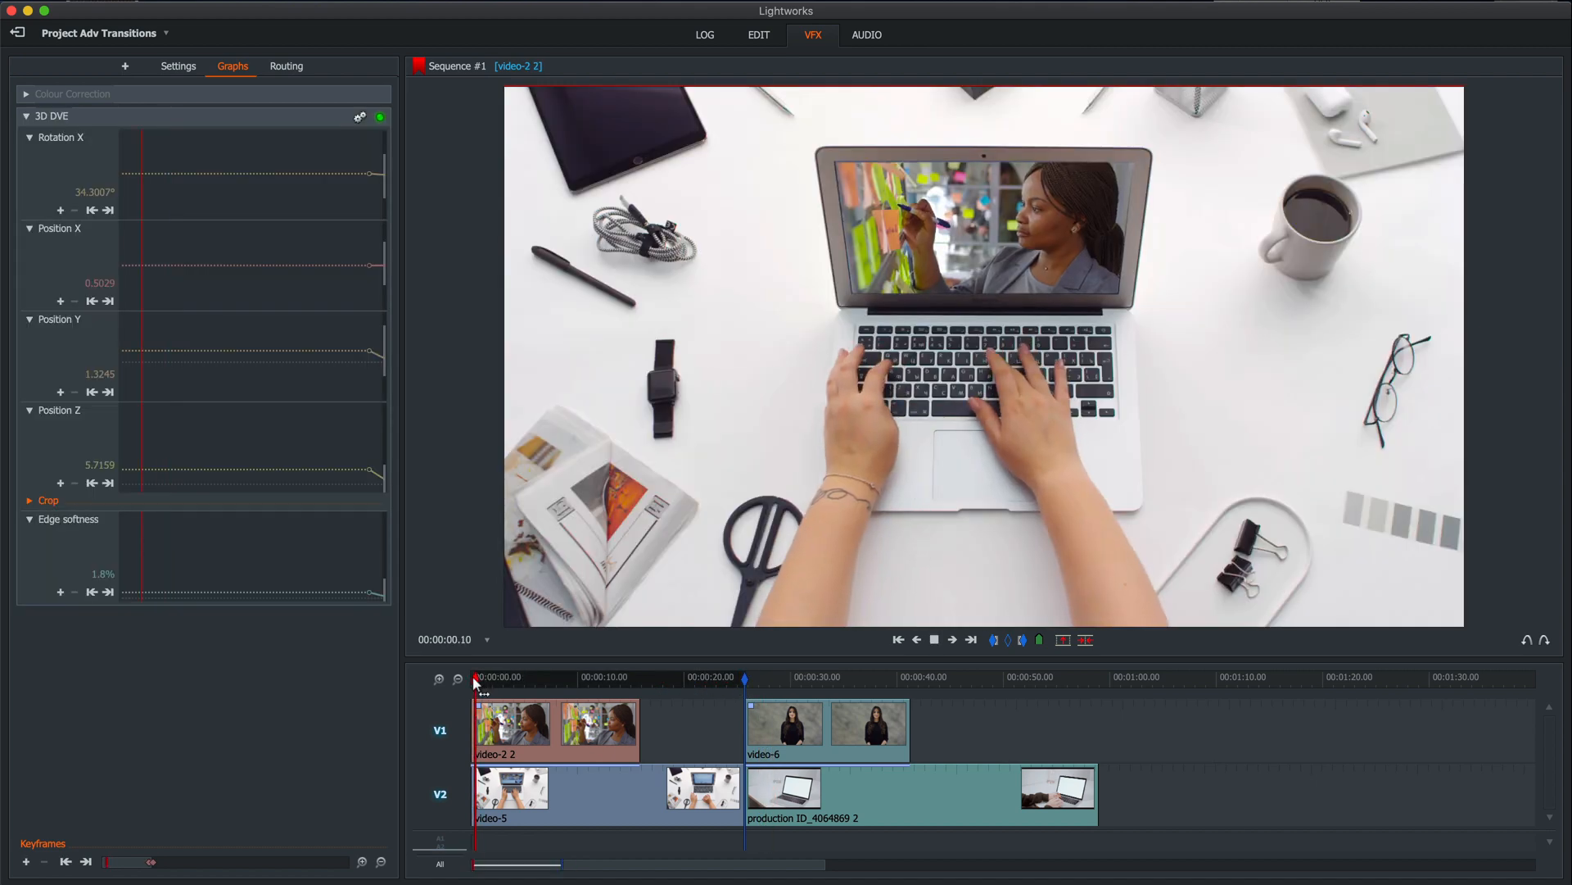
{"action": "left_click", "coordinate": [932, 639]}
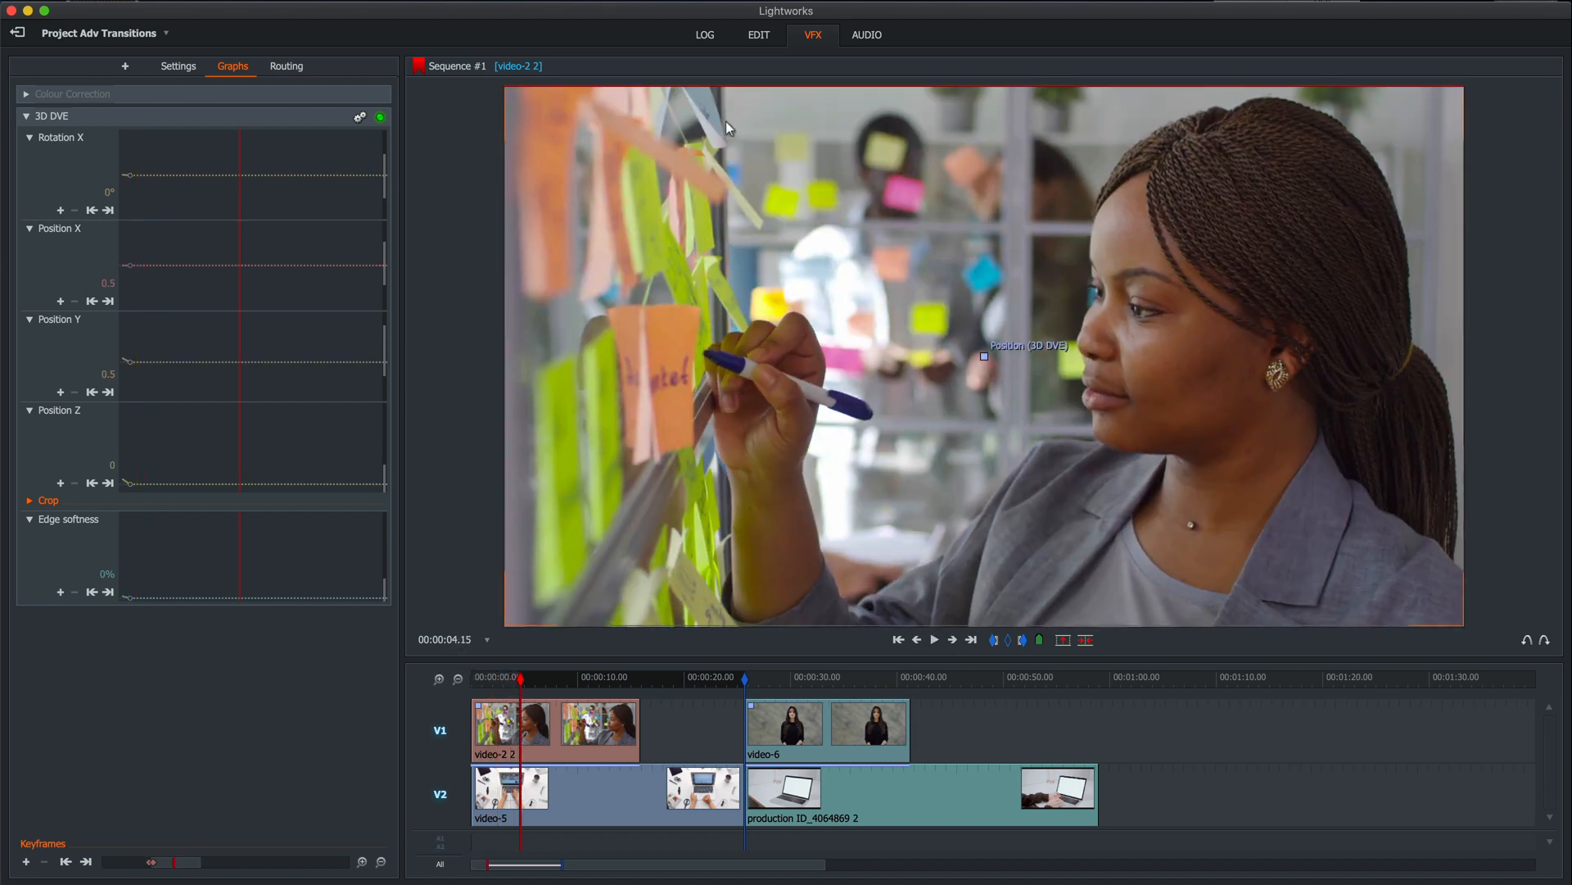
{"action": "left_click", "coordinate": [758, 35]}
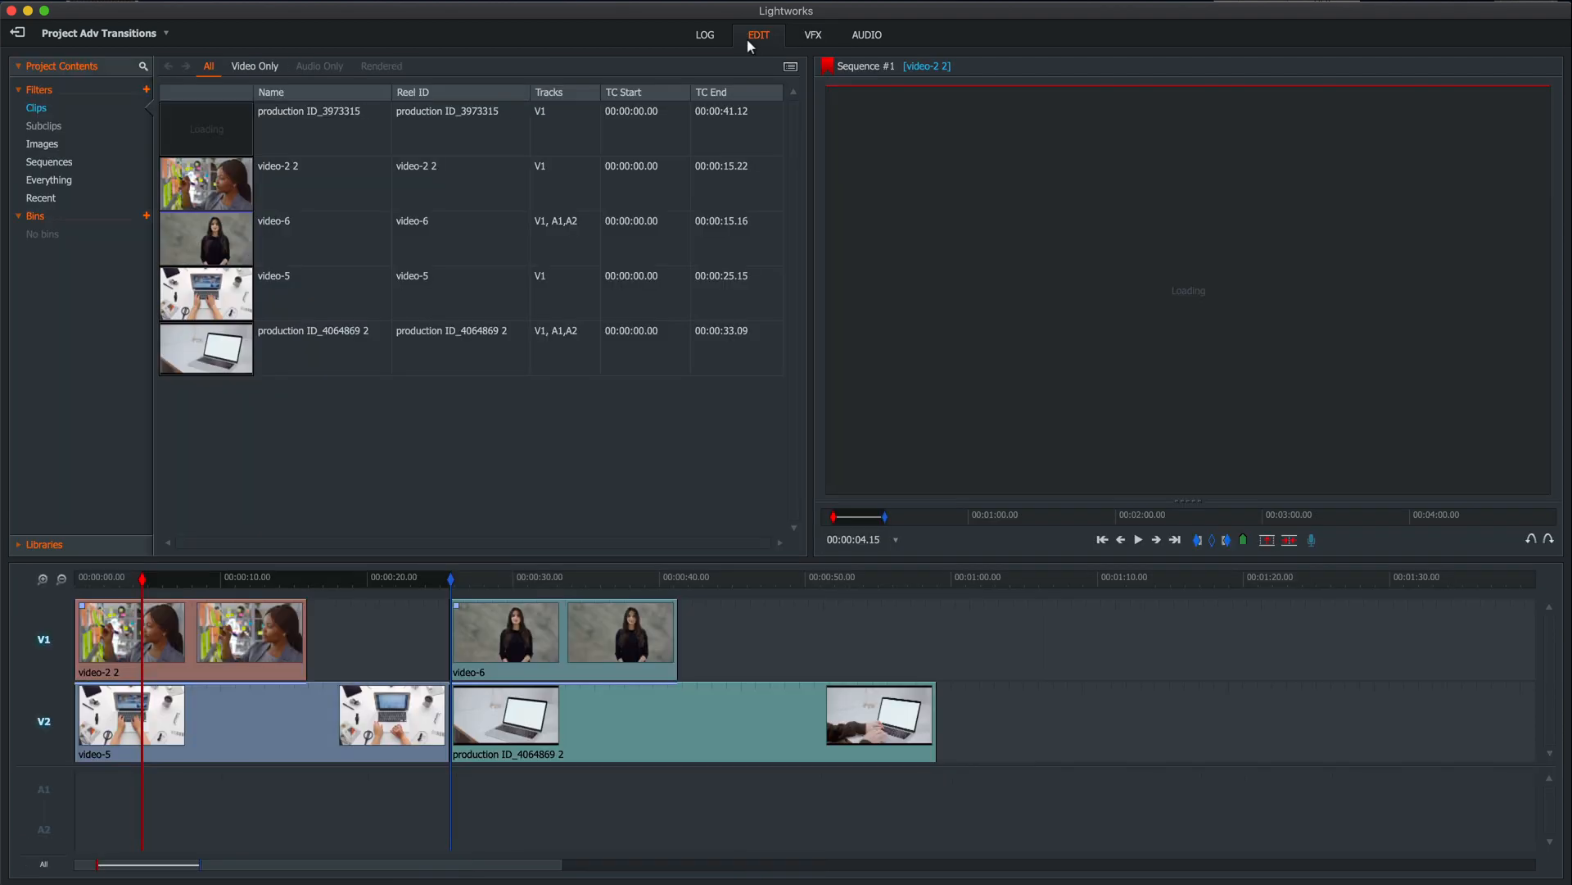